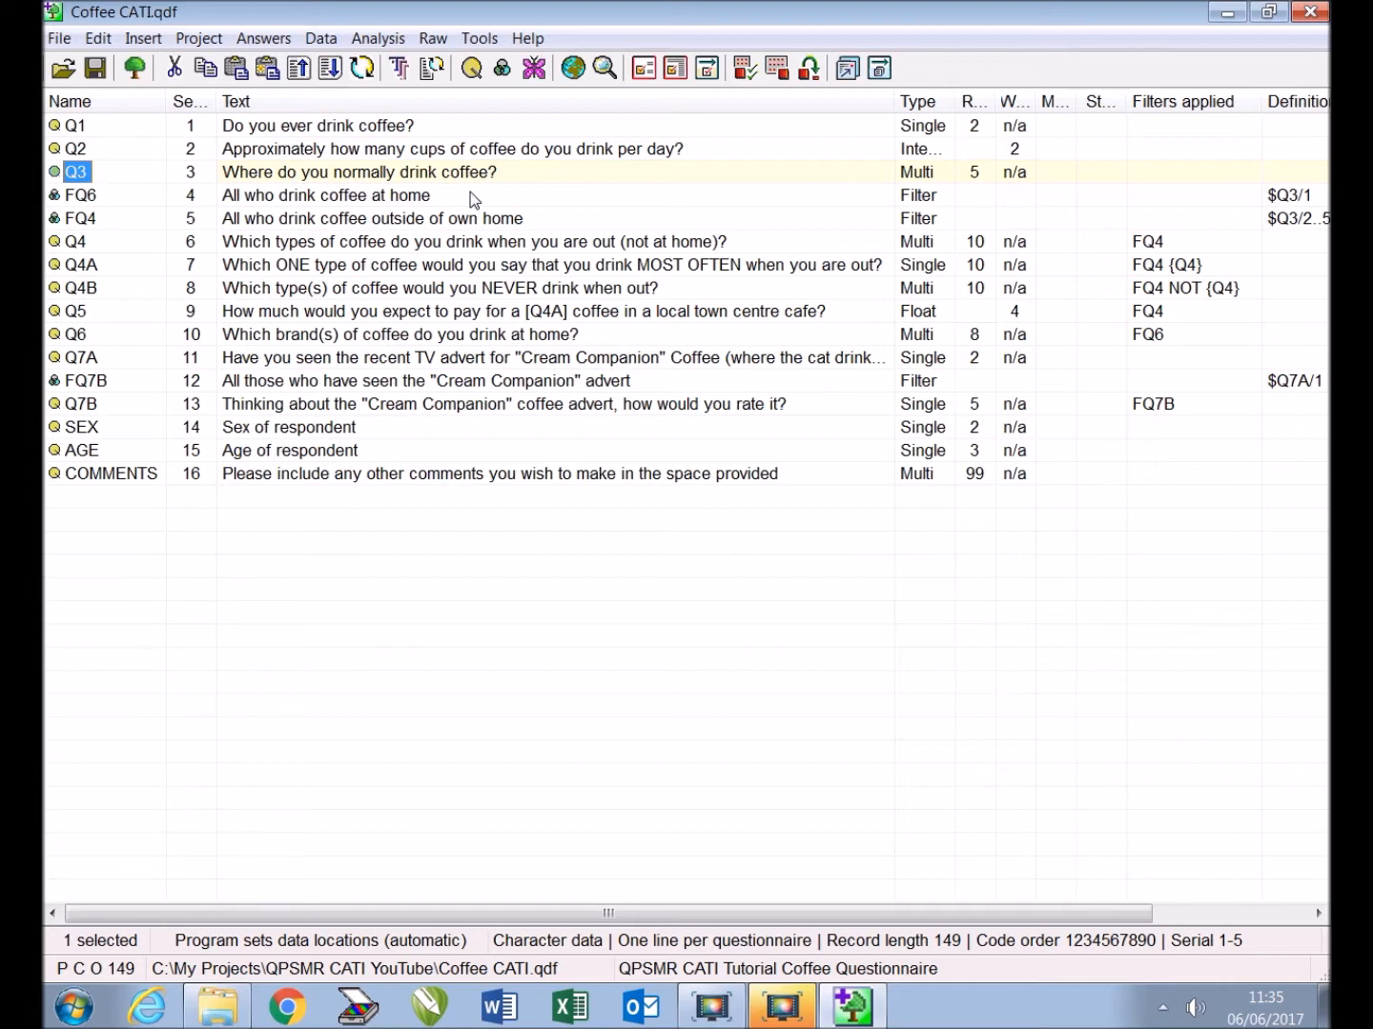
mouse_move(481, 200)
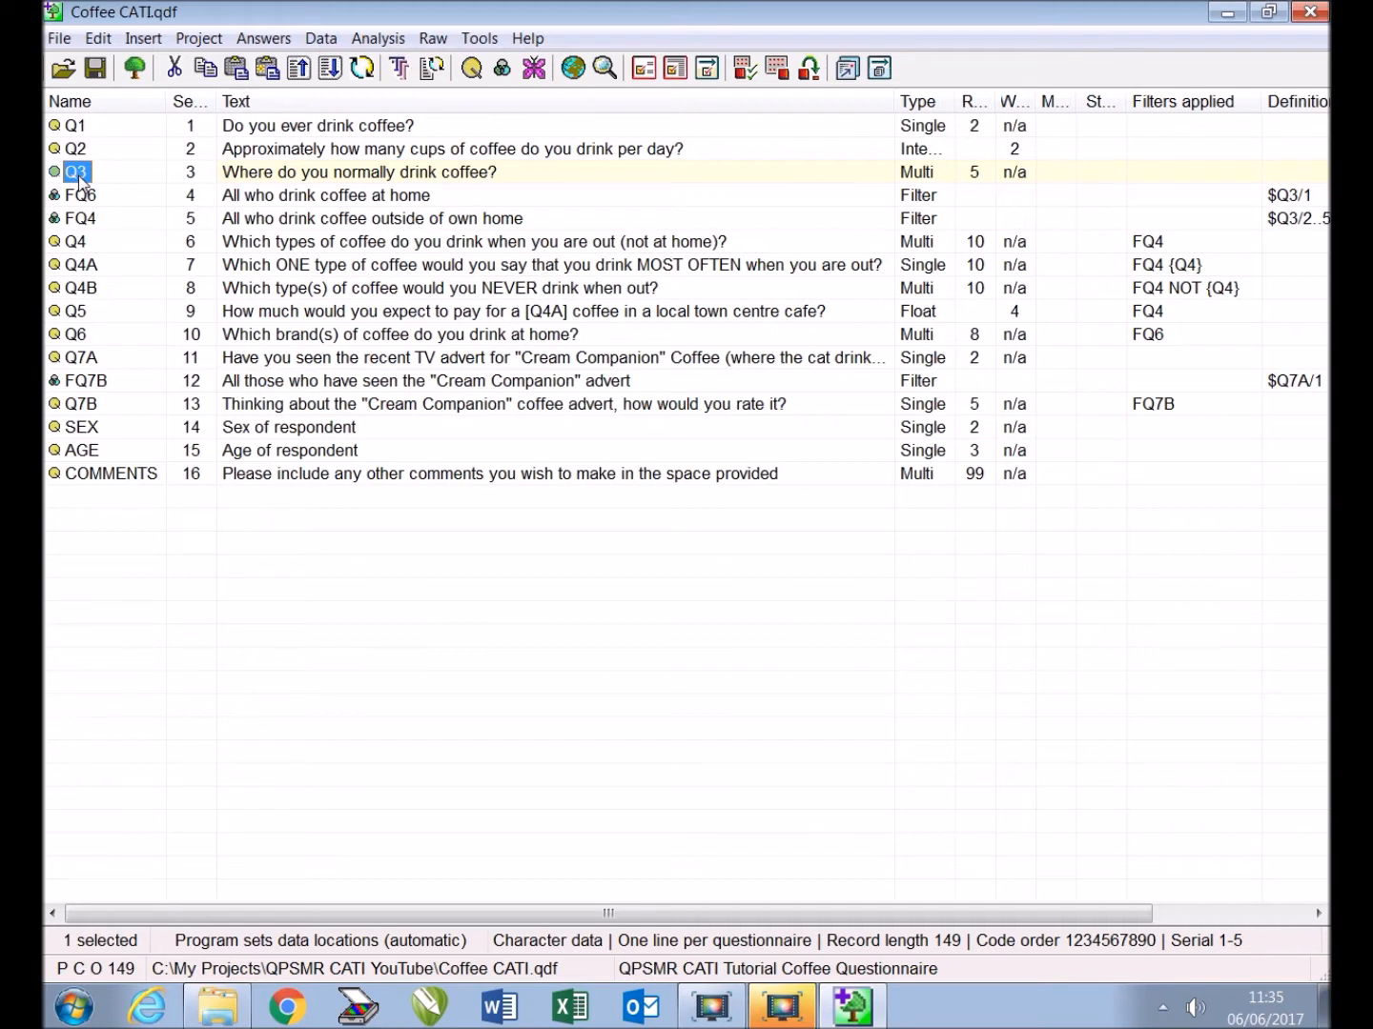
Open question Q3, 'Where do you normally drink coffee?', to view its five responses
double_click(77, 172)
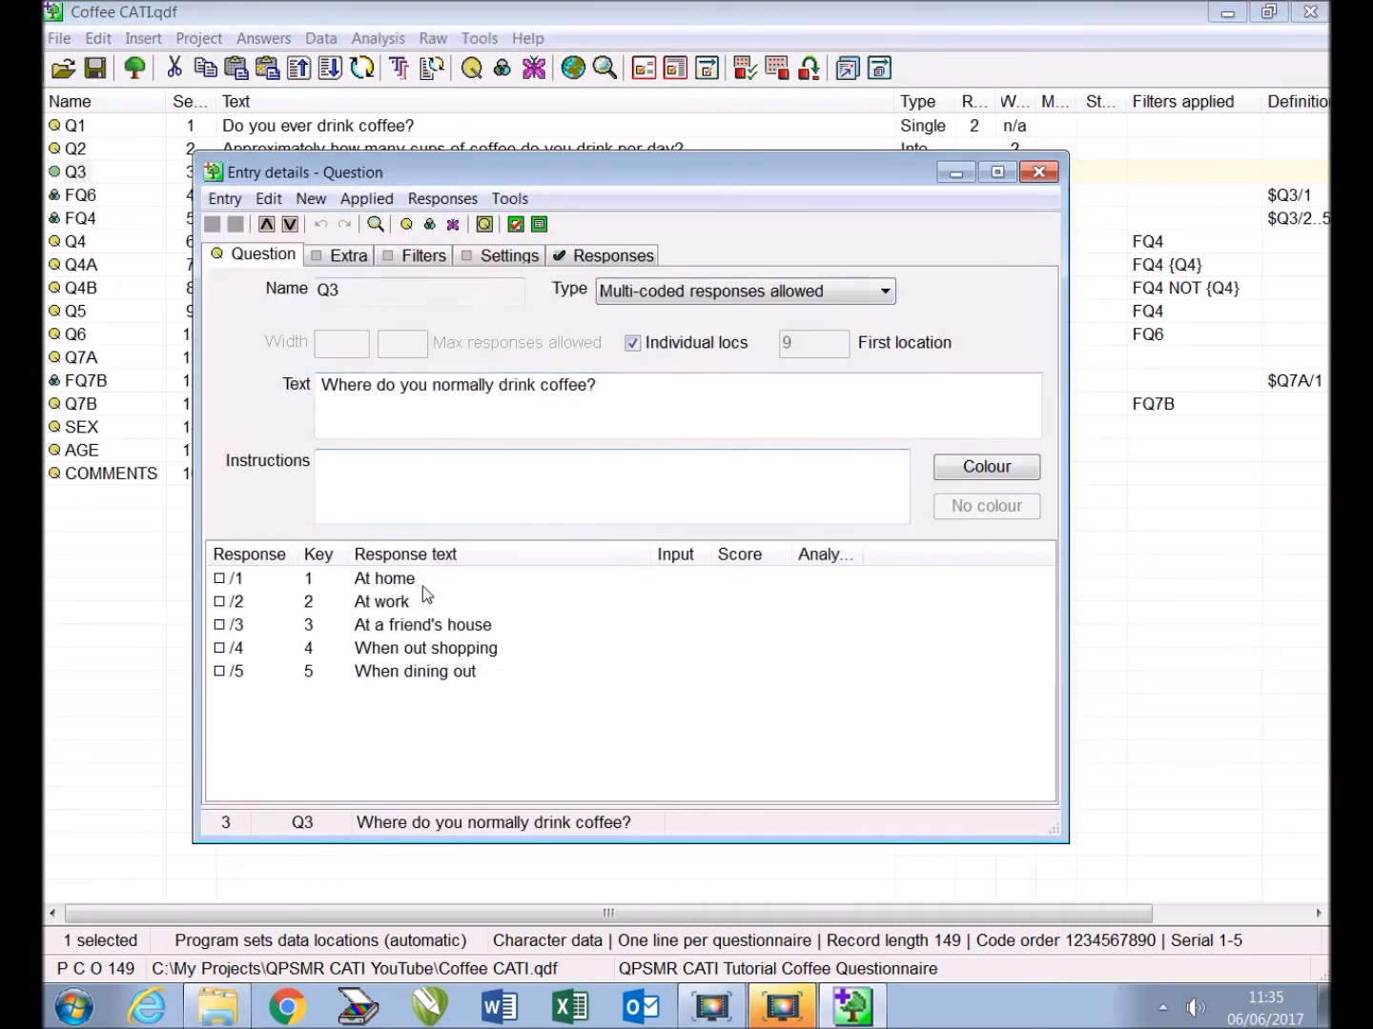
mouse_move(319, 590)
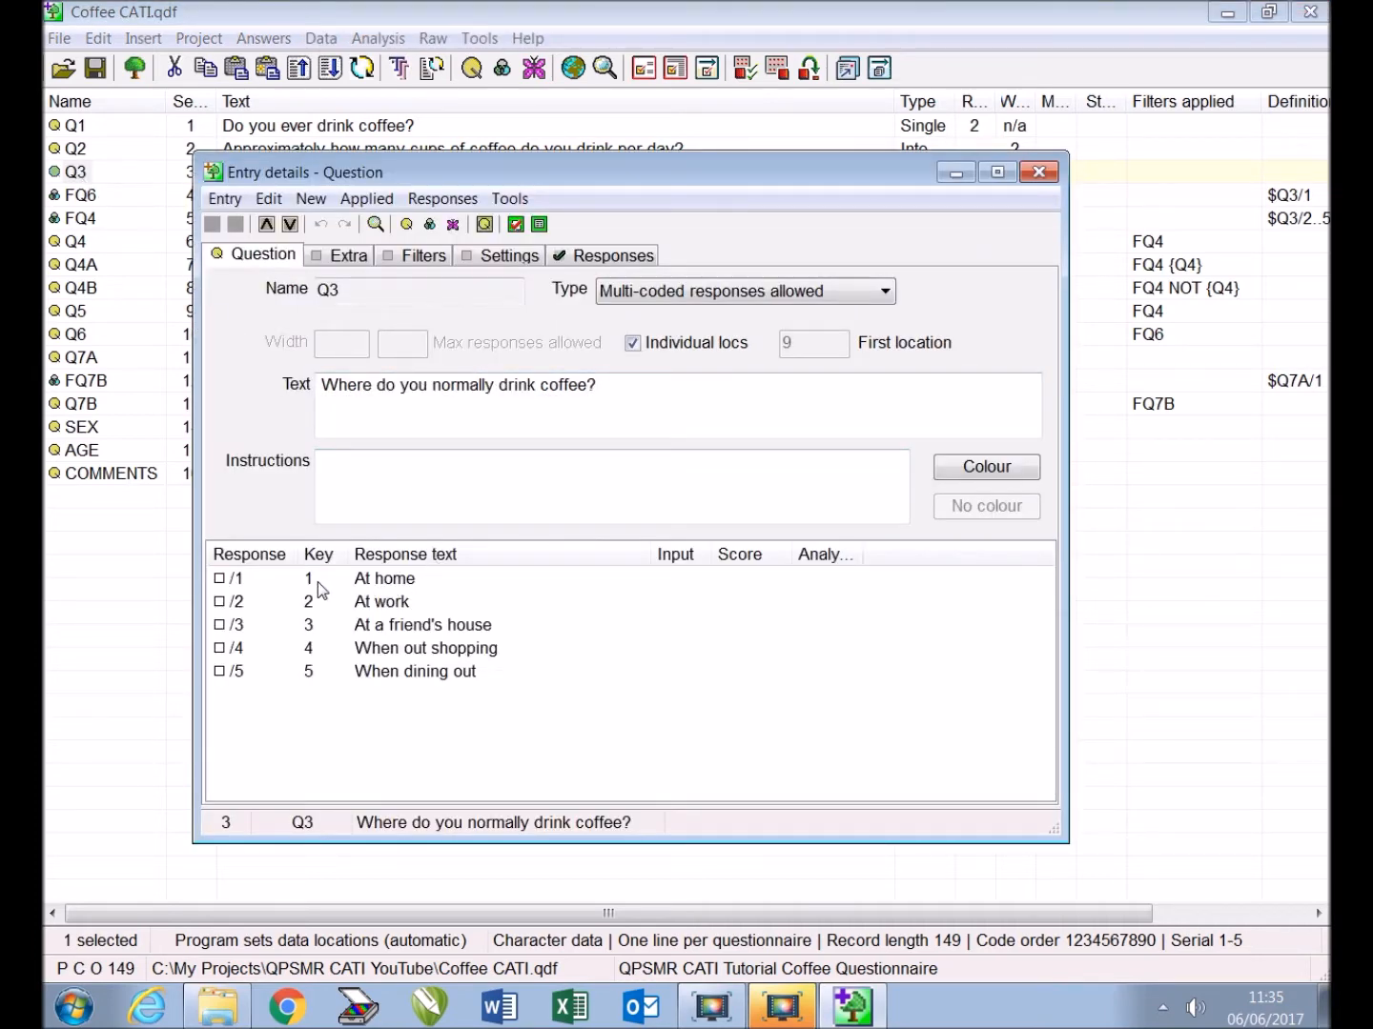
mouse_move(484, 697)
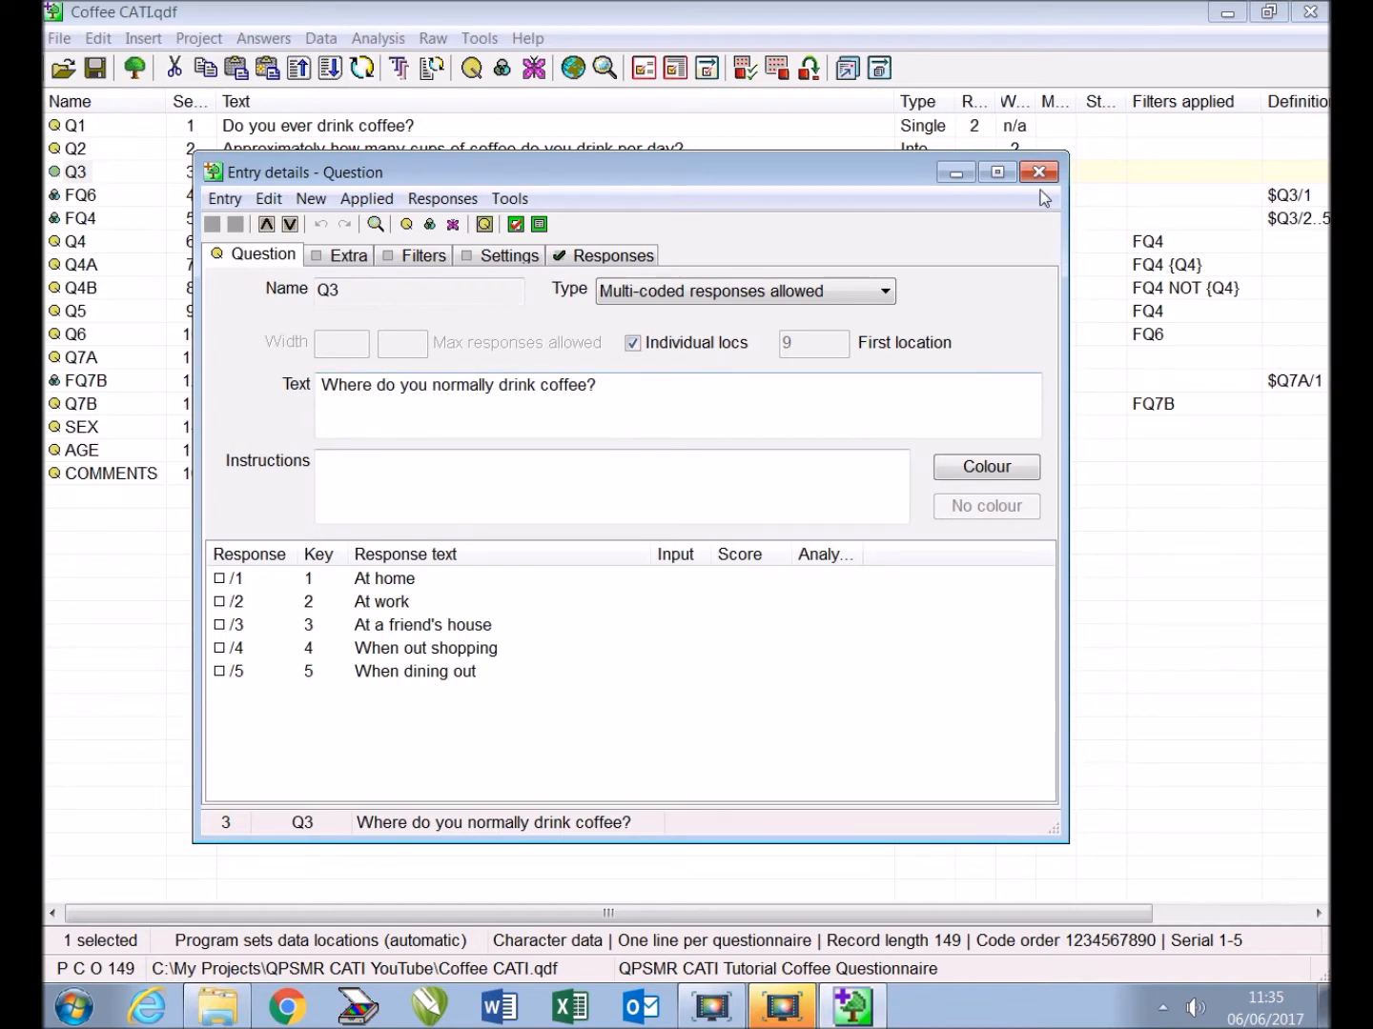
Insert a new question named Q3A with type Integer
click(1038, 172)
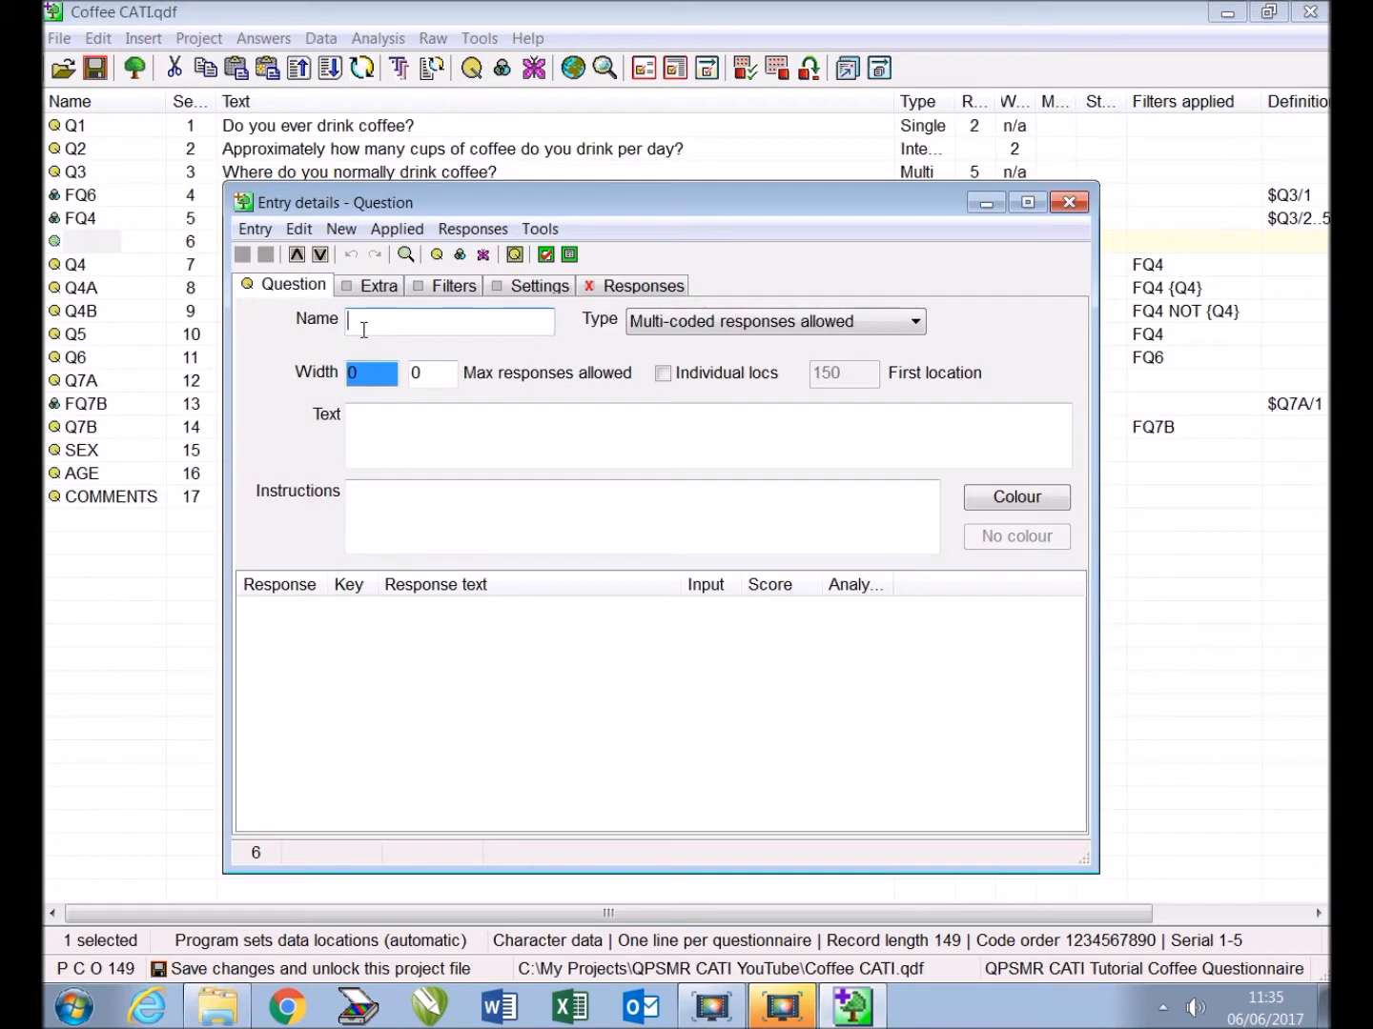
text(Q3A)
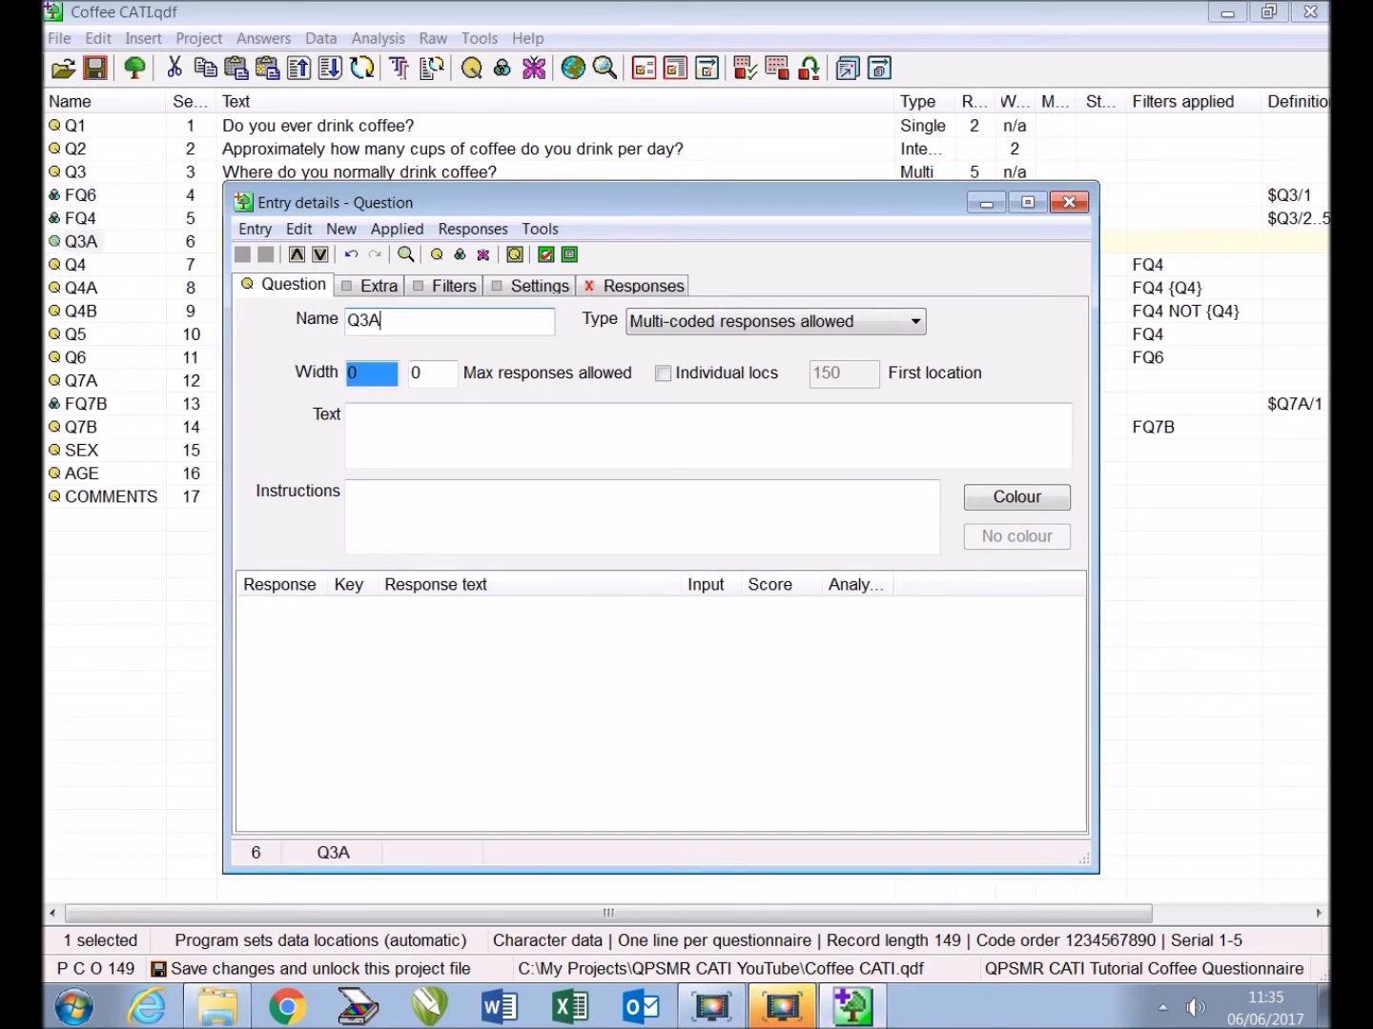
click(913, 321)
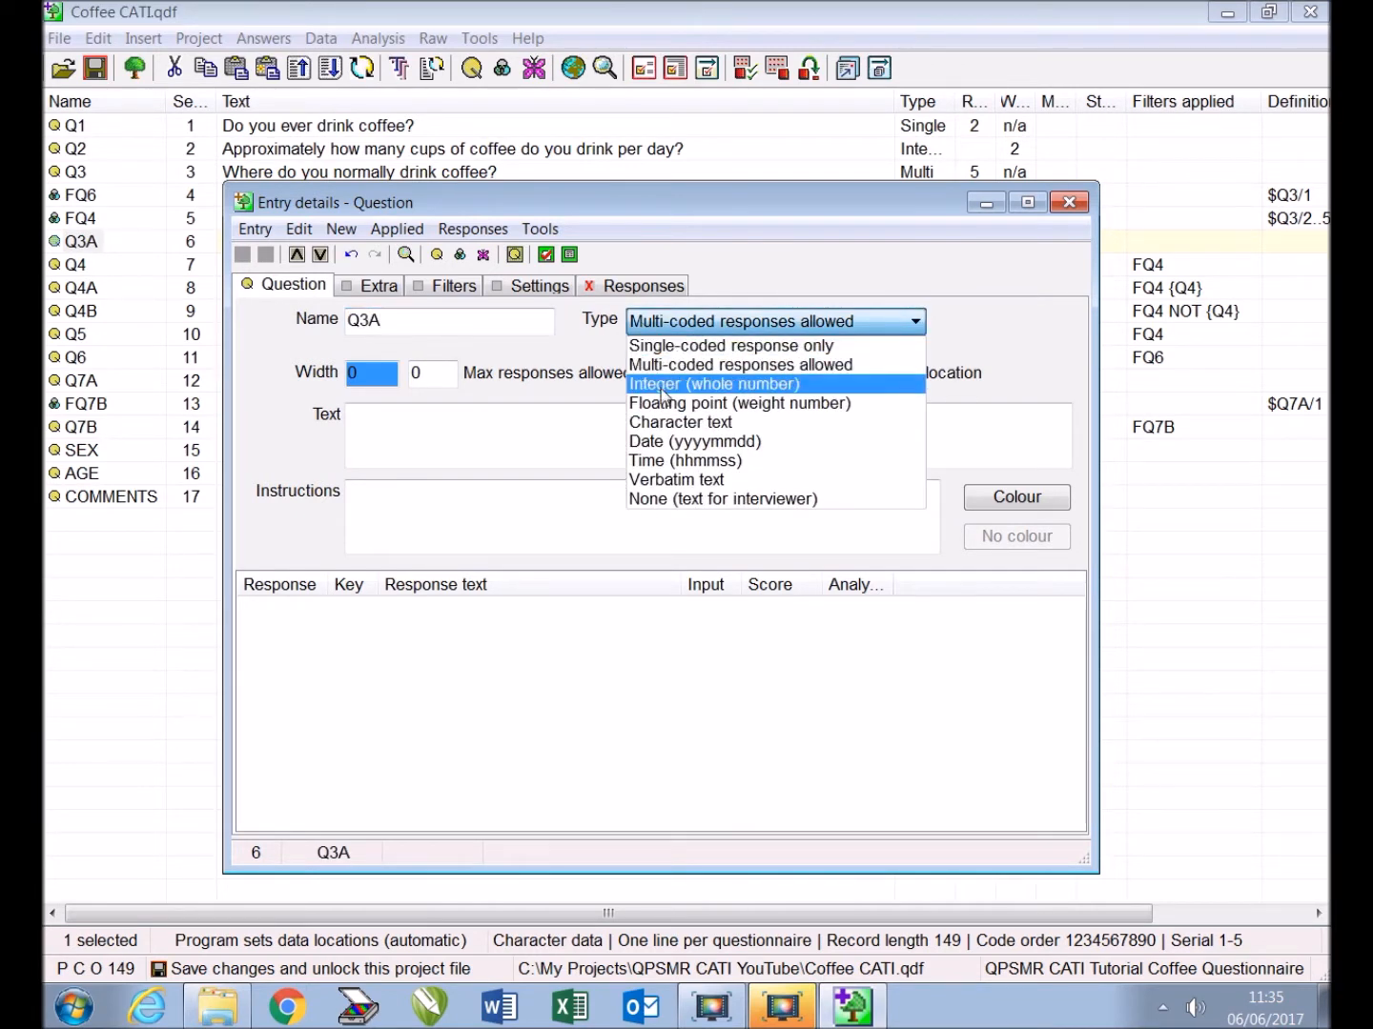
click(713, 384)
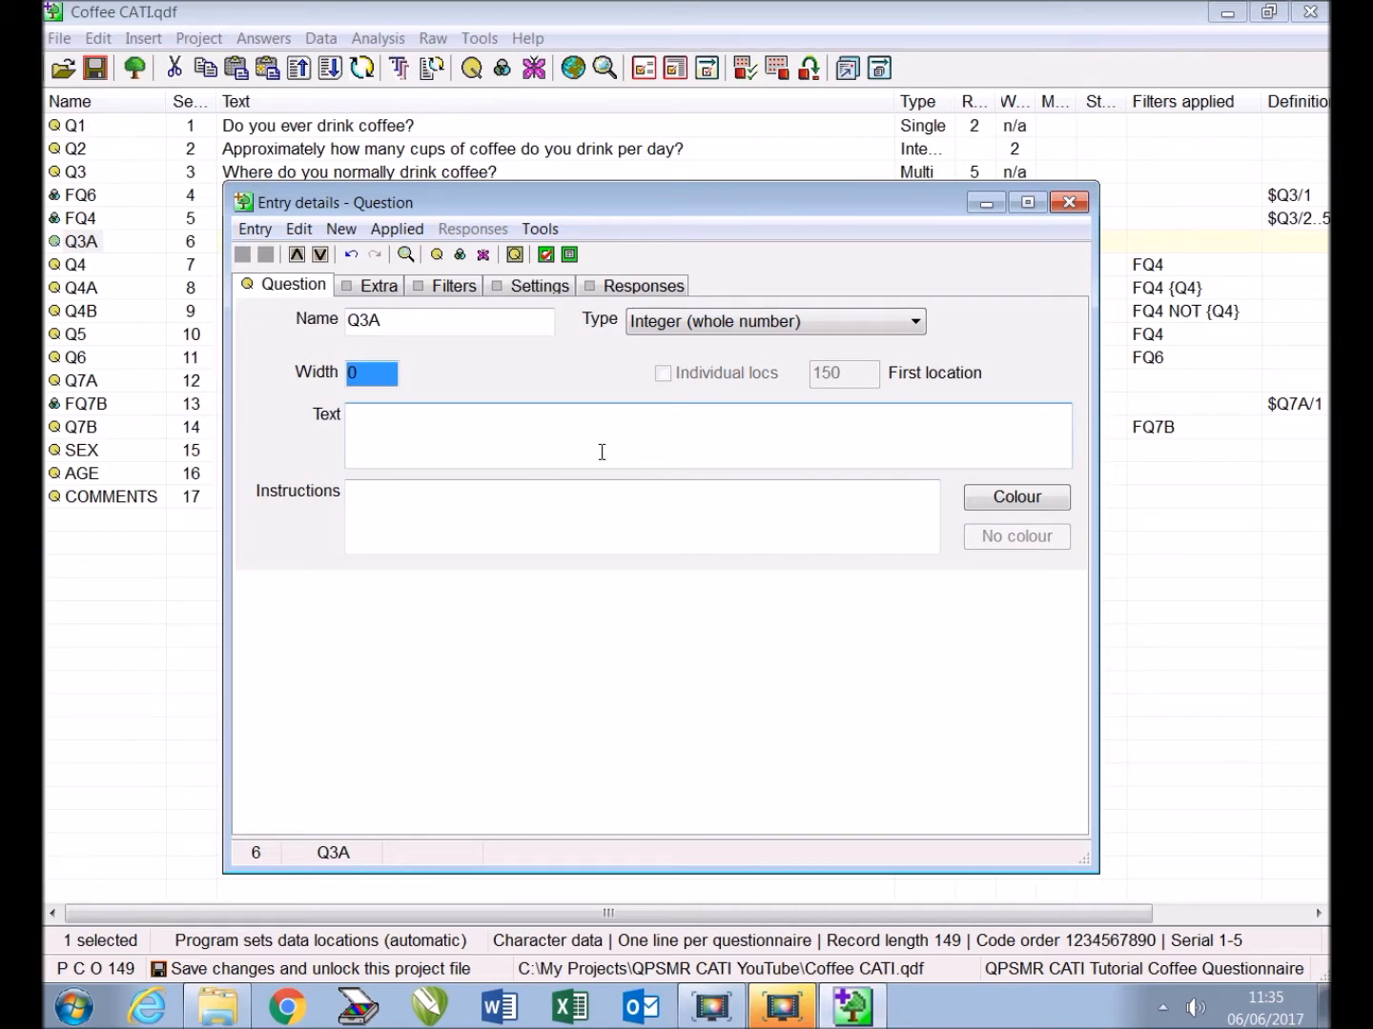
Give Q3A the text 'What % of the coffee you drink is consumed at home?' and width 3
text(What)
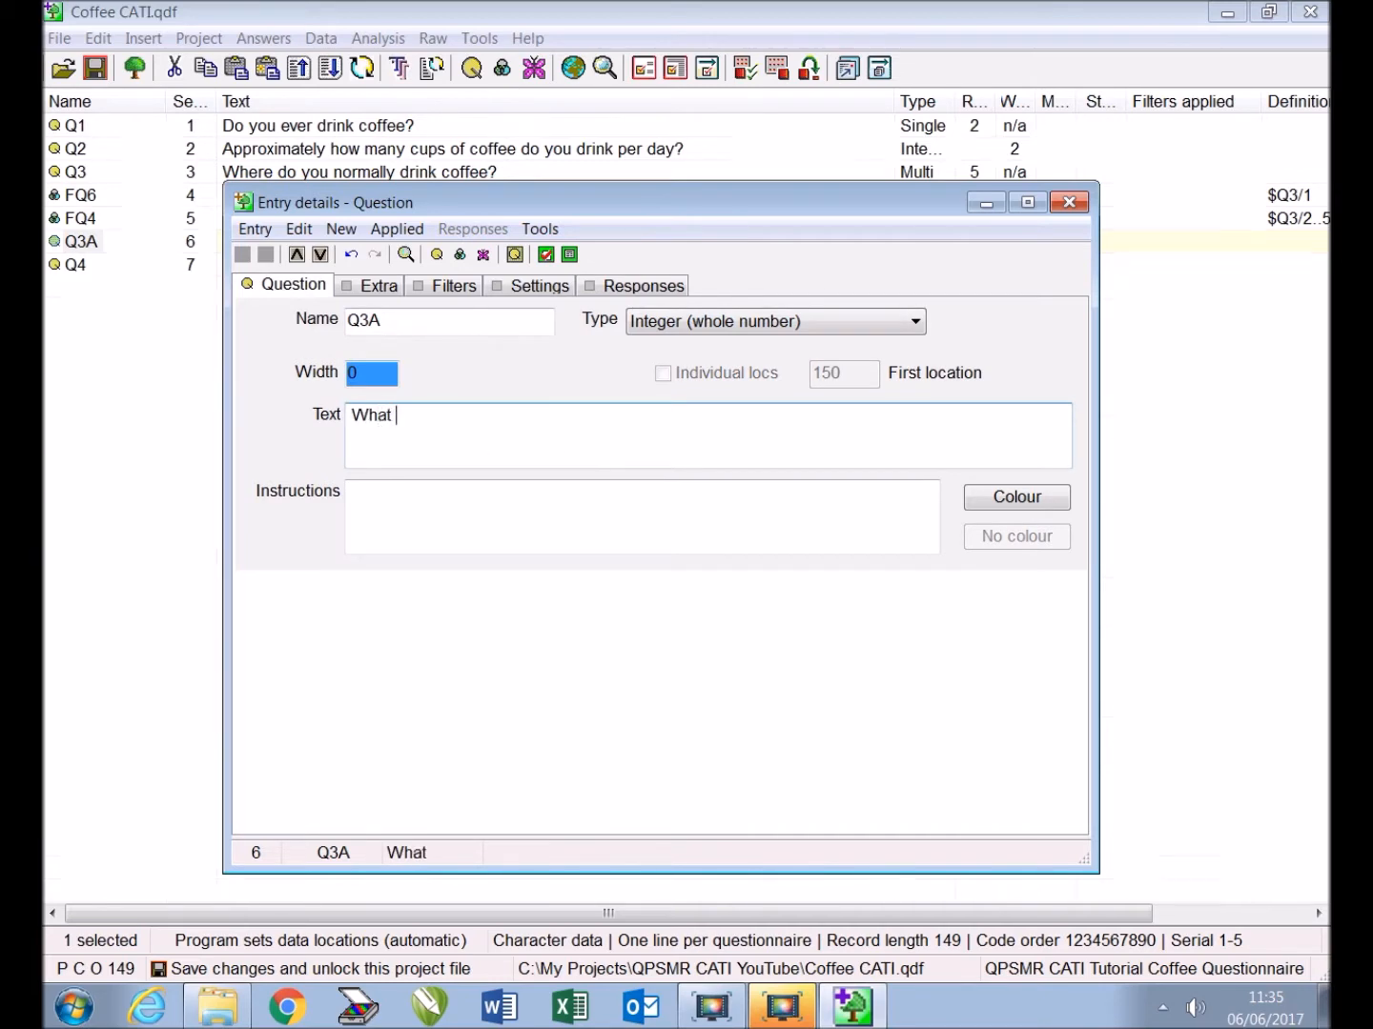
text(% of)
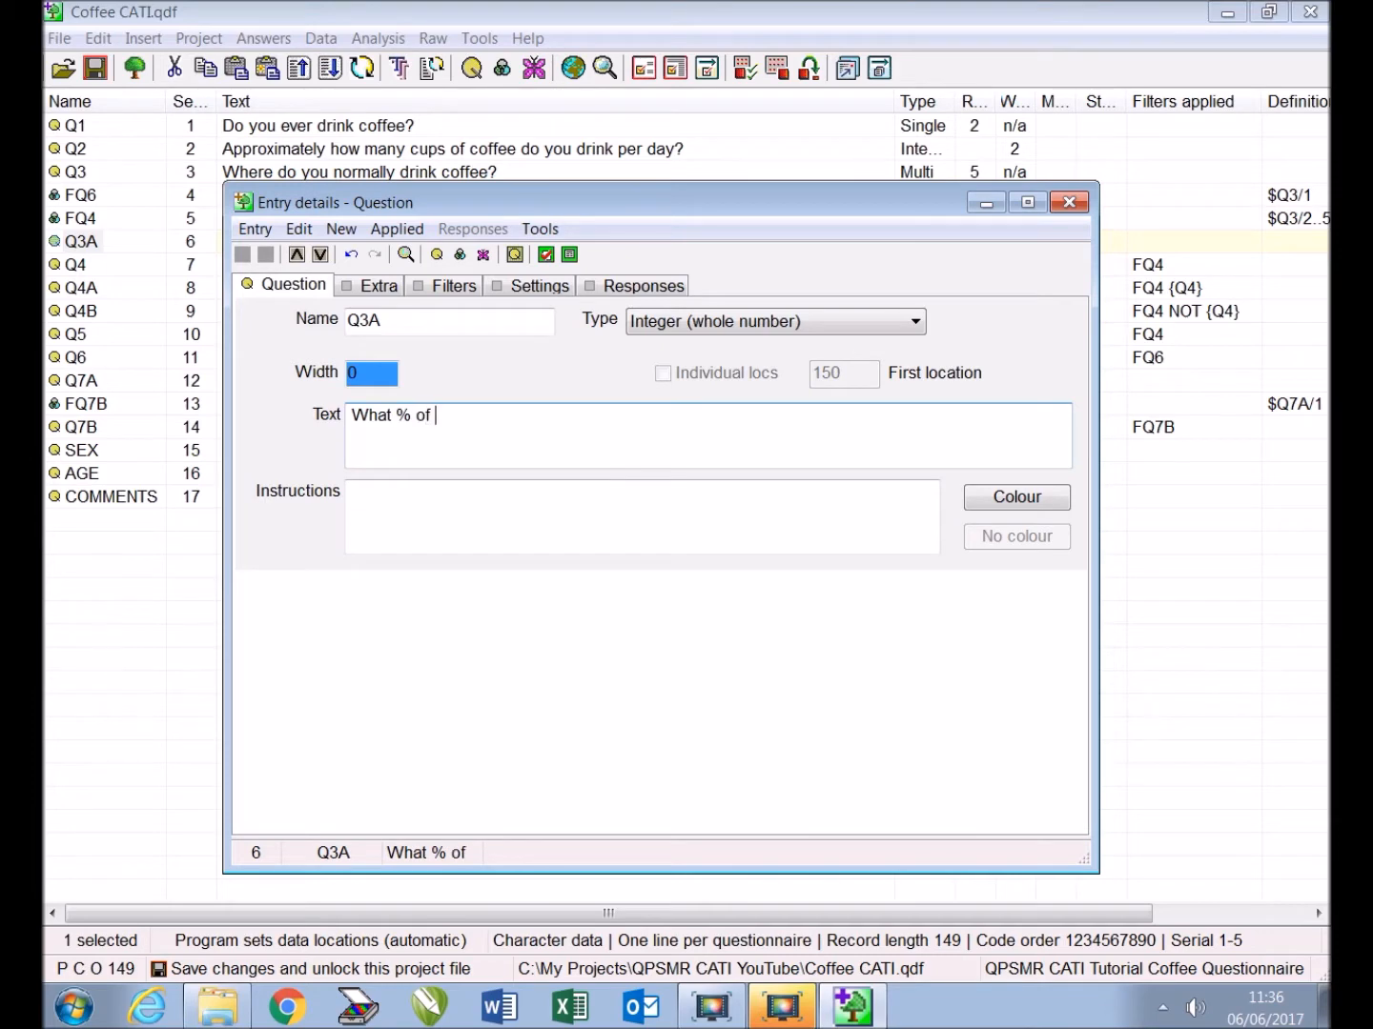
text(the coffee)
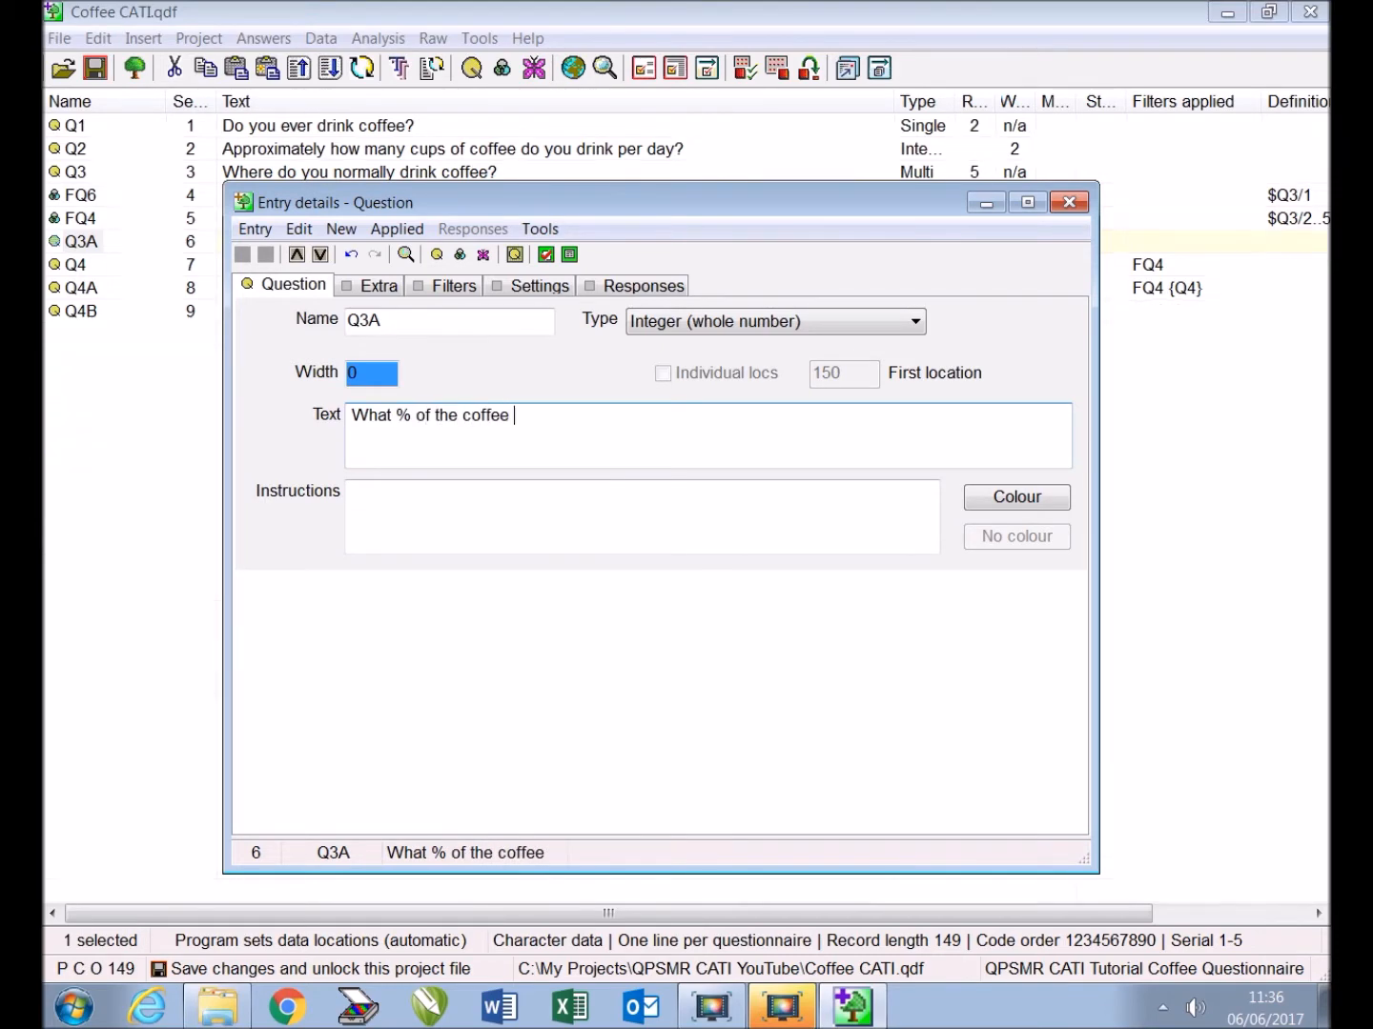
text(you drink)
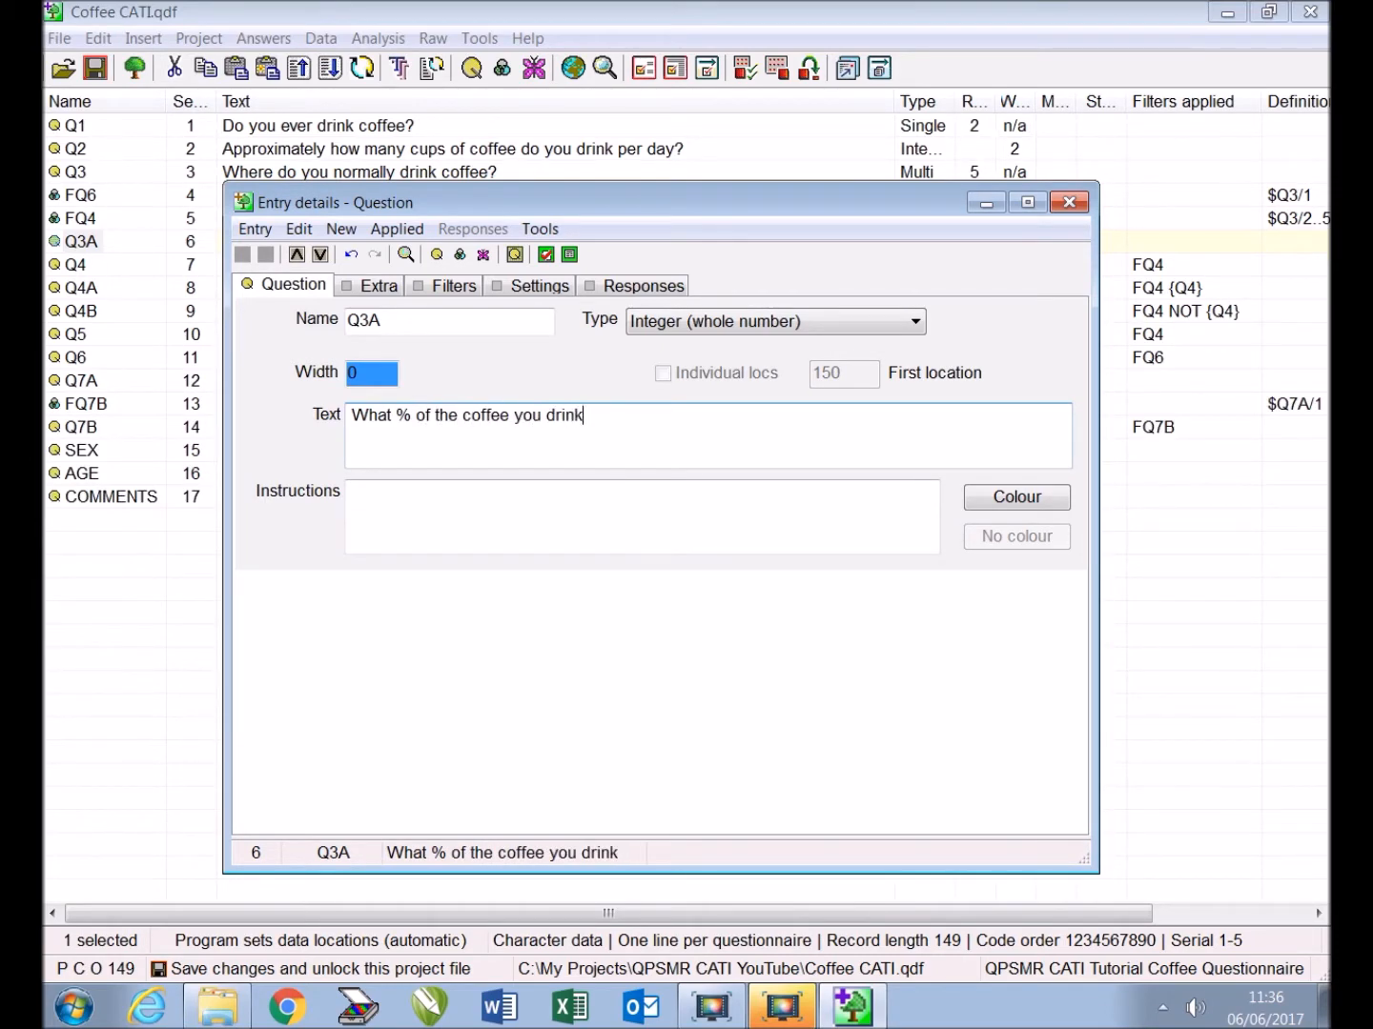
text(is consum)
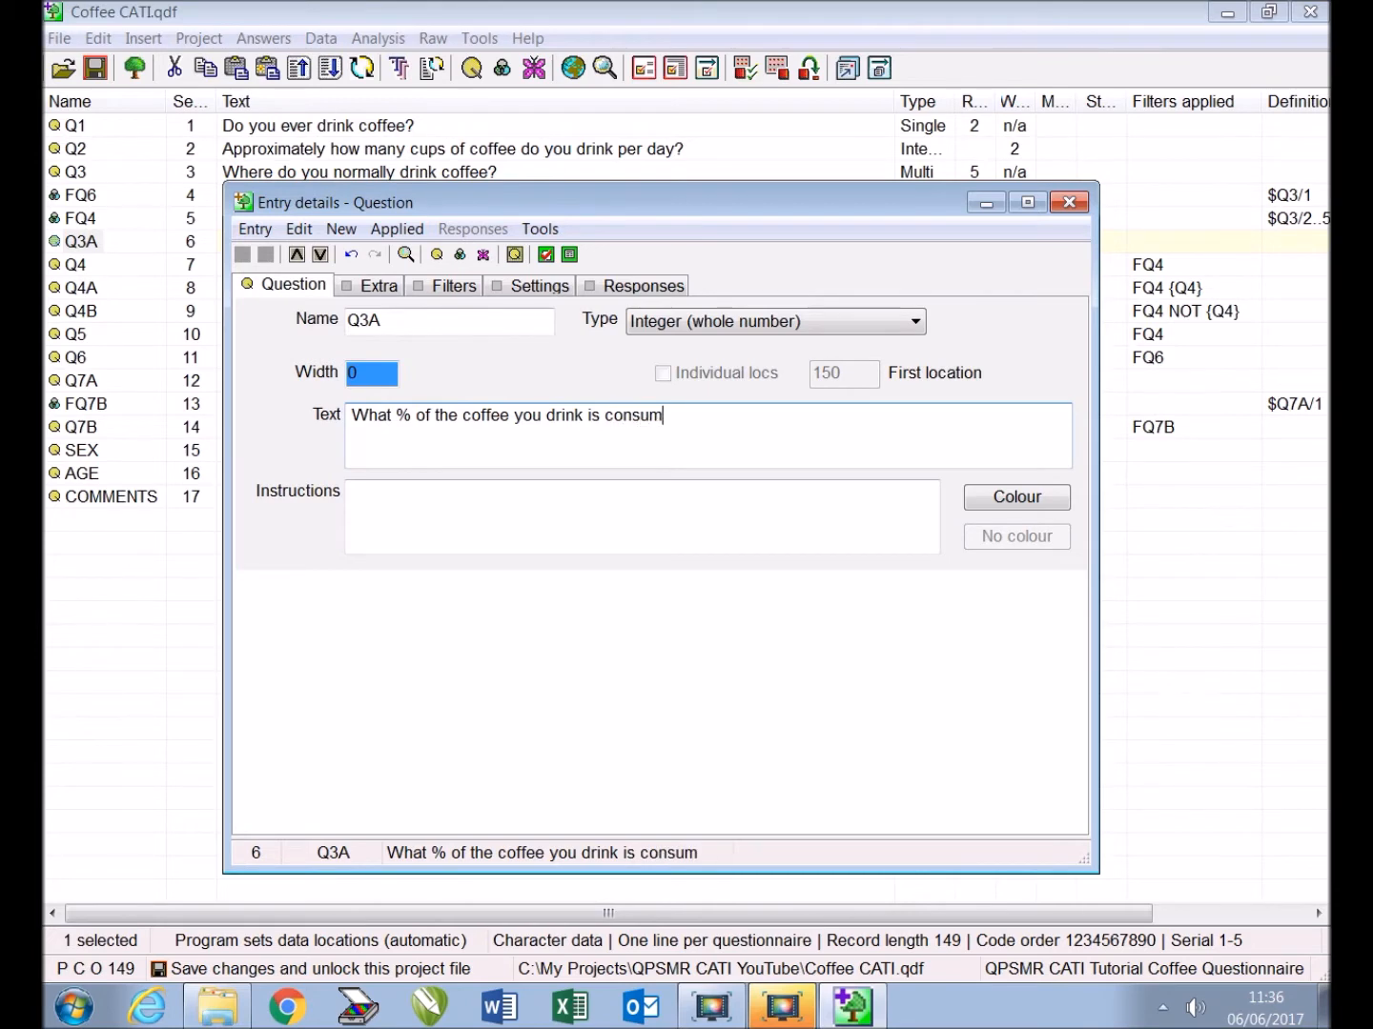
text(ed at hom)
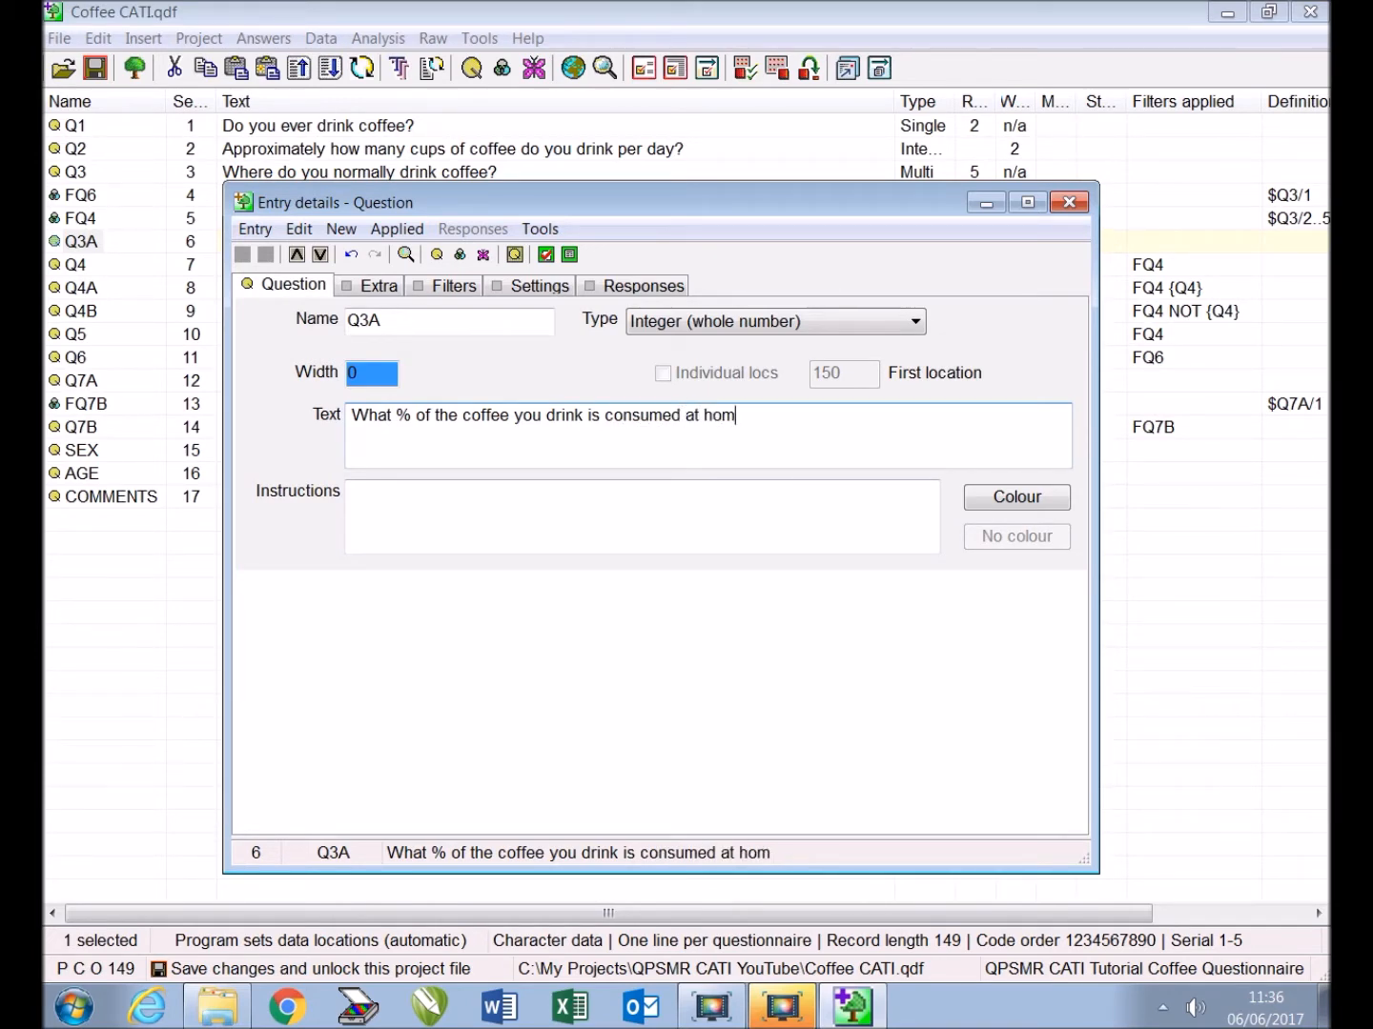
text(e?)
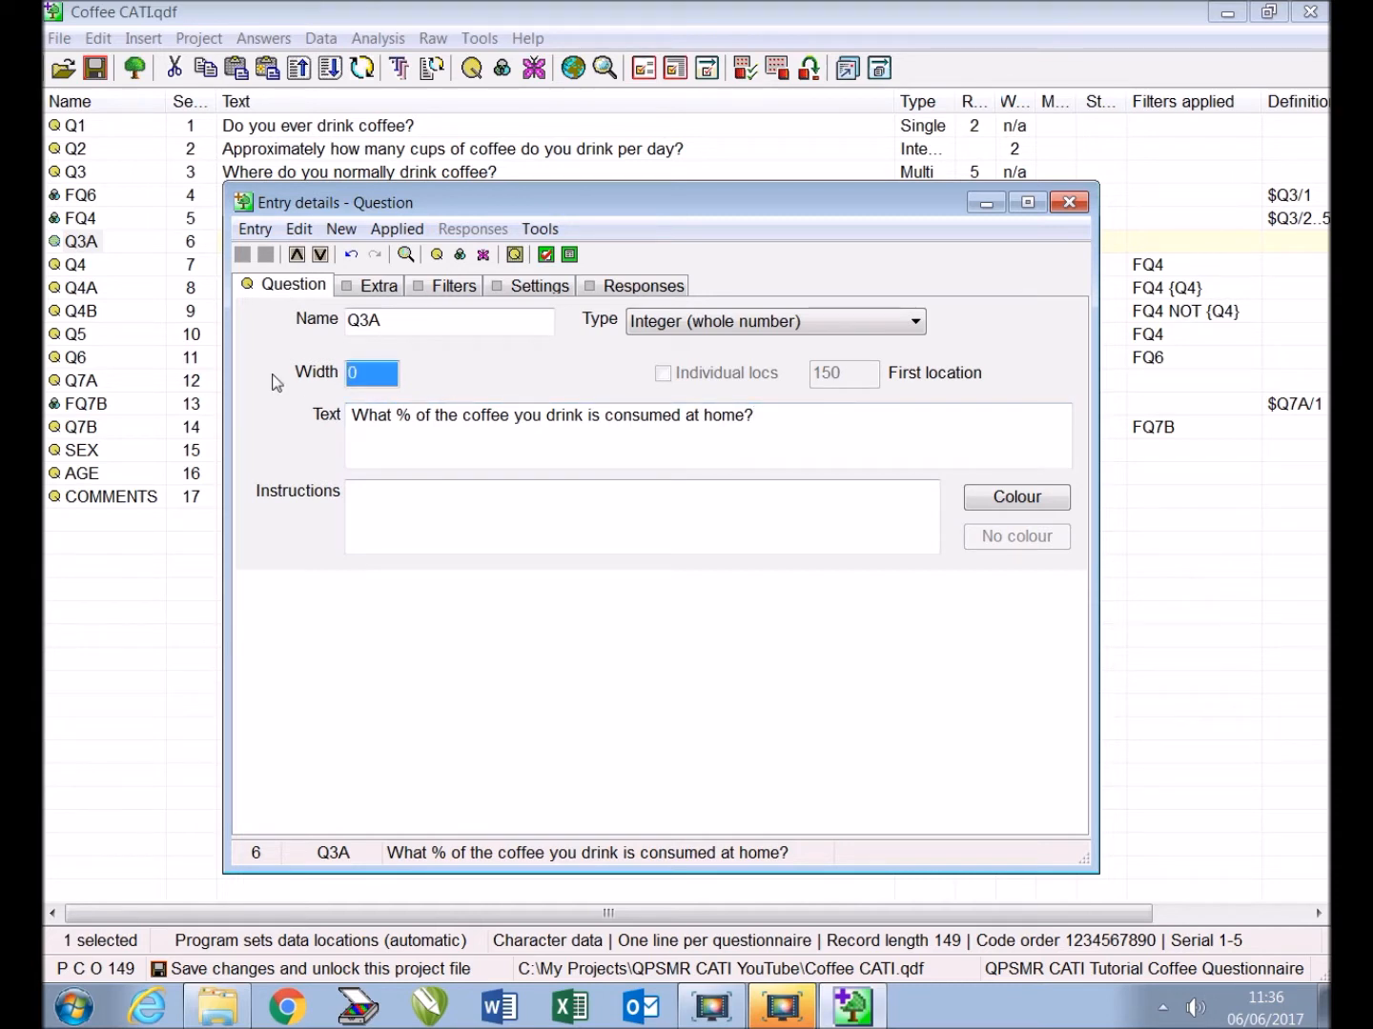
text(3)
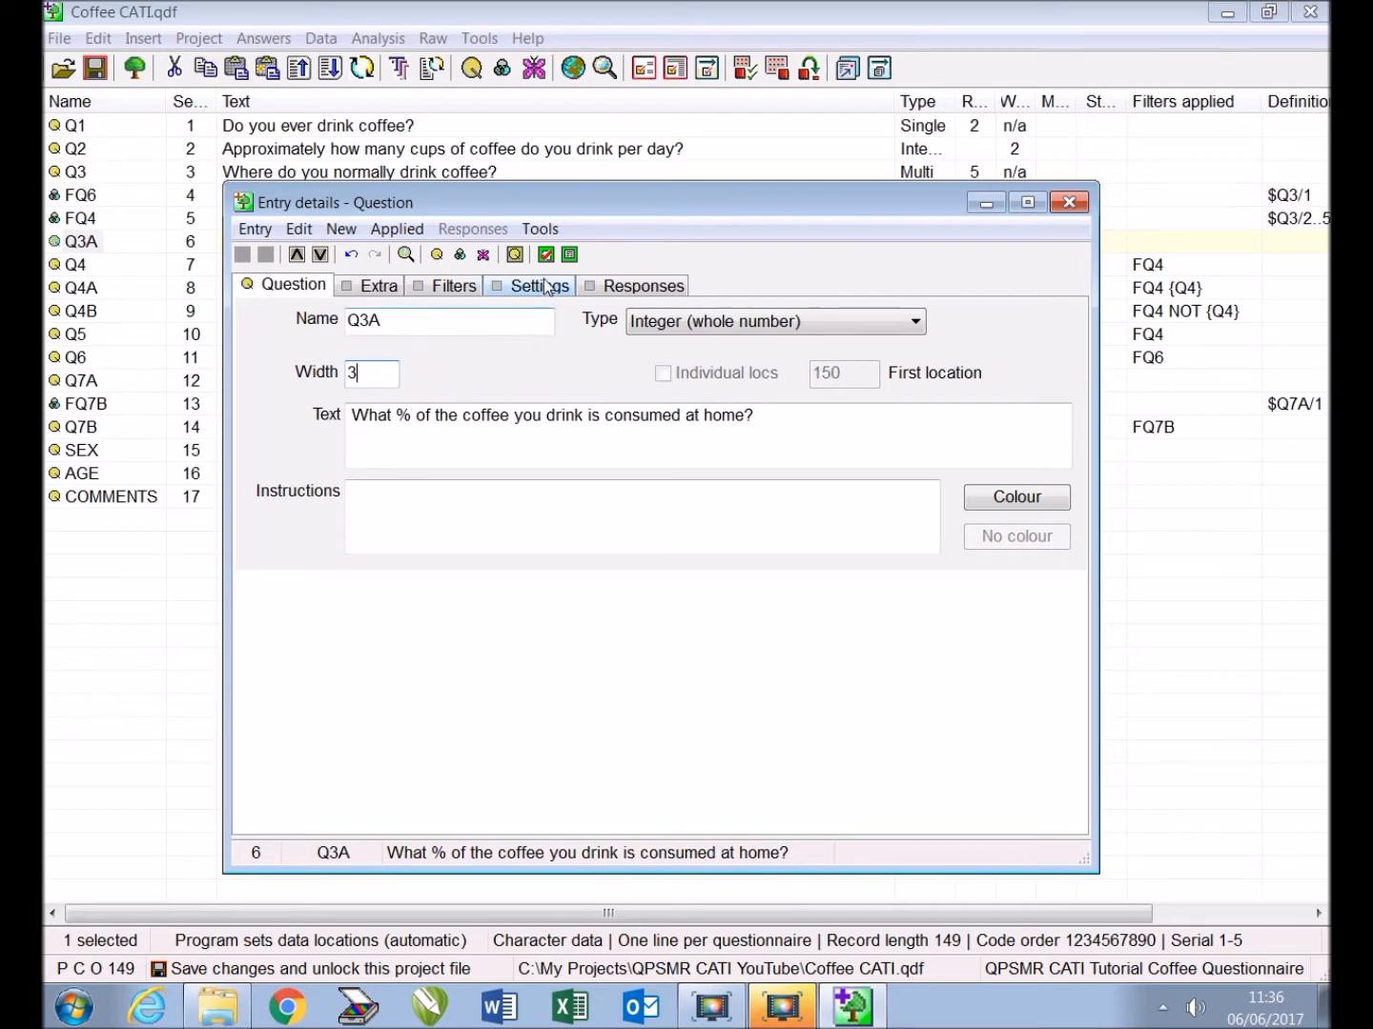
Restrict Q3A's accepted answers to a minimum of 1 and a maximum of 100
click(540, 285)
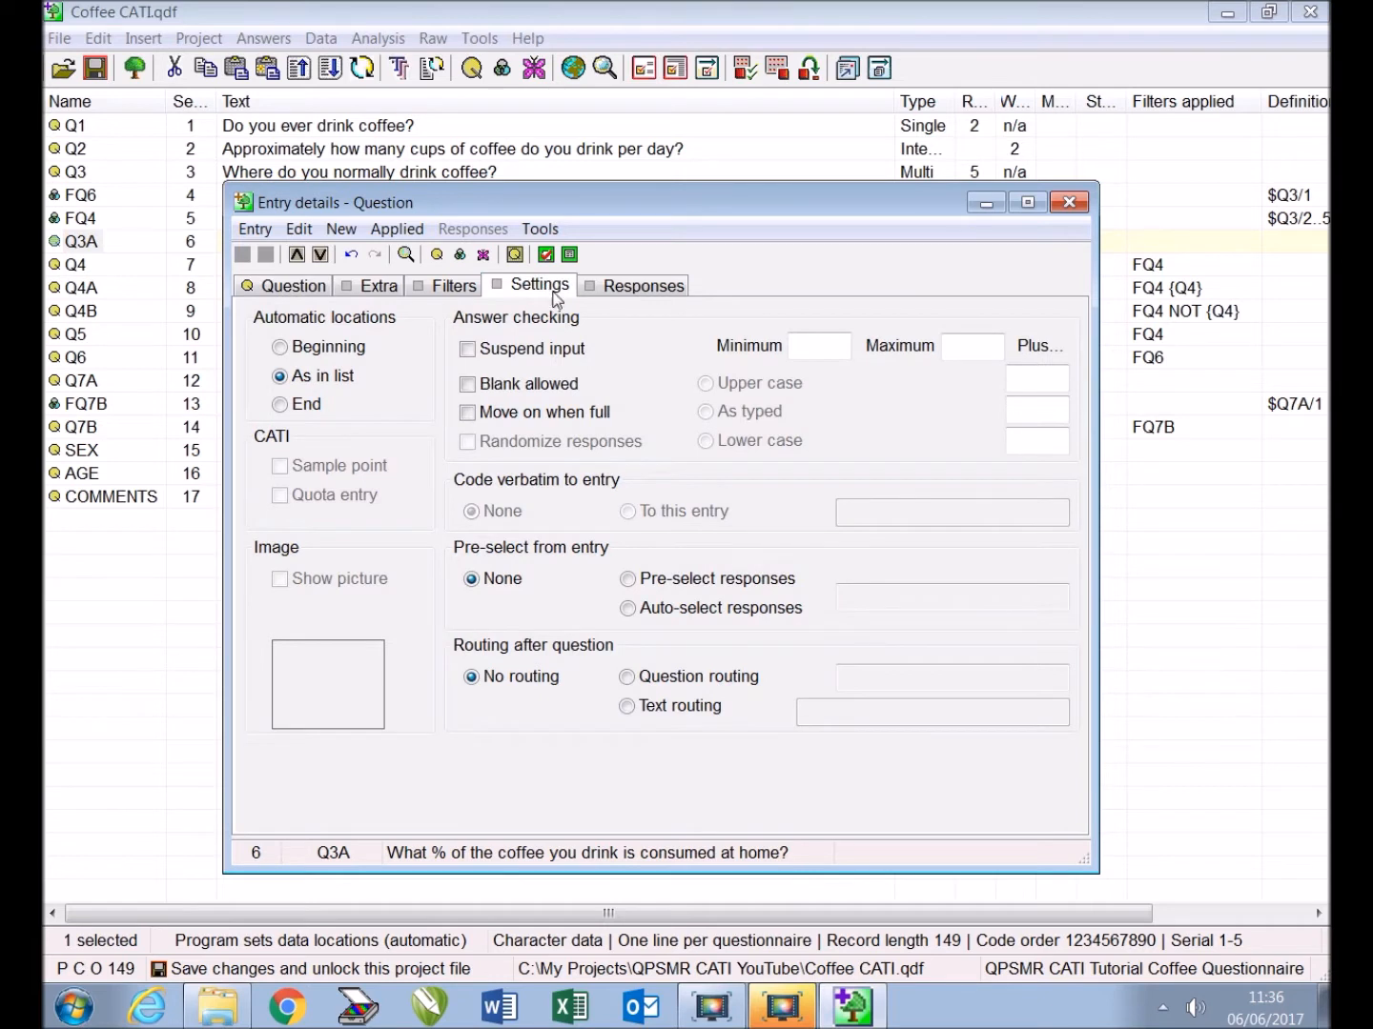
text(1)
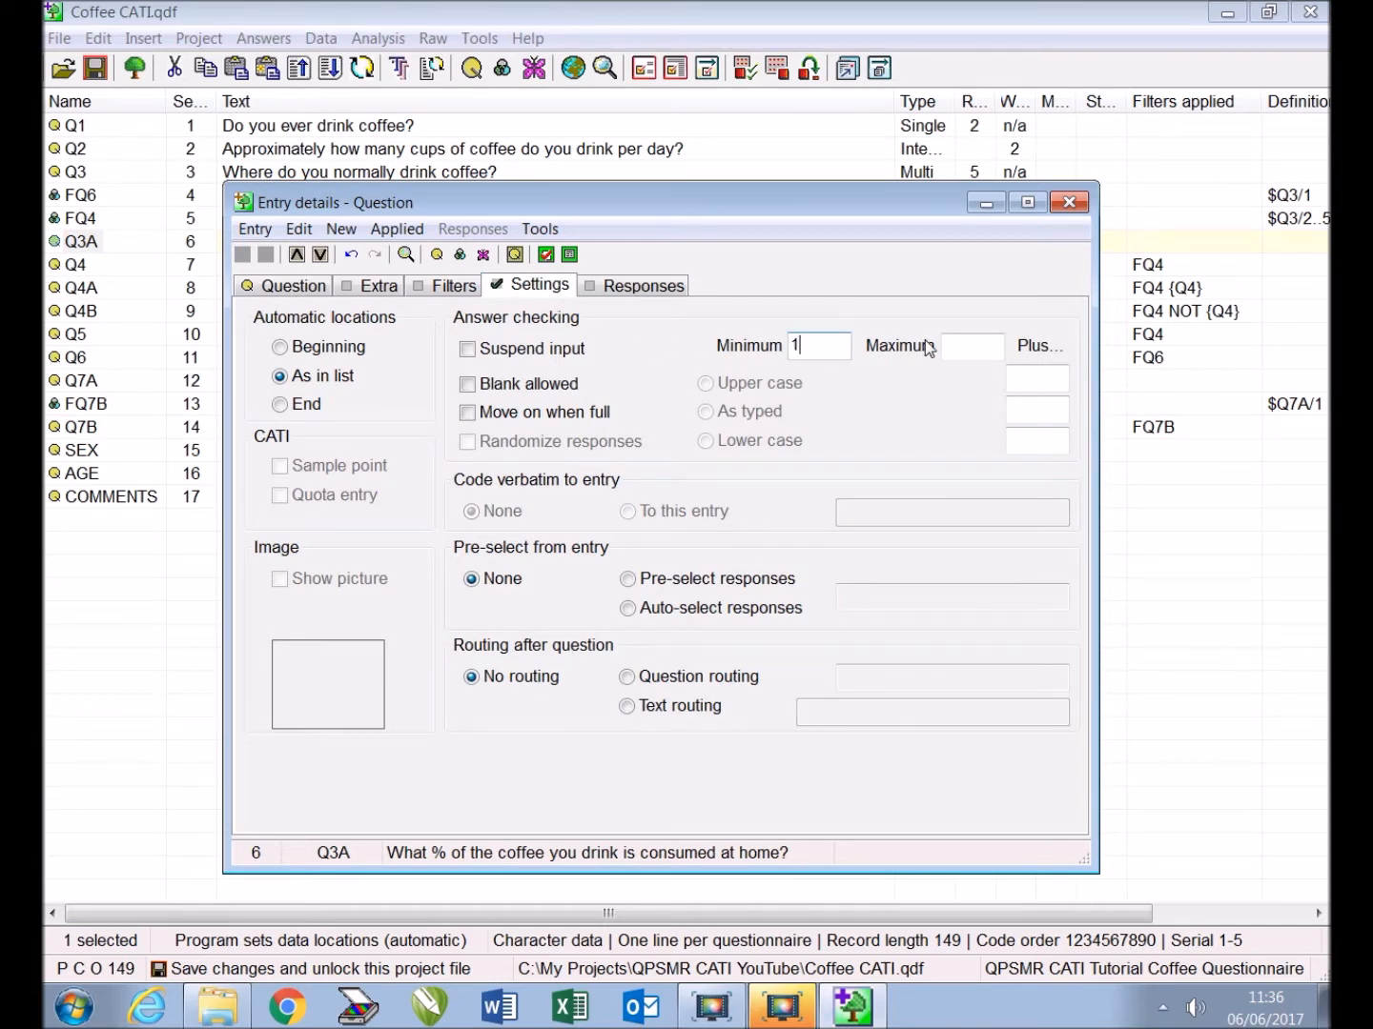
text(100)
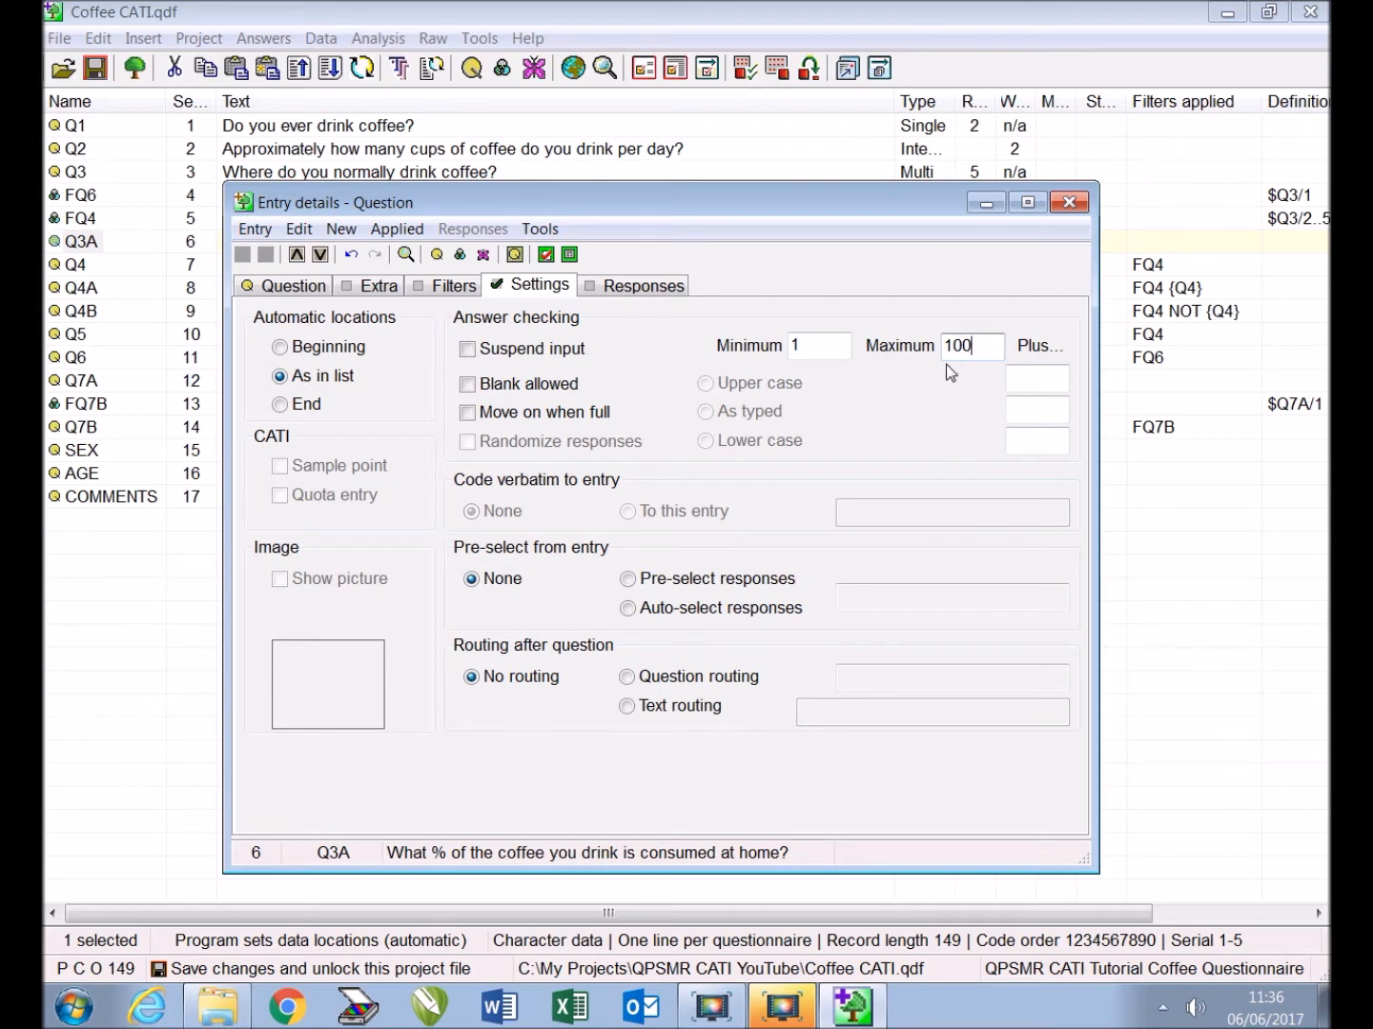
click(1069, 203)
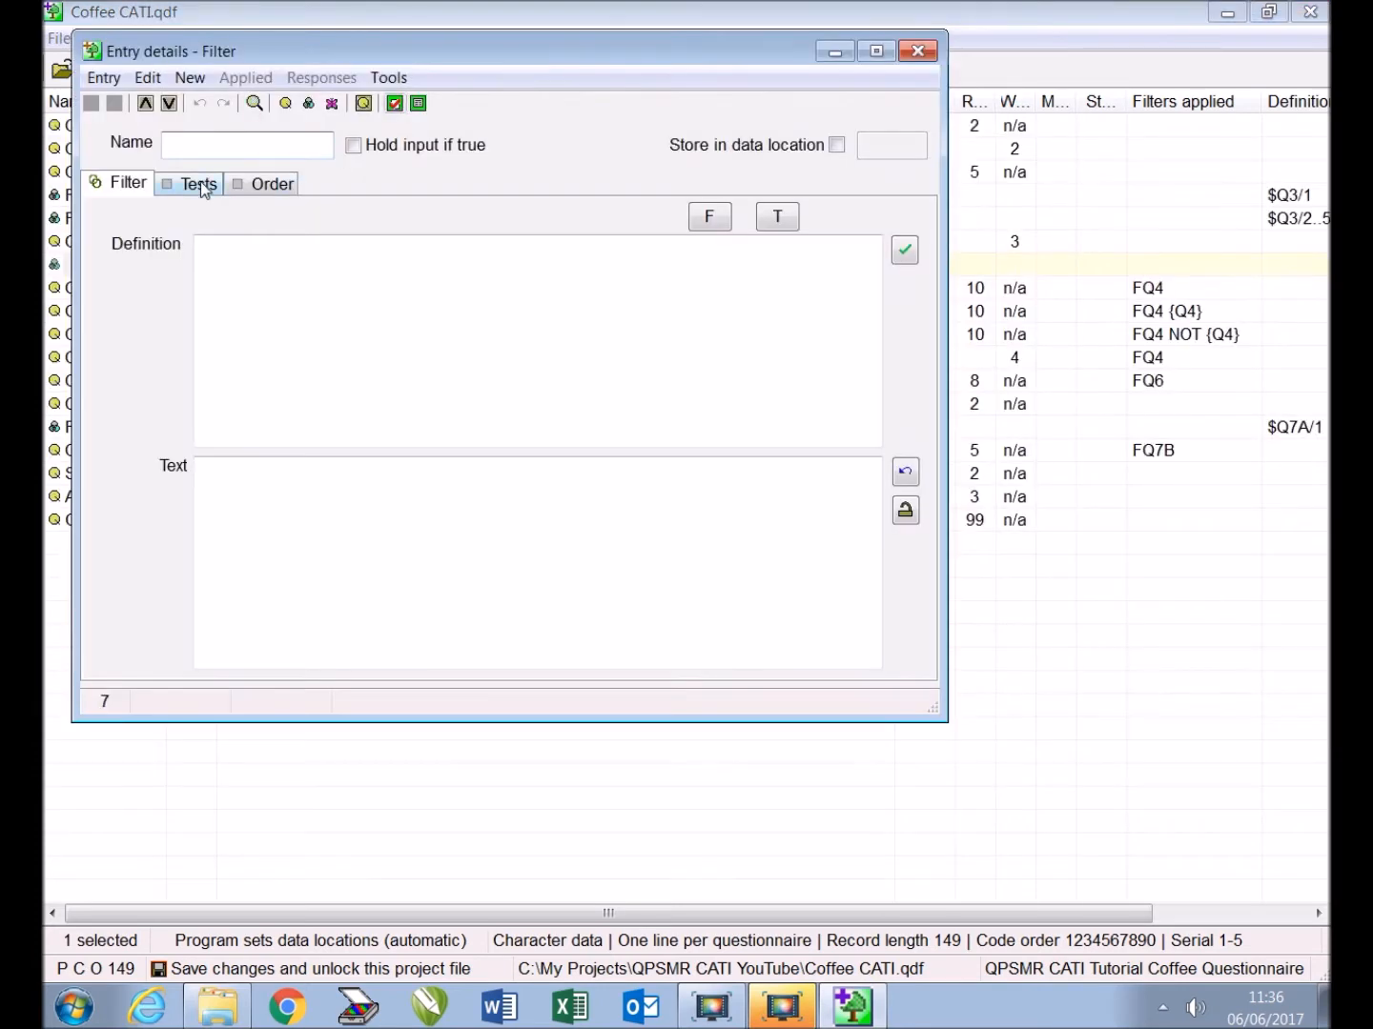
Name the new filter FQ3AB and define it as q3/1 and q3/2..5
text(F)
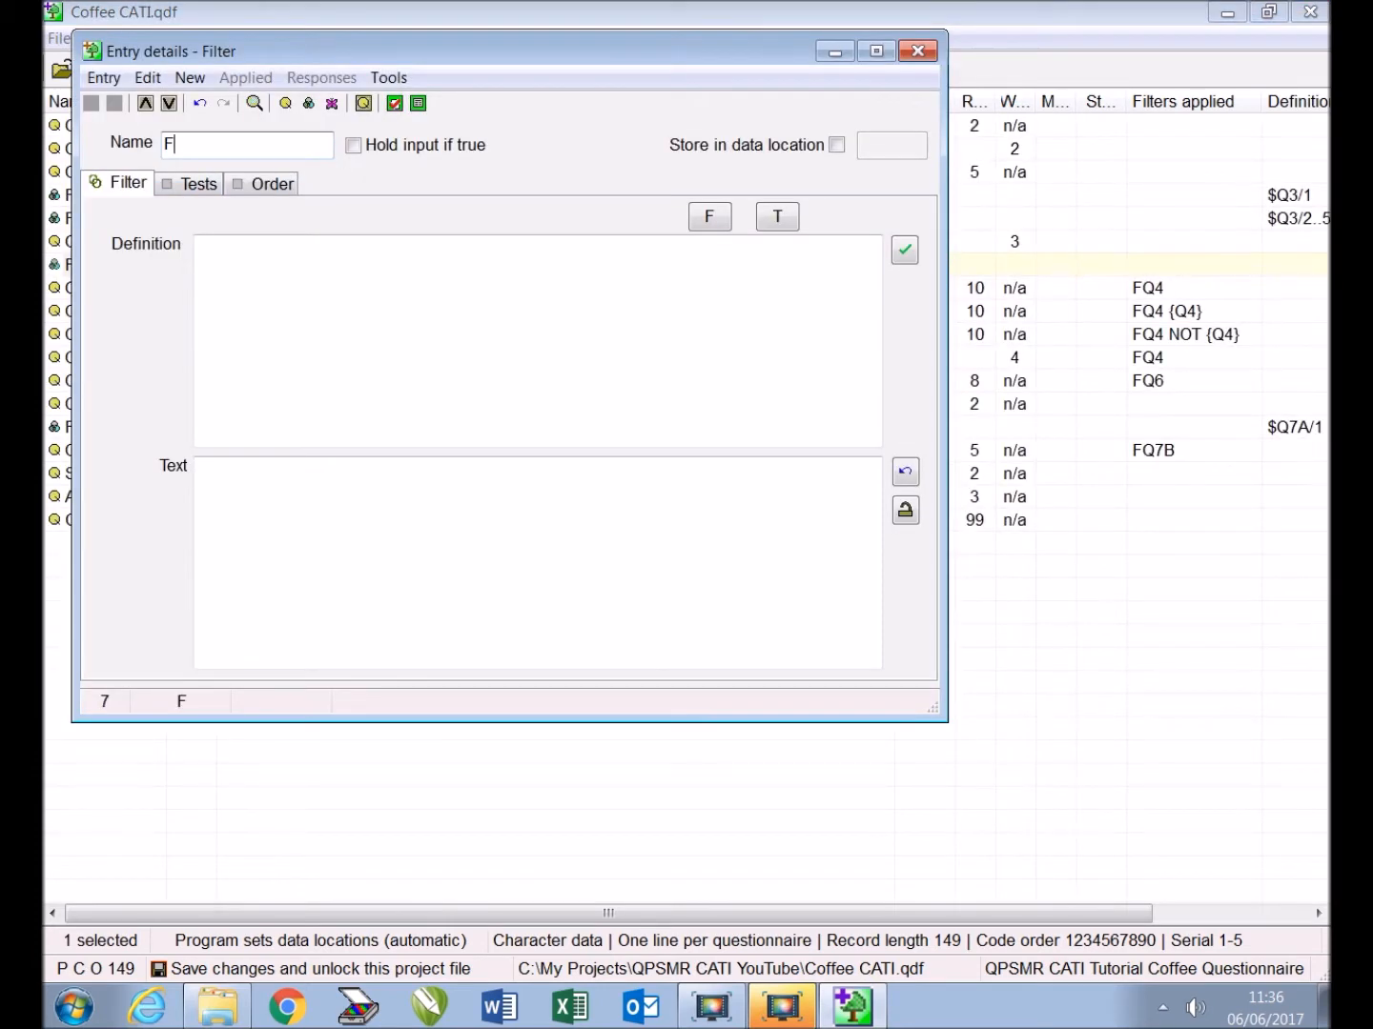
text(Q3AB)
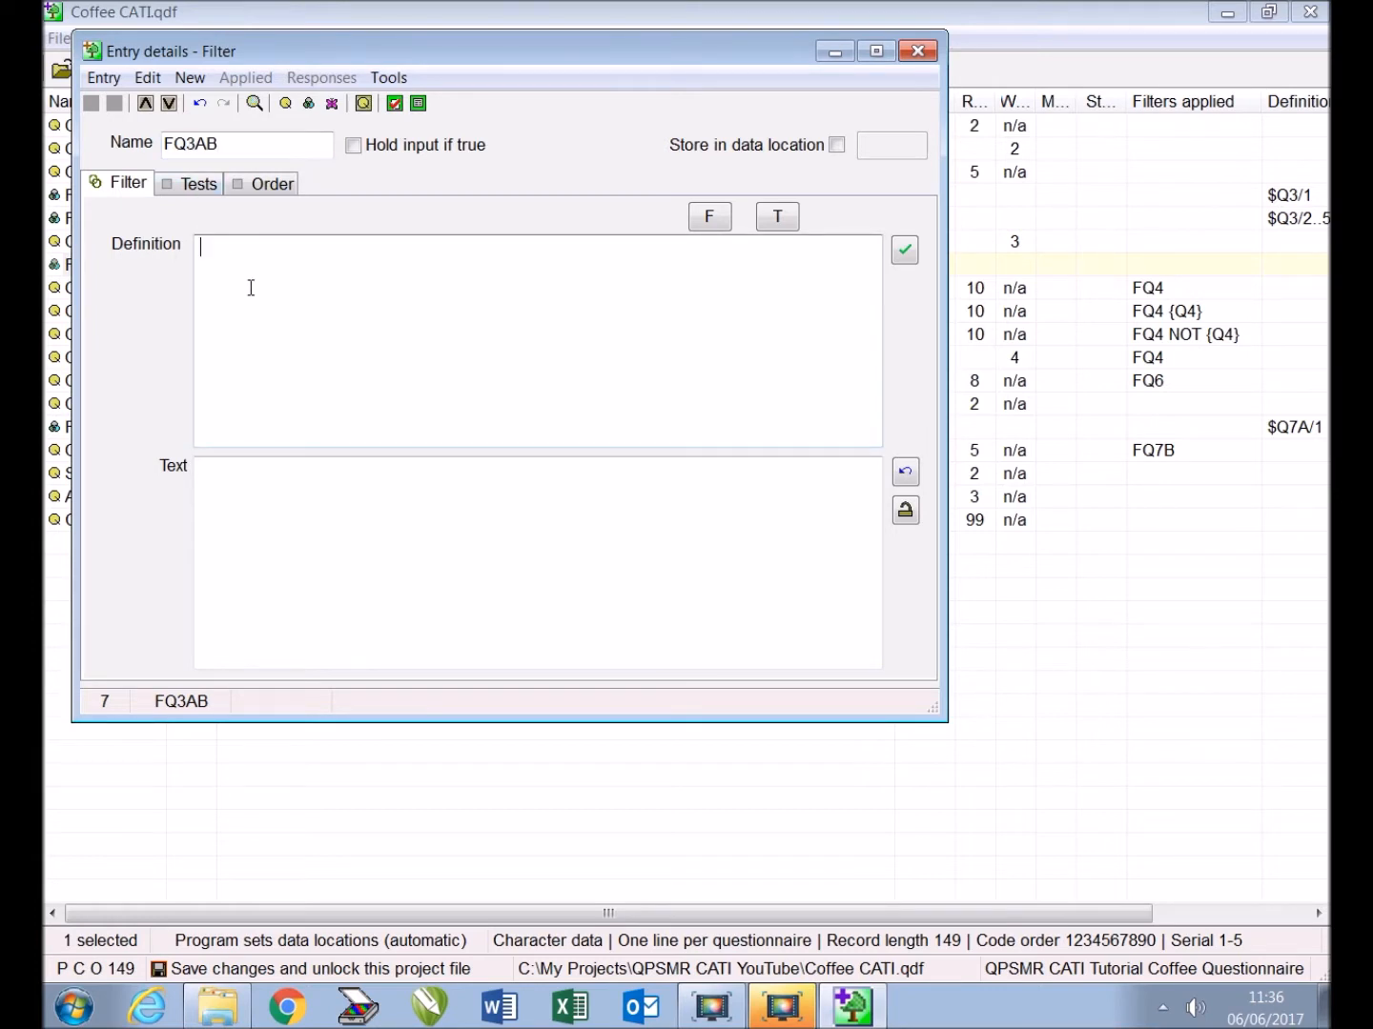
text(q3/1)
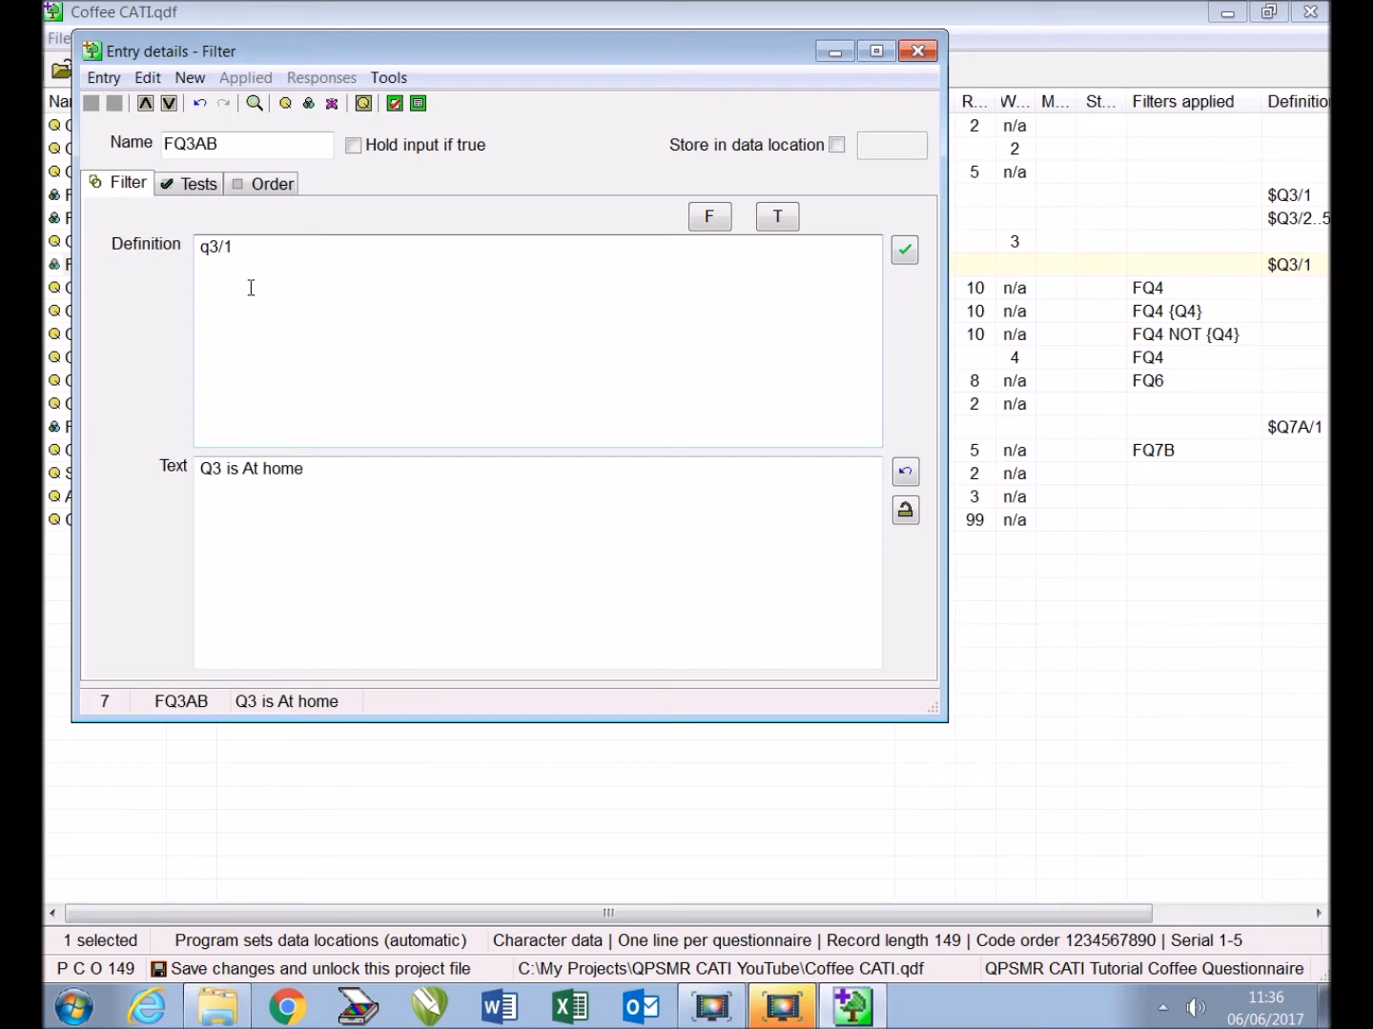
mouse_move(300, 486)
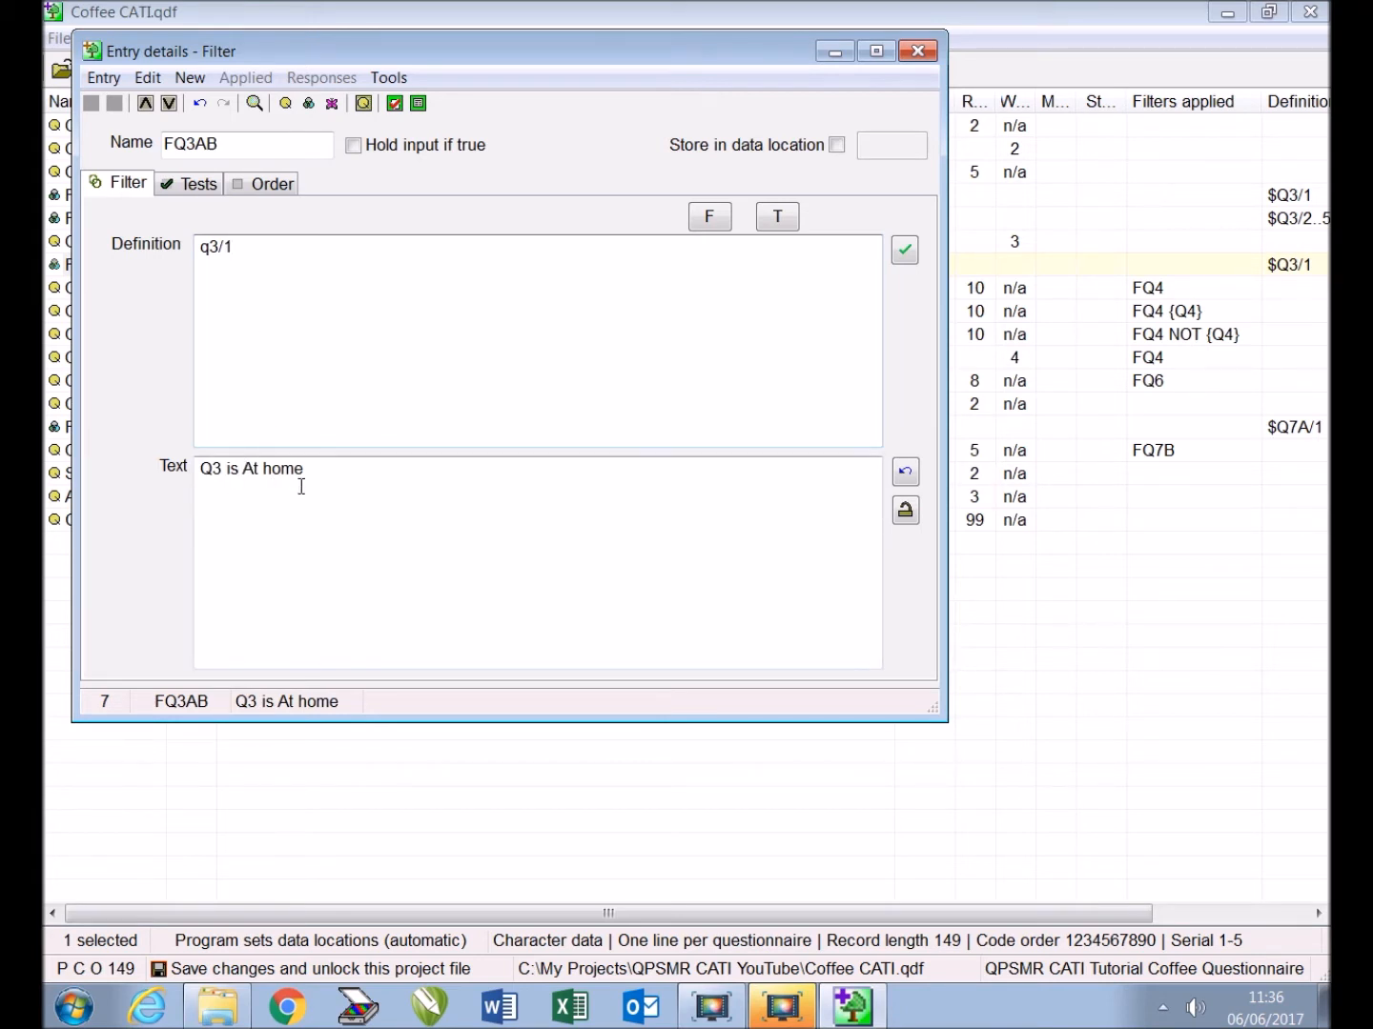
click(267, 247)
text( and)
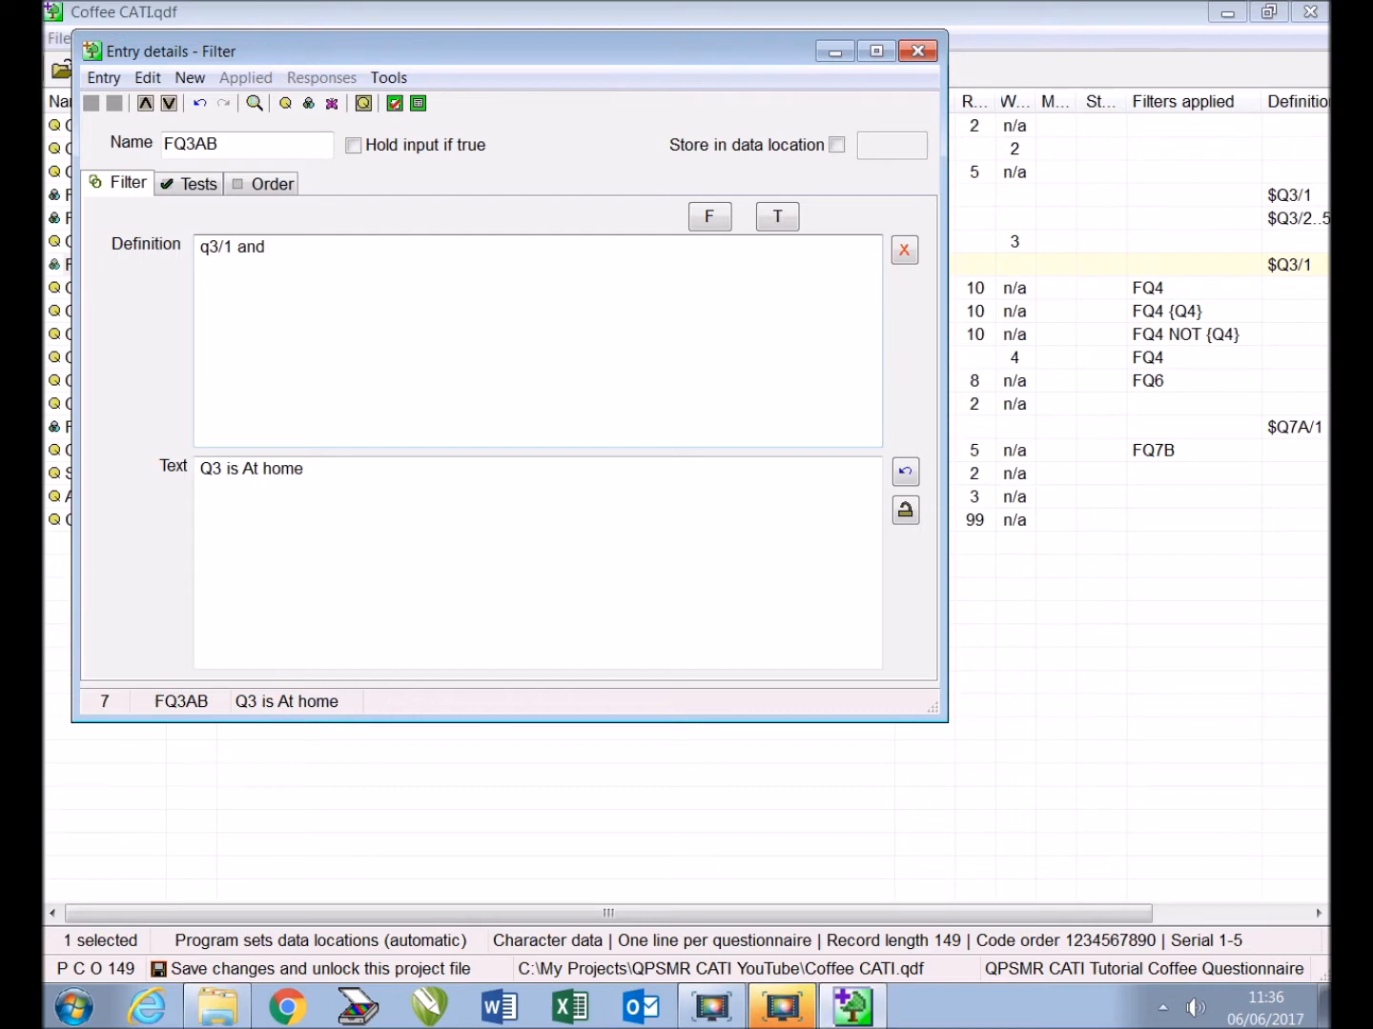
mouse_move(281, 303)
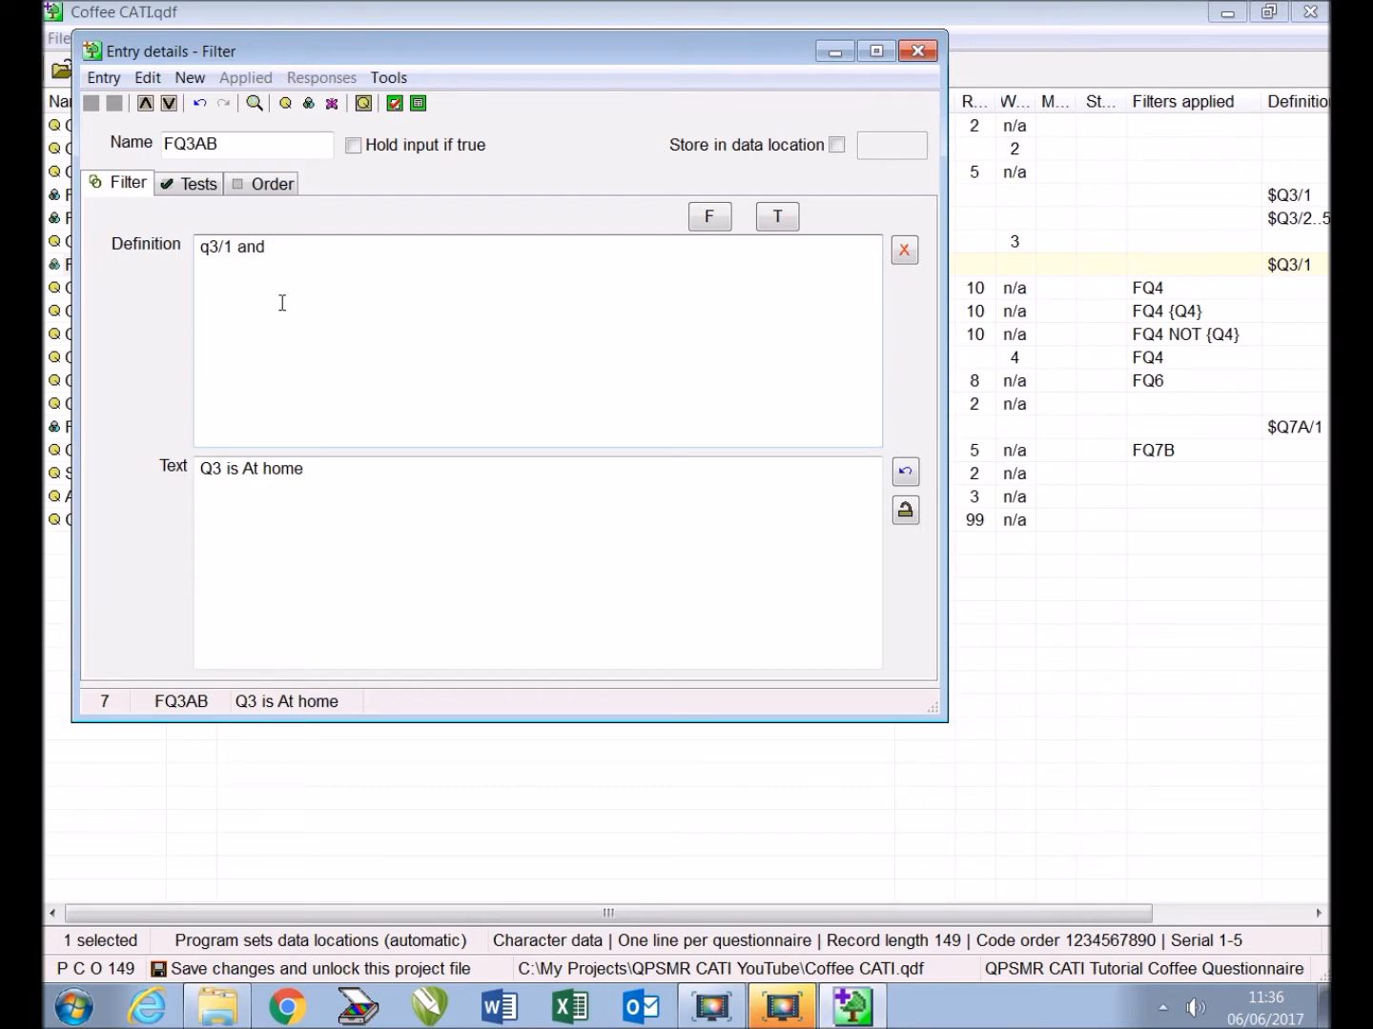
text(q3/2)
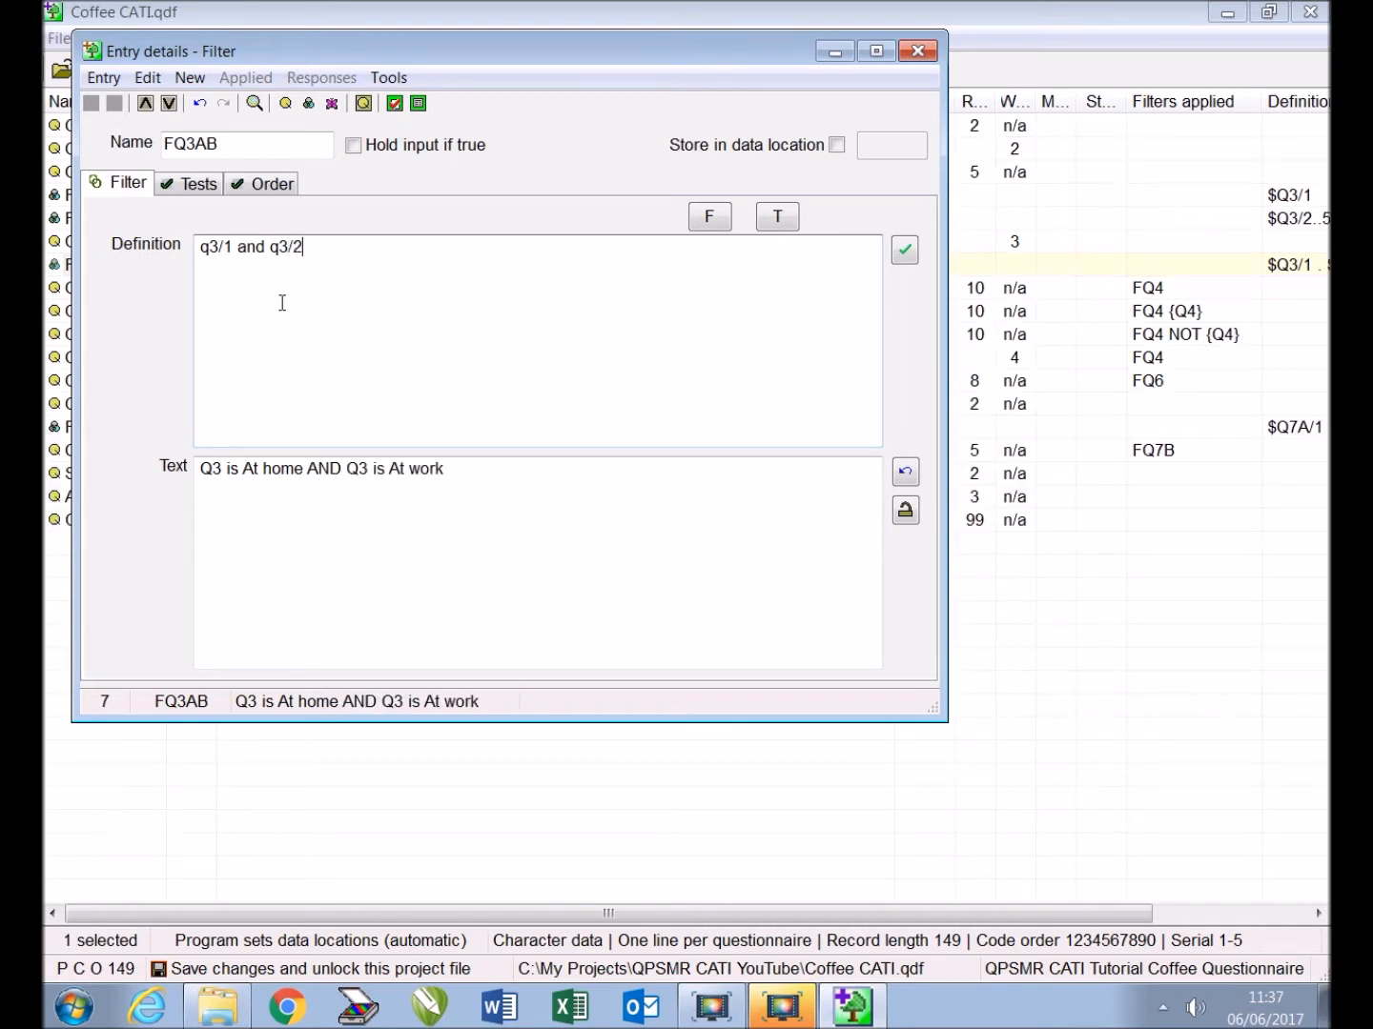
text(..5)
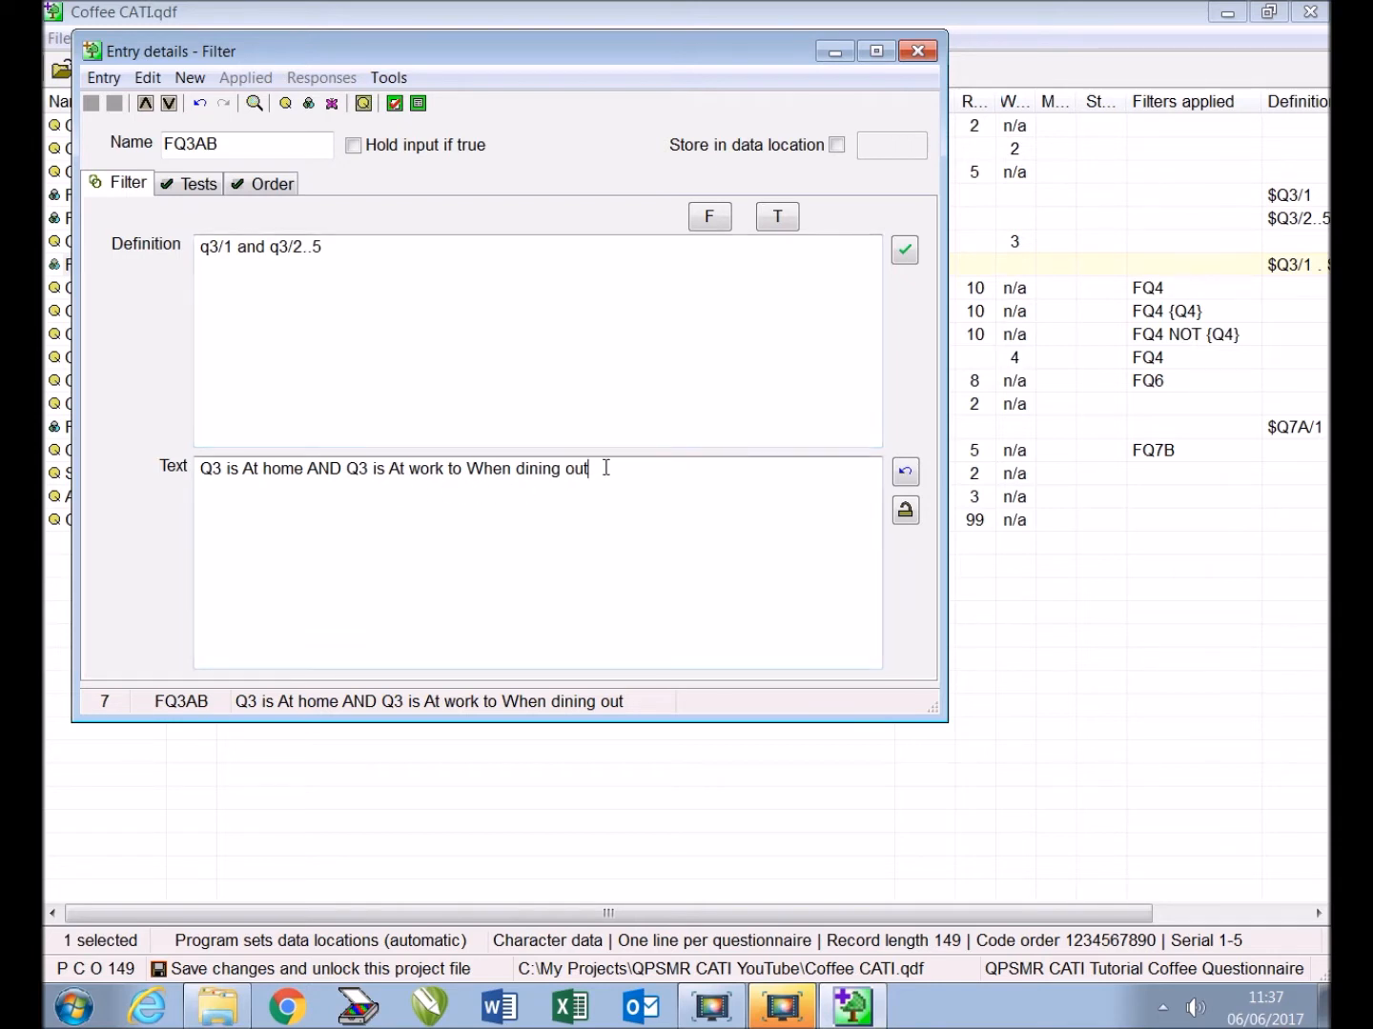
Set FQ3AB's text to 'All who drink coffee at home and outside home' and close it
triple_click(391, 468)
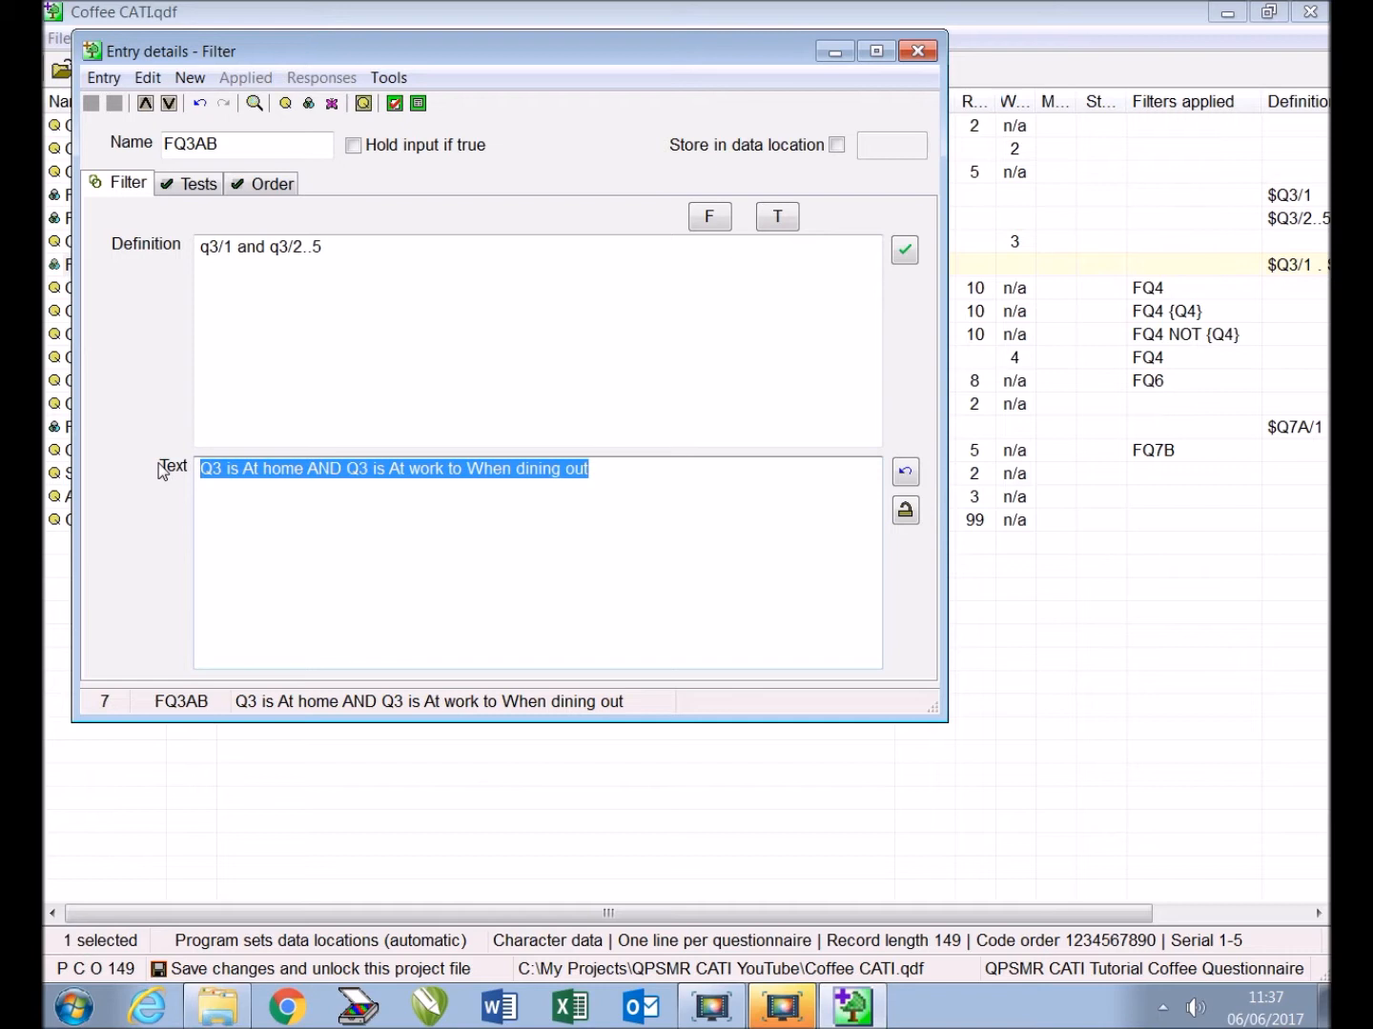
text(All who)
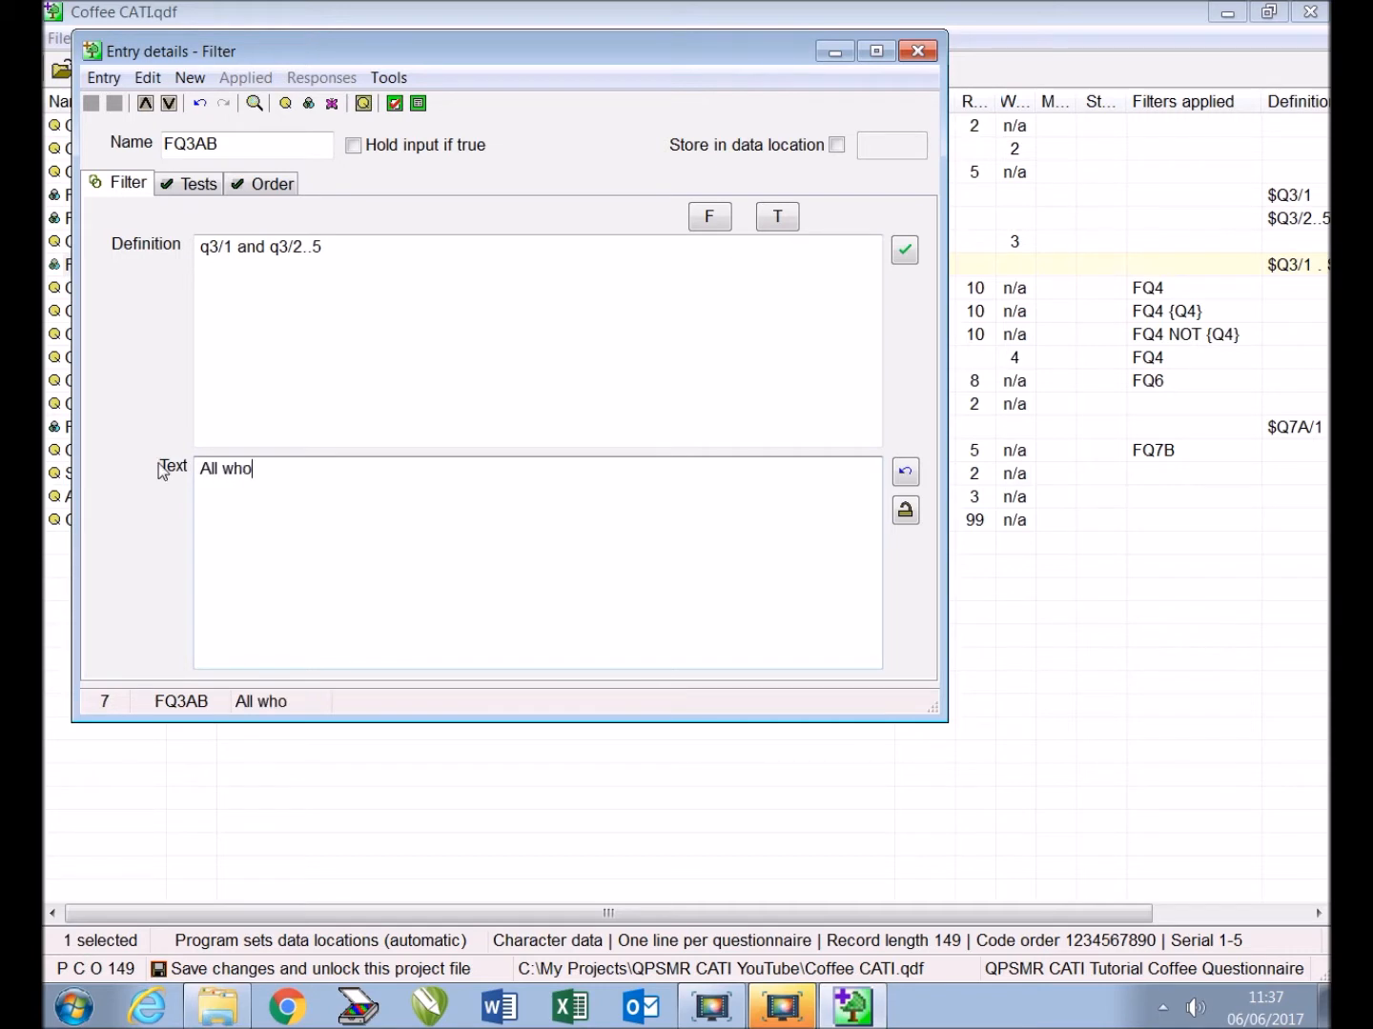
text(drink co)
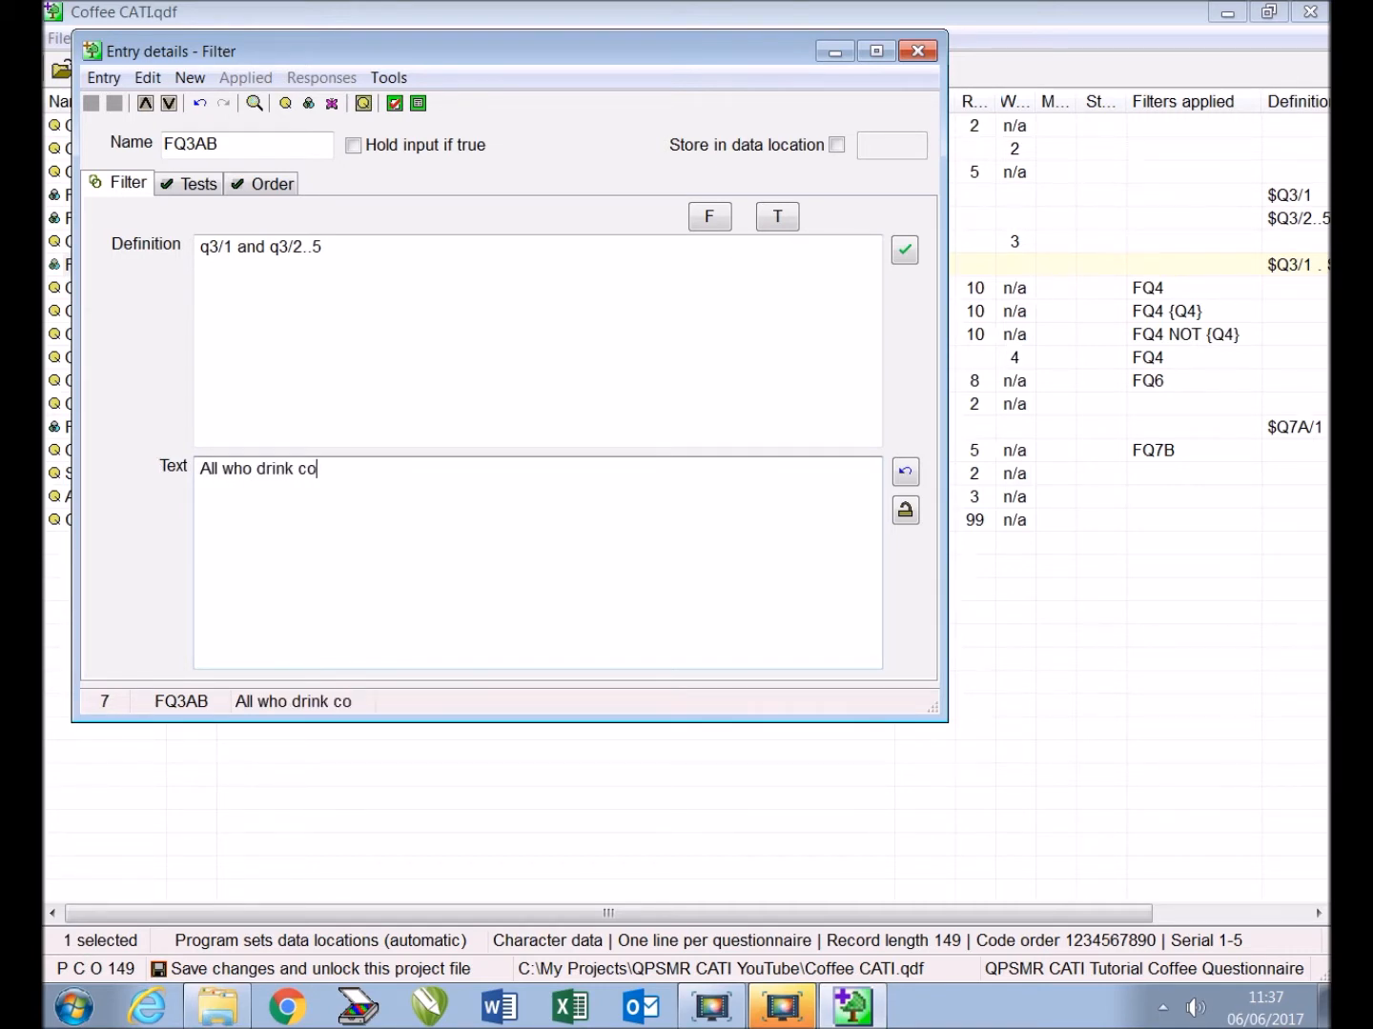
text(ffee at h)
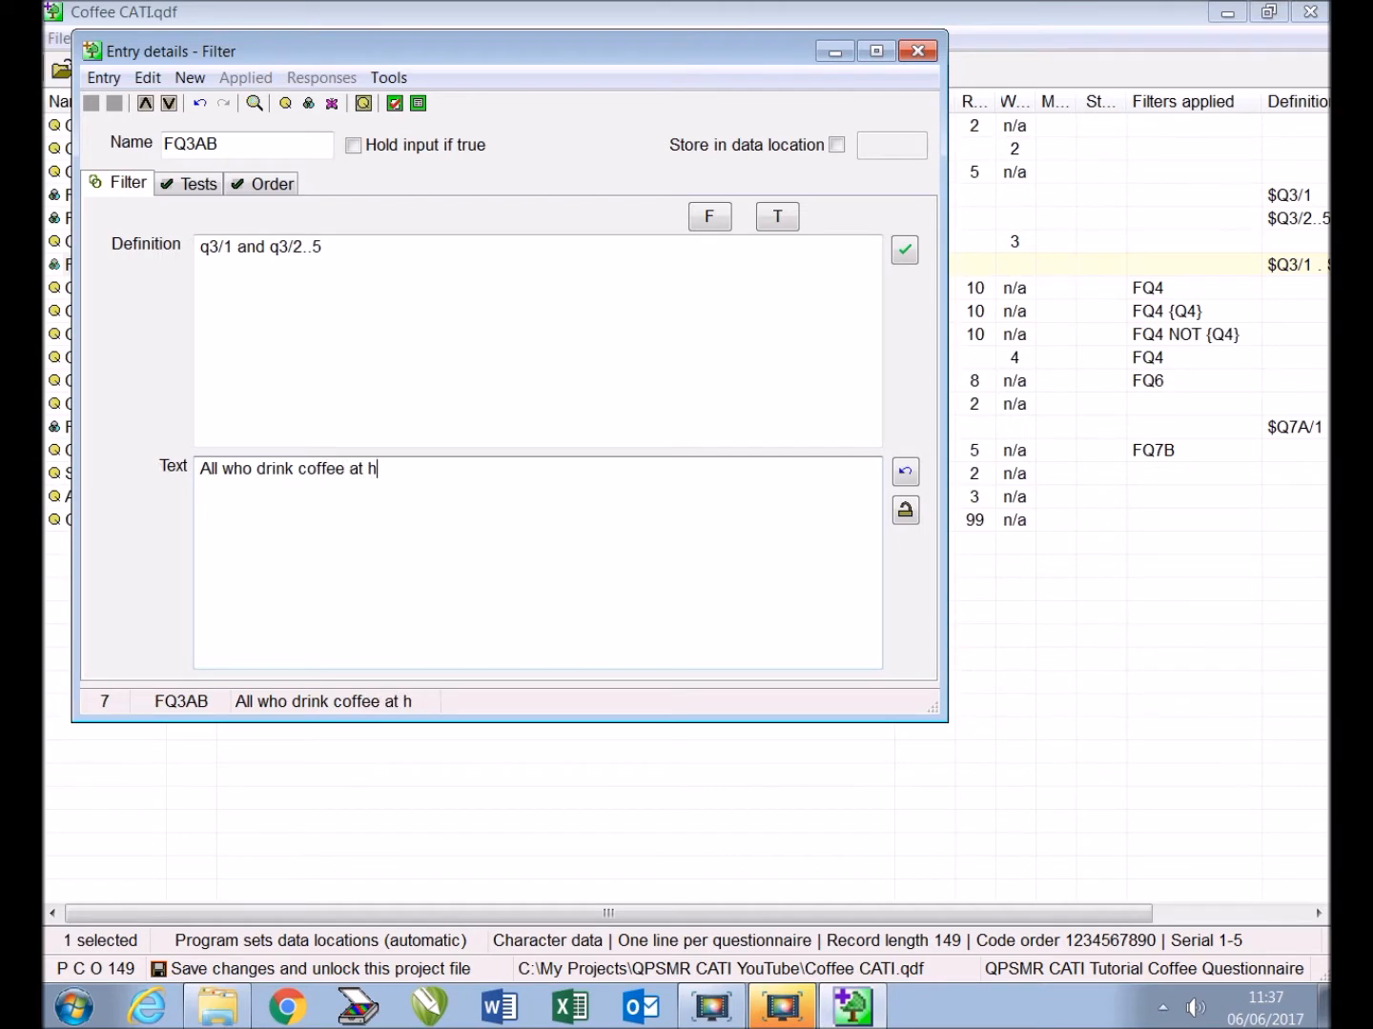
text(ome and ou)
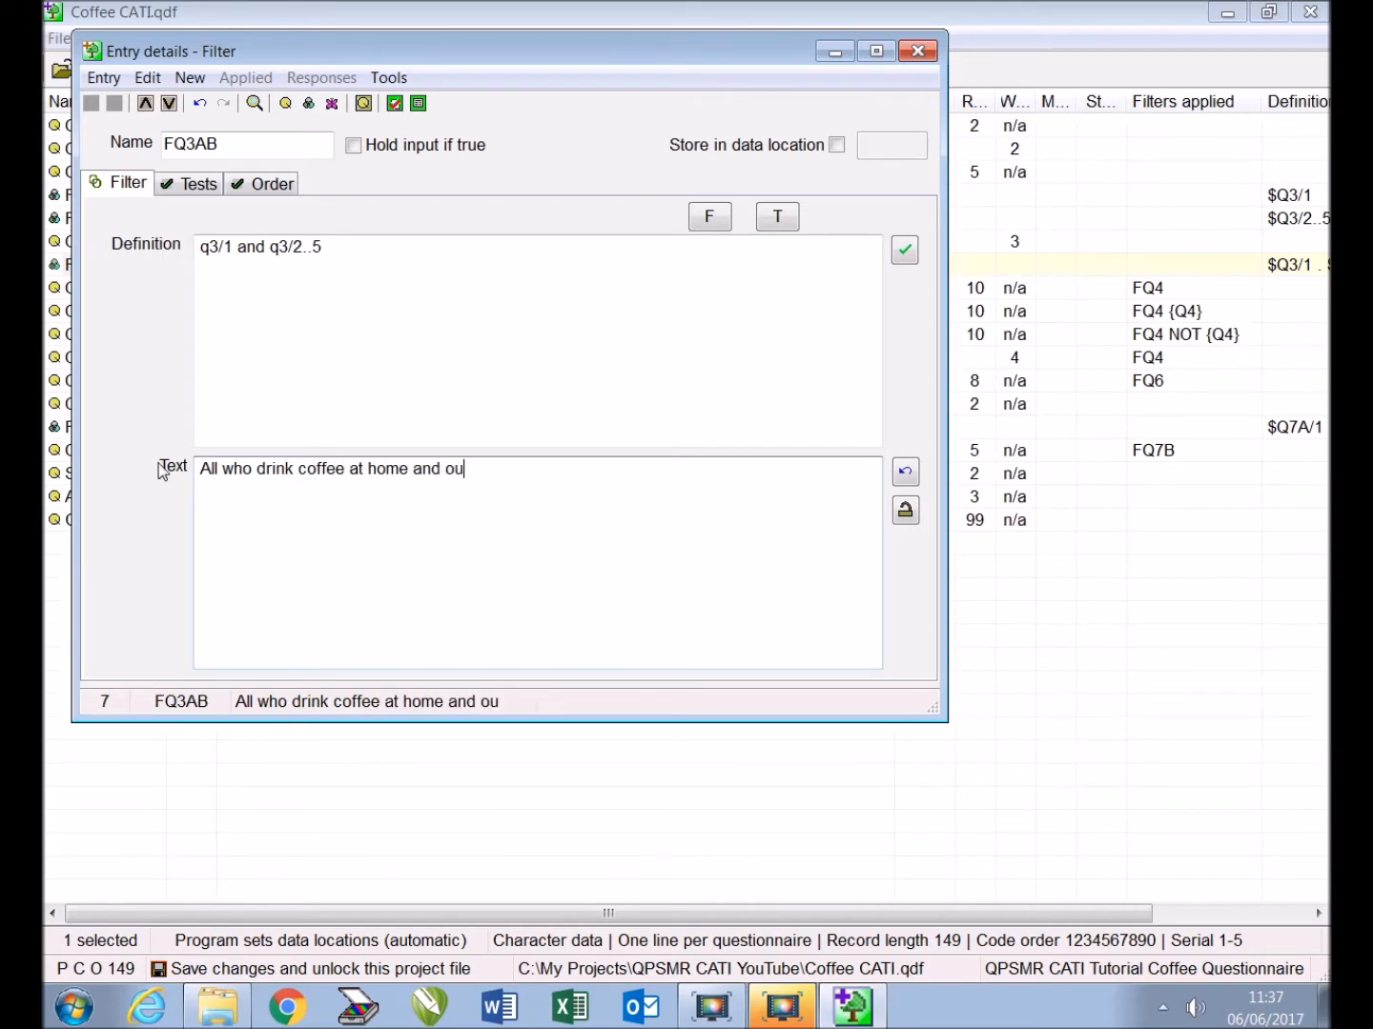
text(tside home)
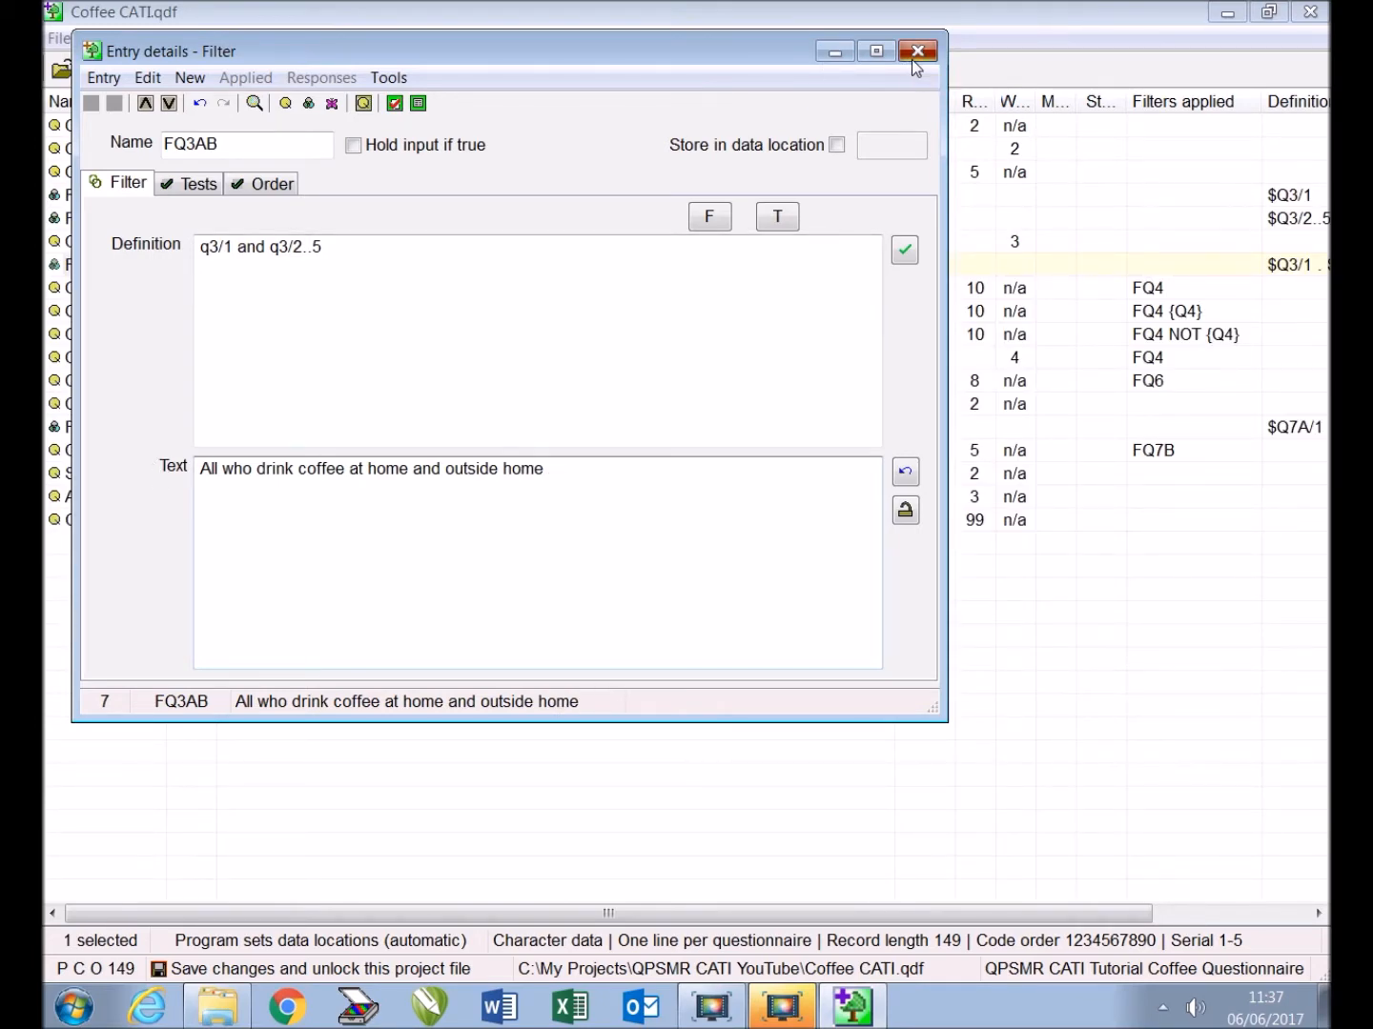
click(918, 52)
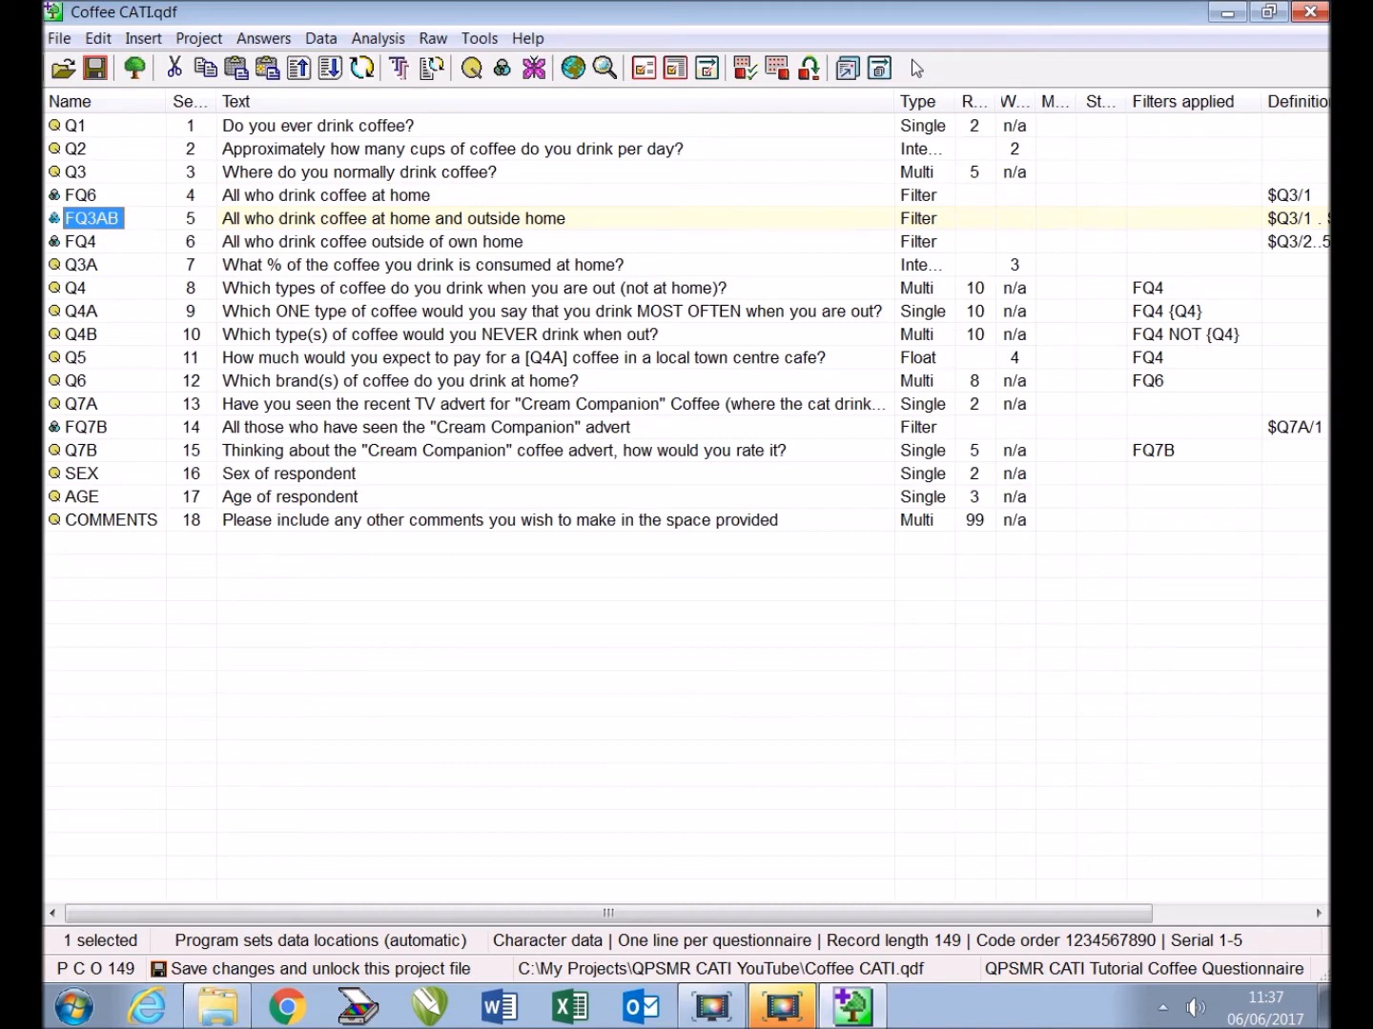
Add filter FQ3AB to question Q3A through its Filters tab
click(82, 265)
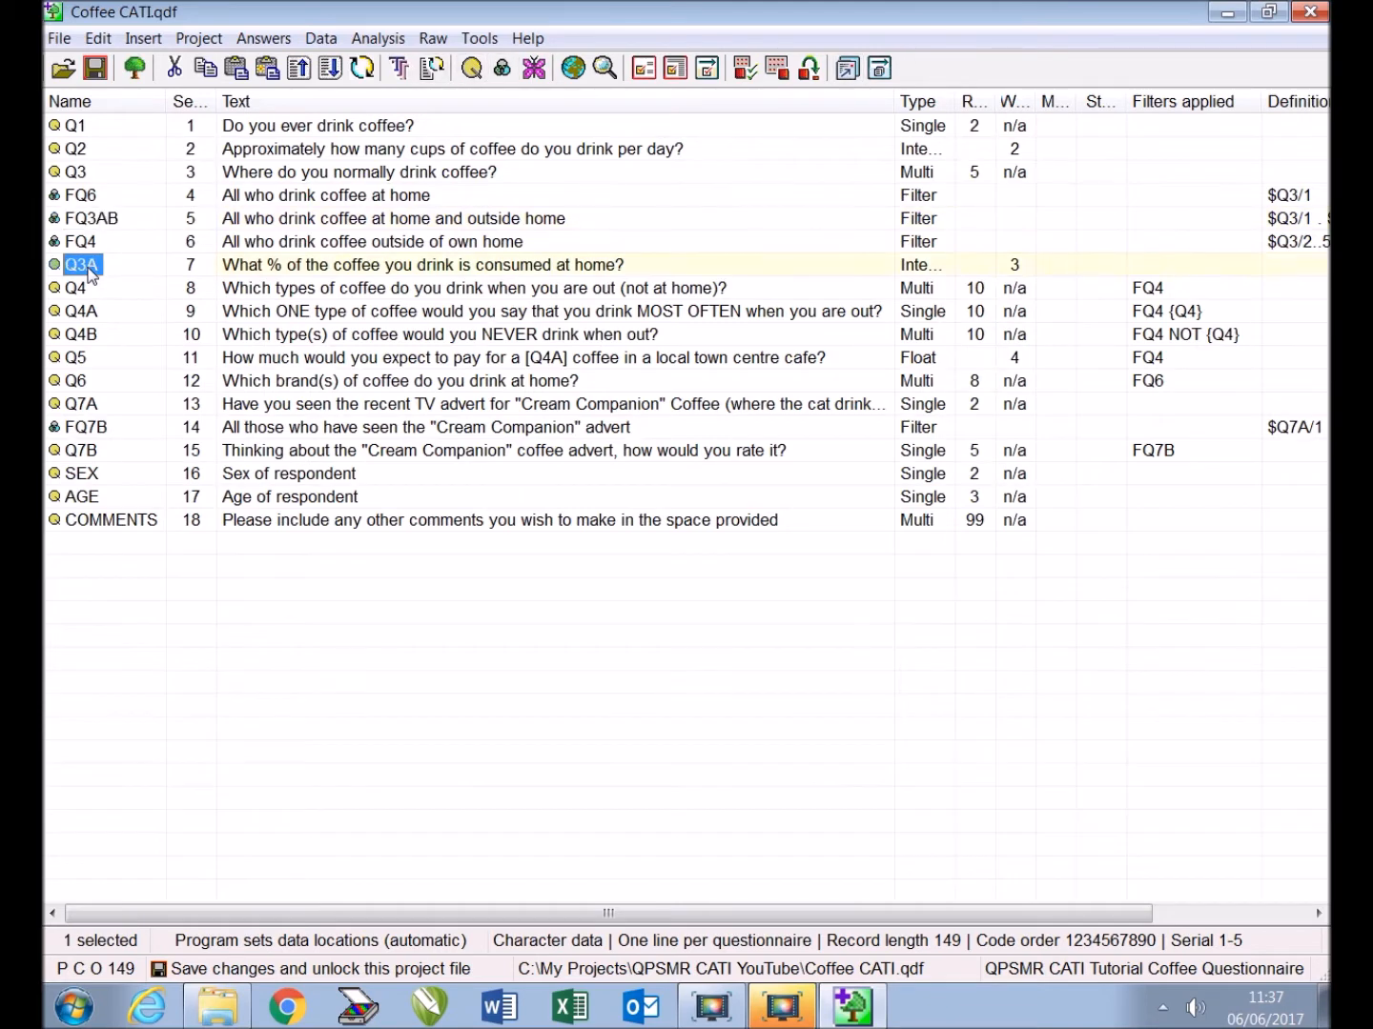
double_click(81, 265)
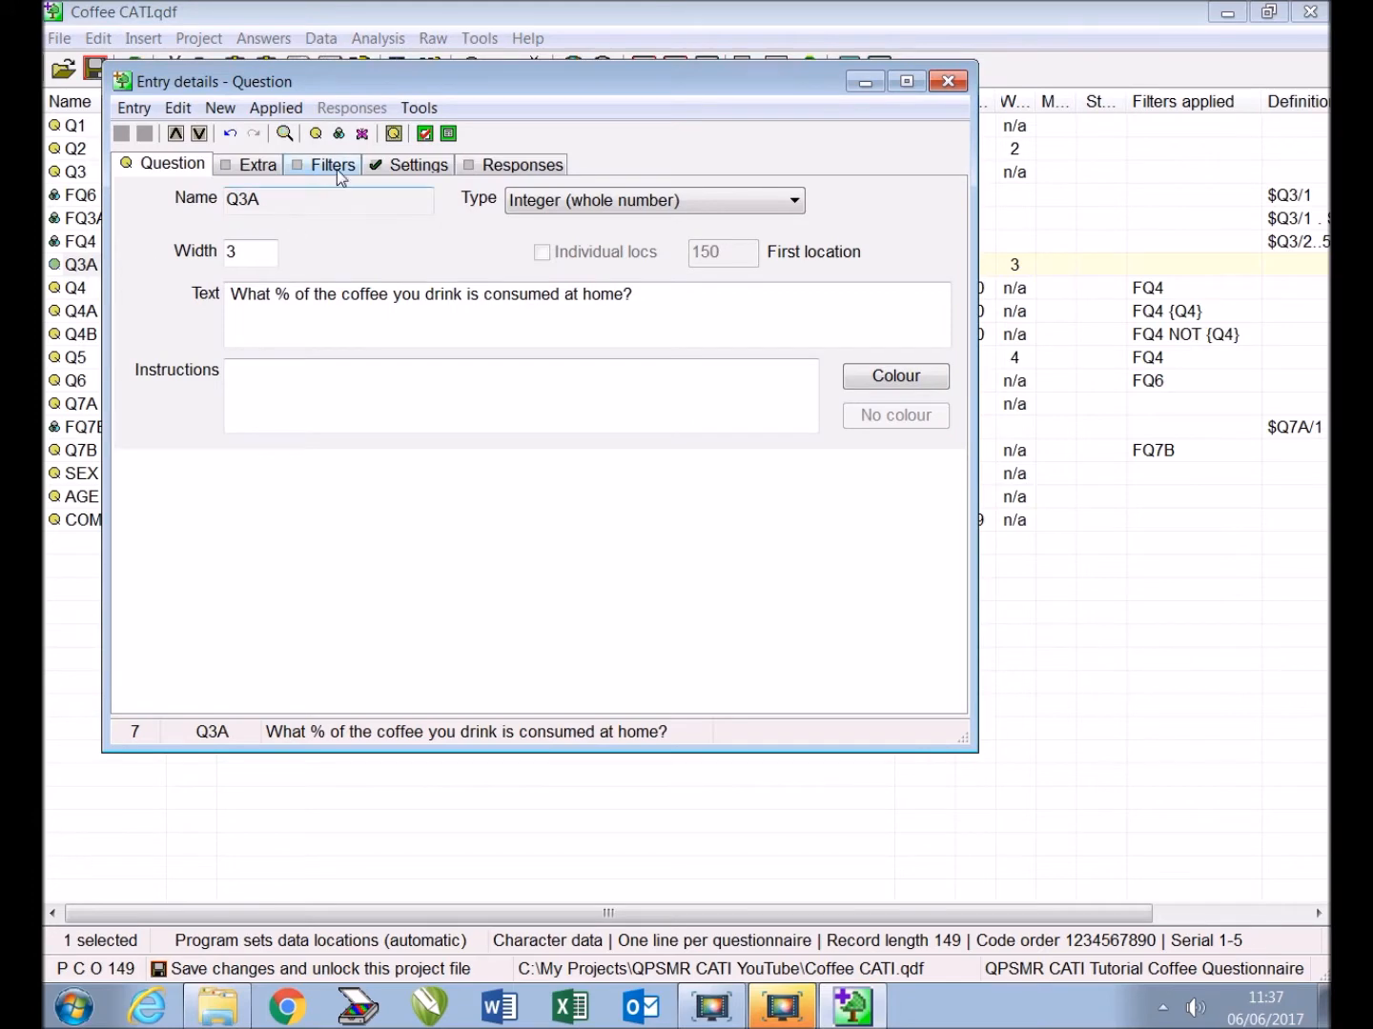
click(334, 164)
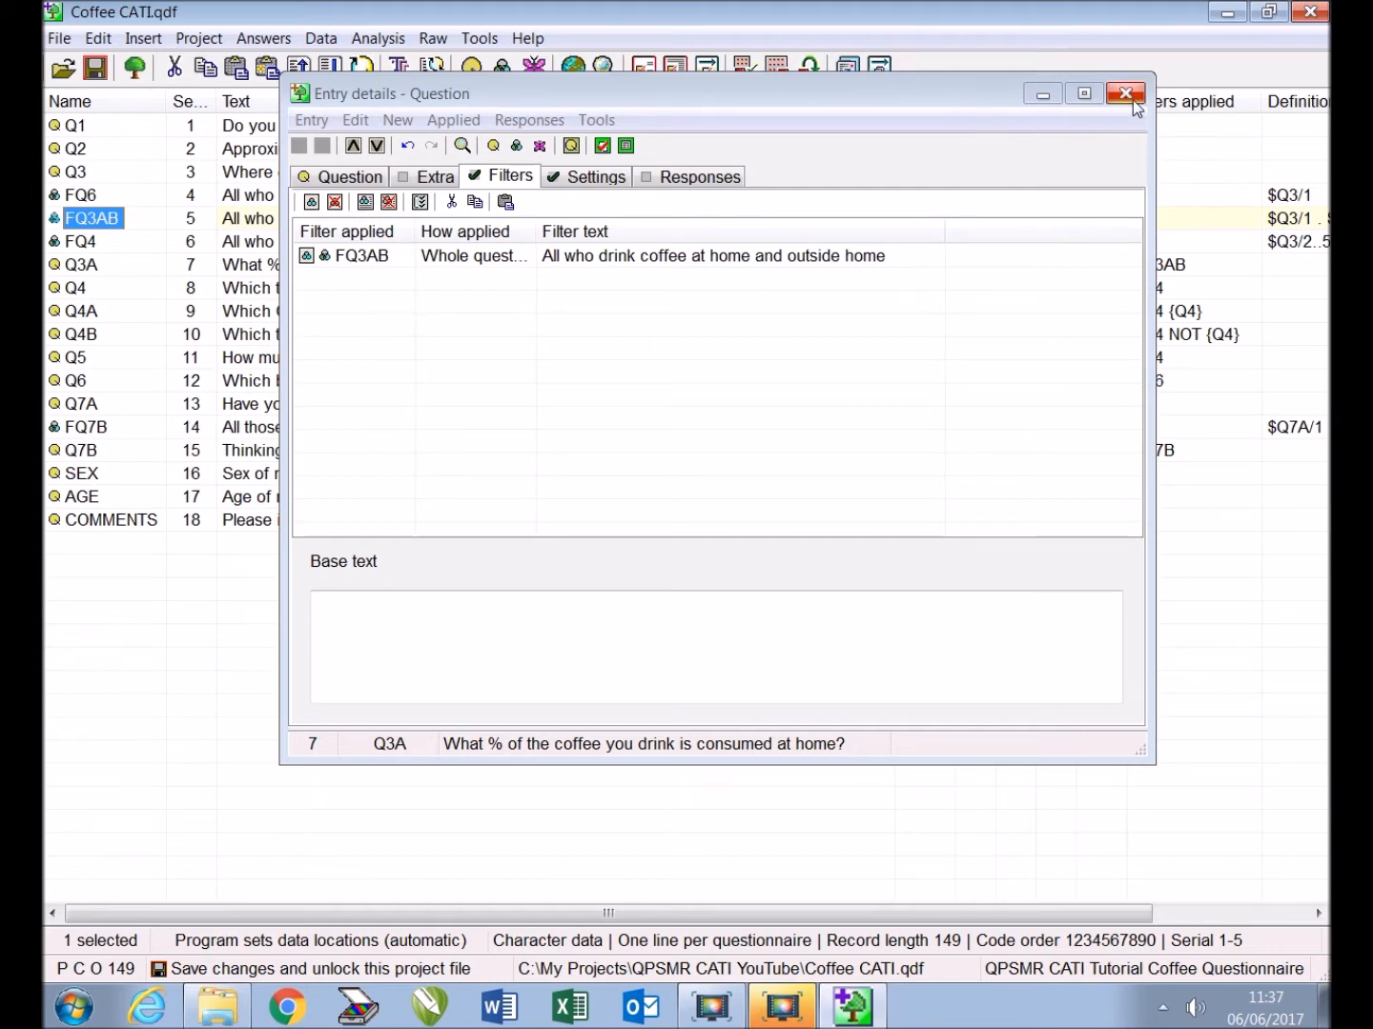
mouse_move(1117, 144)
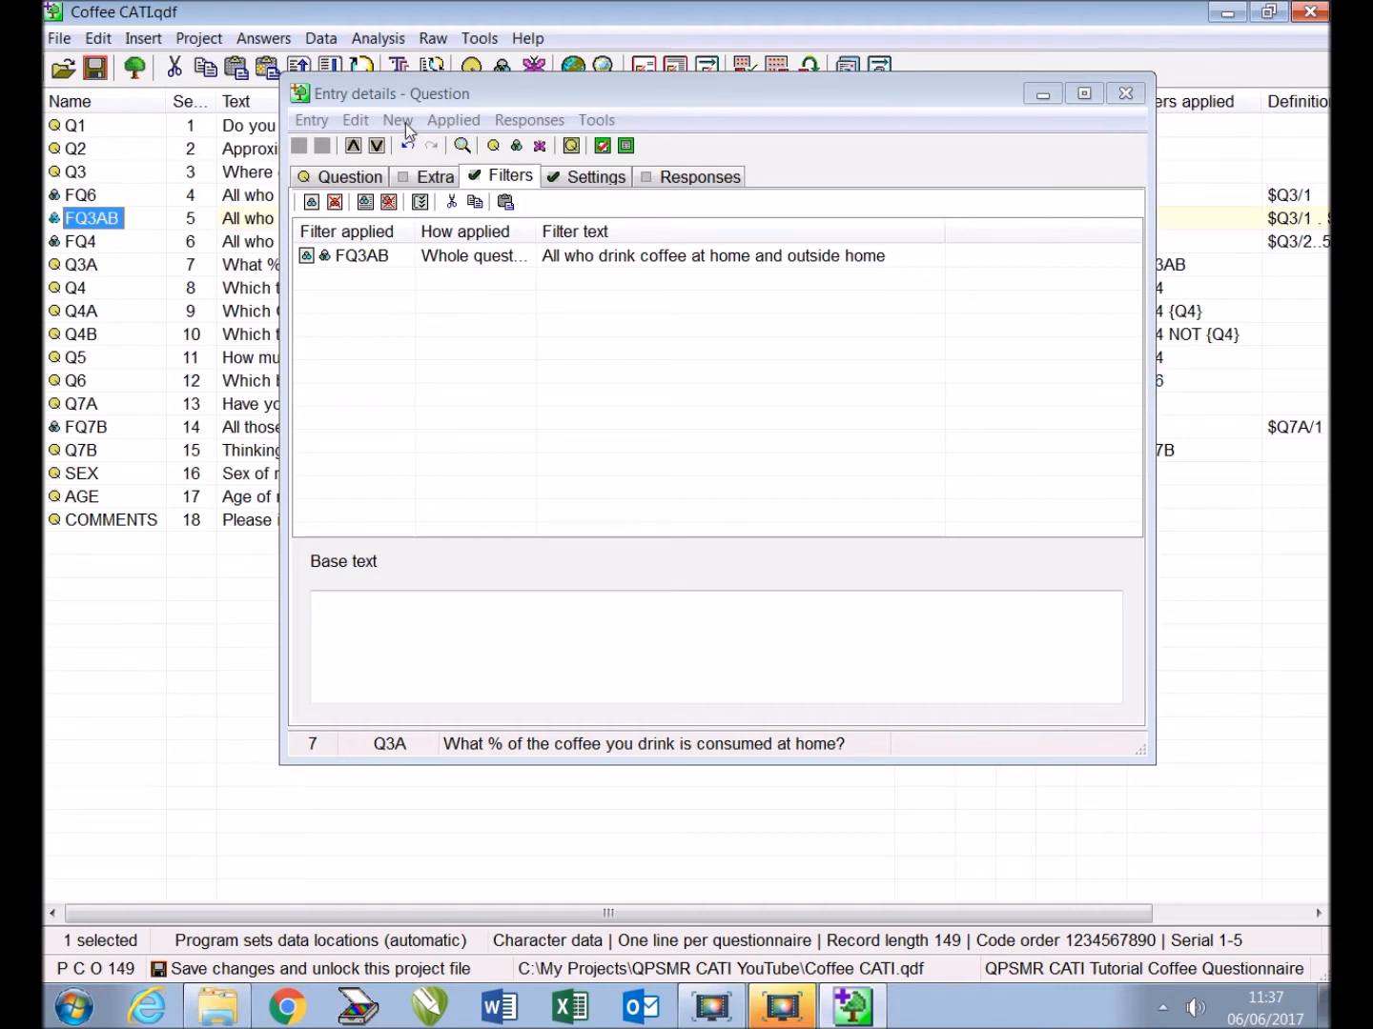
mouse_move(410, 141)
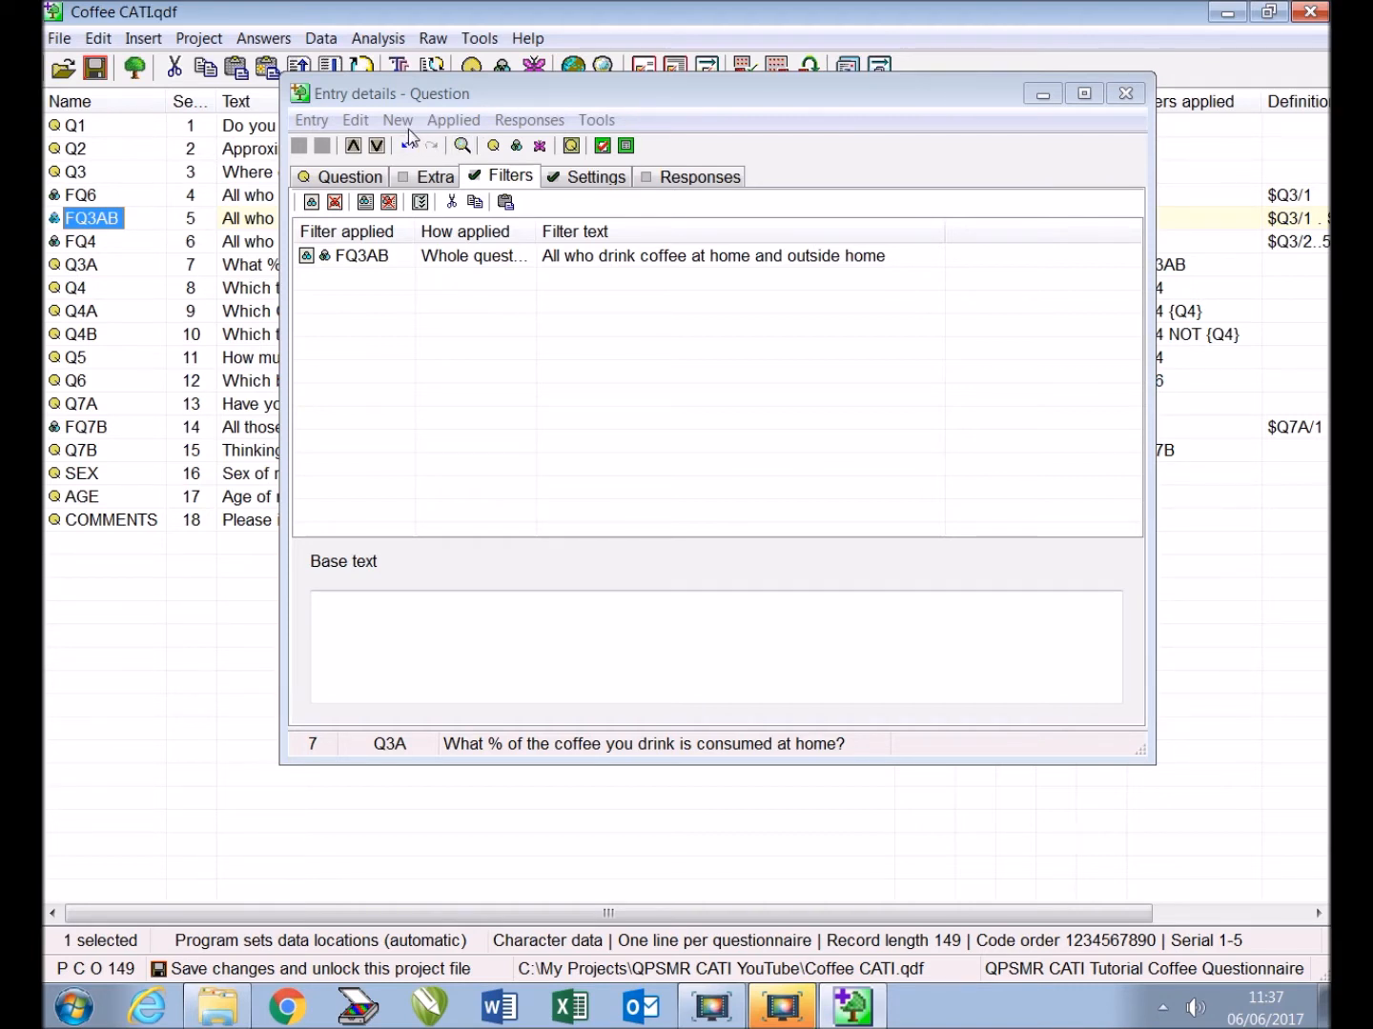
Copy Q3A as Q3B, changing the wording to 'consumed outside of your home'
click(398, 119)
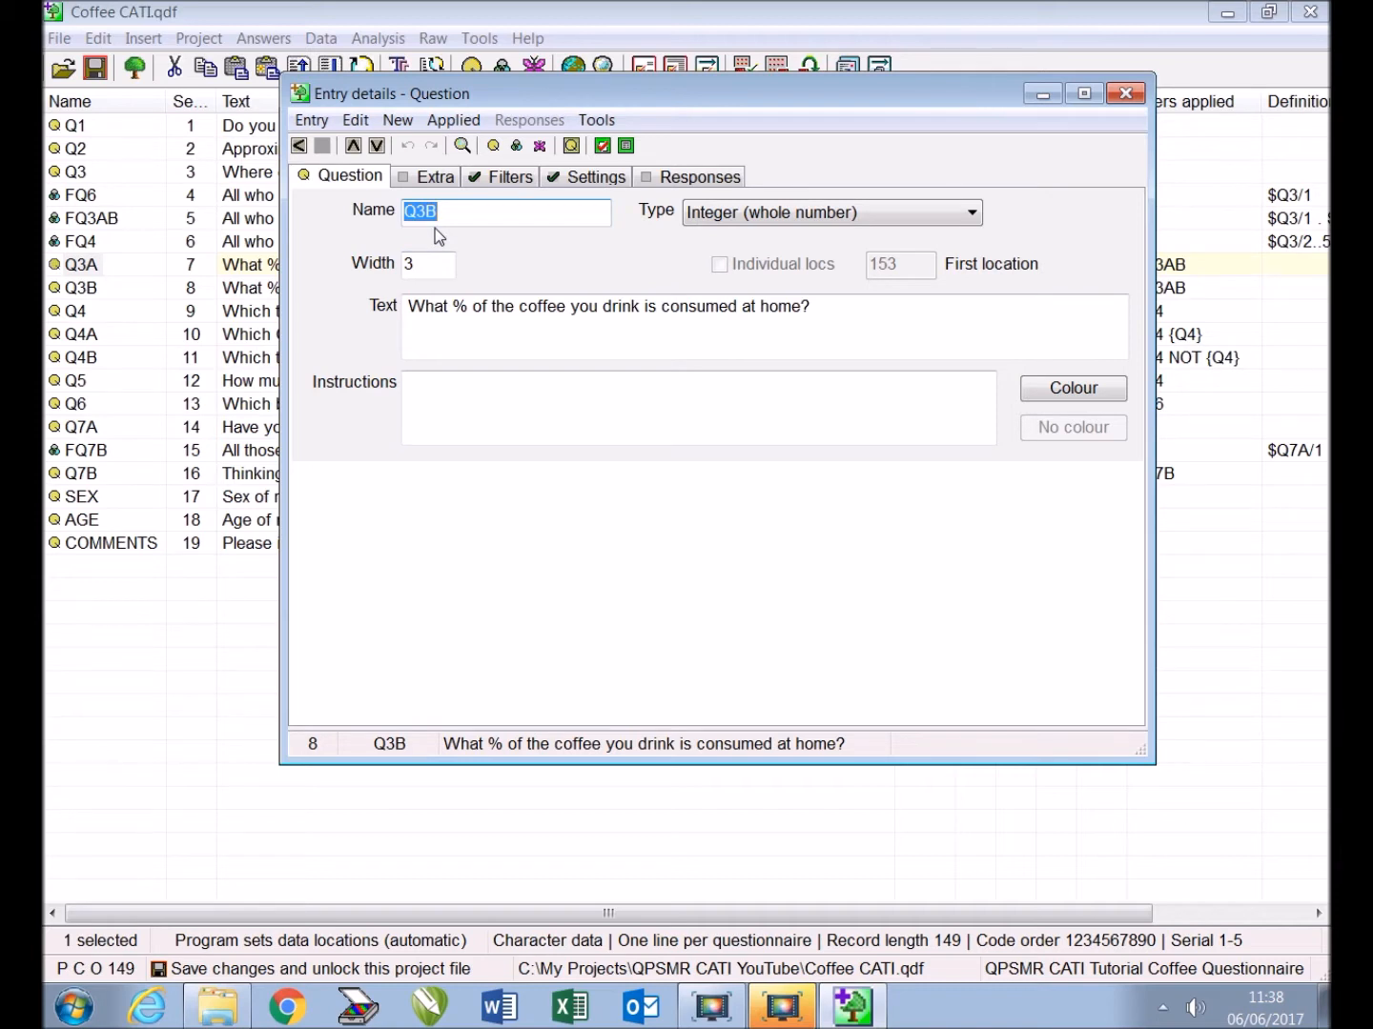
mouse_move(464, 259)
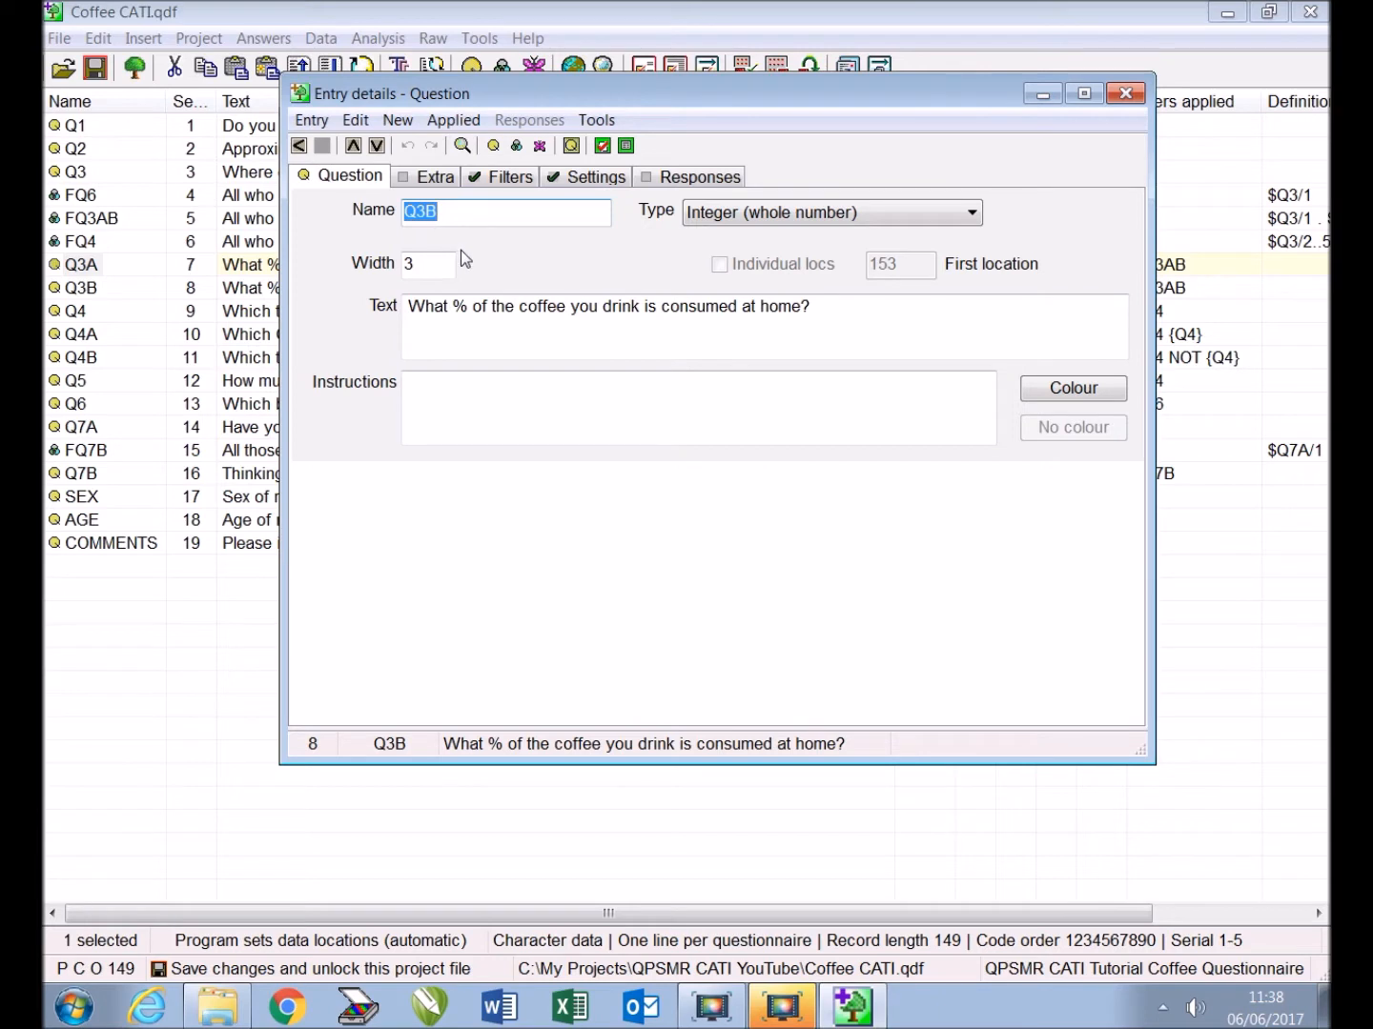
double_click(749, 306)
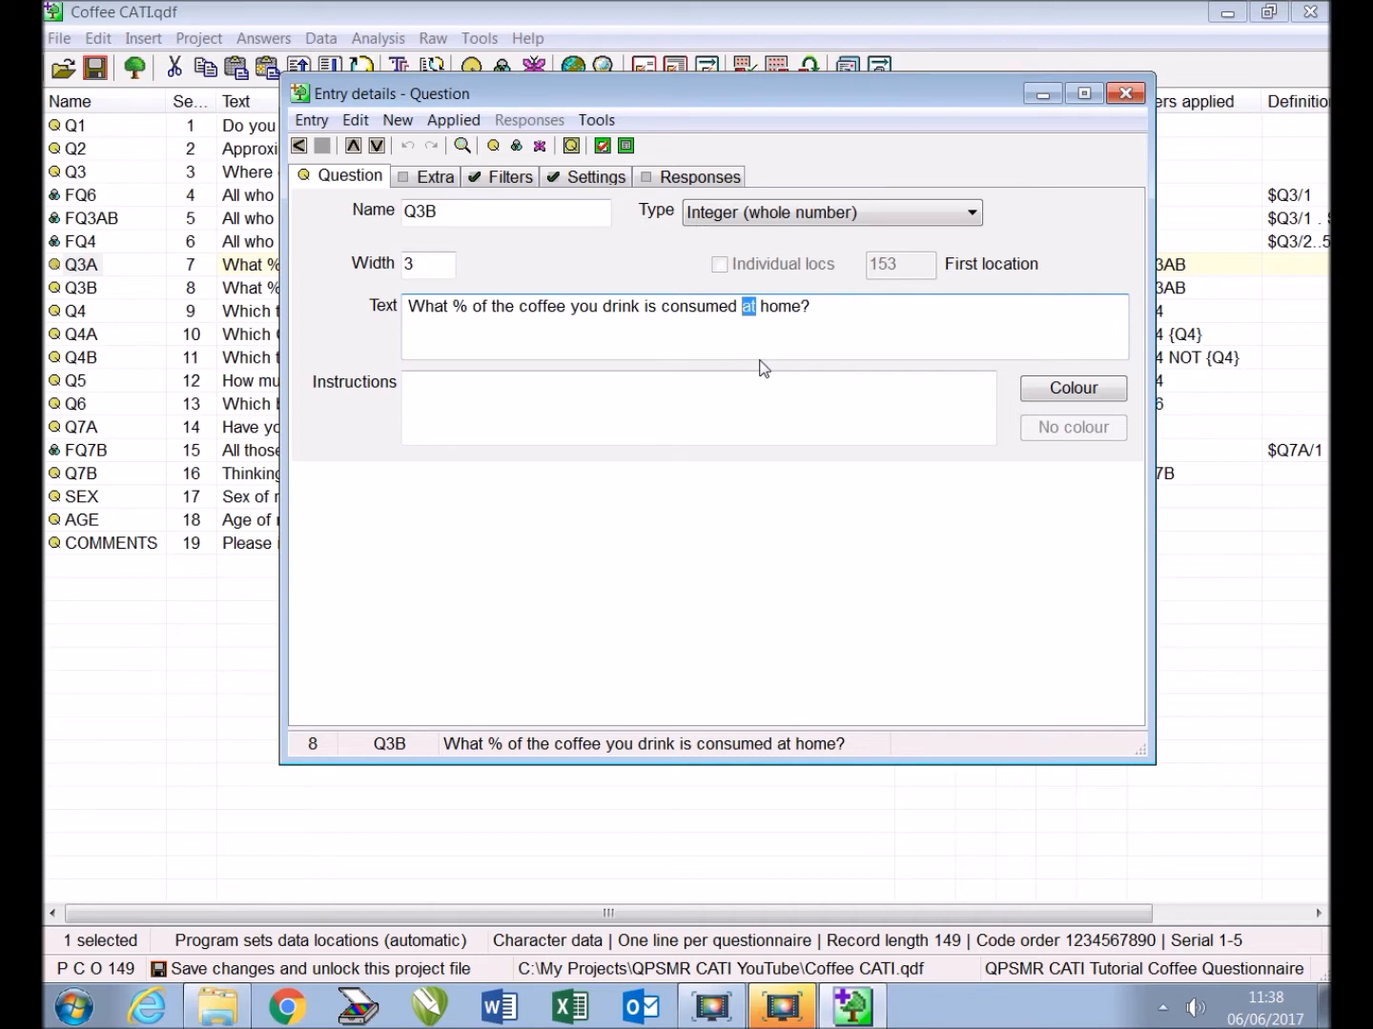
text(outside of yo)
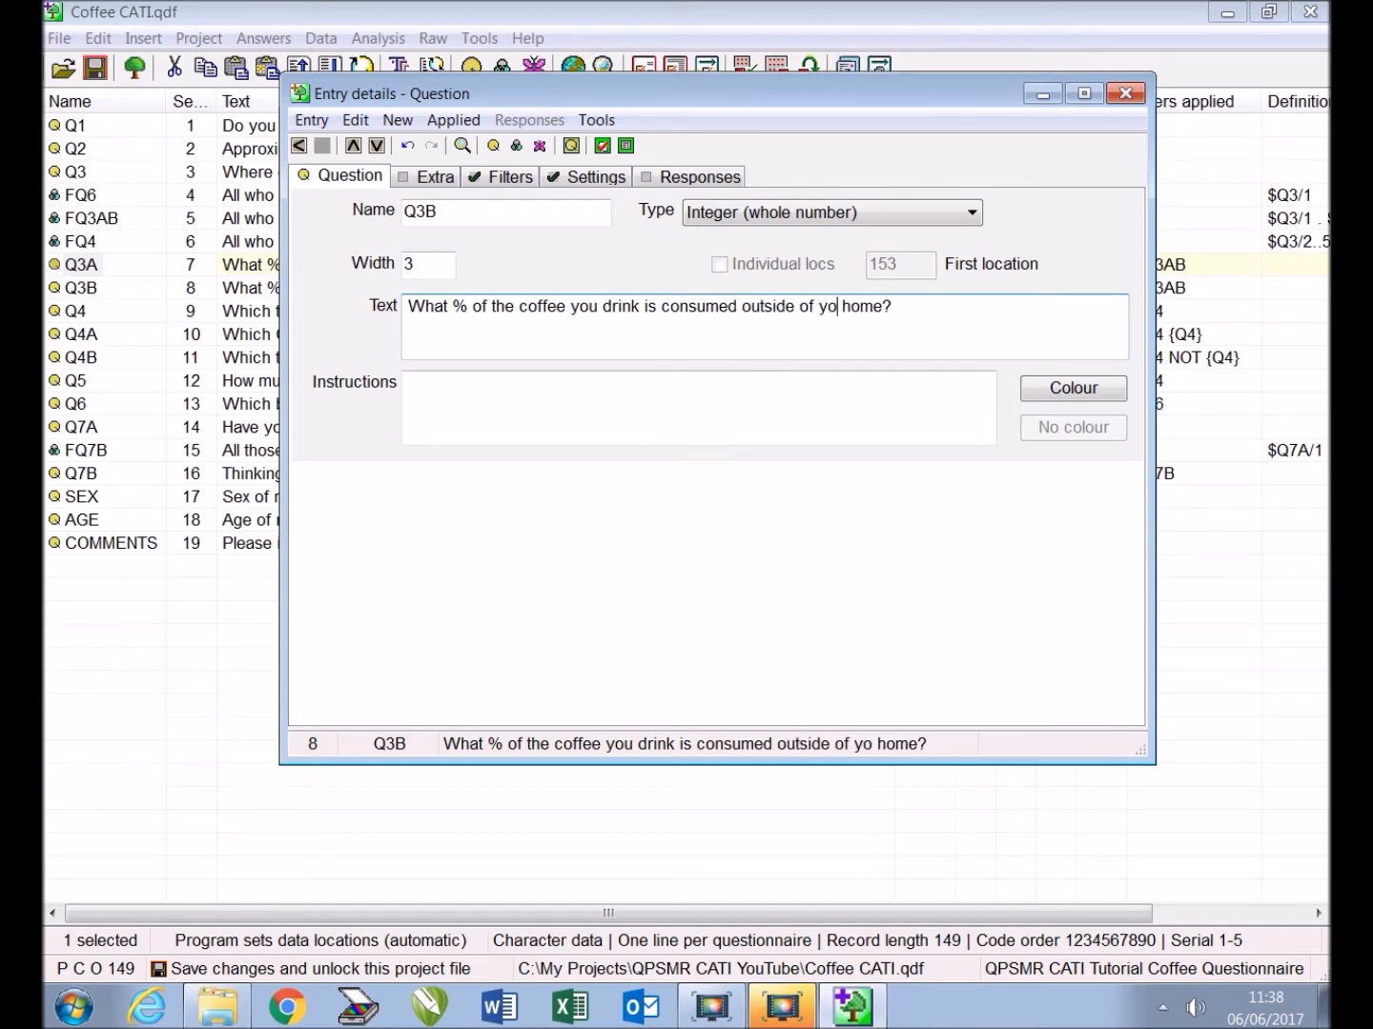
click(1125, 92)
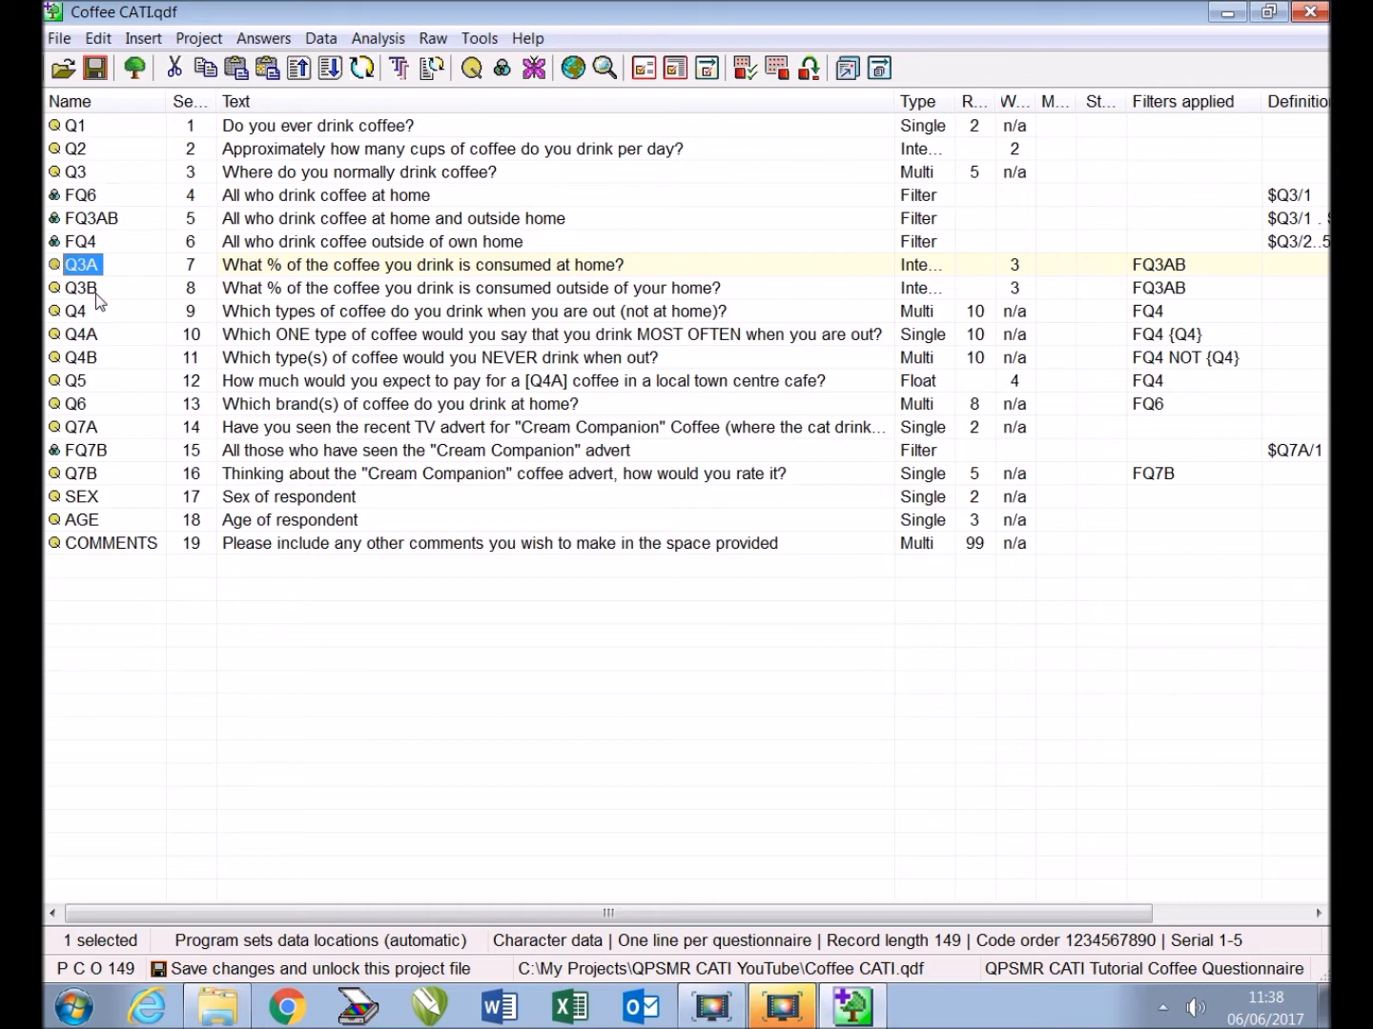
Select Q3B and insert a new variable entry after it
click(81, 288)
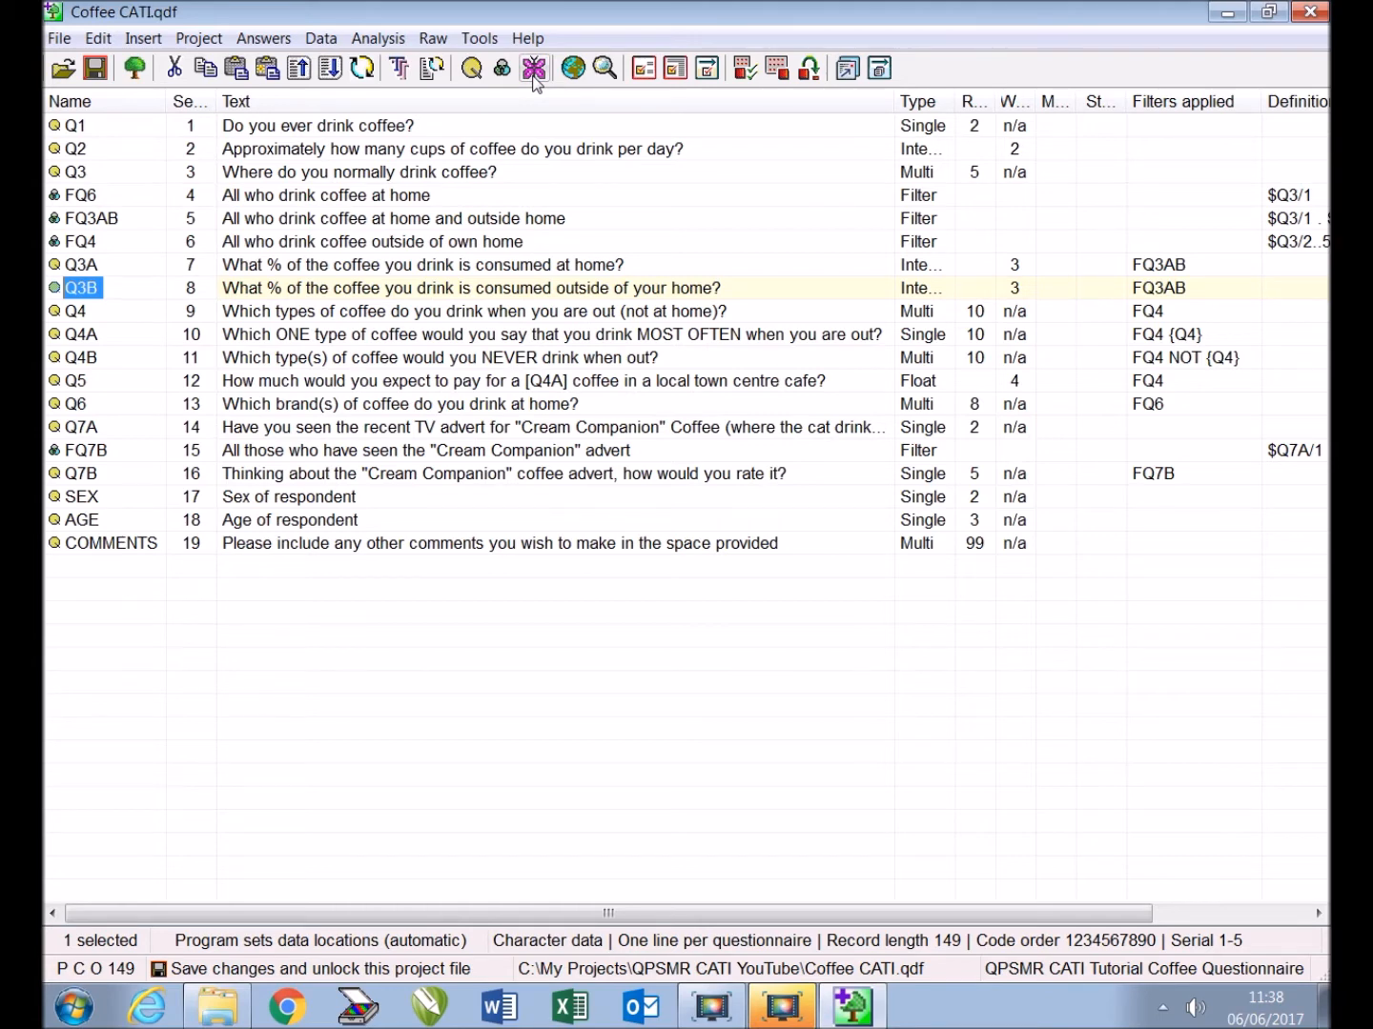
click(535, 67)
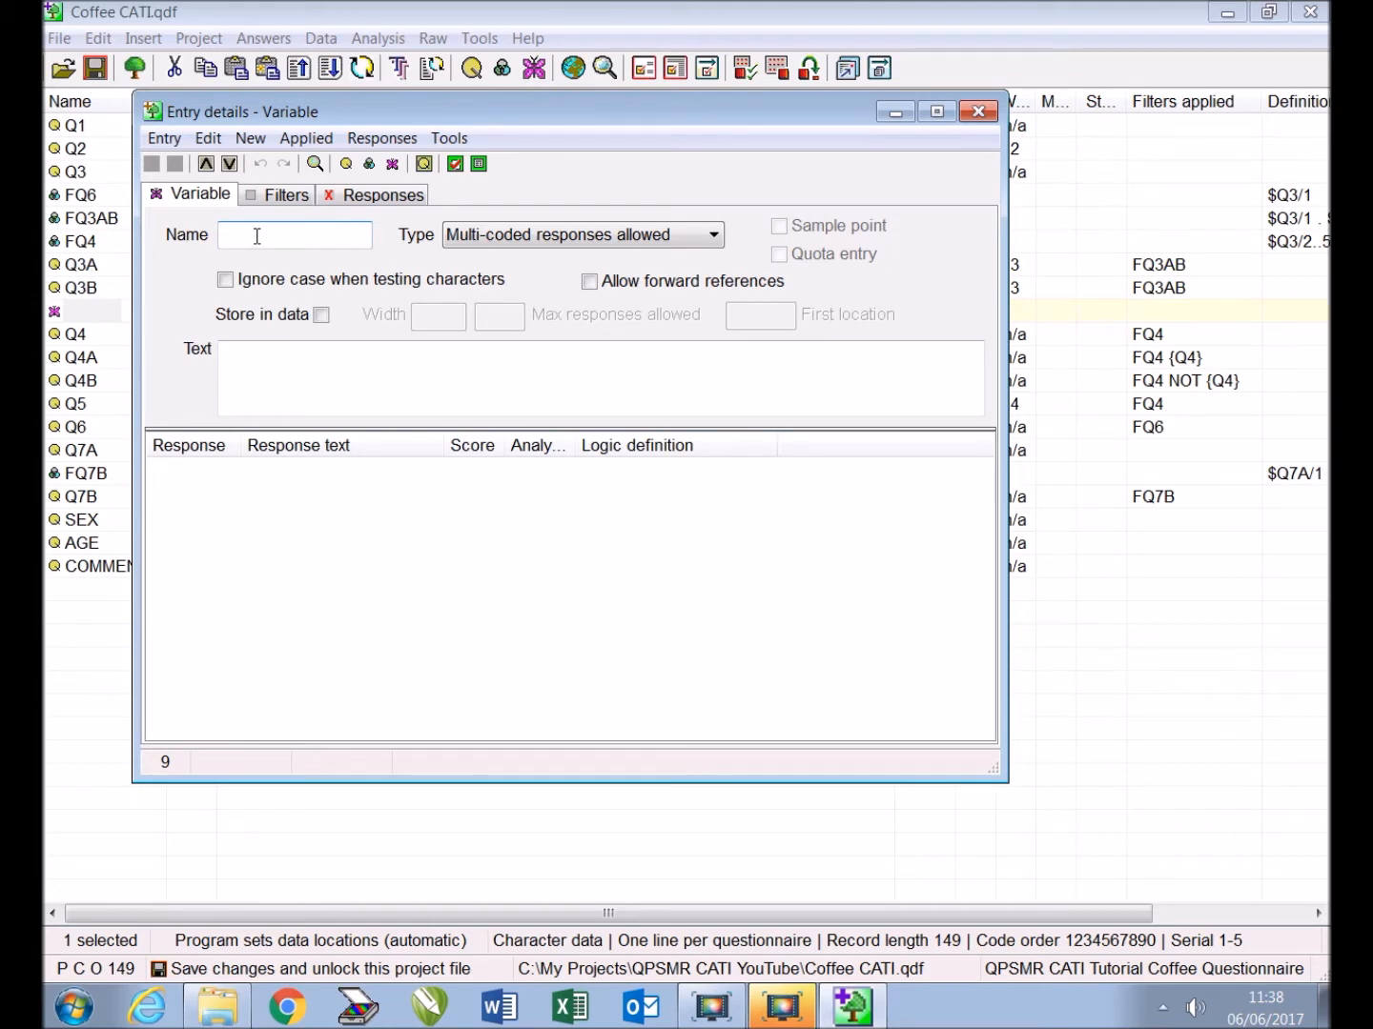
Name the variable VINT, make it Integer, and define it as q3a + q3b
text(VI)
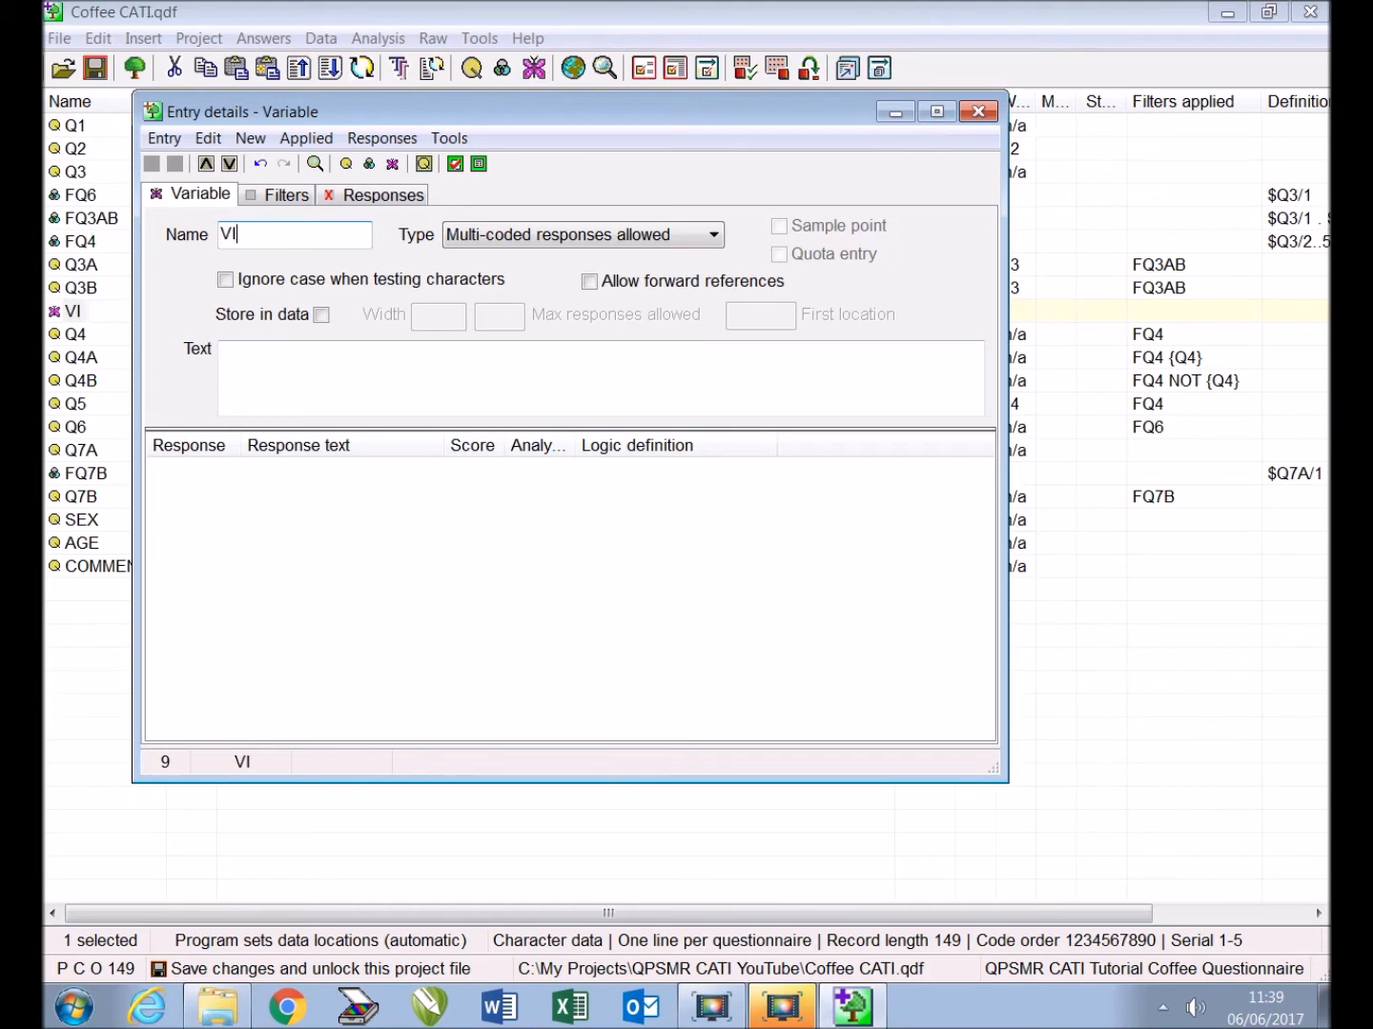
click(712, 234)
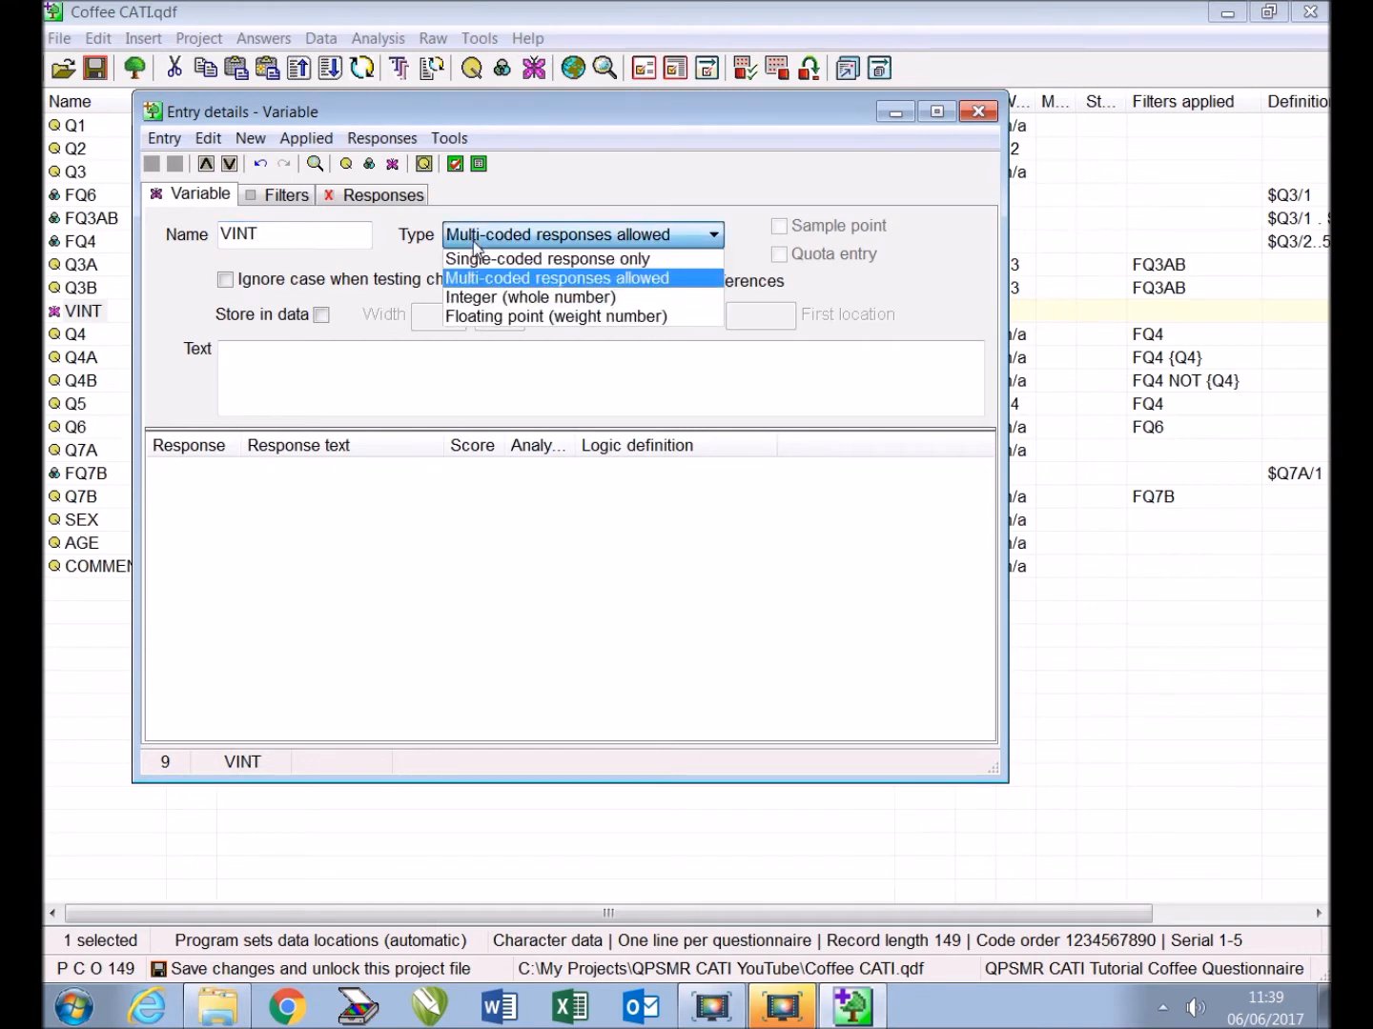
click(530, 297)
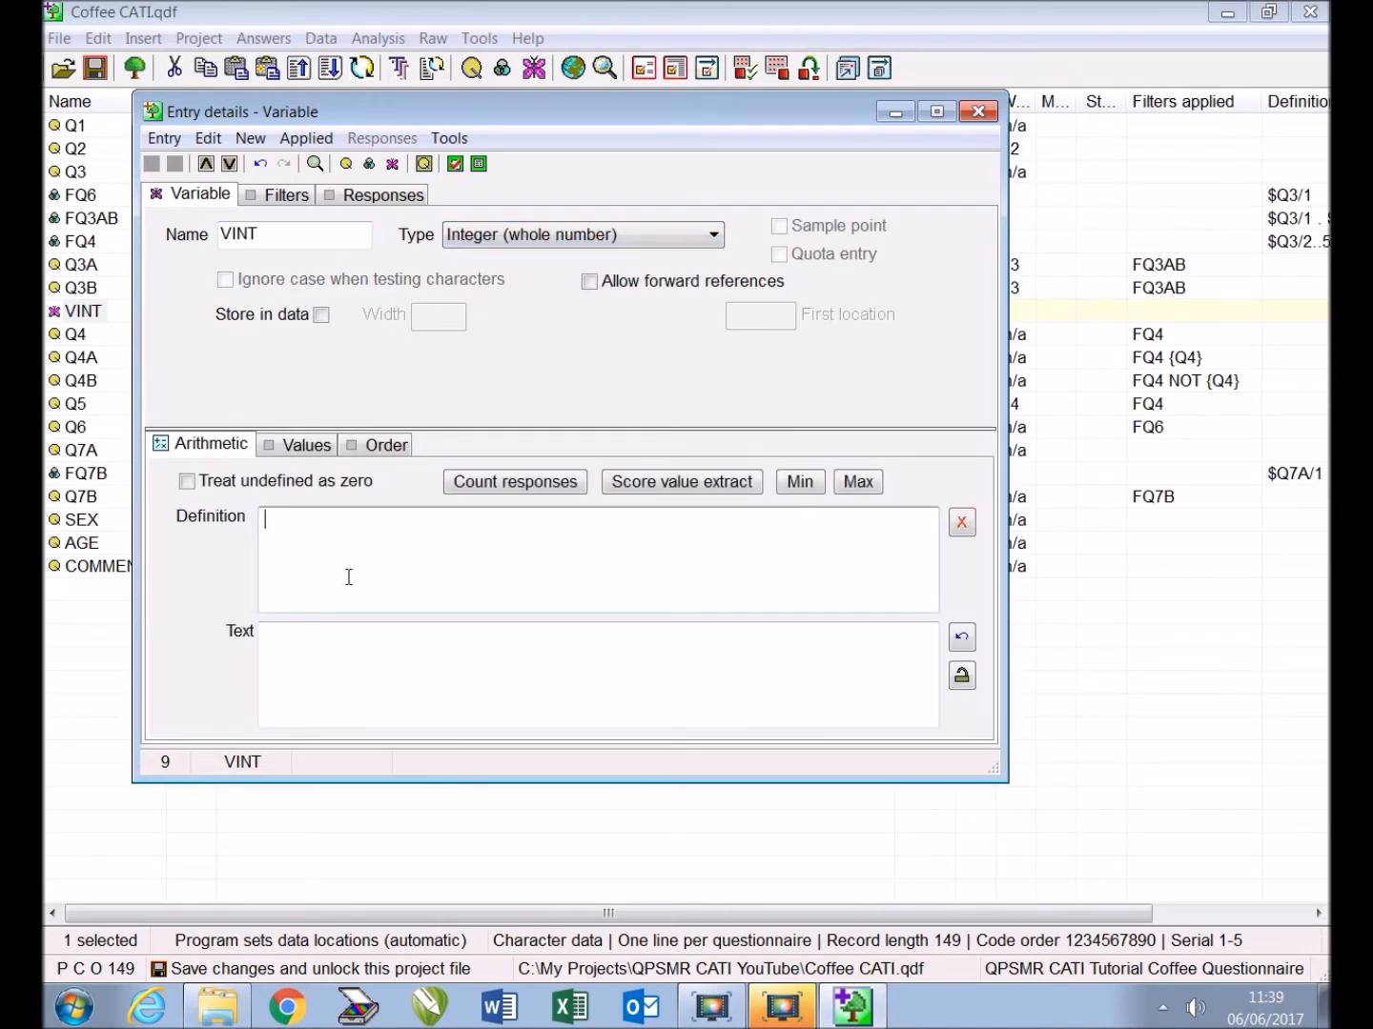
text(q)
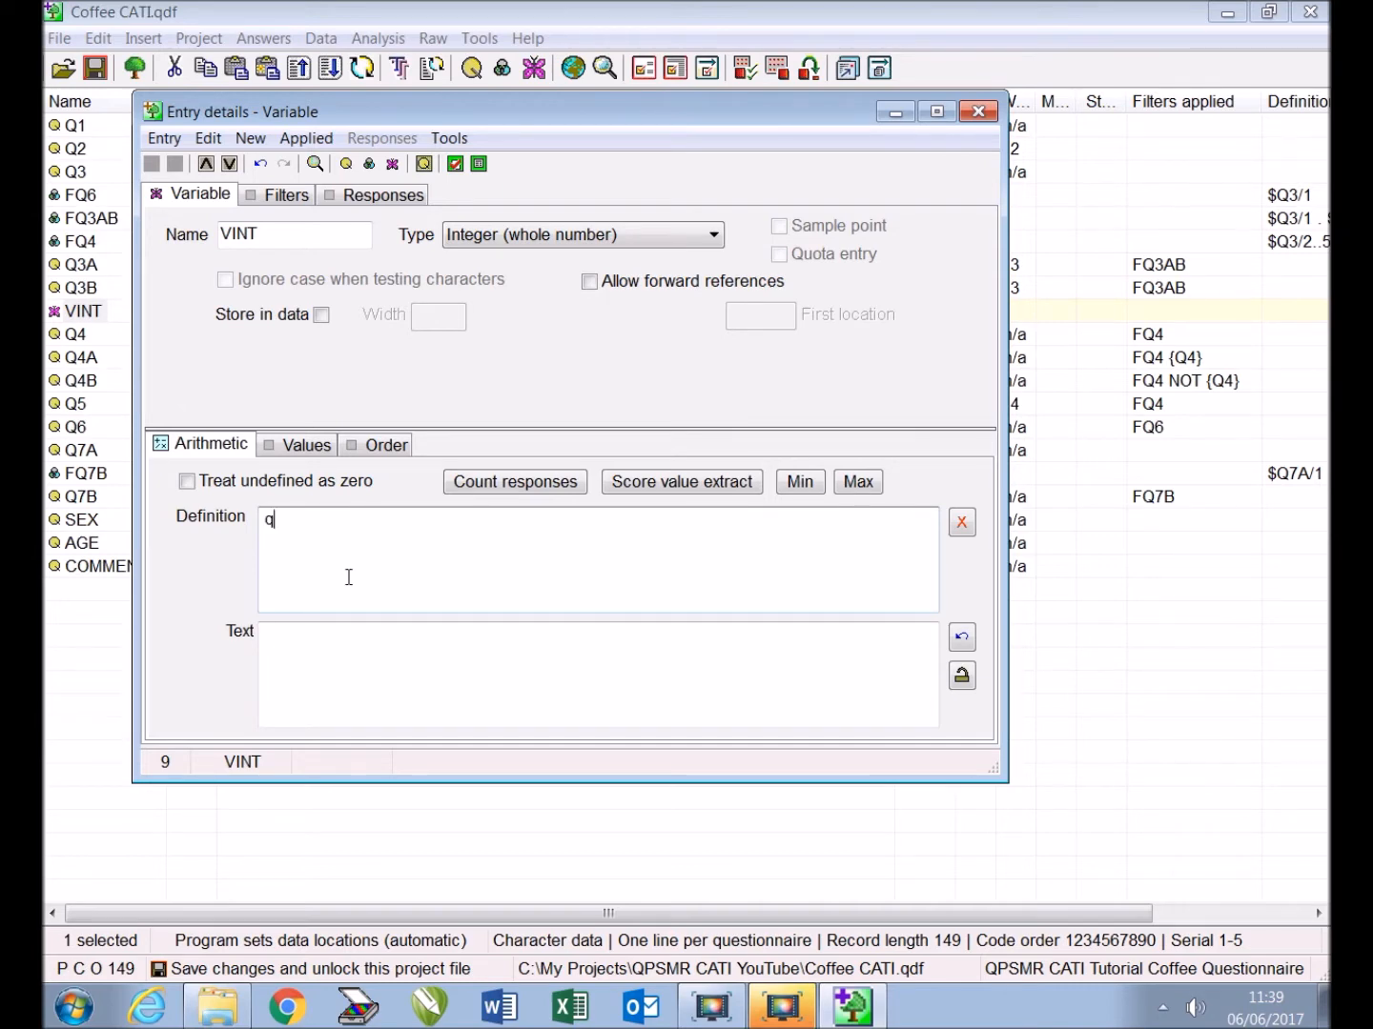
text(3a +)
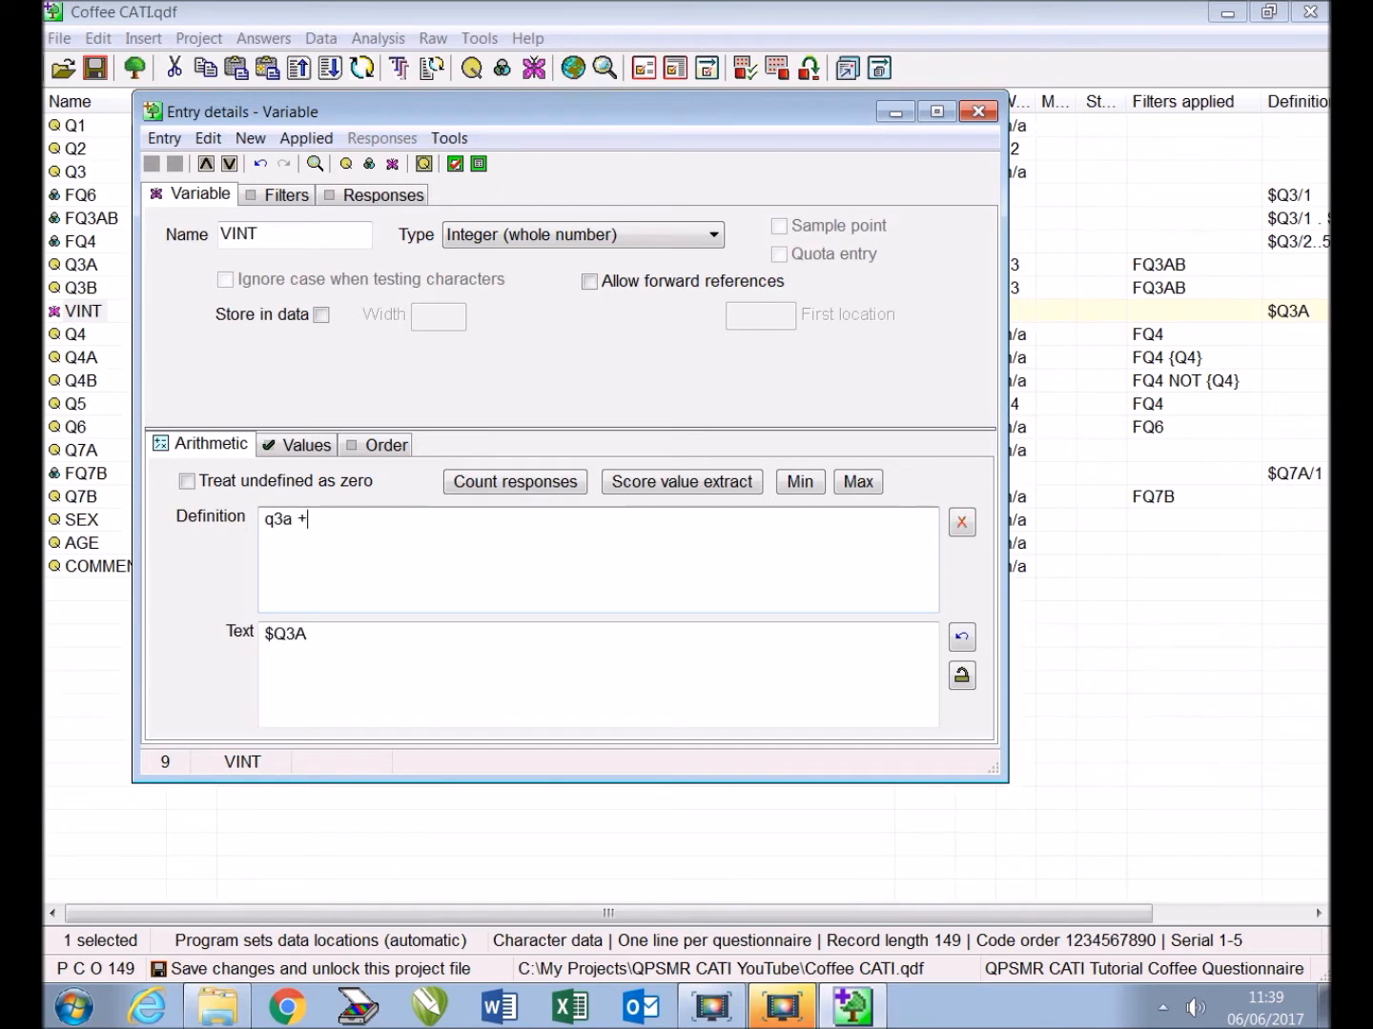
text(q3b)
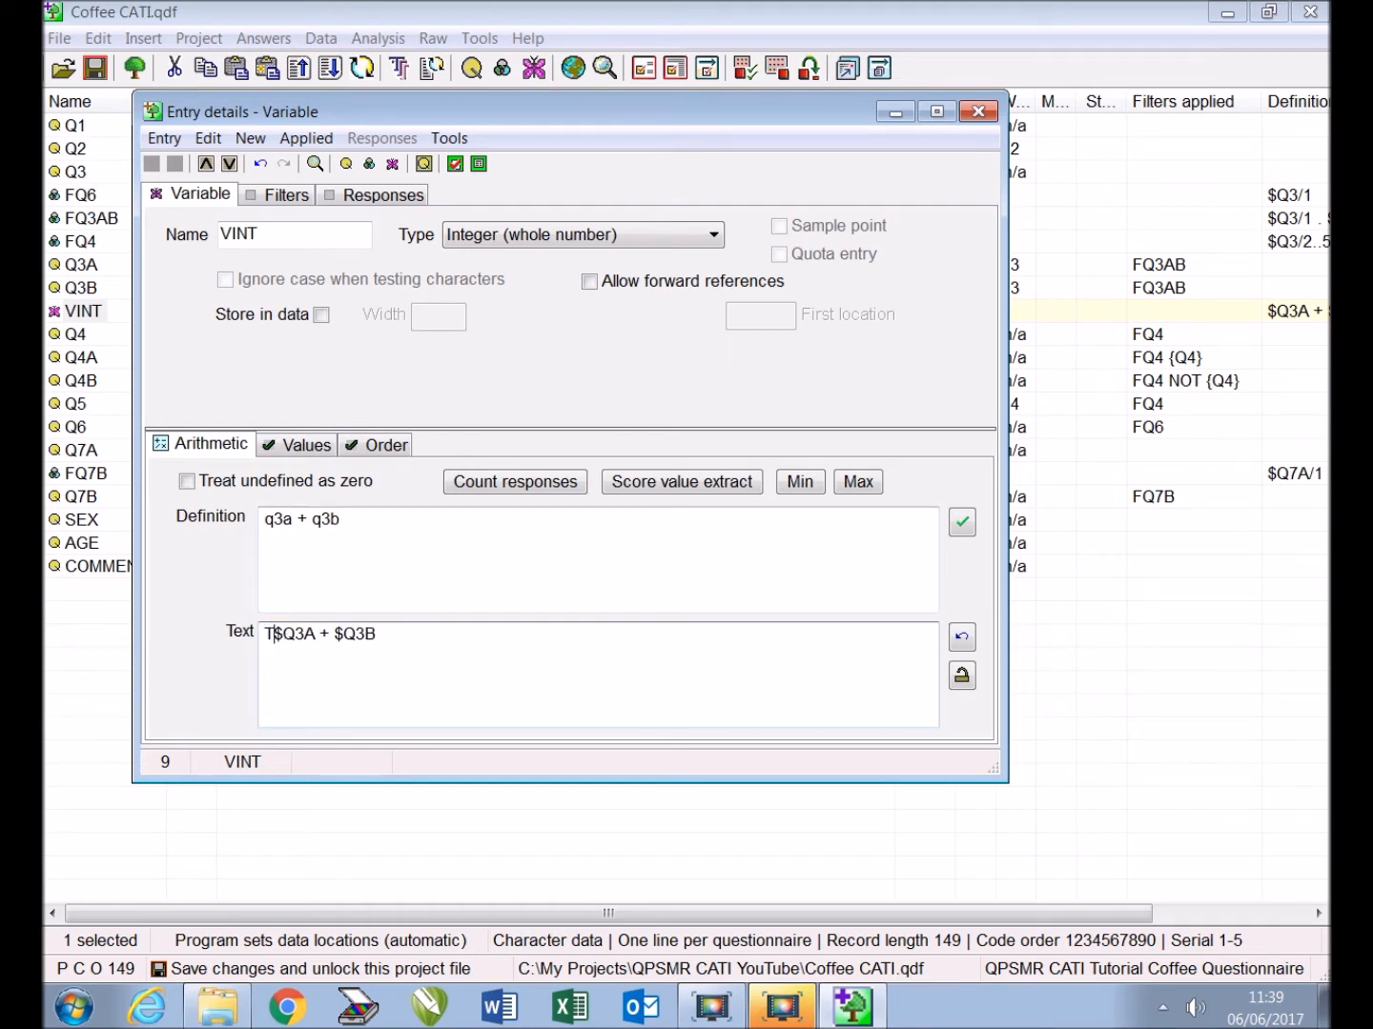
Prefix VINT's text with 'Total %', apply filter FQ3AB, and close its details
text(Total)
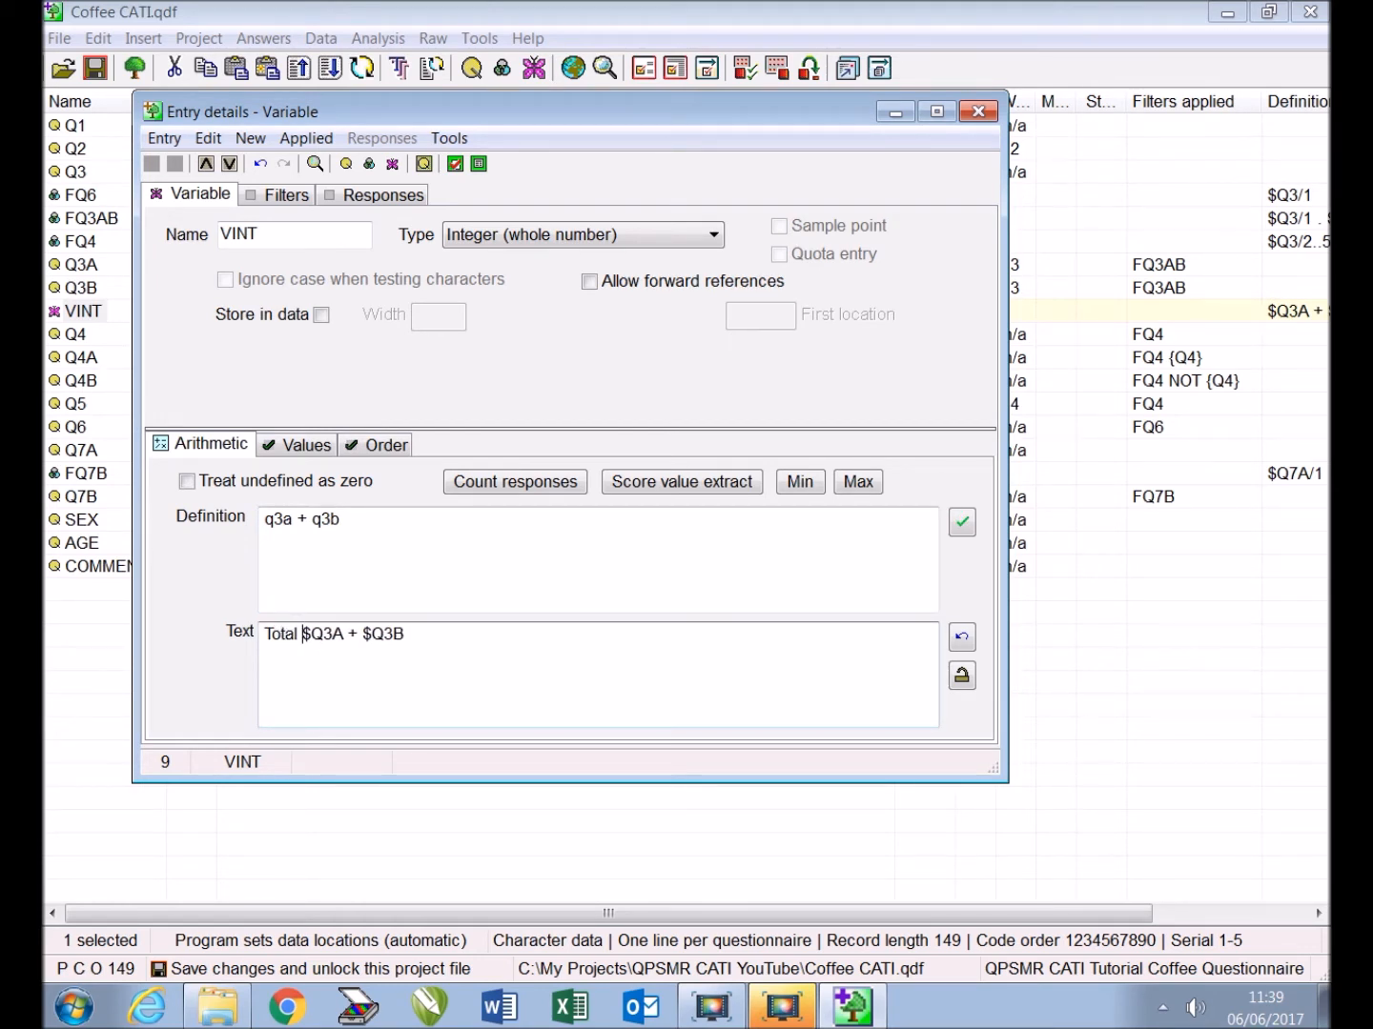
text(%)
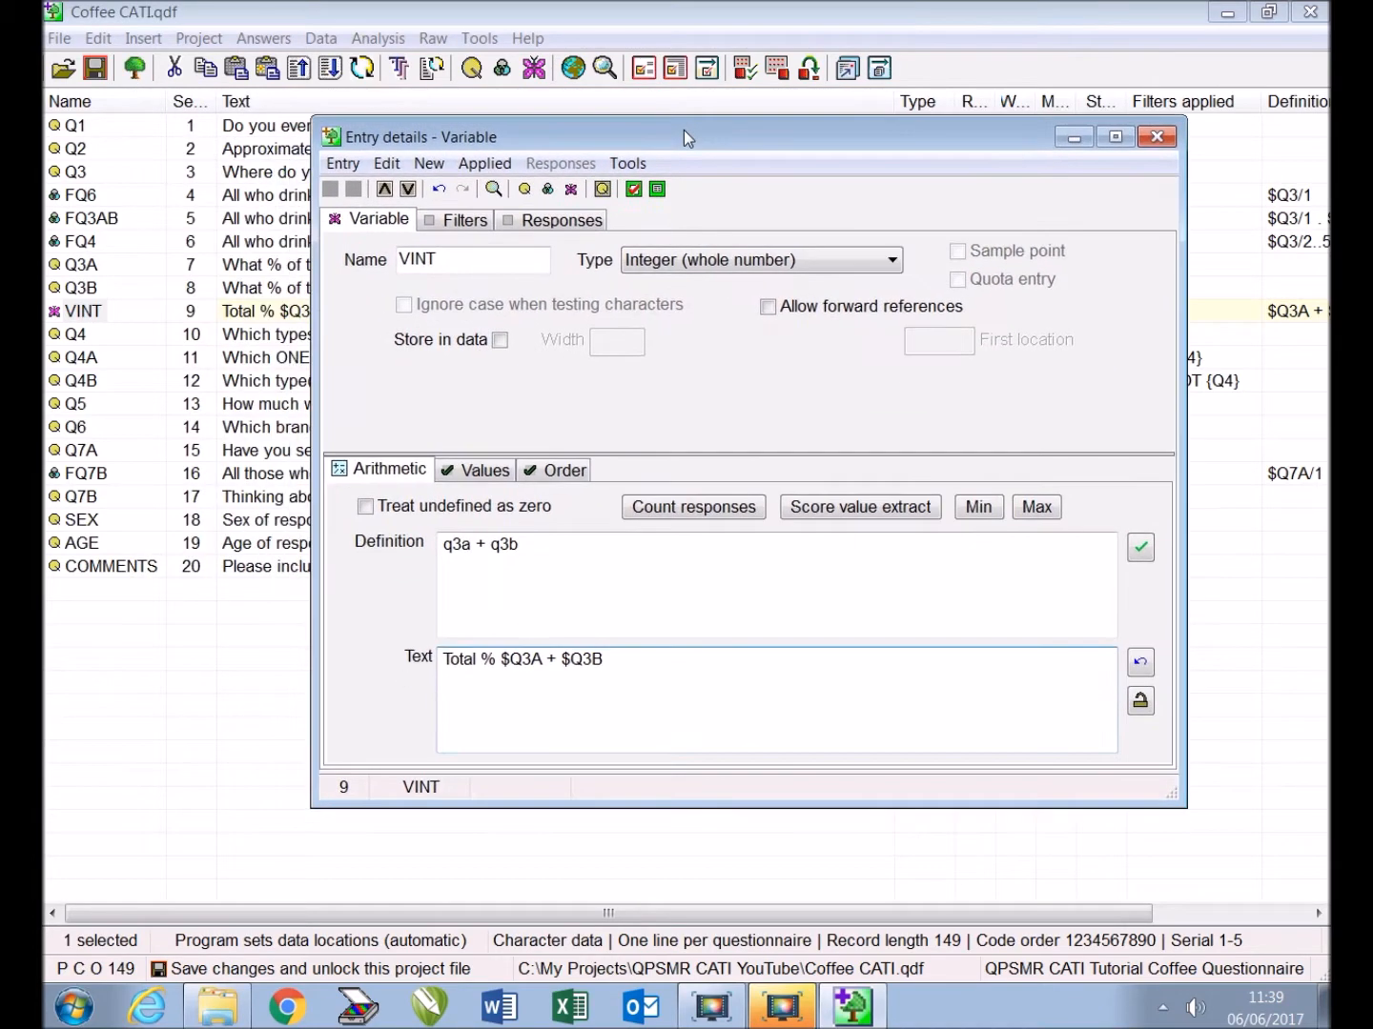
click(466, 219)
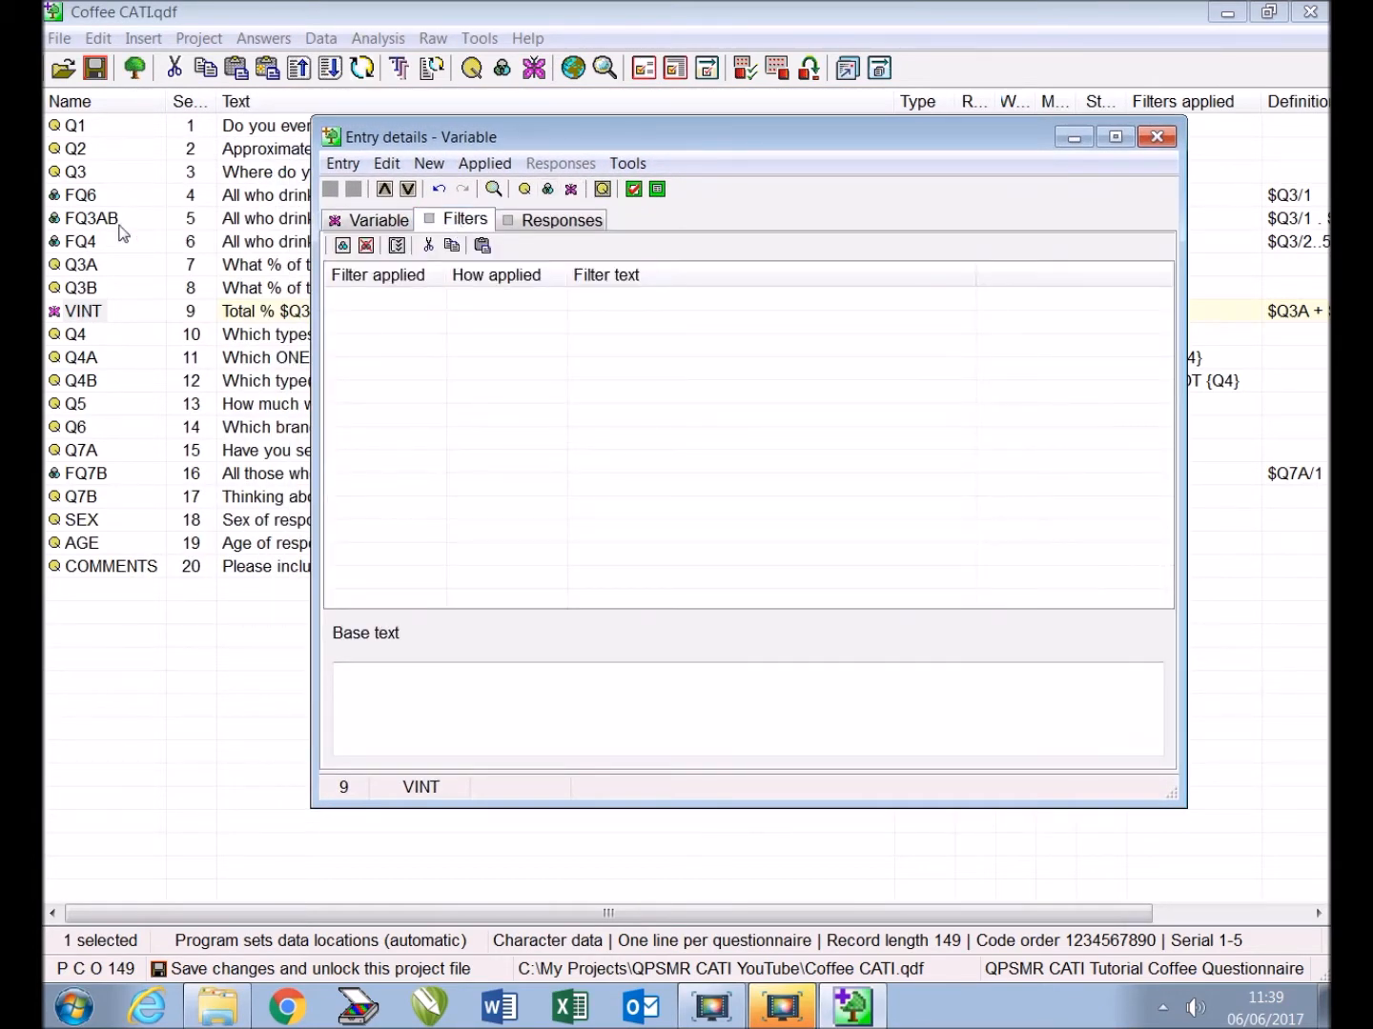
click(89, 218)
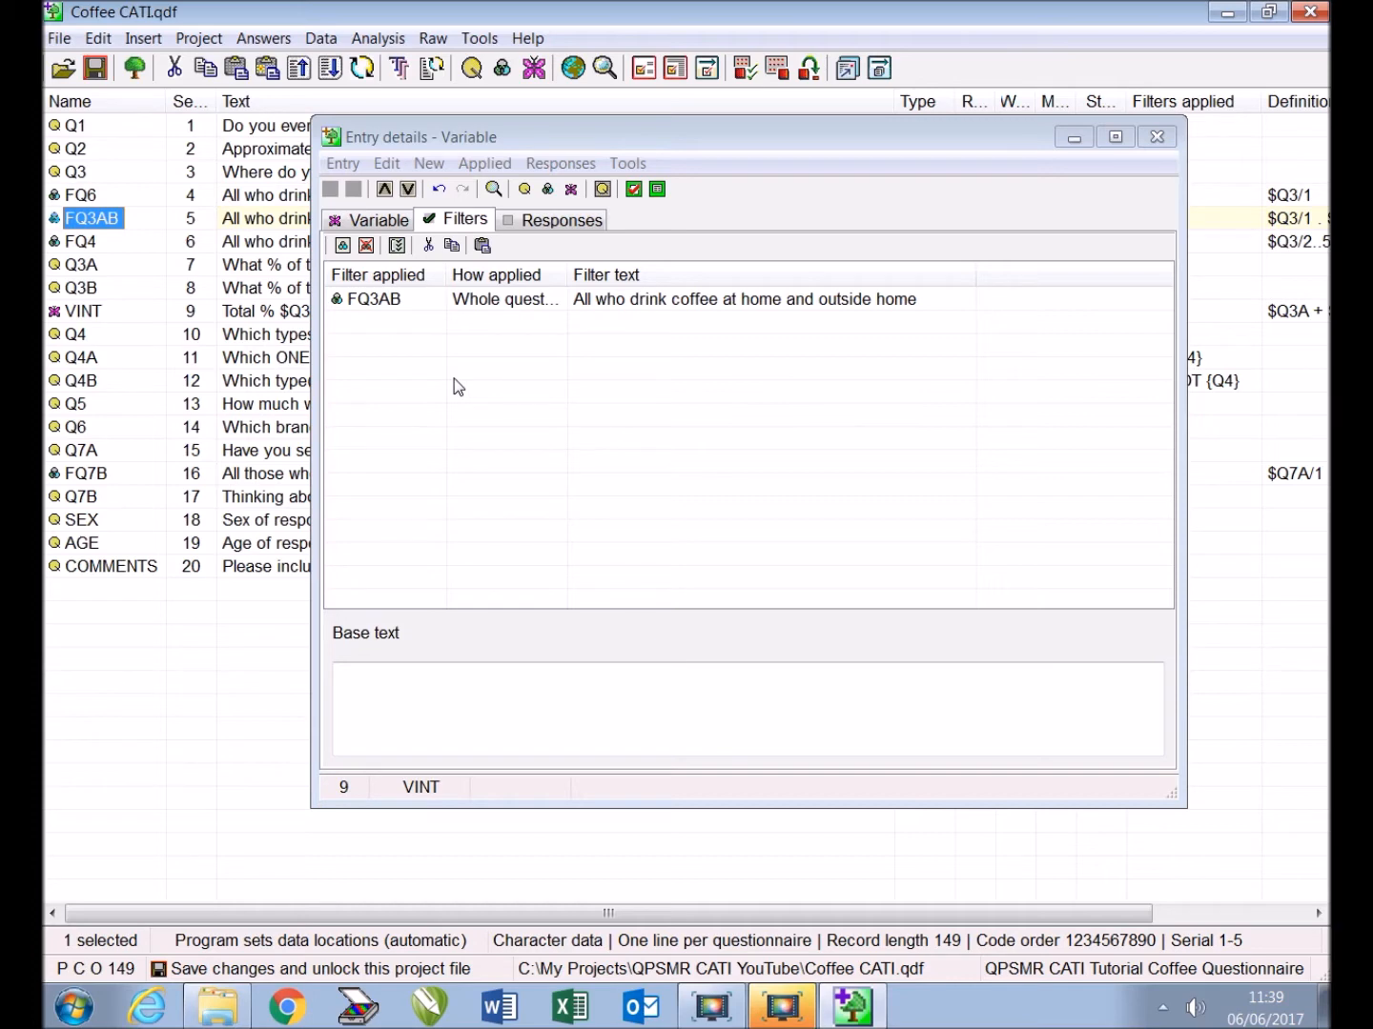
click(1156, 136)
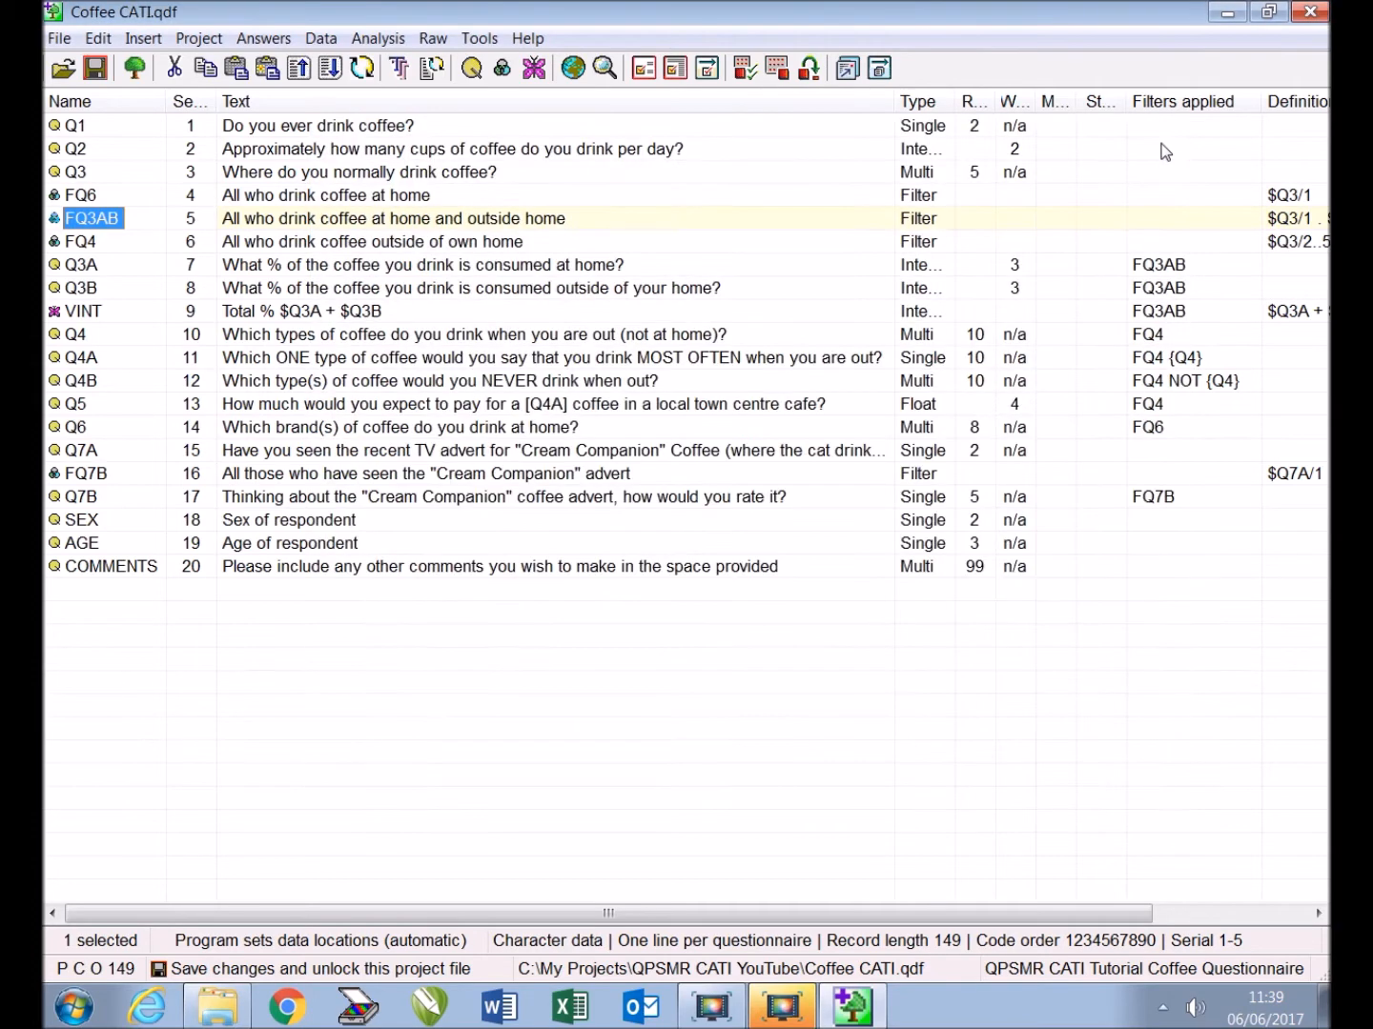
mouse_move(86, 317)
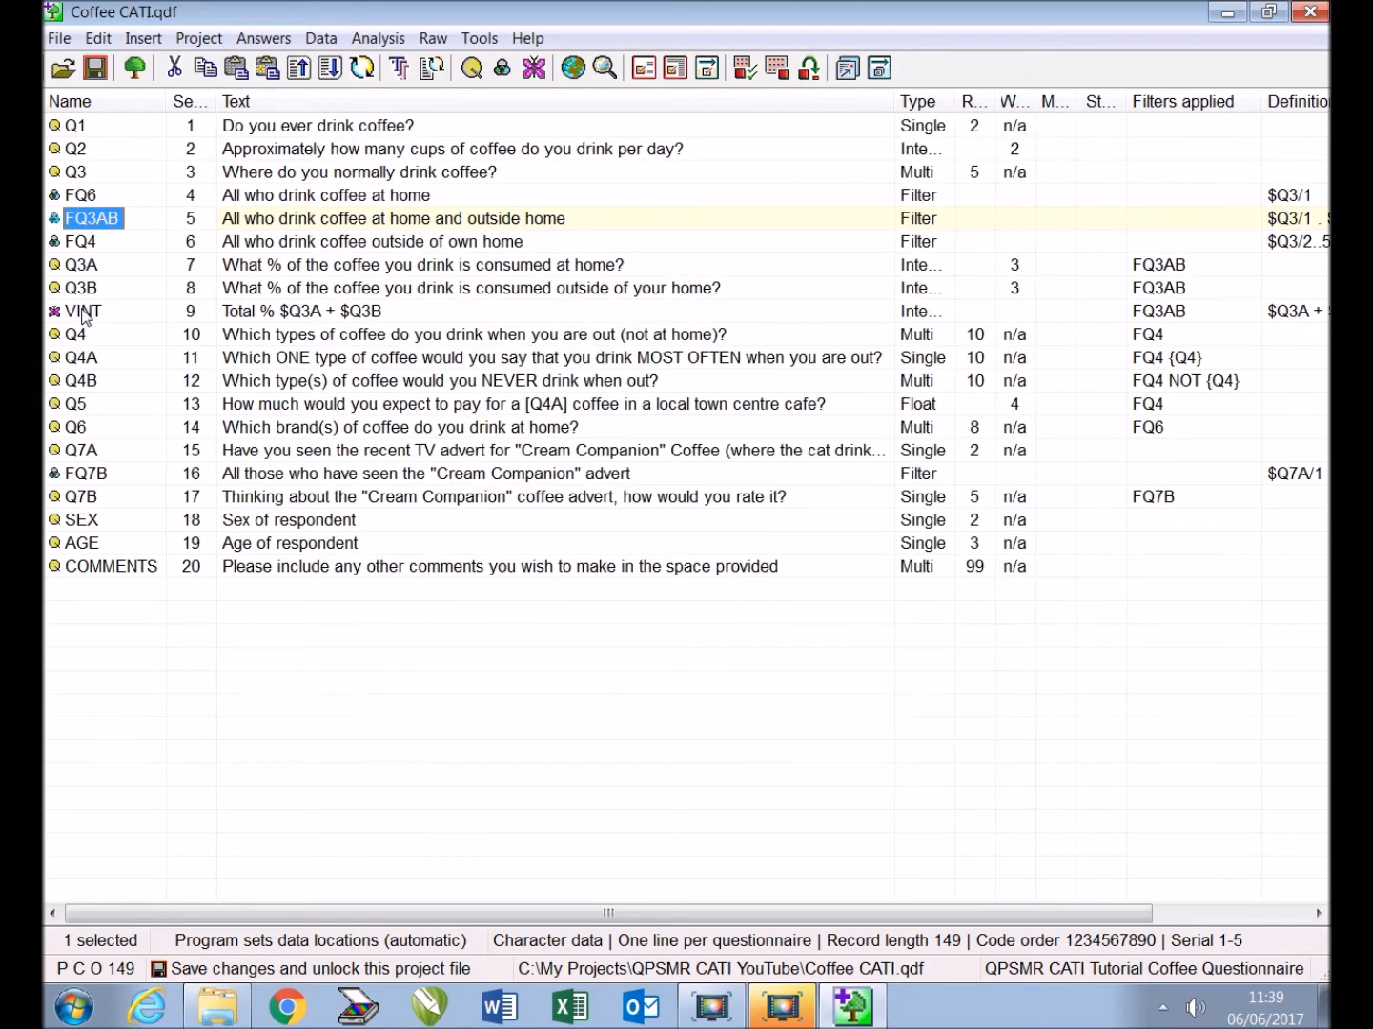
click(84, 311)
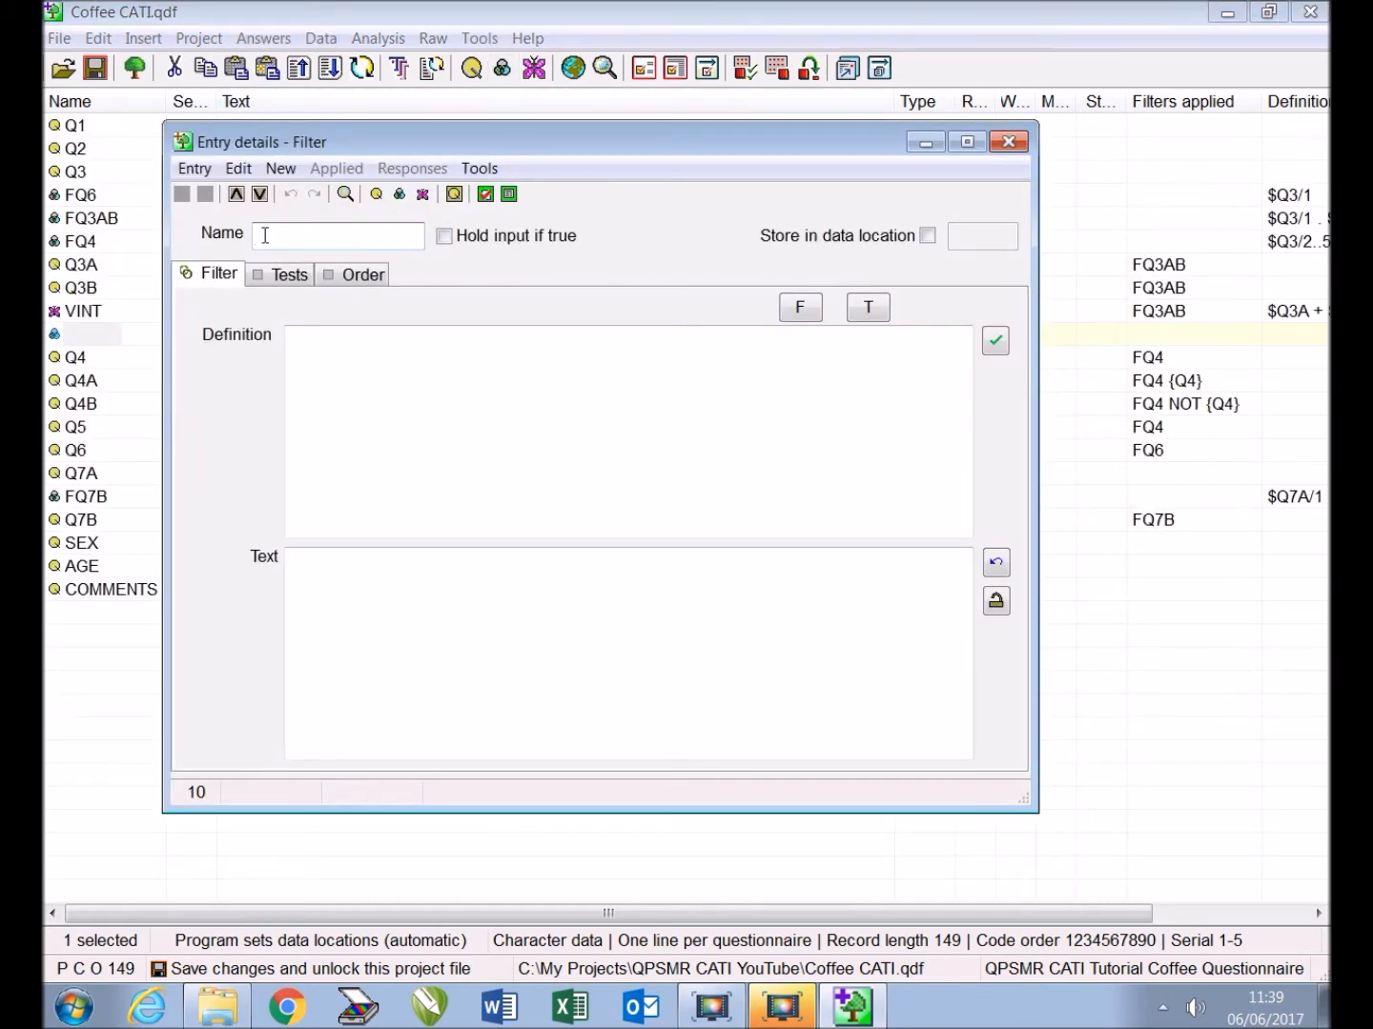
Name the filter FHOLD, tick hold input if true, and define it as fq3ab/1 and vint/n100
text(F)
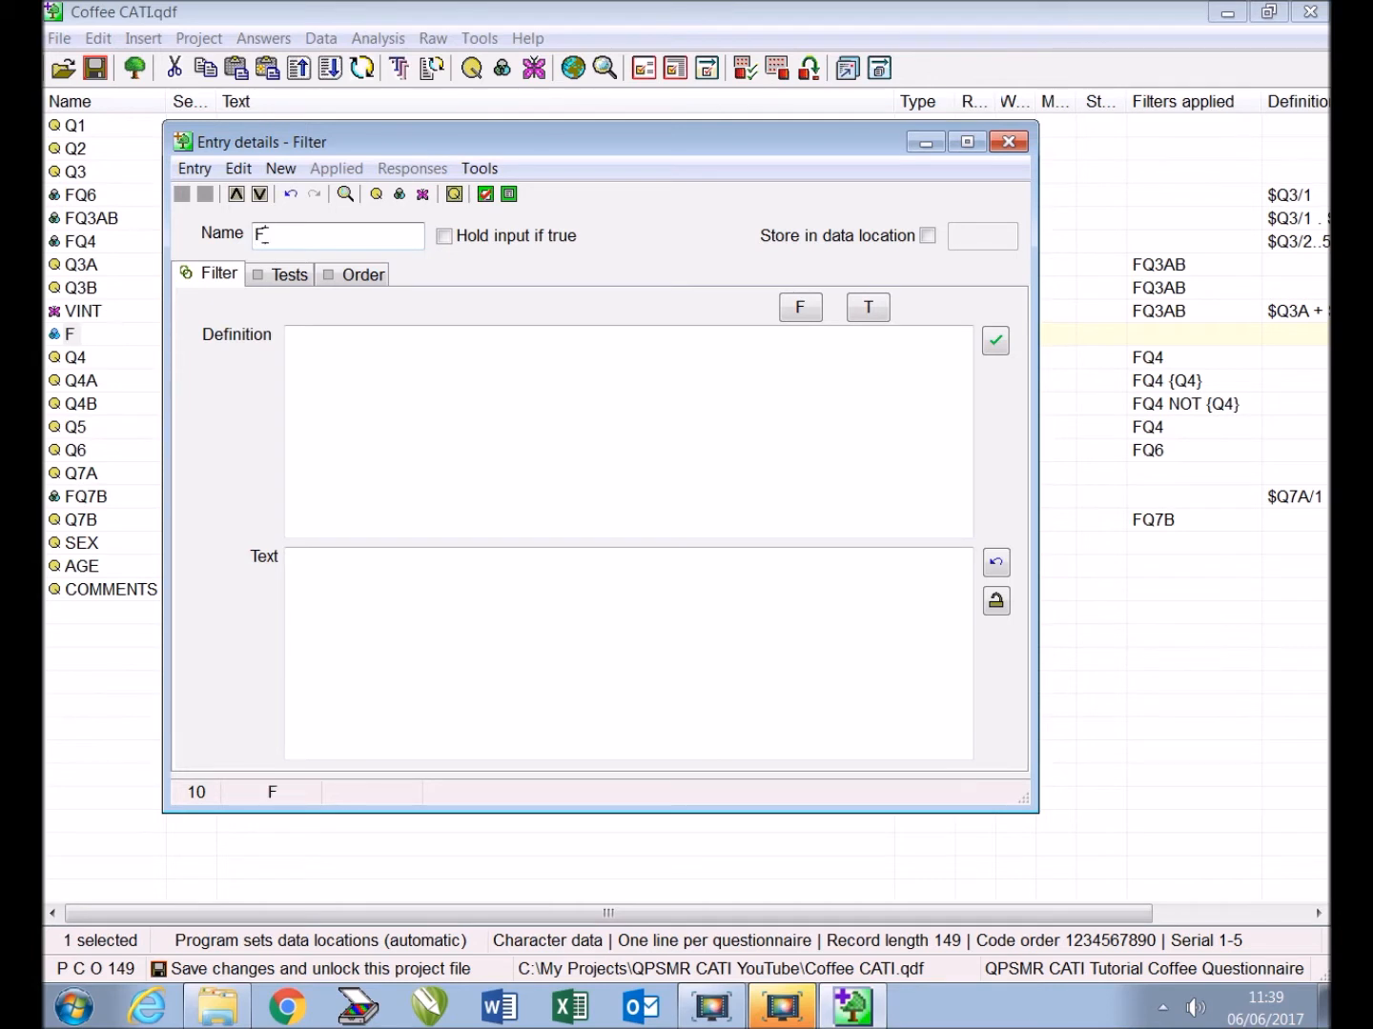
text(HOLD)
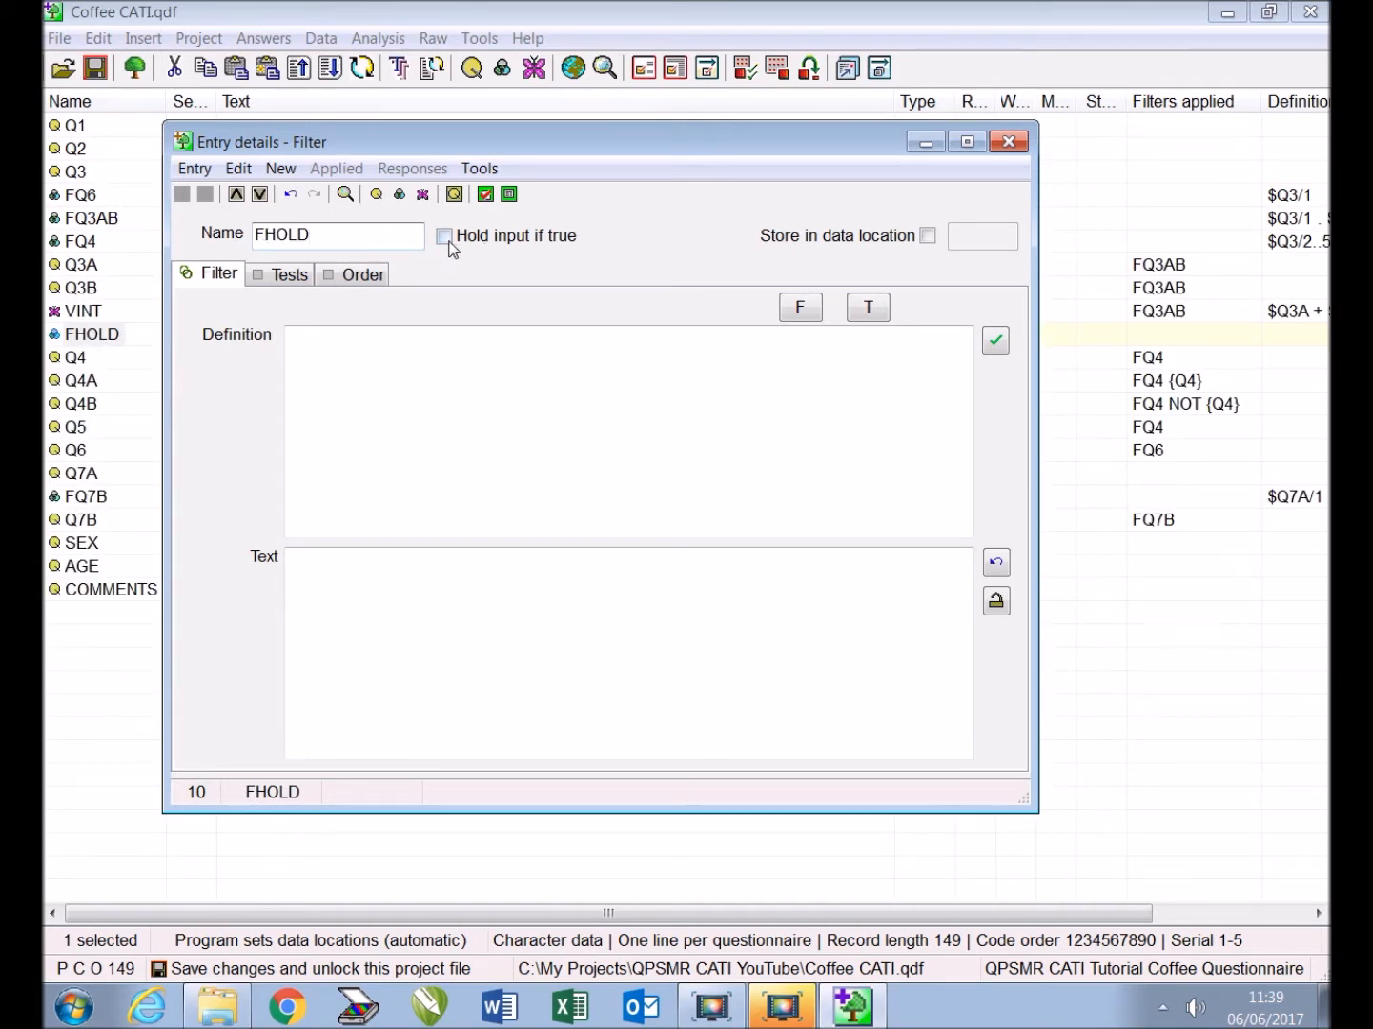
click(443, 235)
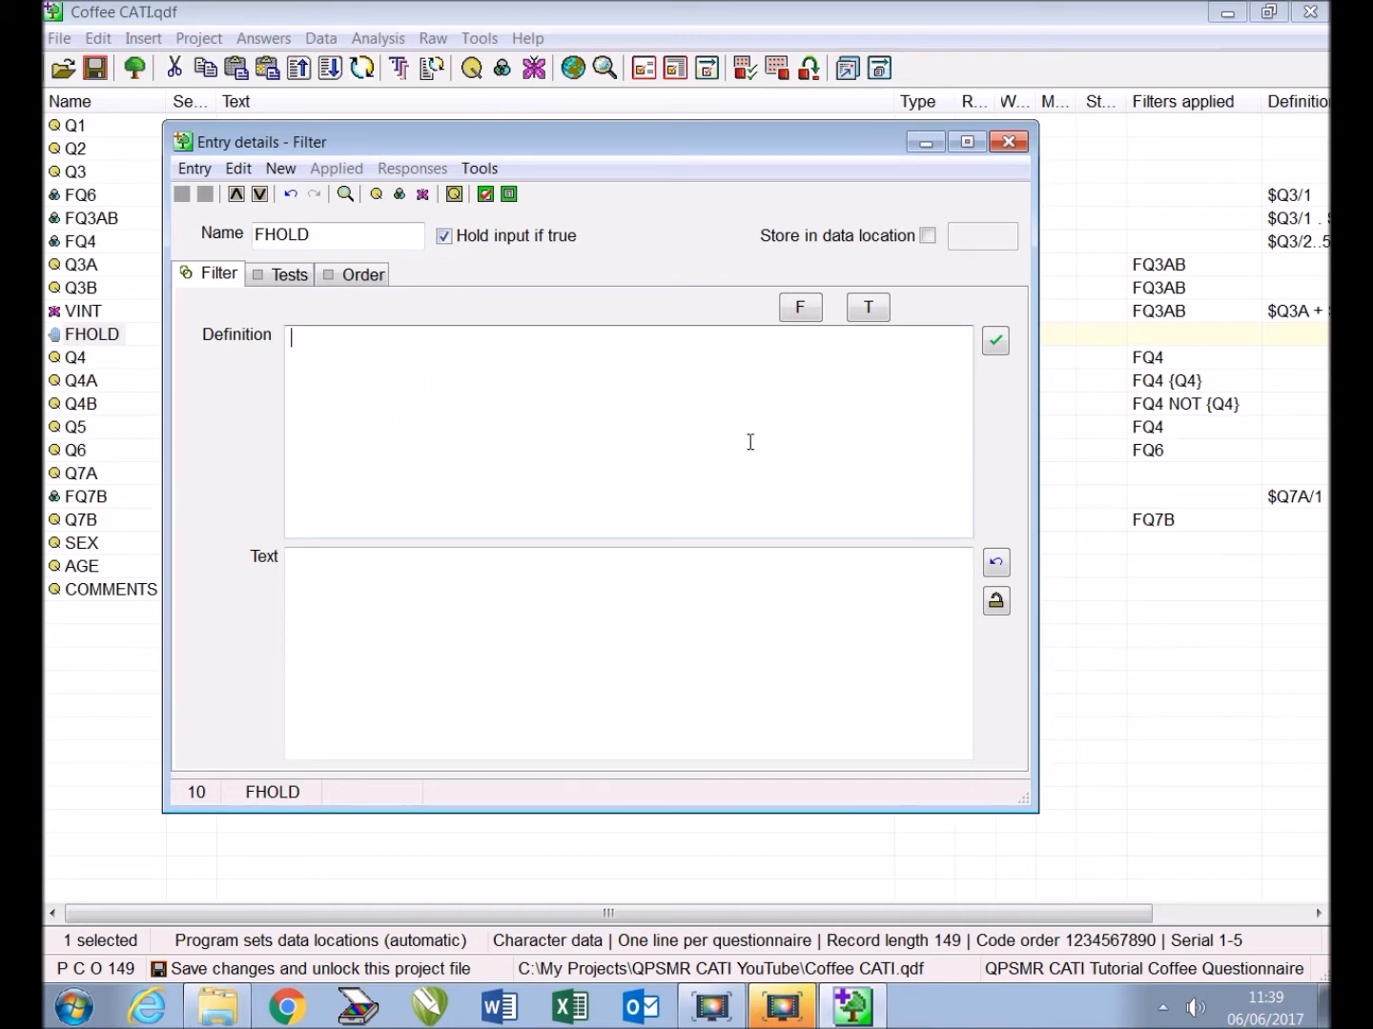
text(fq3ab/)
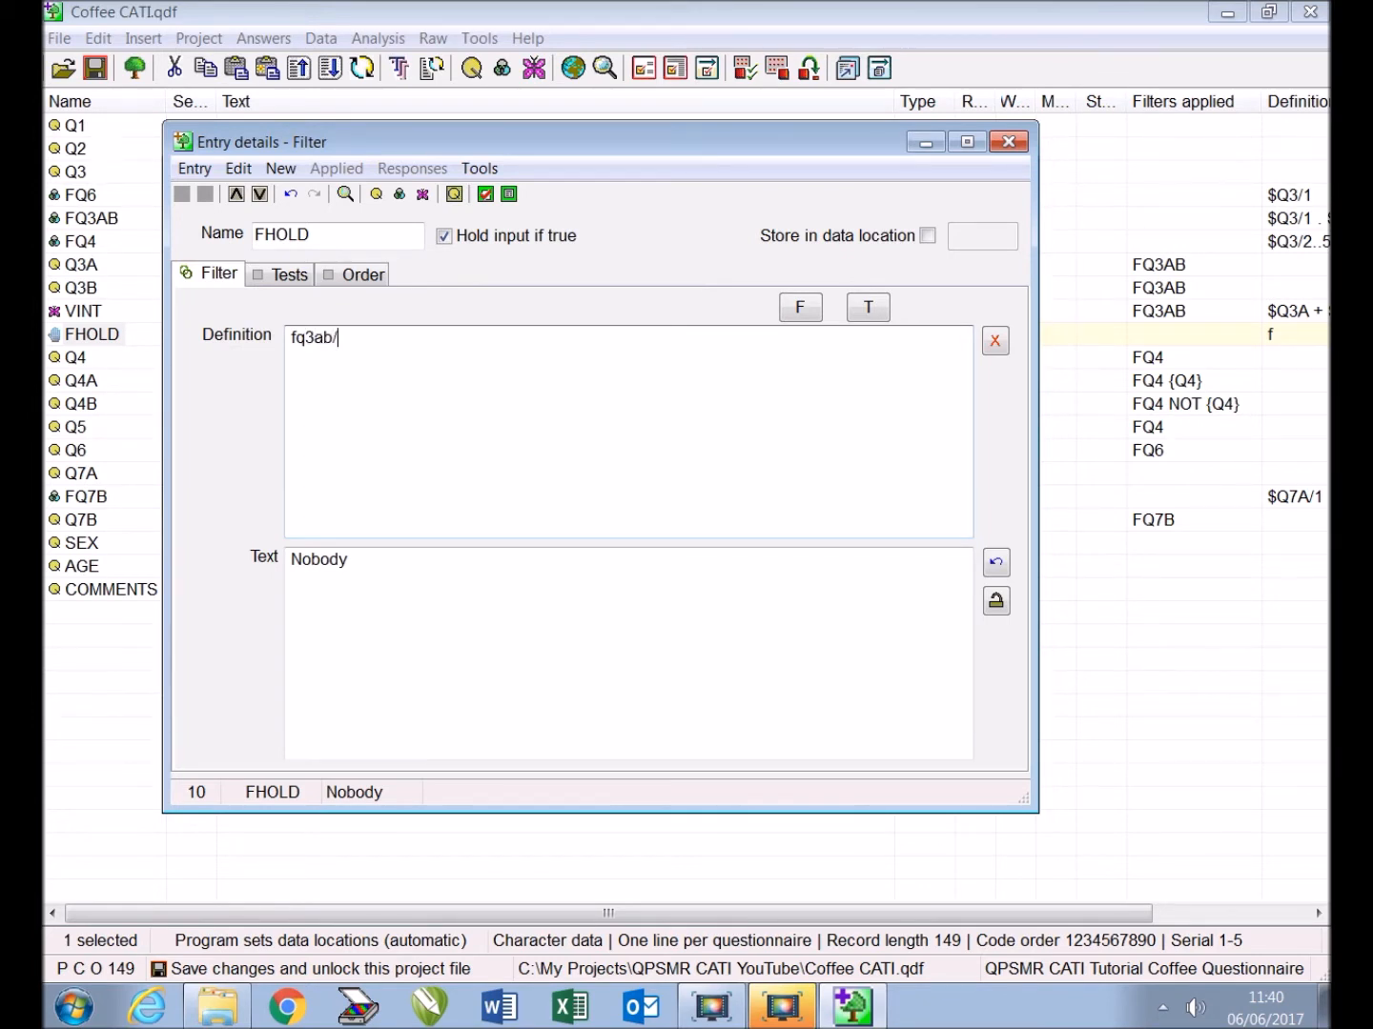
text(1 and vin)
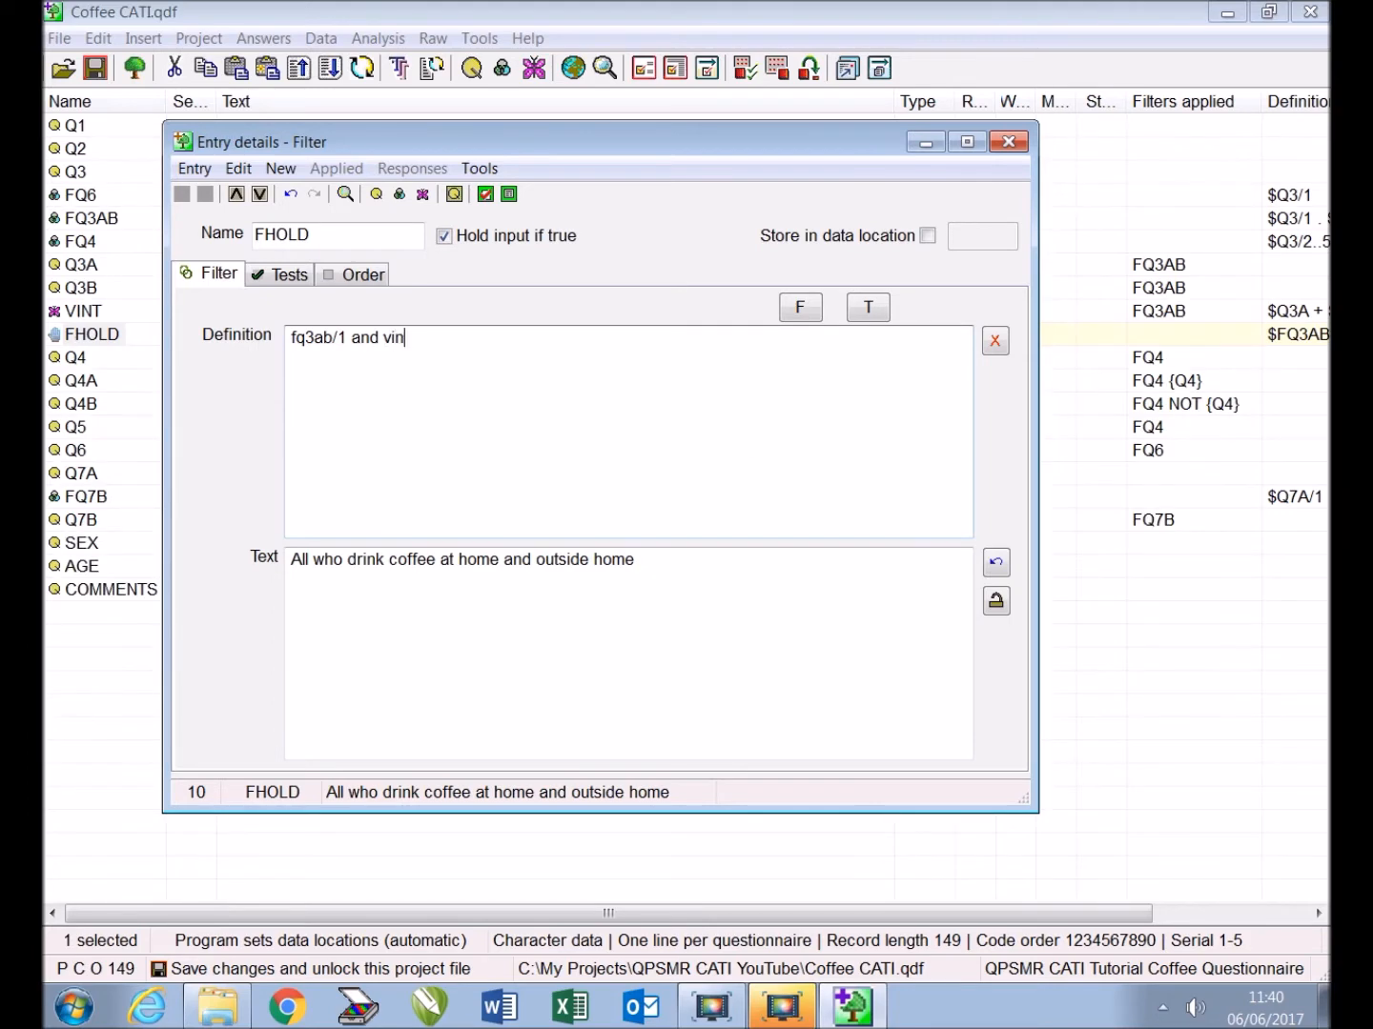
text(t/n)
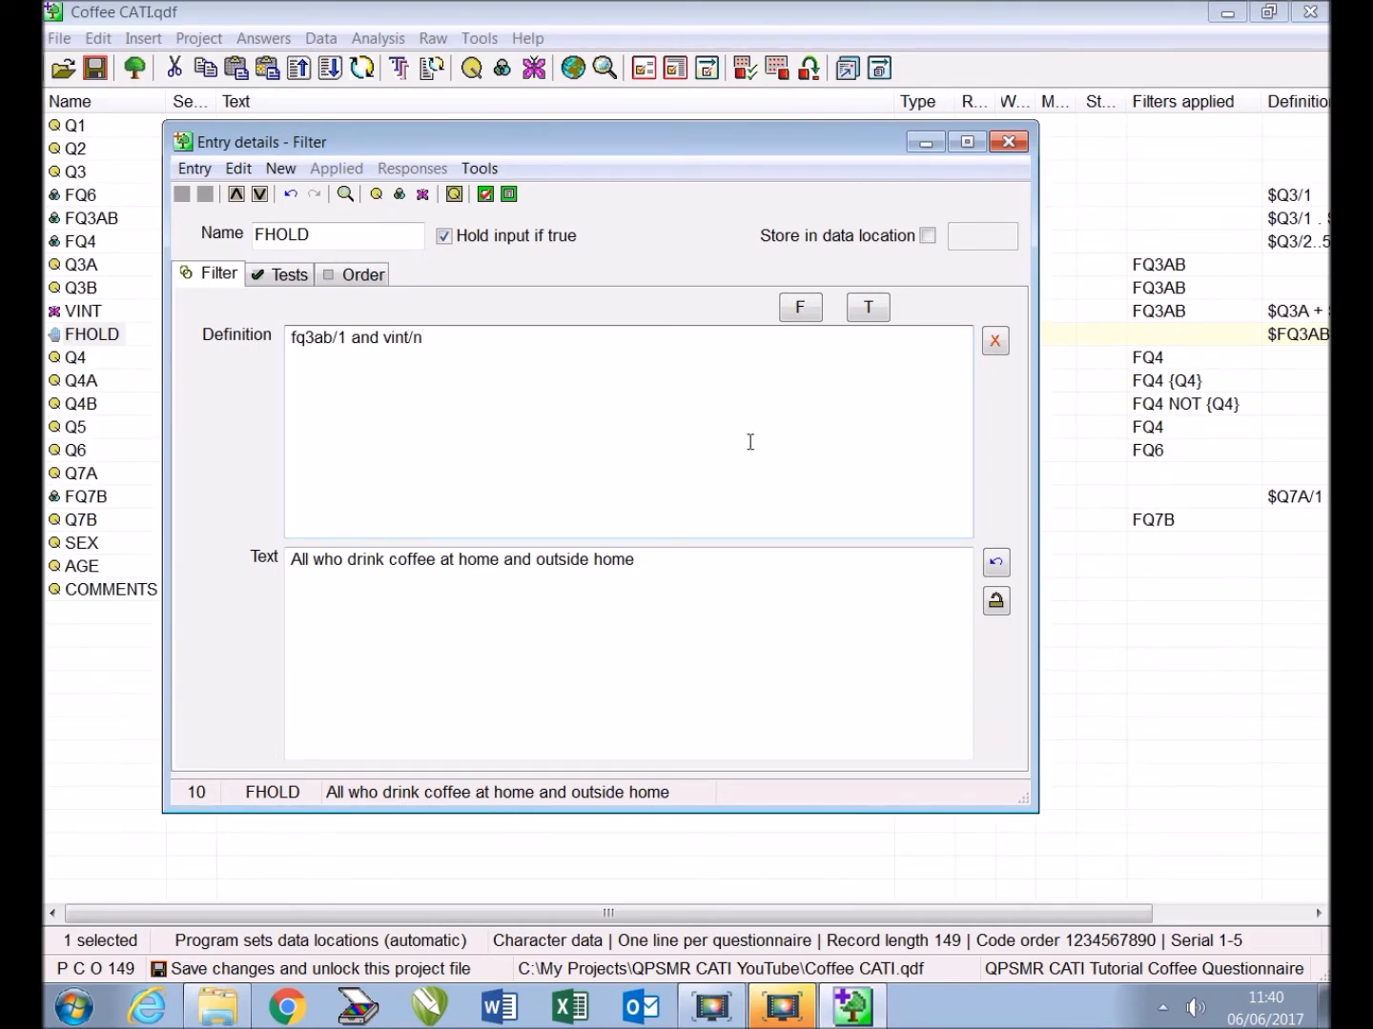
text(100)
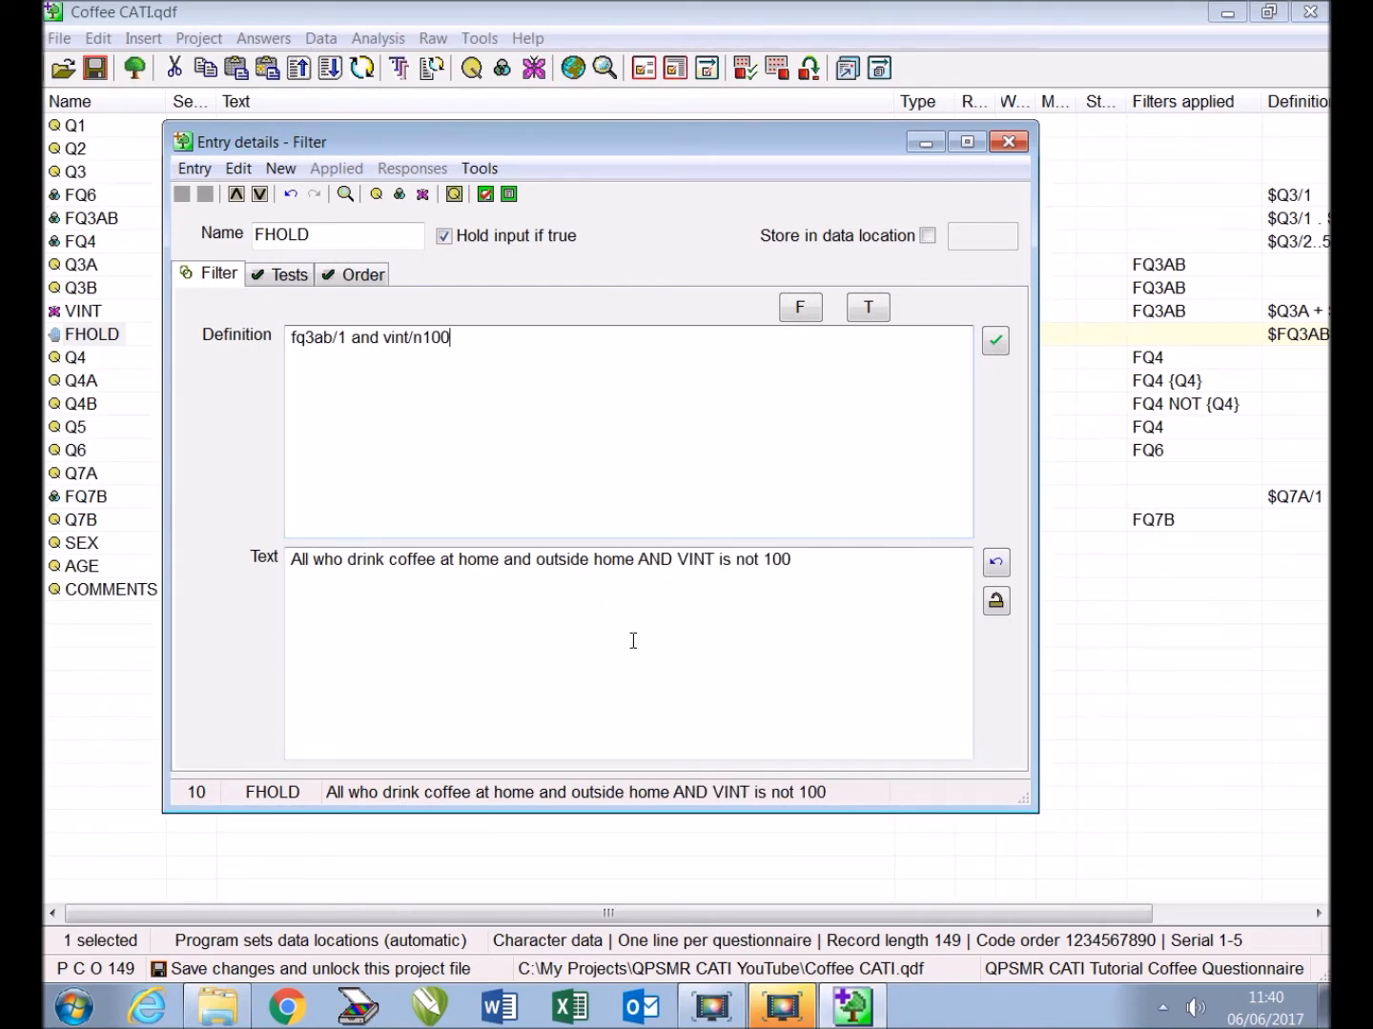
triple_click(538, 560)
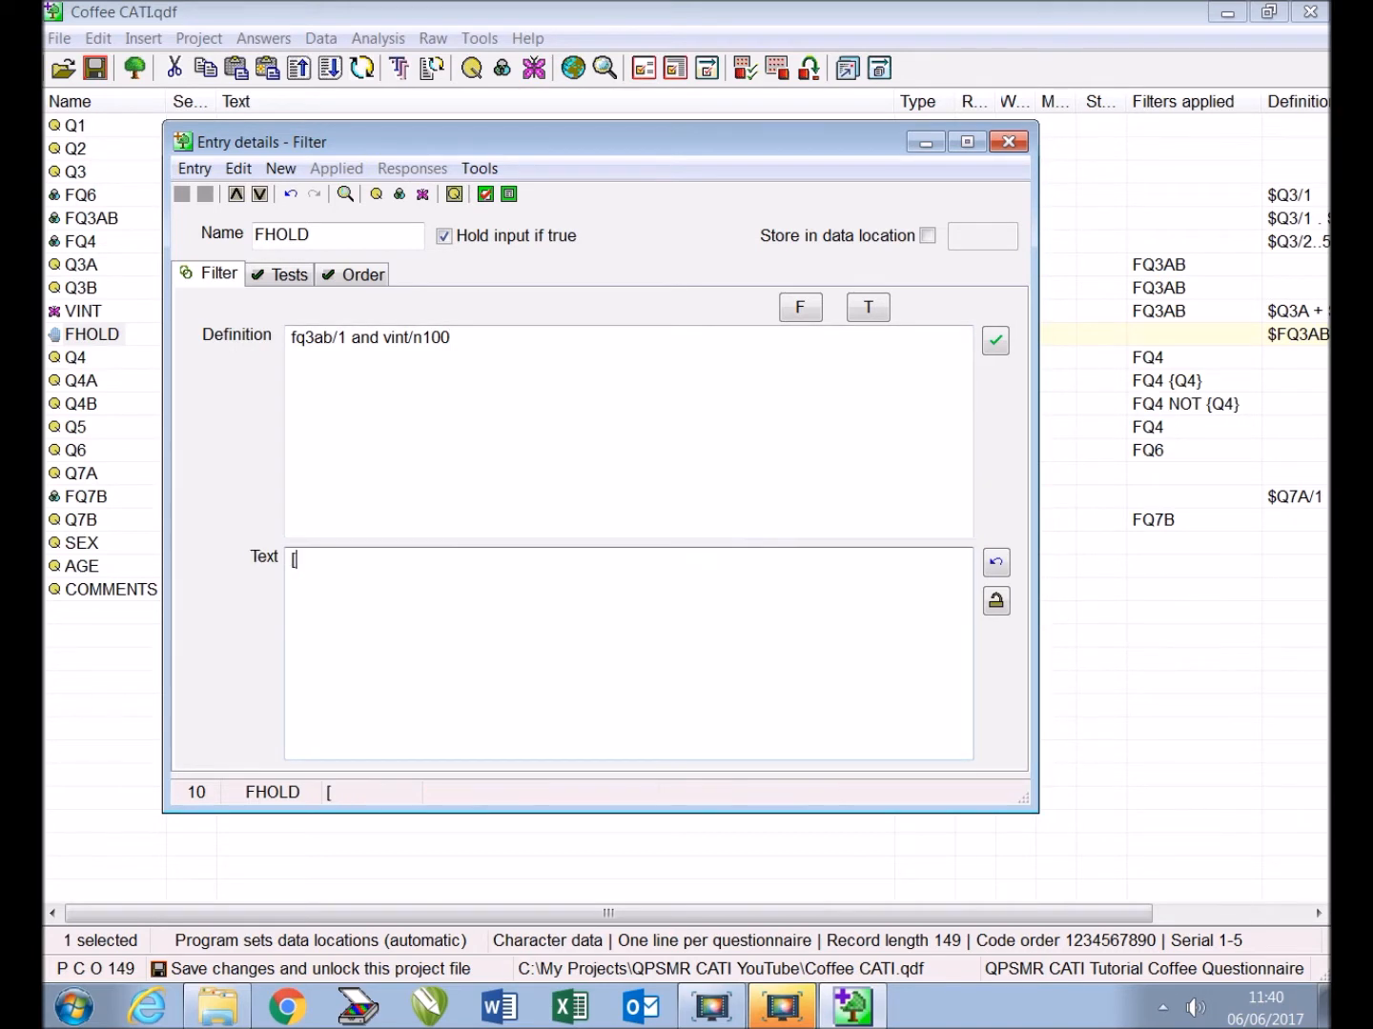
Give FHOLD the text '[Q3a]% at home plus [Q3b]% outside home equals [VINT]%, check your answers' and close it
text([Q3a)
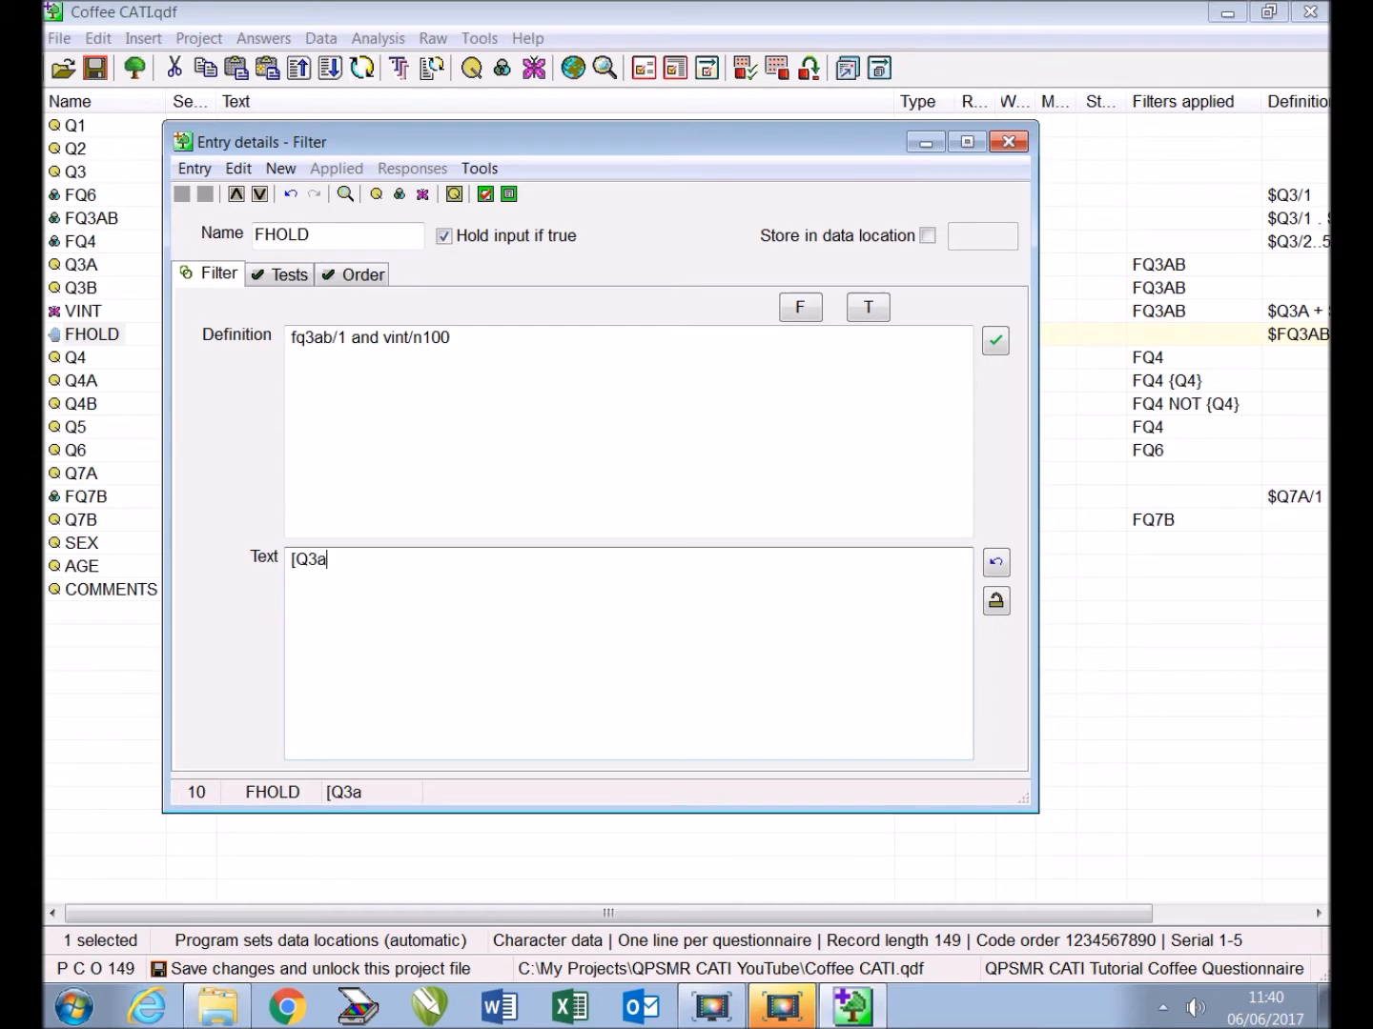
text(]%)
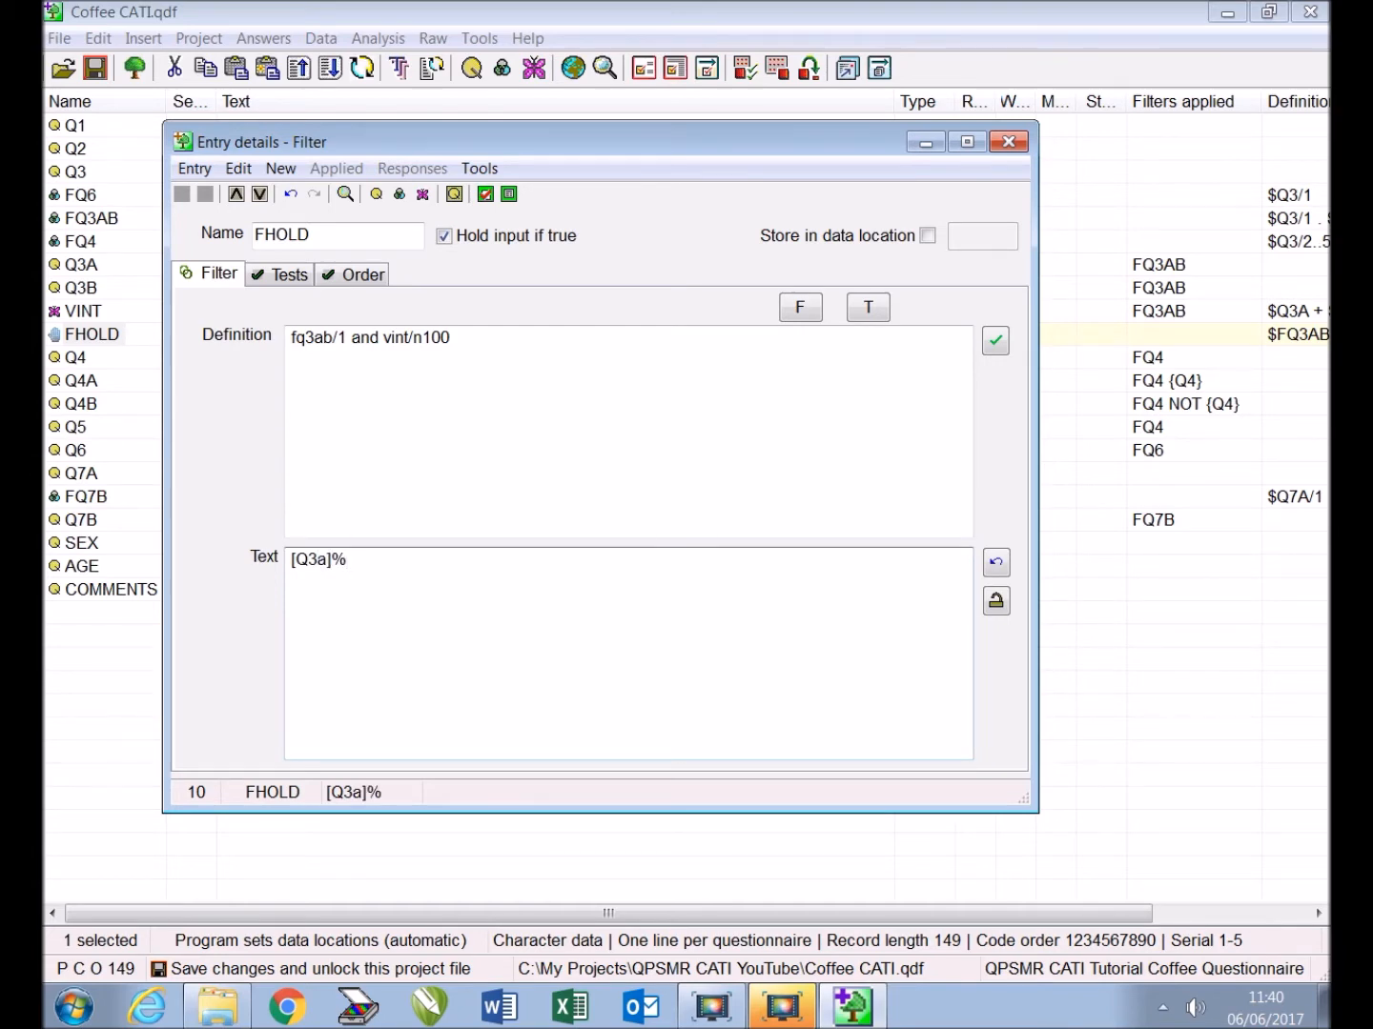
text(at home)
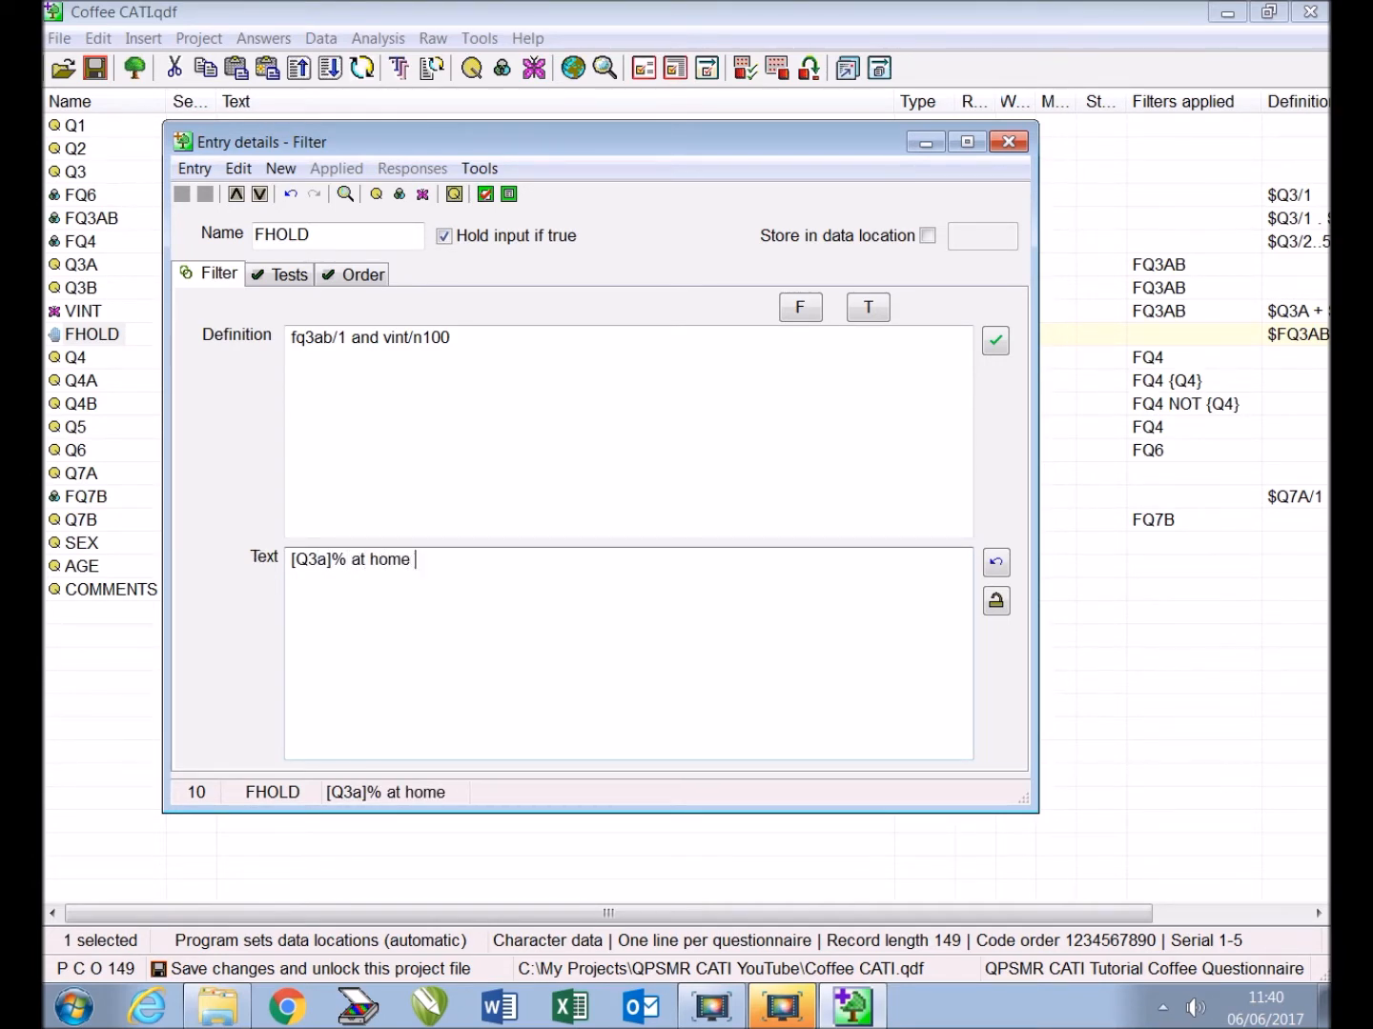
text(plus)
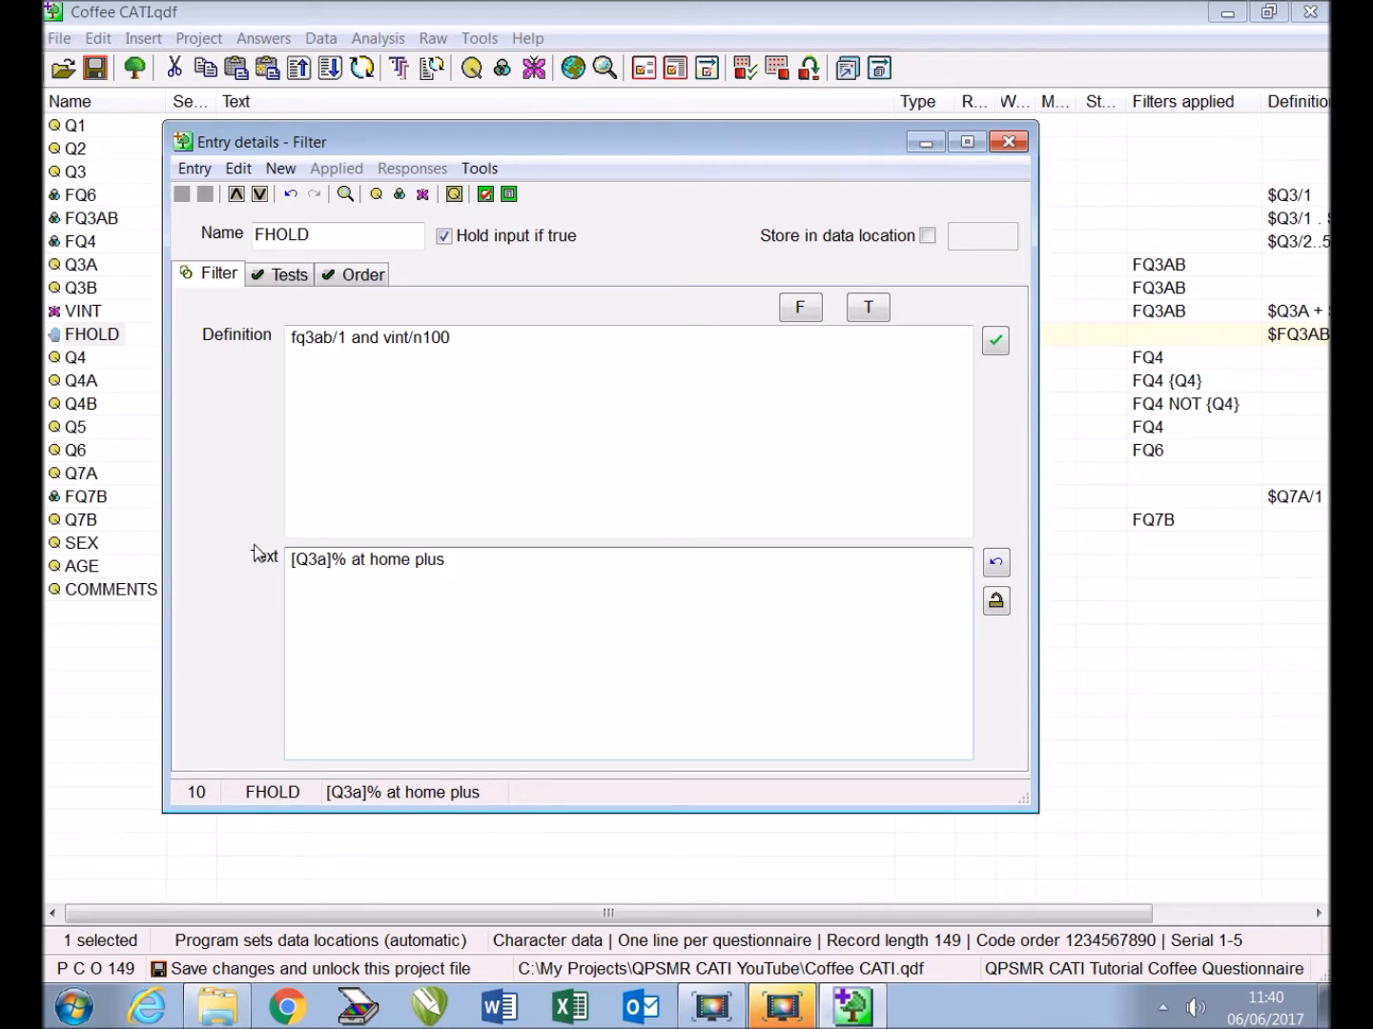
text([Q3b)
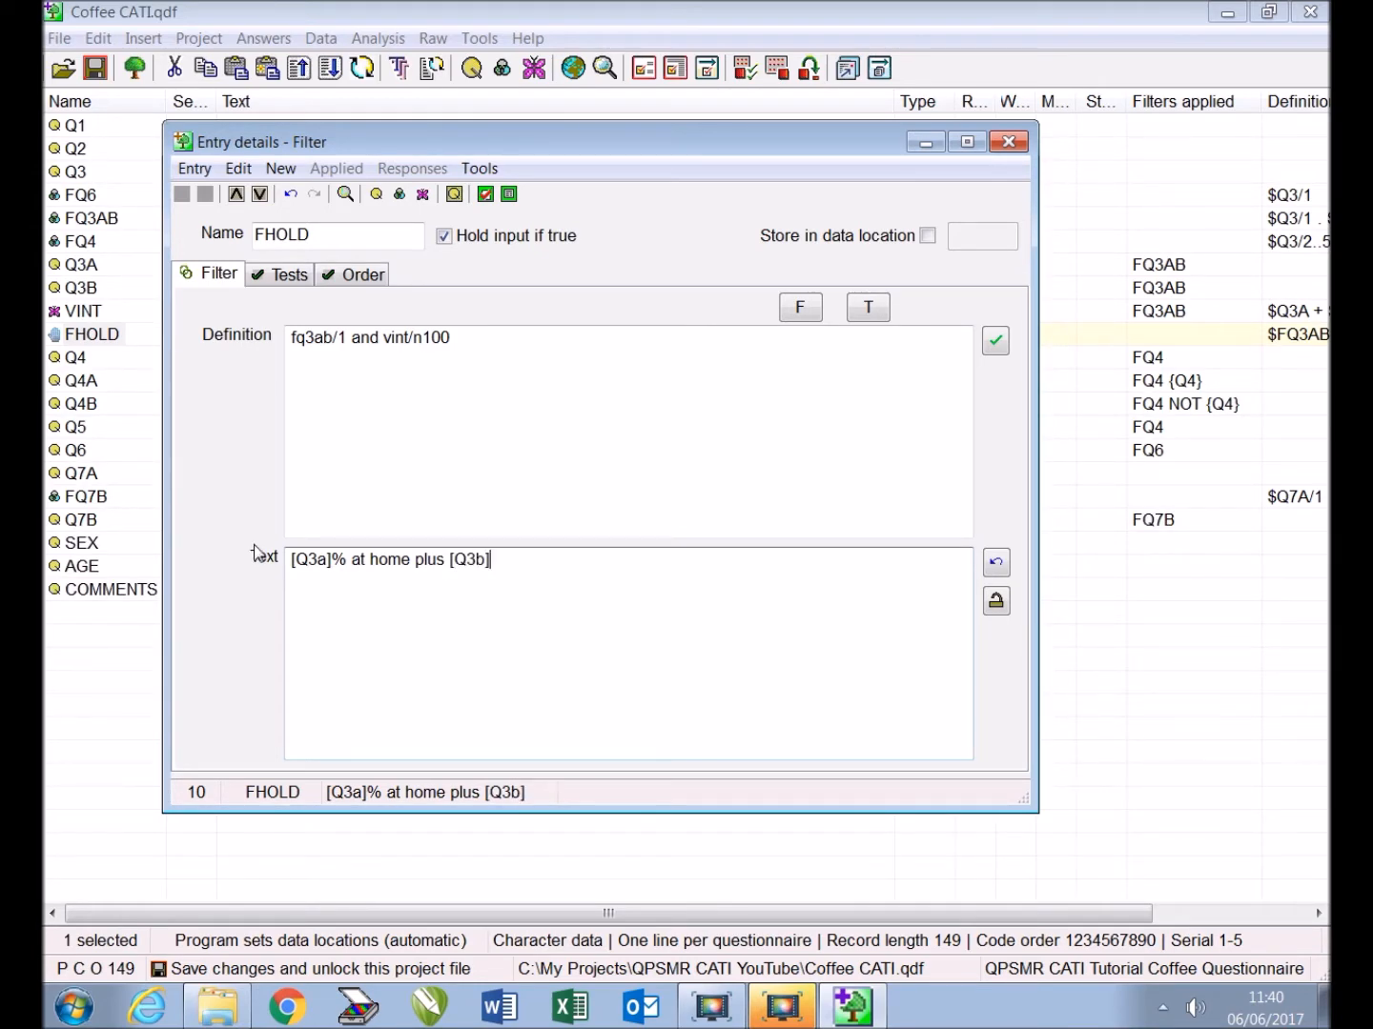
text(%)
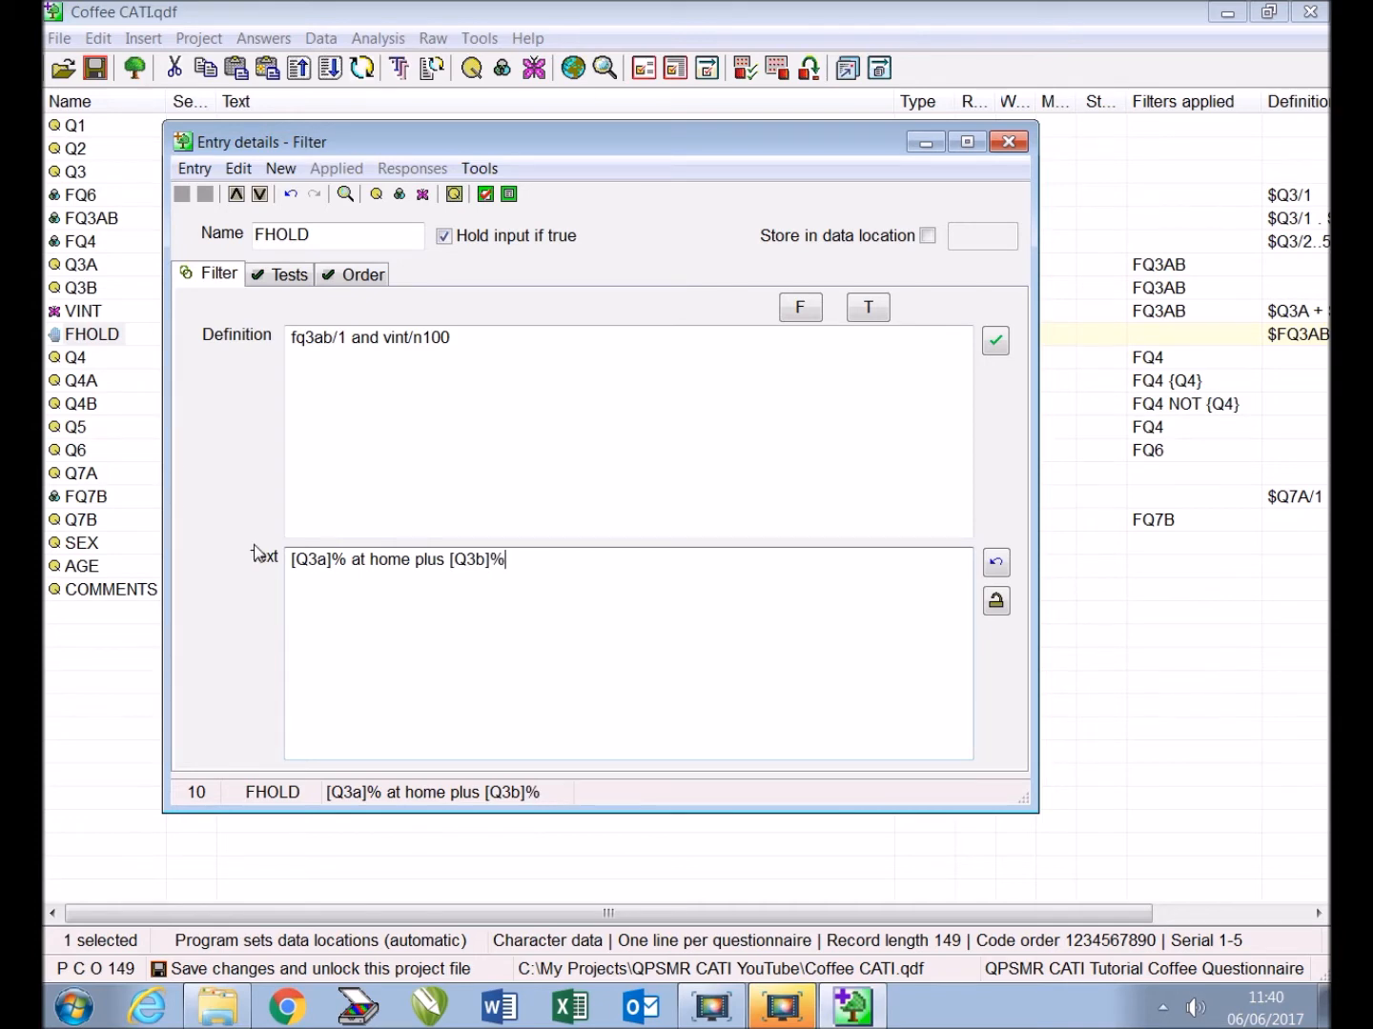
text(out)
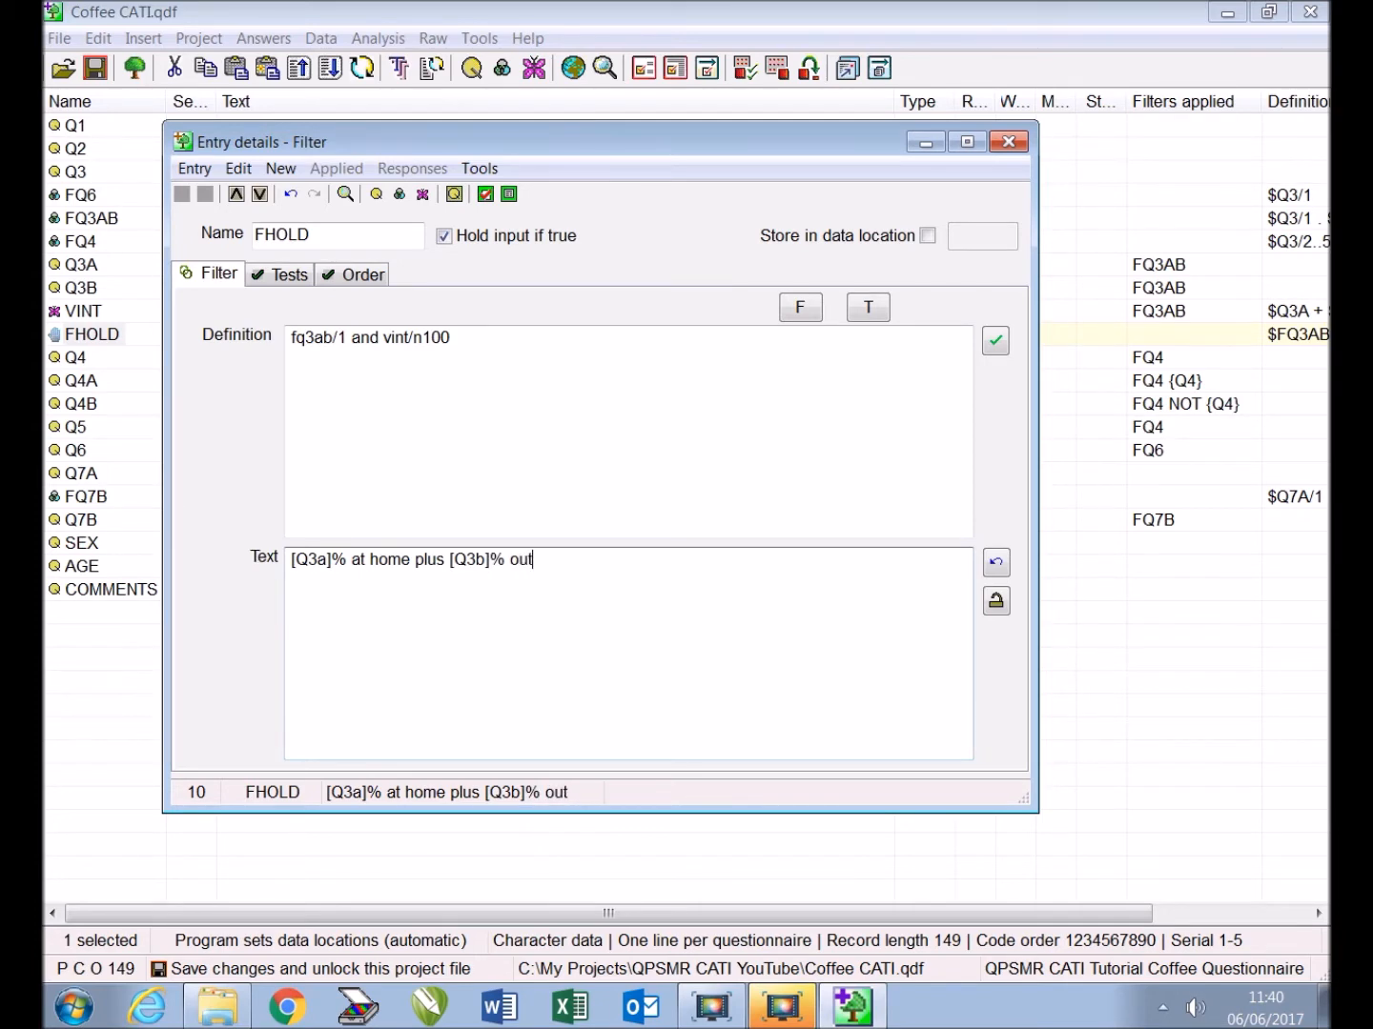
text(side home)
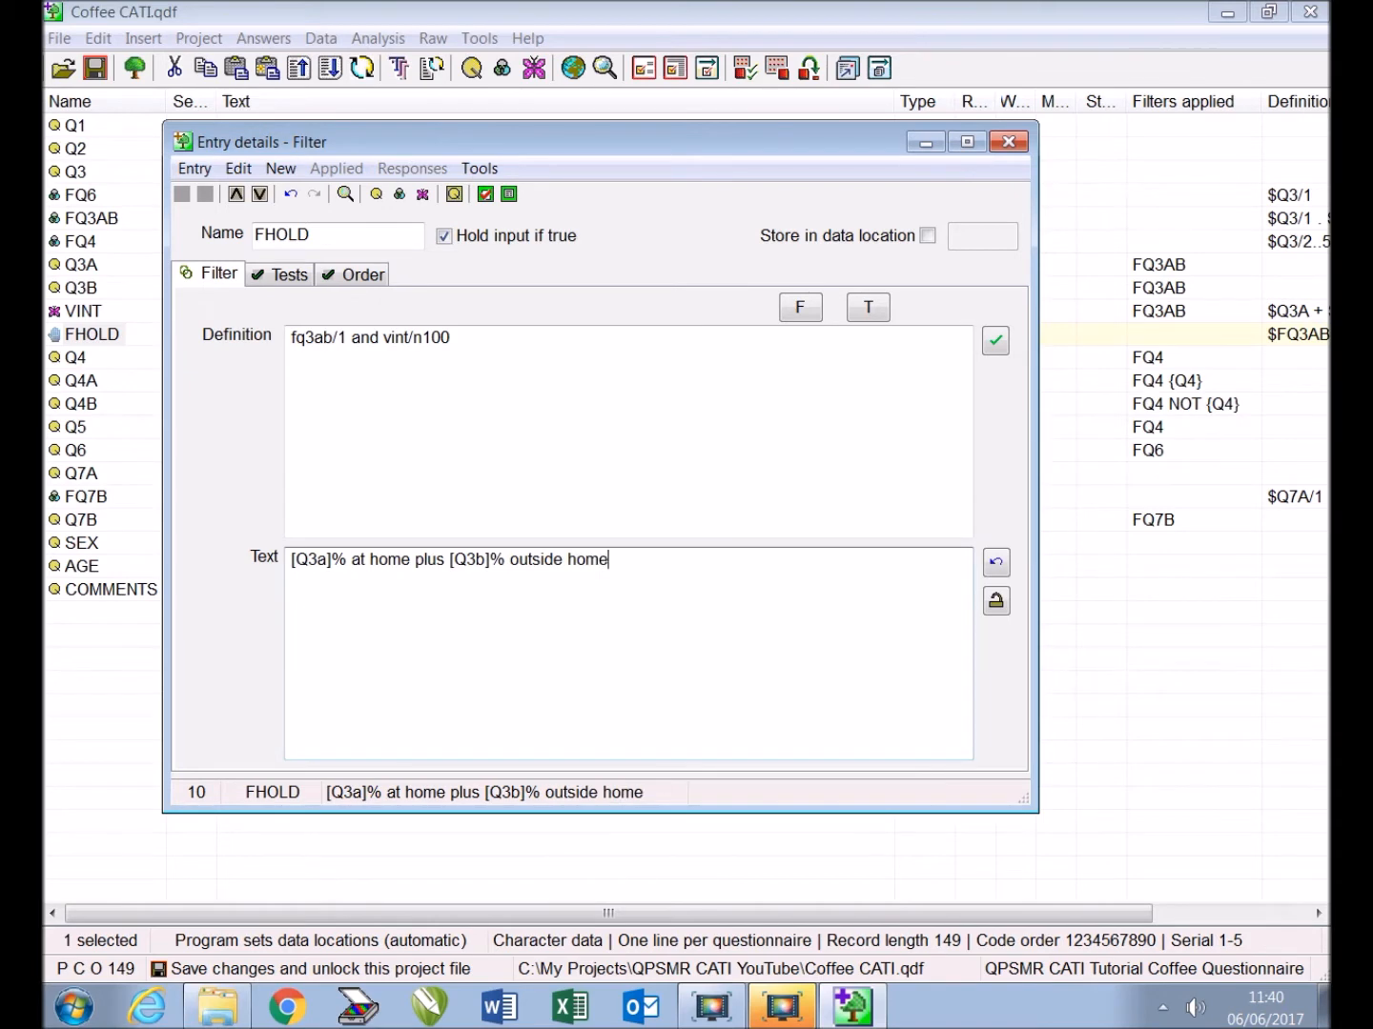
text(equals)
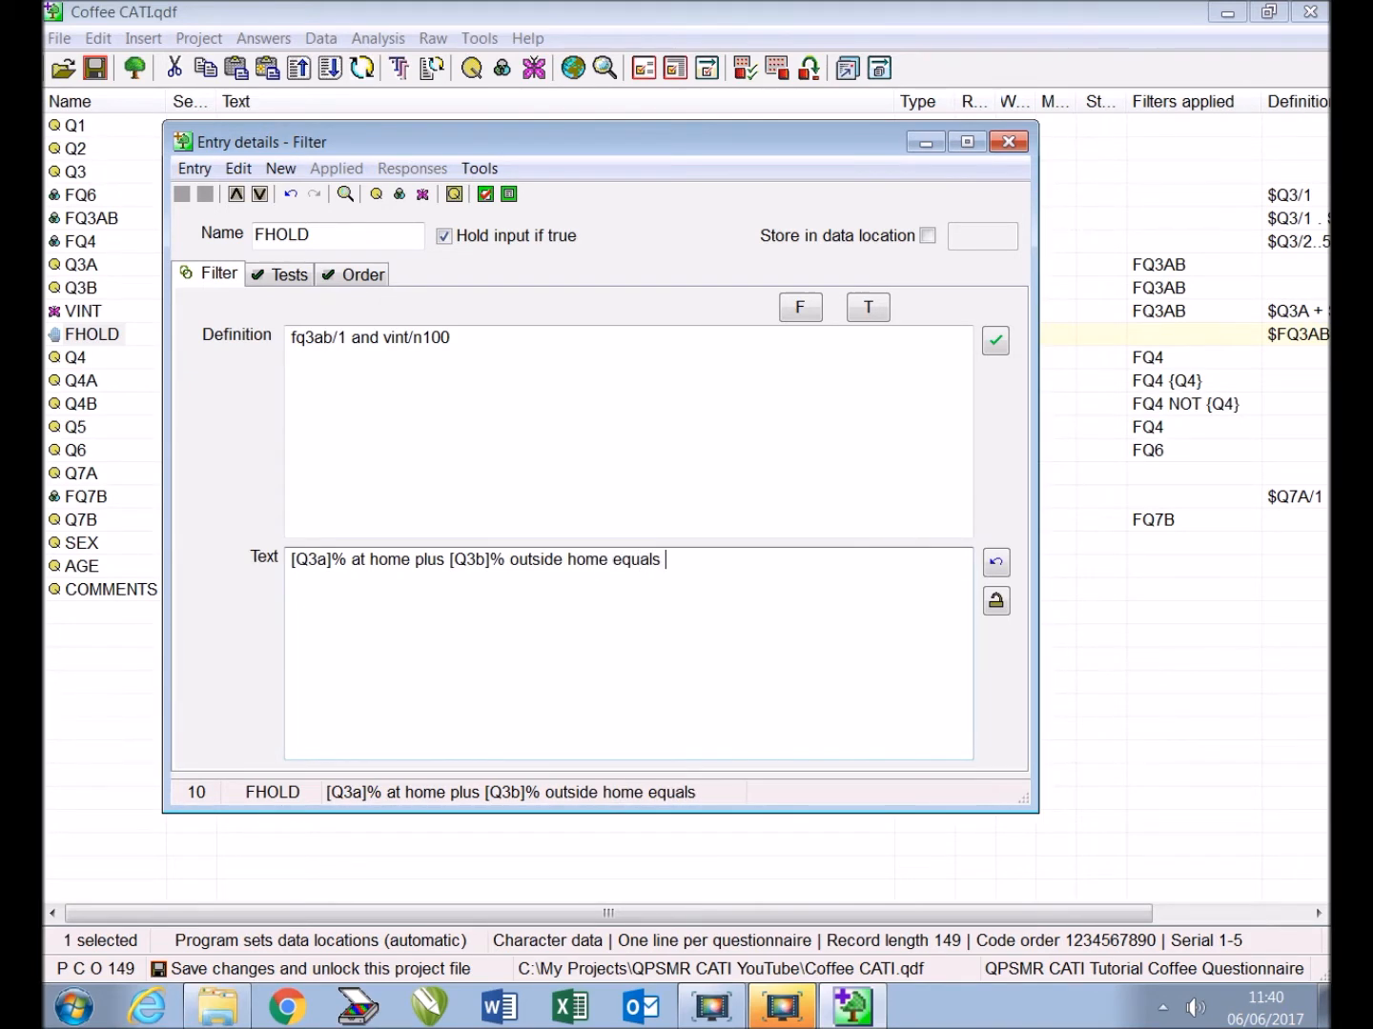
text([VINT)
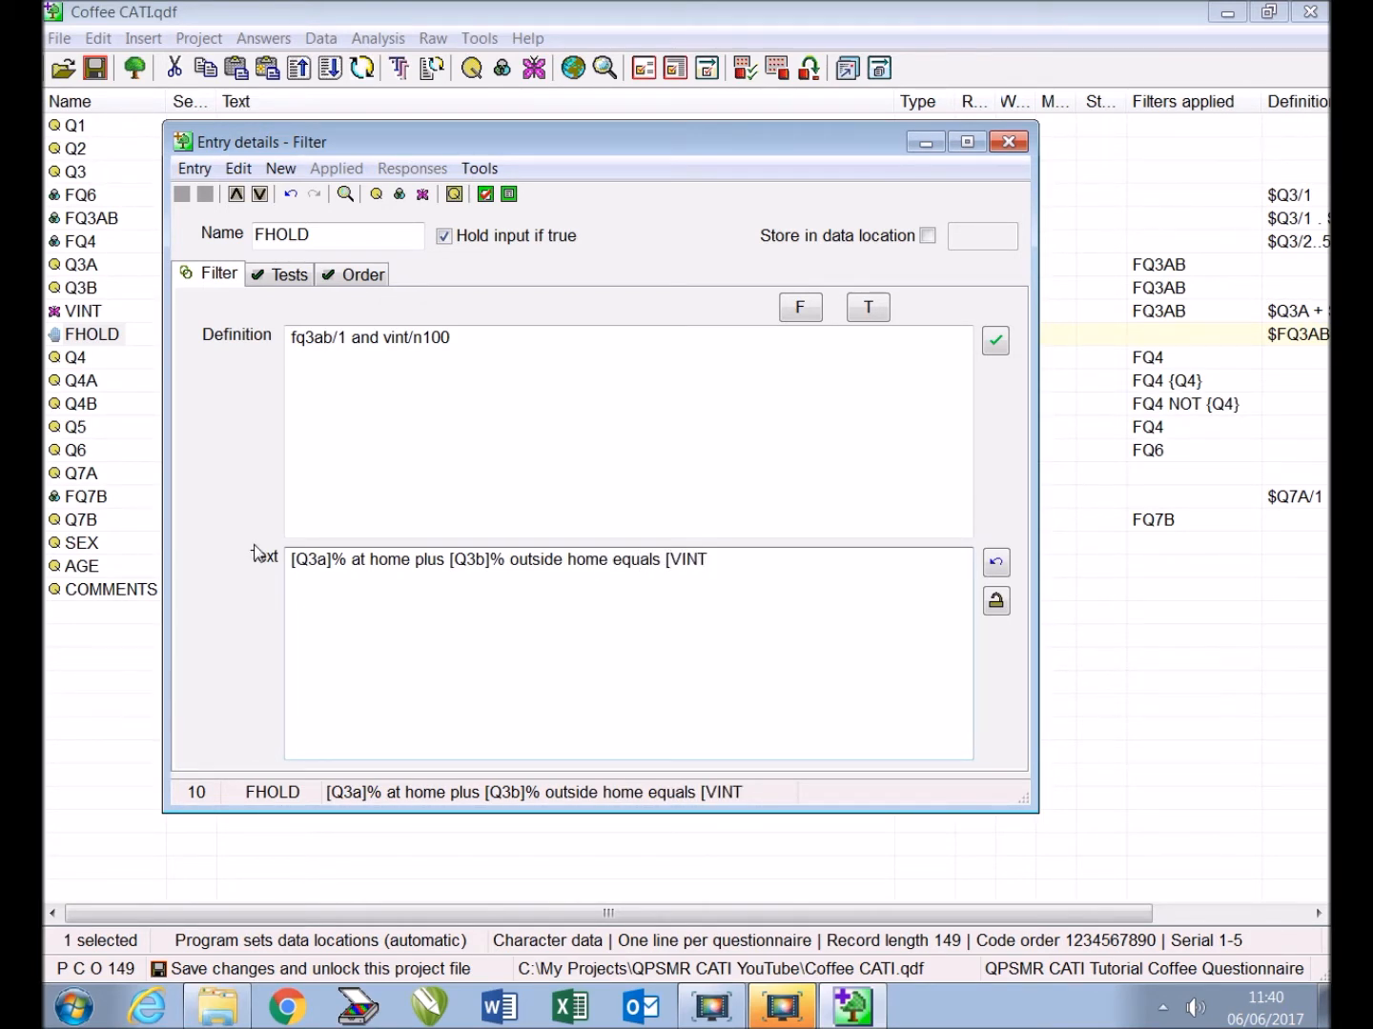
text(% - please can I)
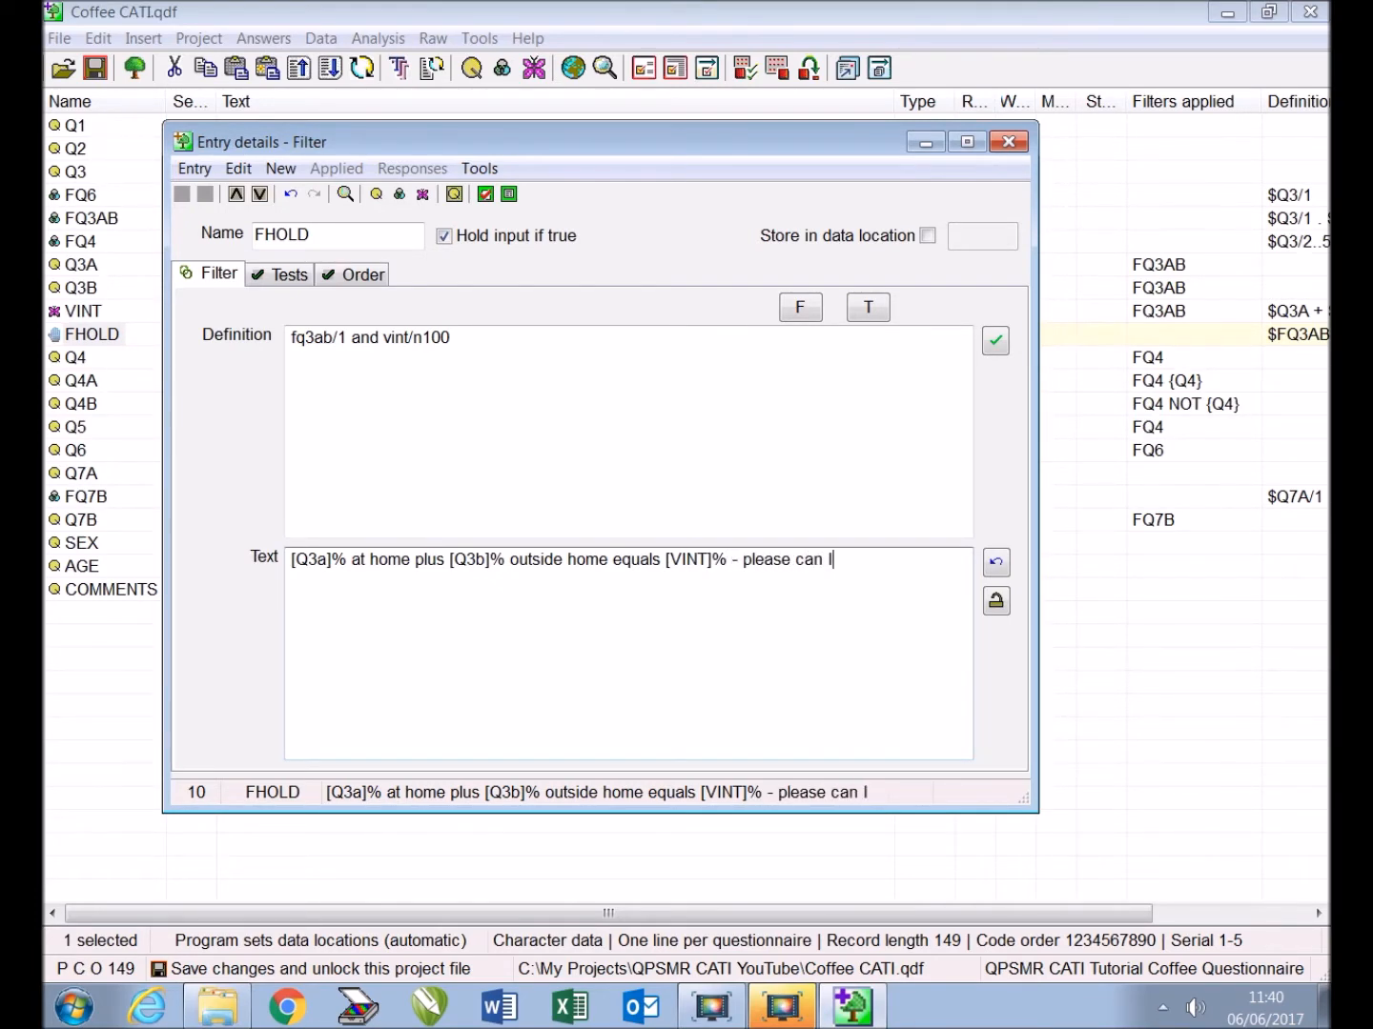
text(check your)
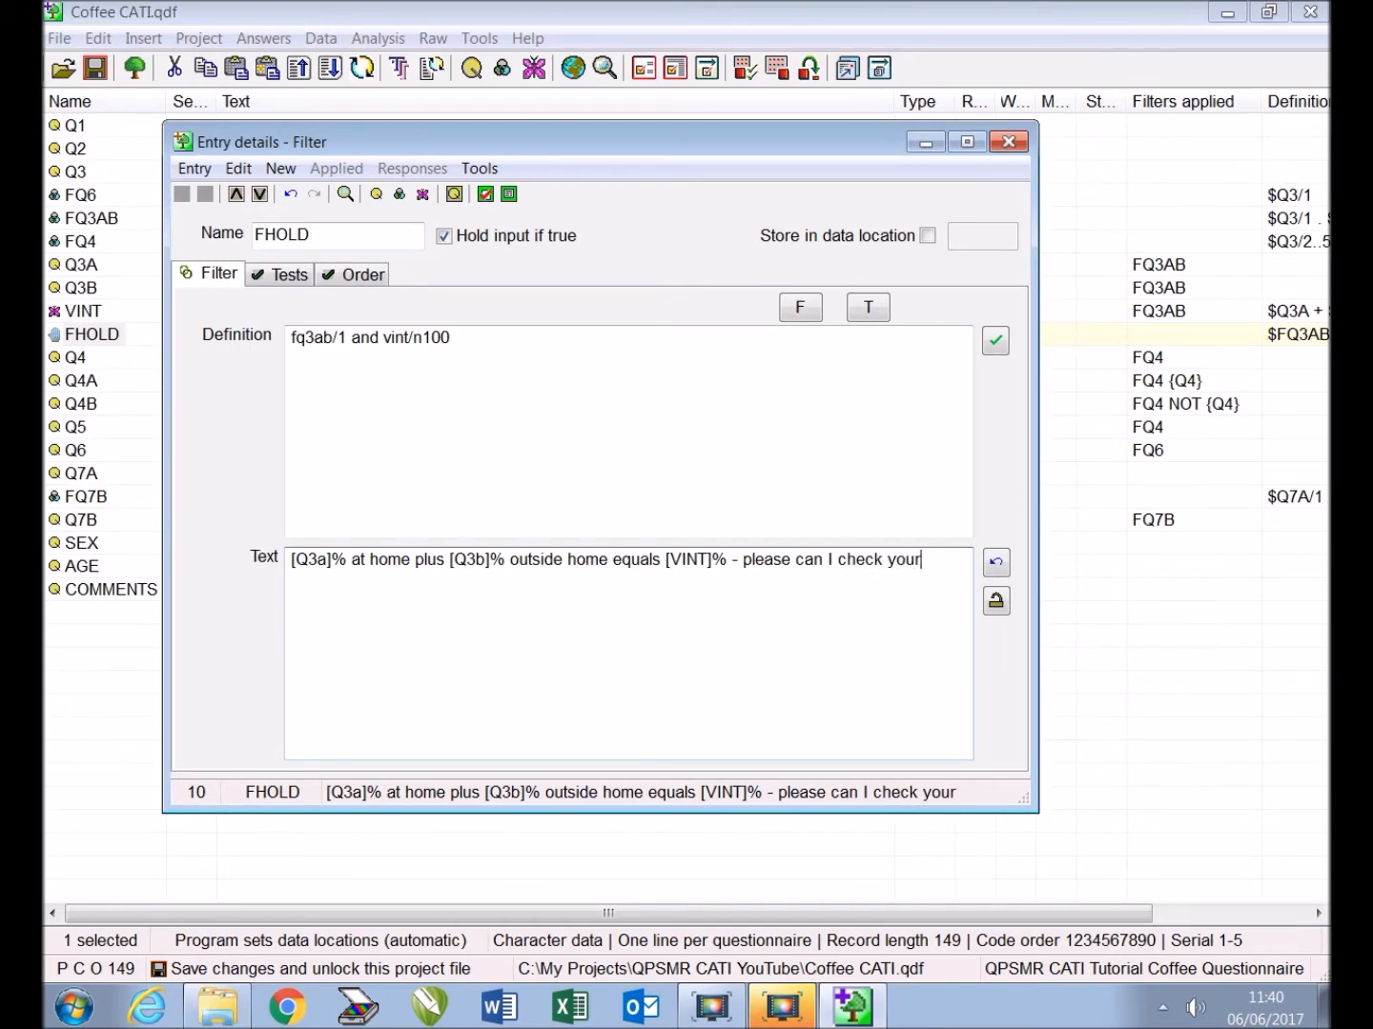
text(answers)
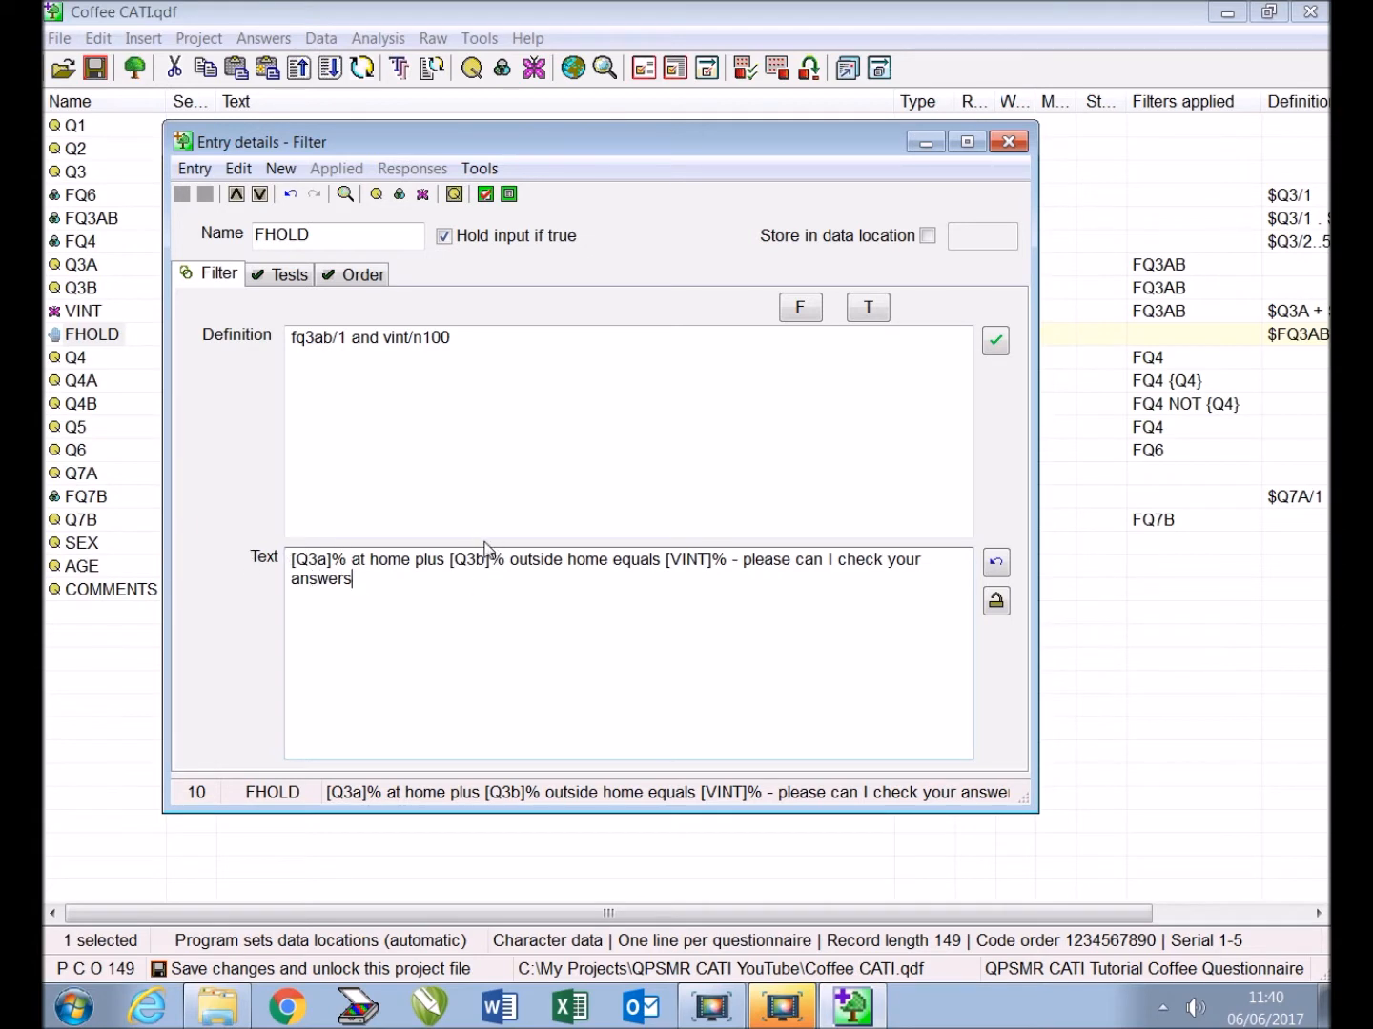
mouse_move(710, 548)
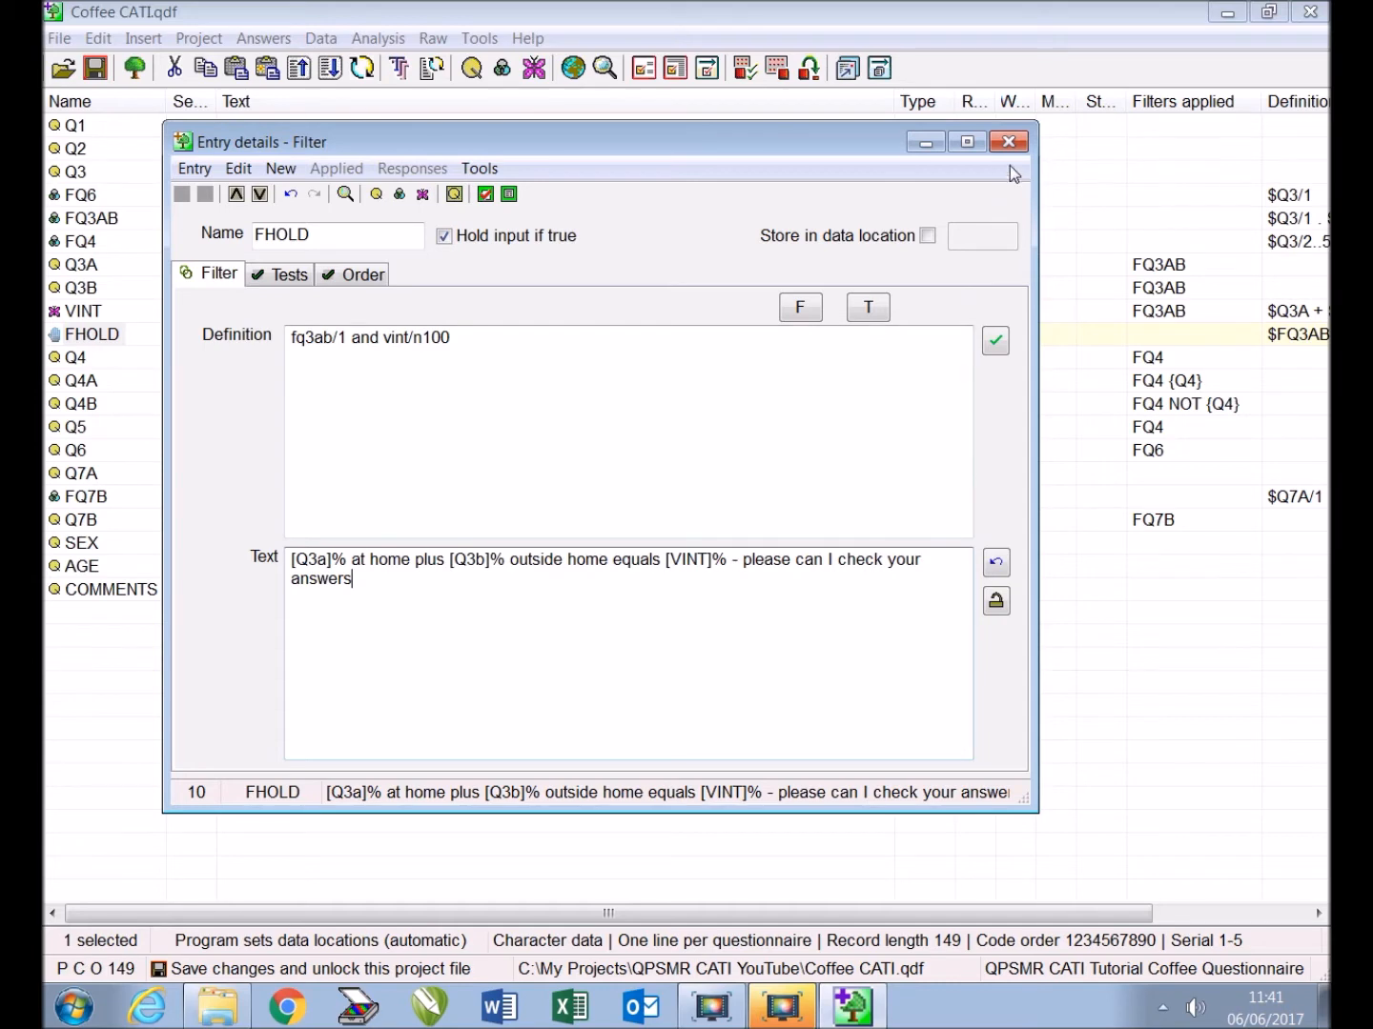
click(1008, 142)
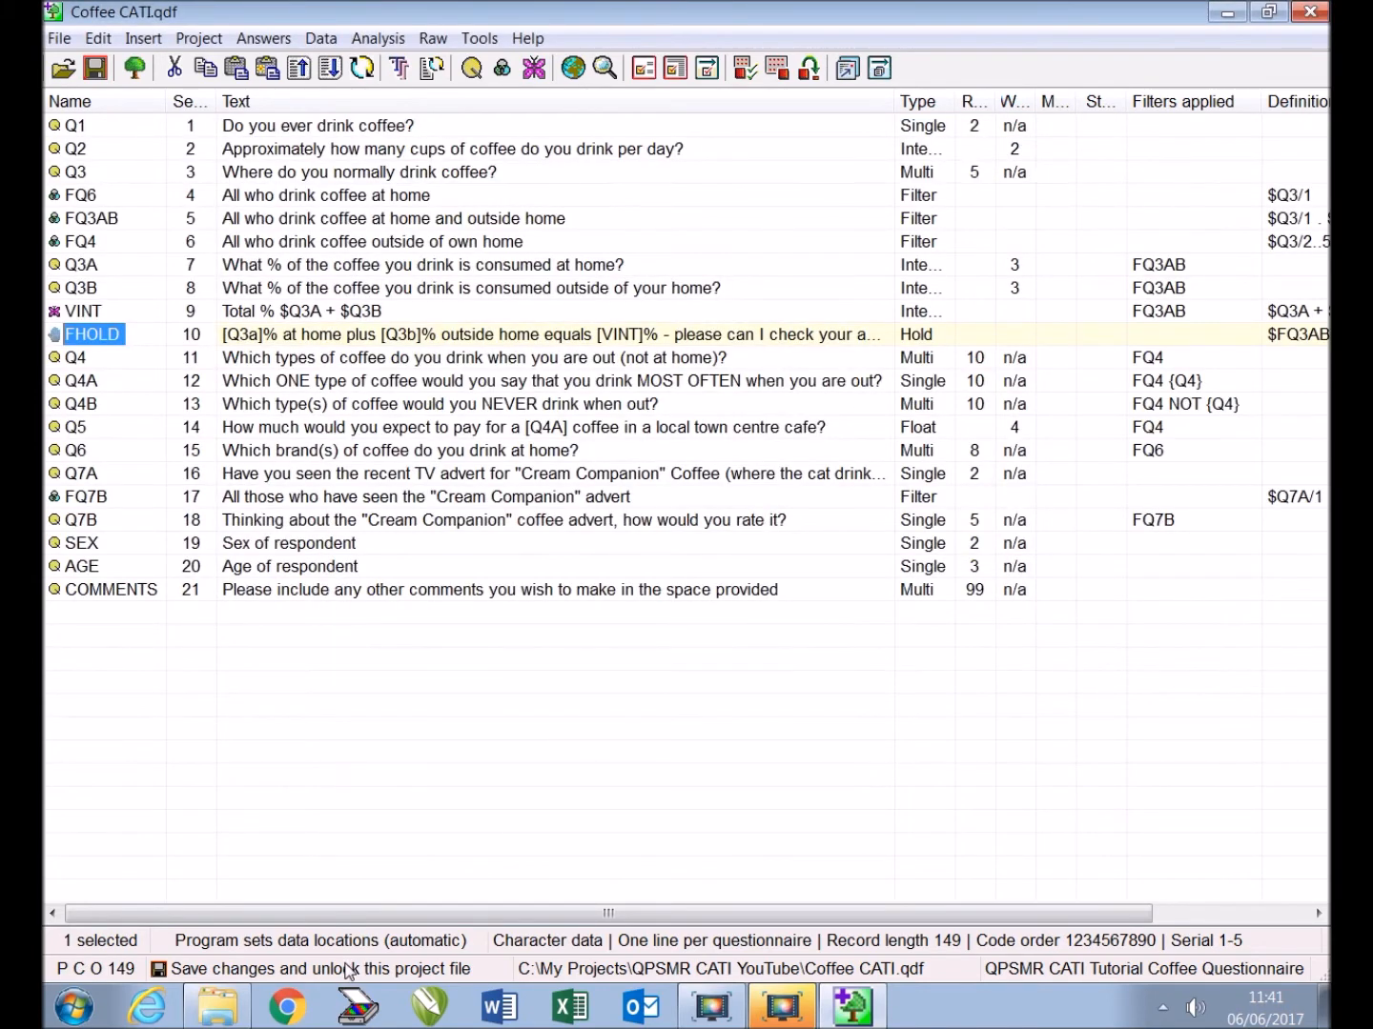
Save the questionnaire changes and unlock the project file, then open the Answers menu
click(340, 674)
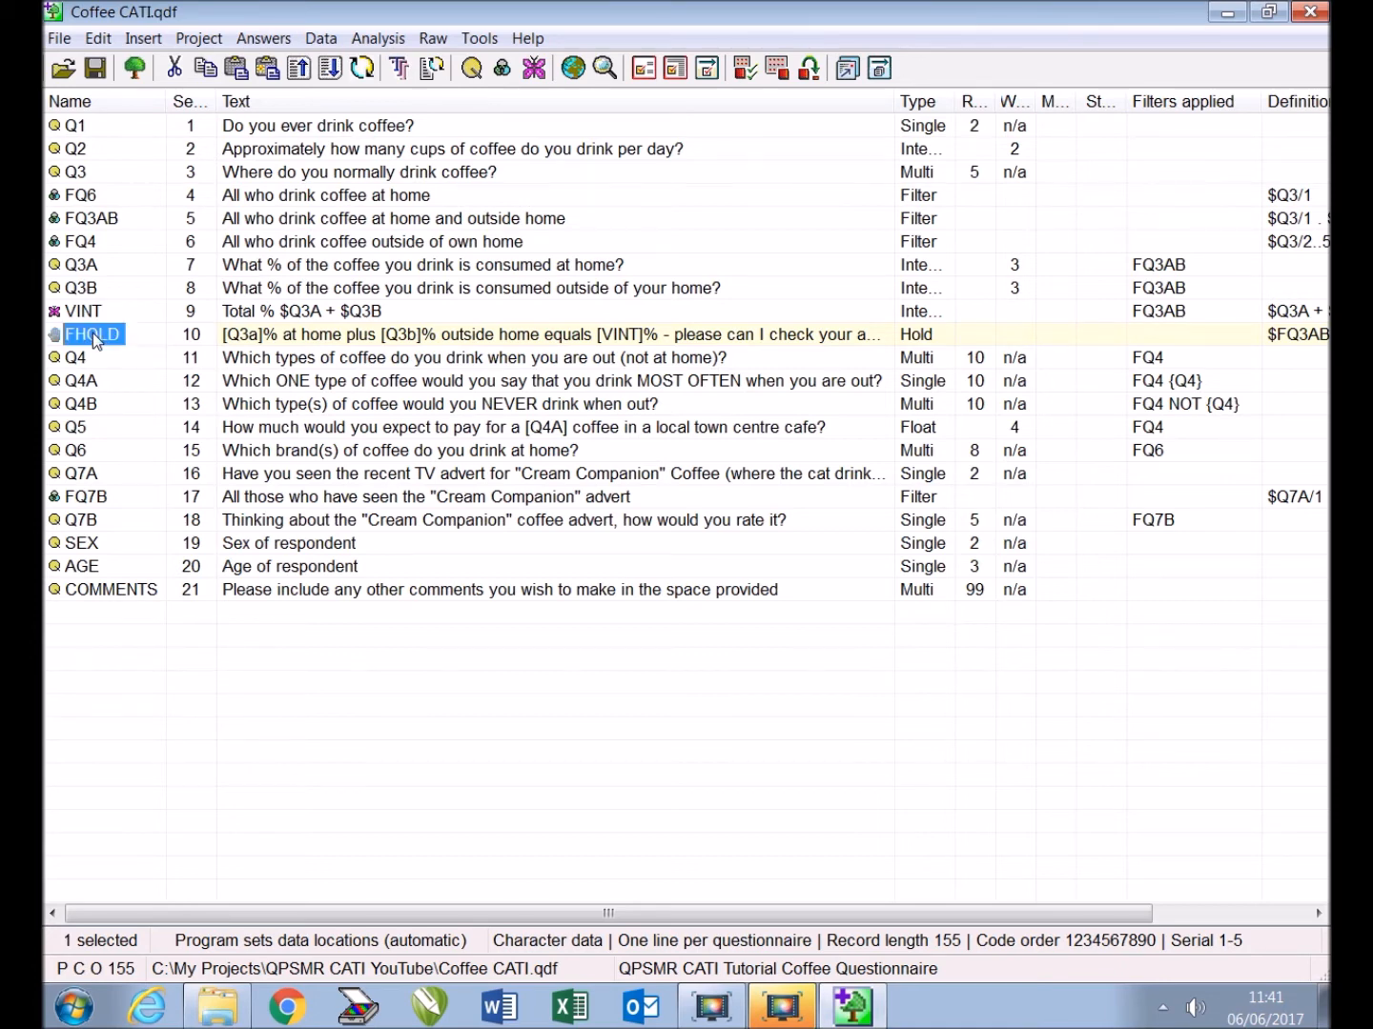
mouse_move(263, 38)
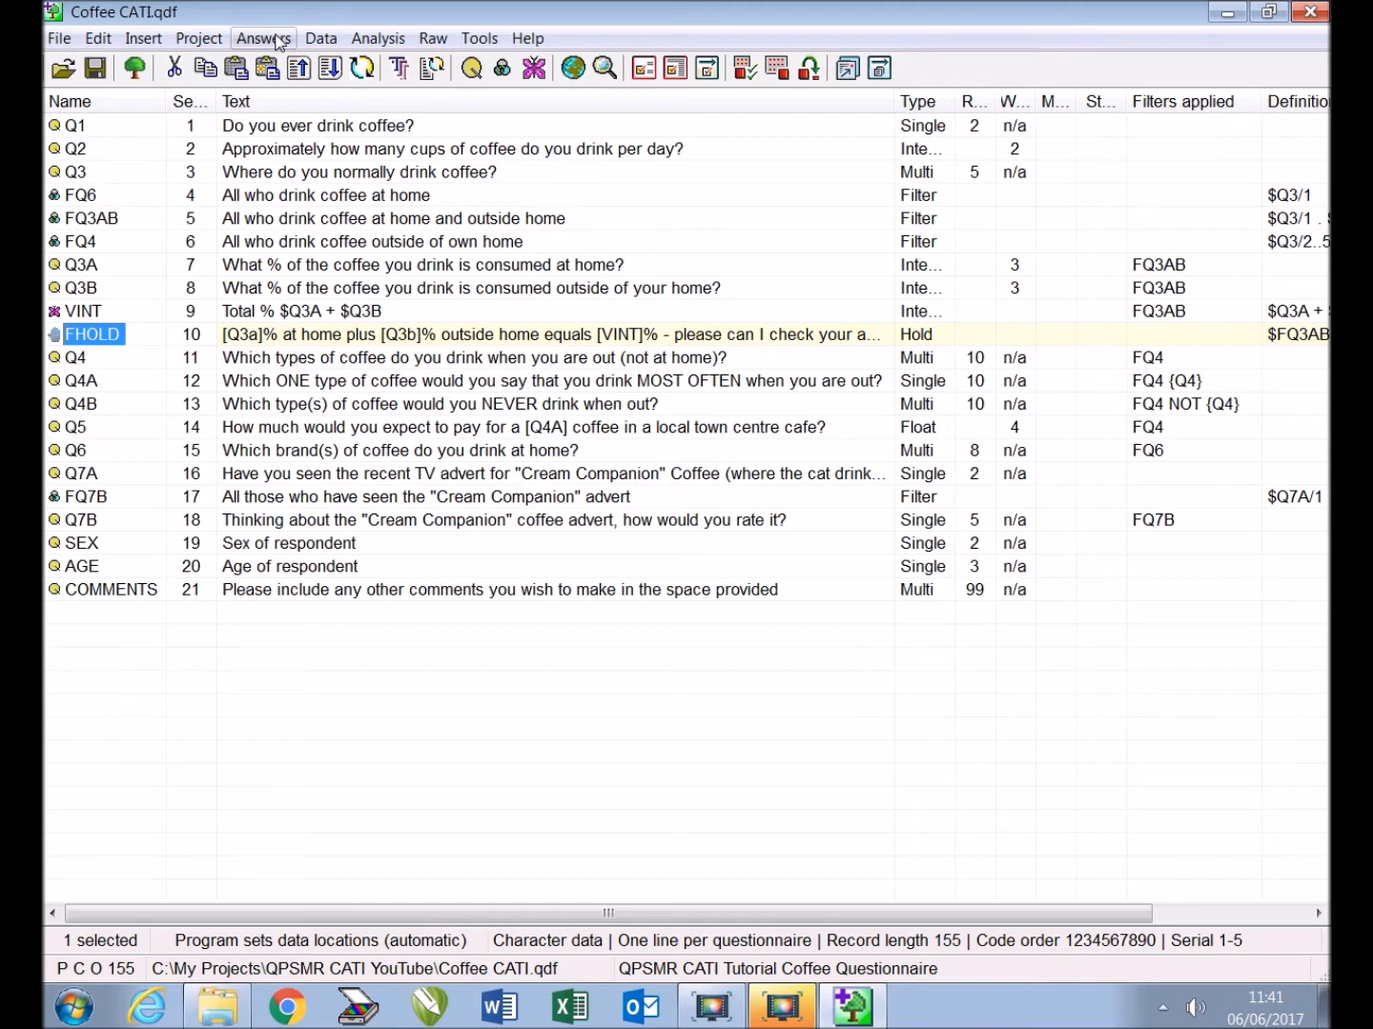
click(263, 38)
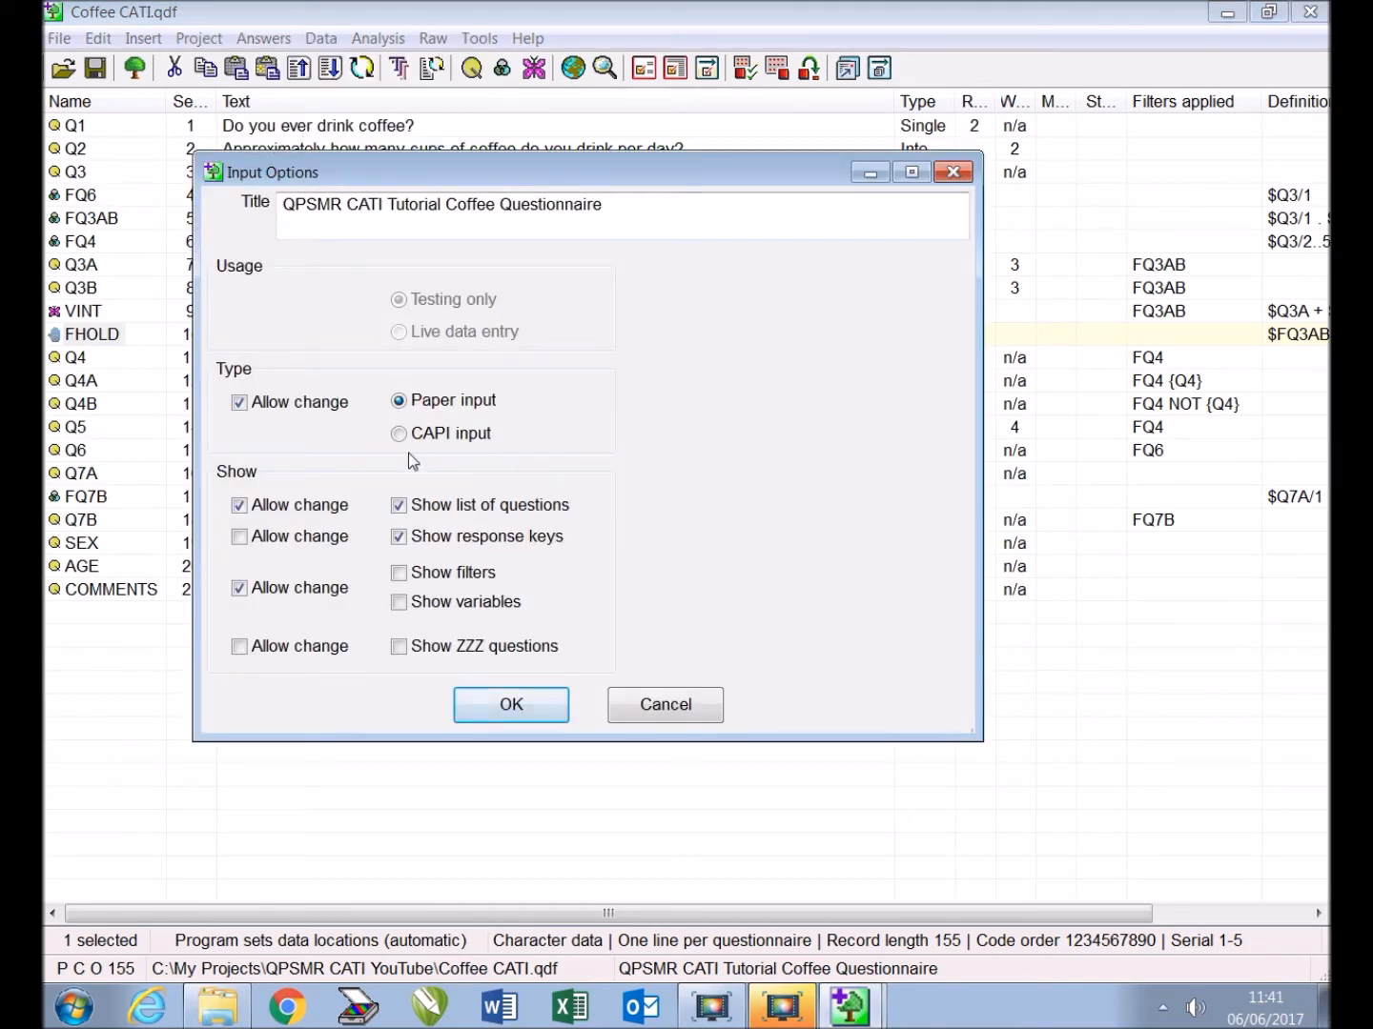
Choose CAPI input in Input Options and start the test interview
click(399, 432)
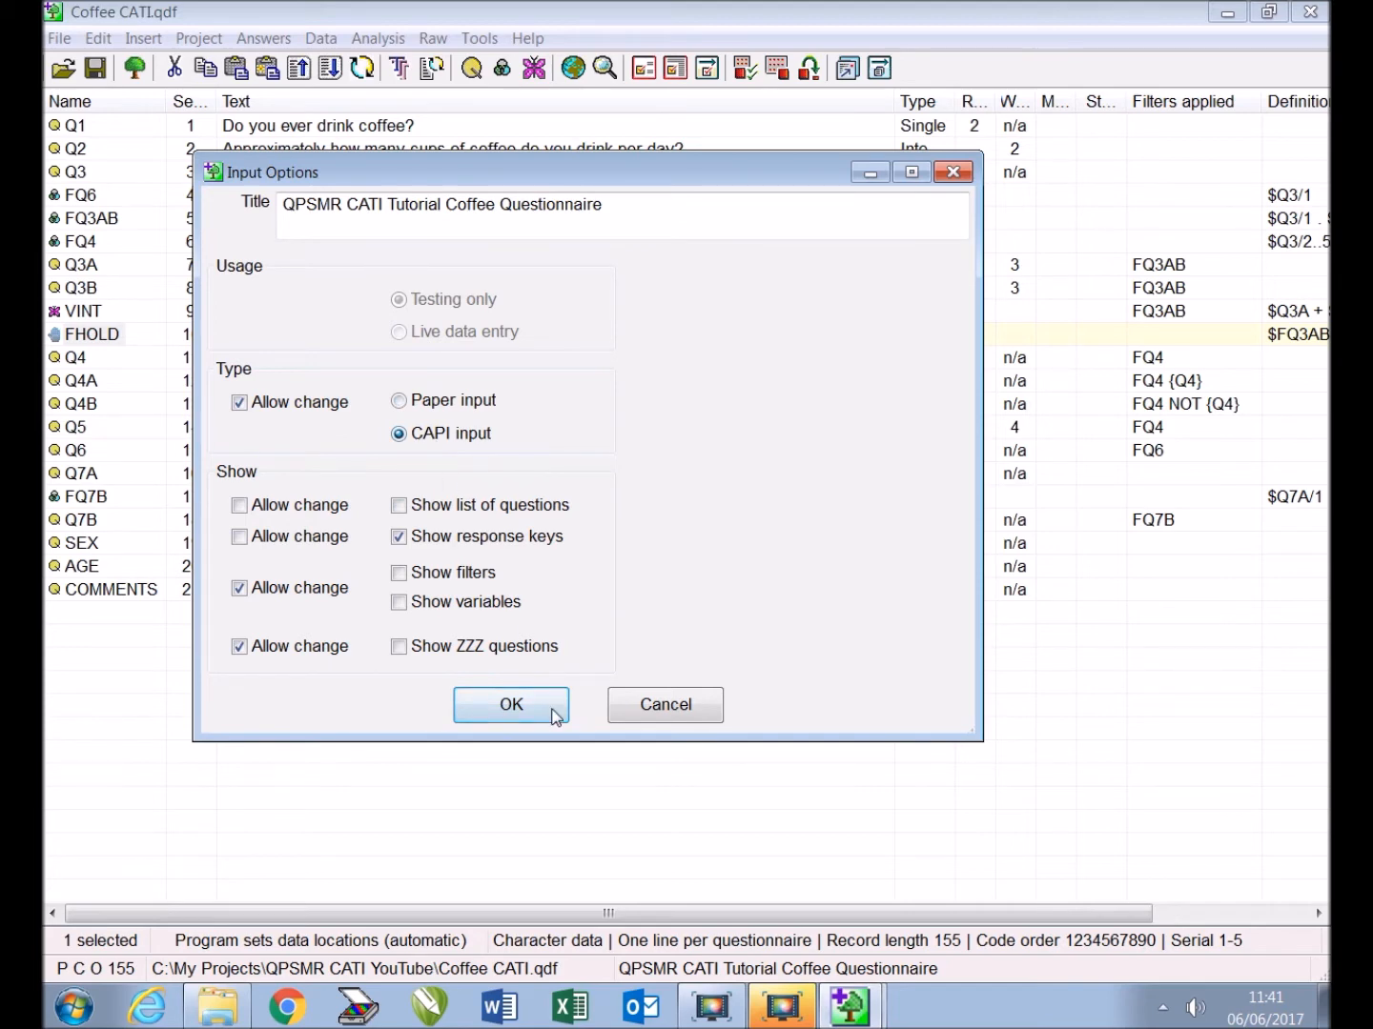
click(510, 704)
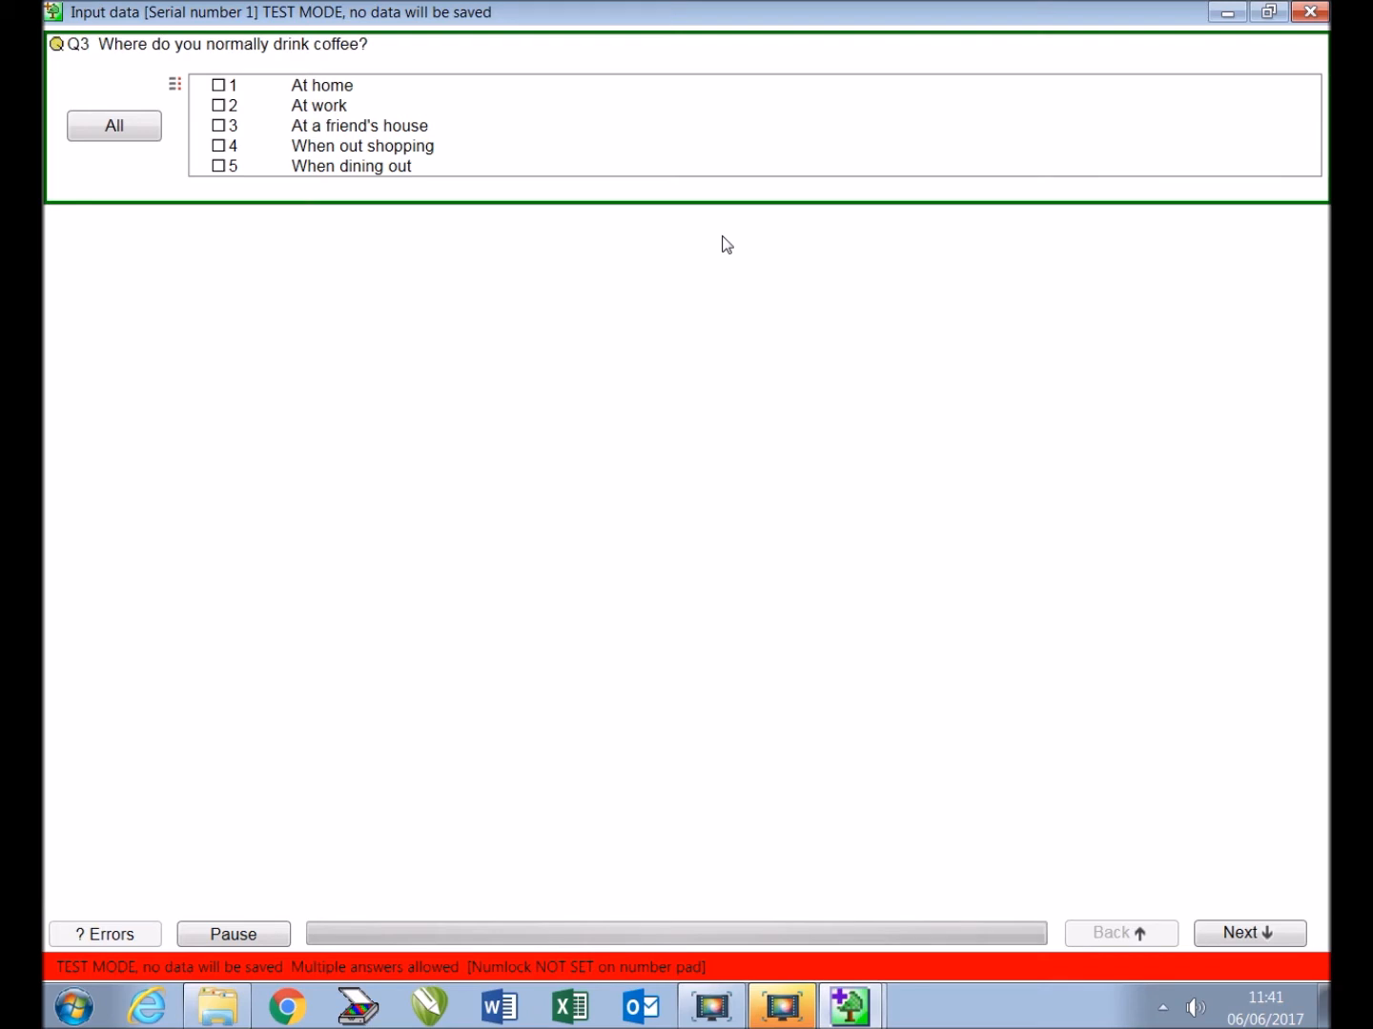
Answer Q3 as home and work, entering 50% and 51% to trigger the total check
click(219, 85)
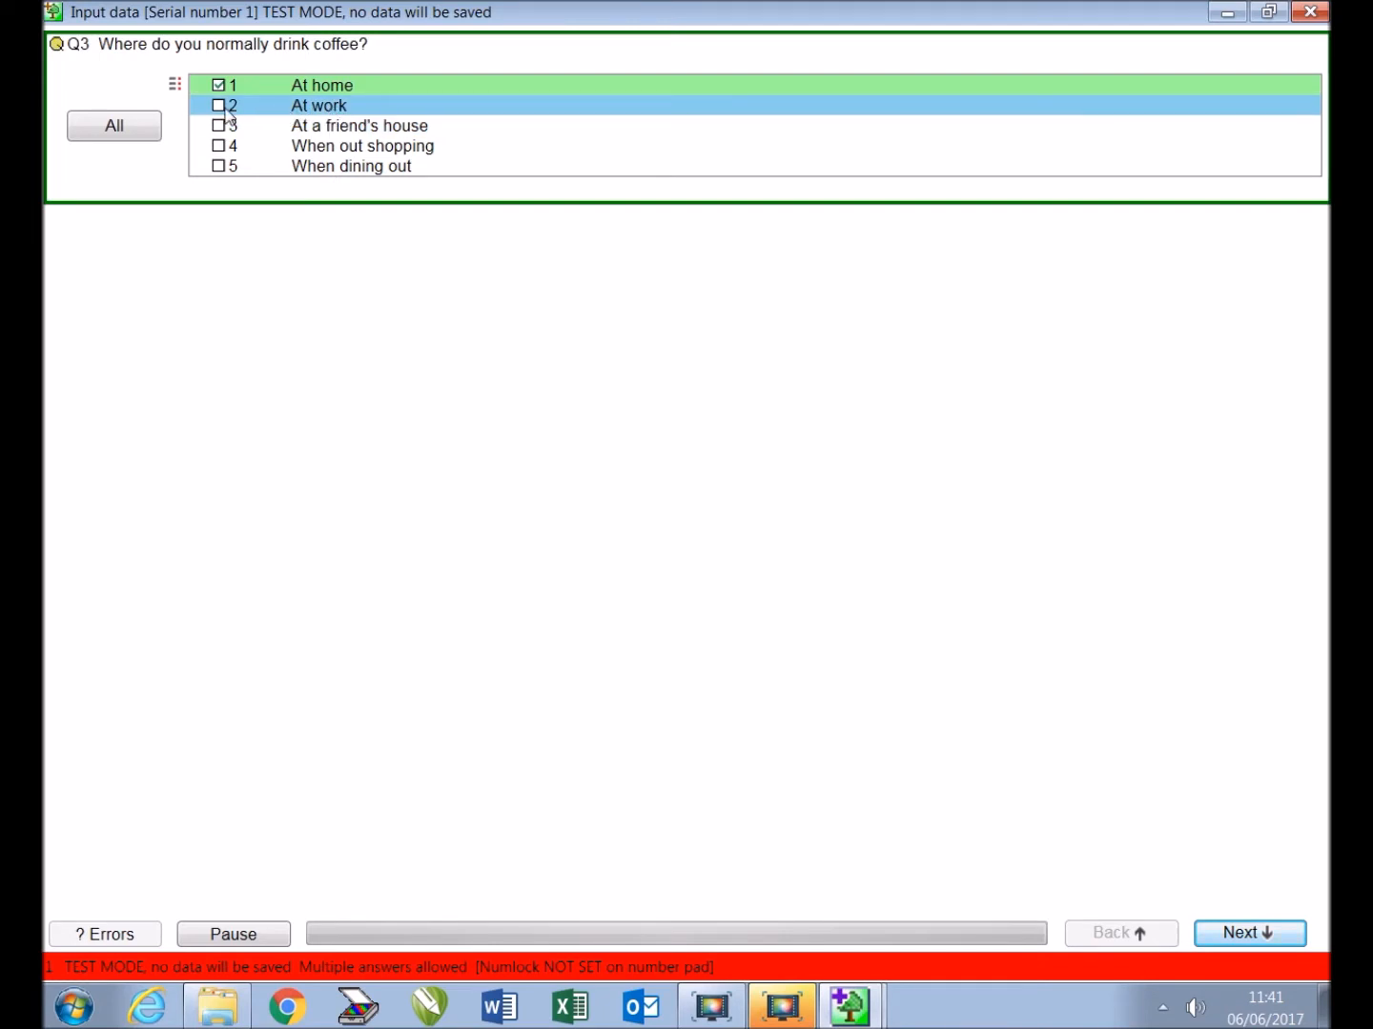
click(1248, 934)
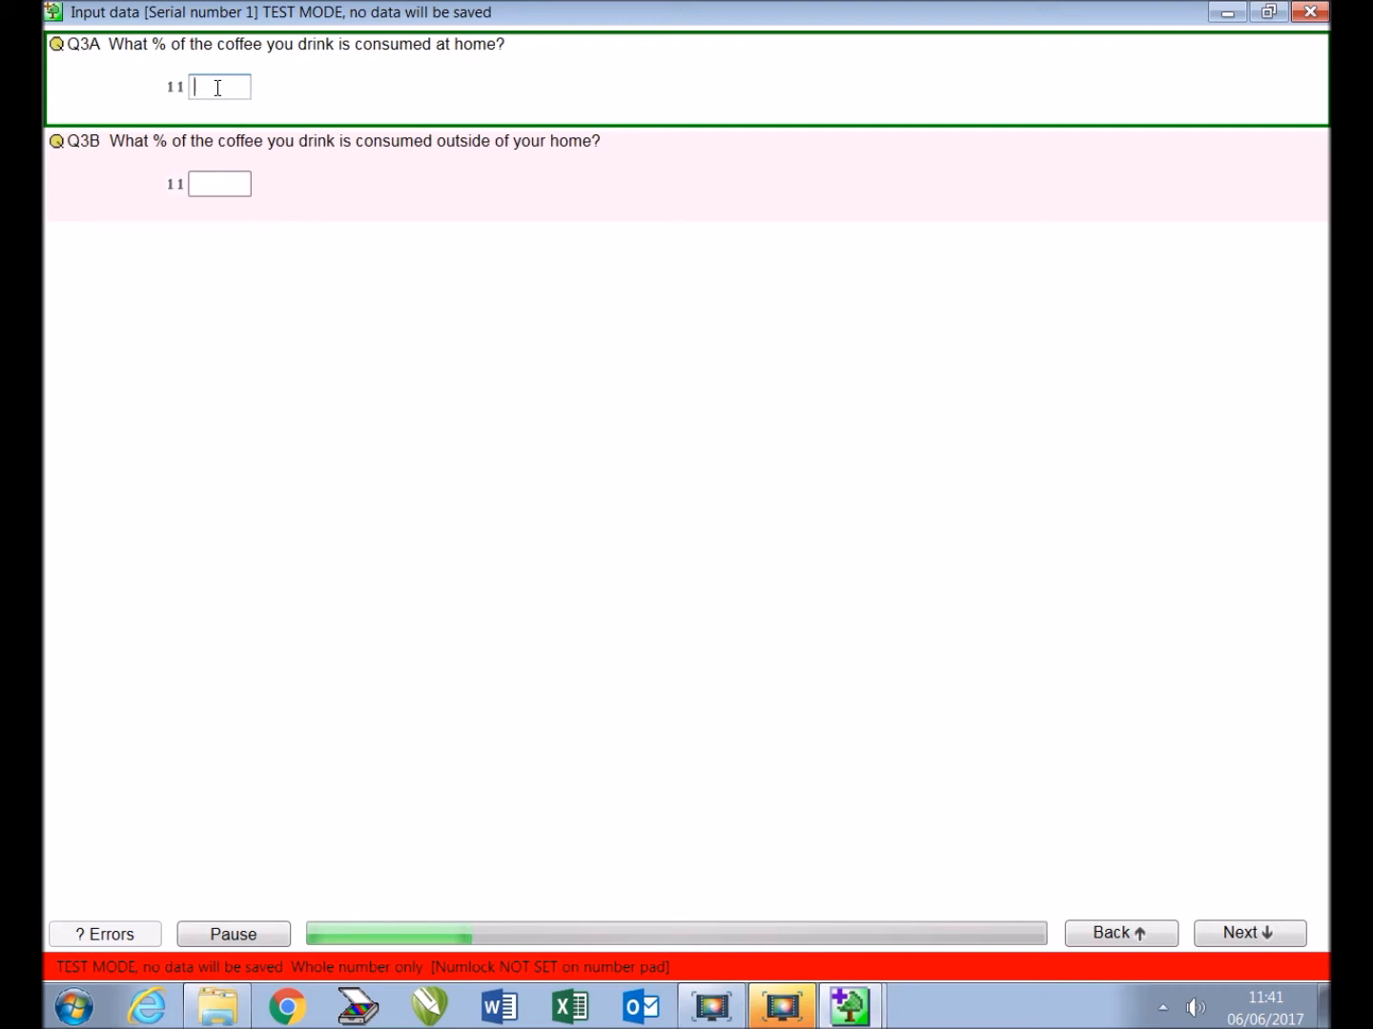
text(50)
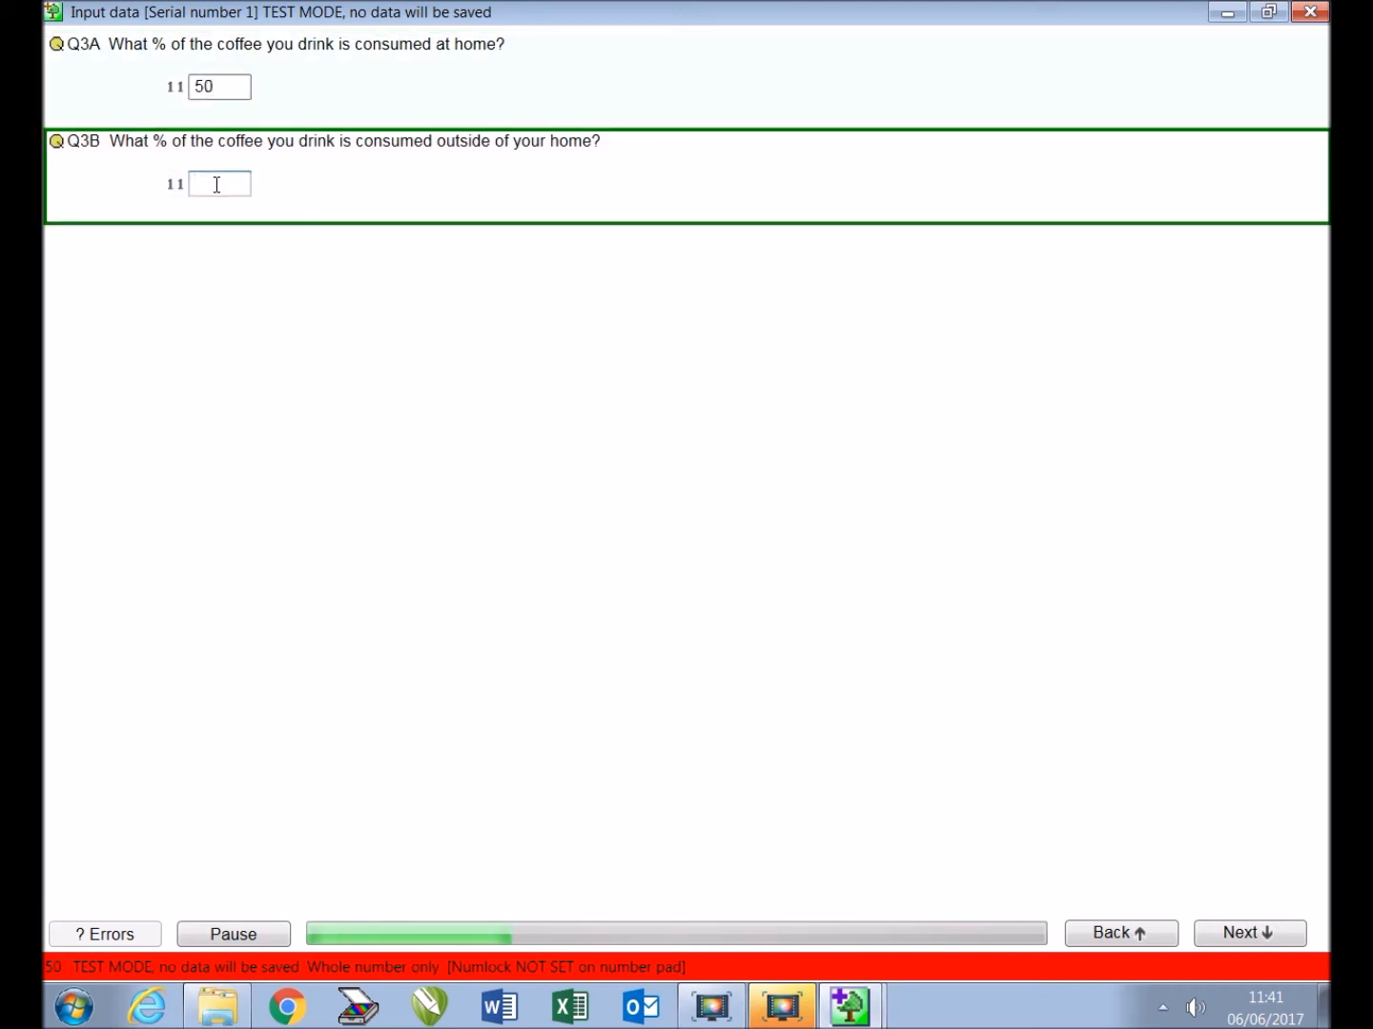
text(51)
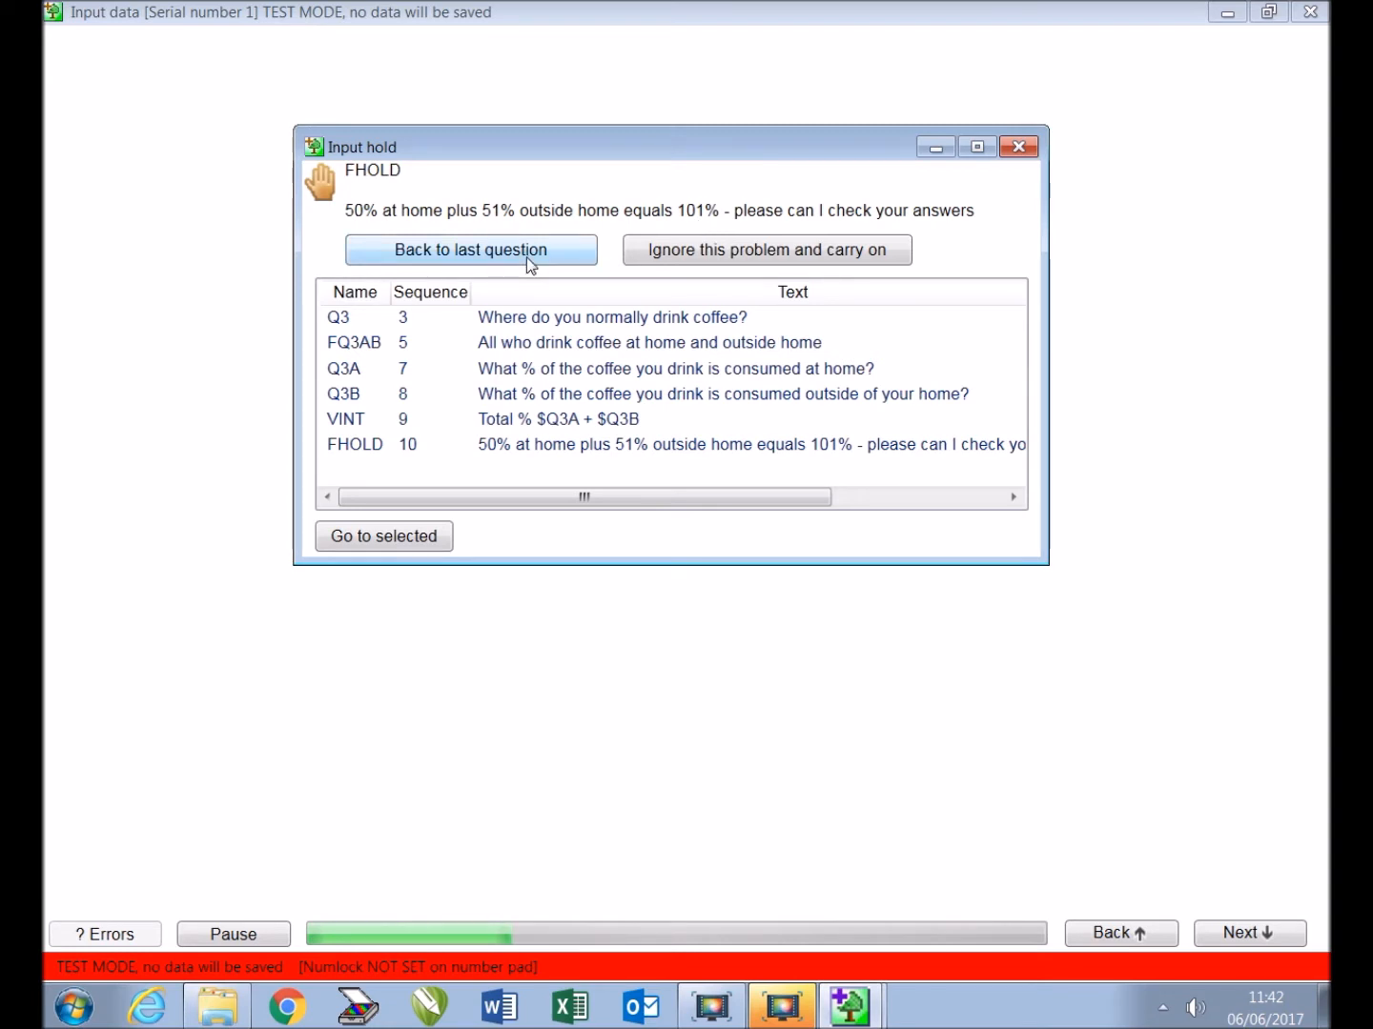
Go back and correct Q3B to 50, continue, then close the test input
click(469, 250)
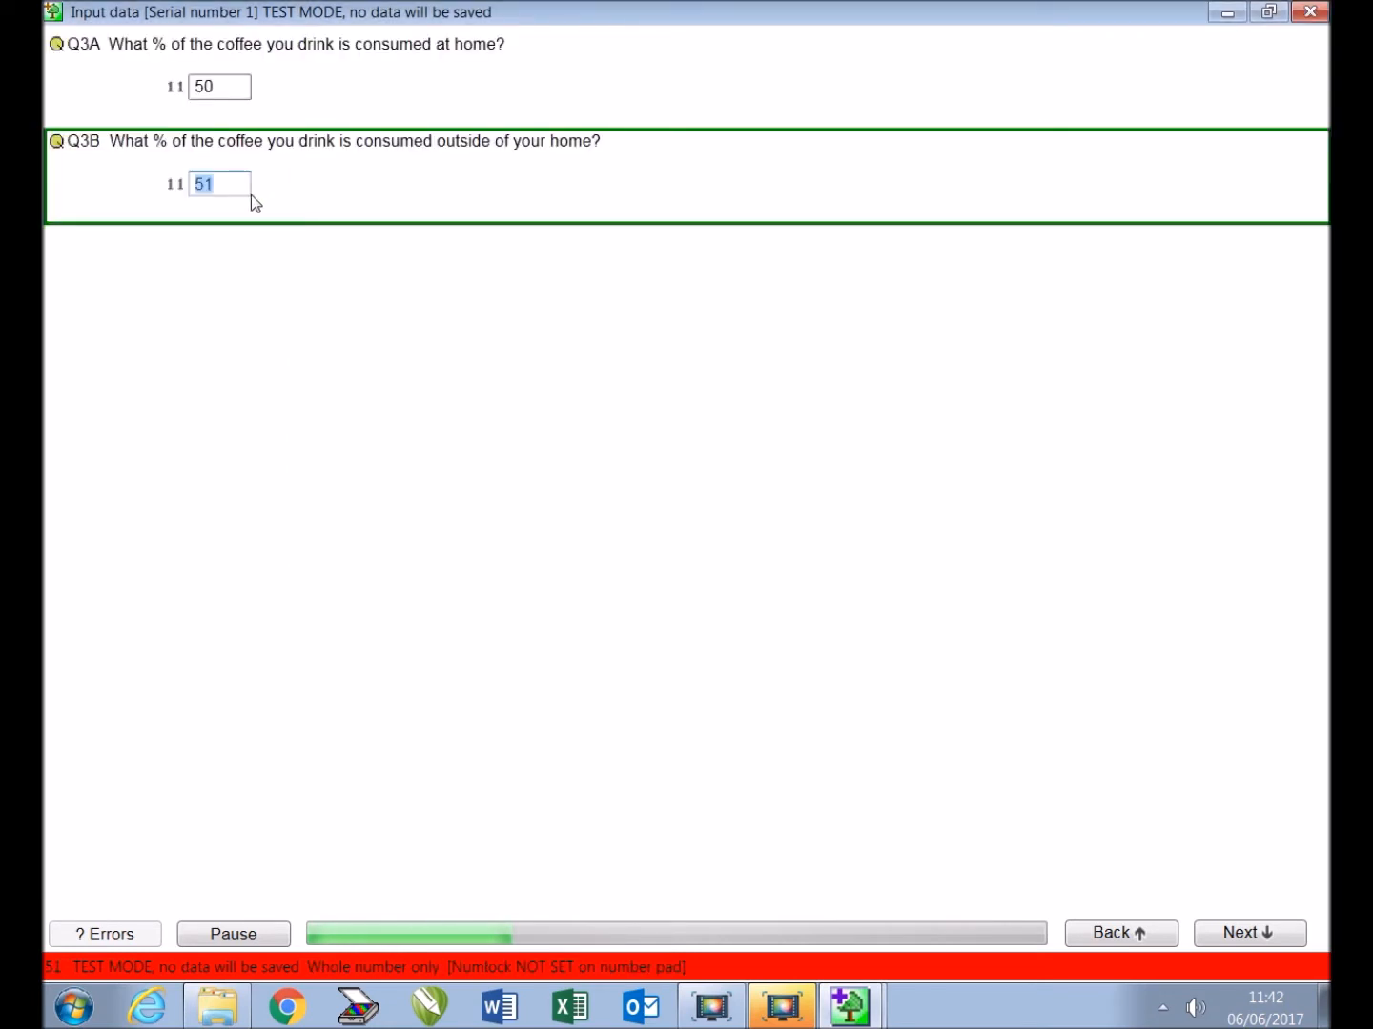
text(50)
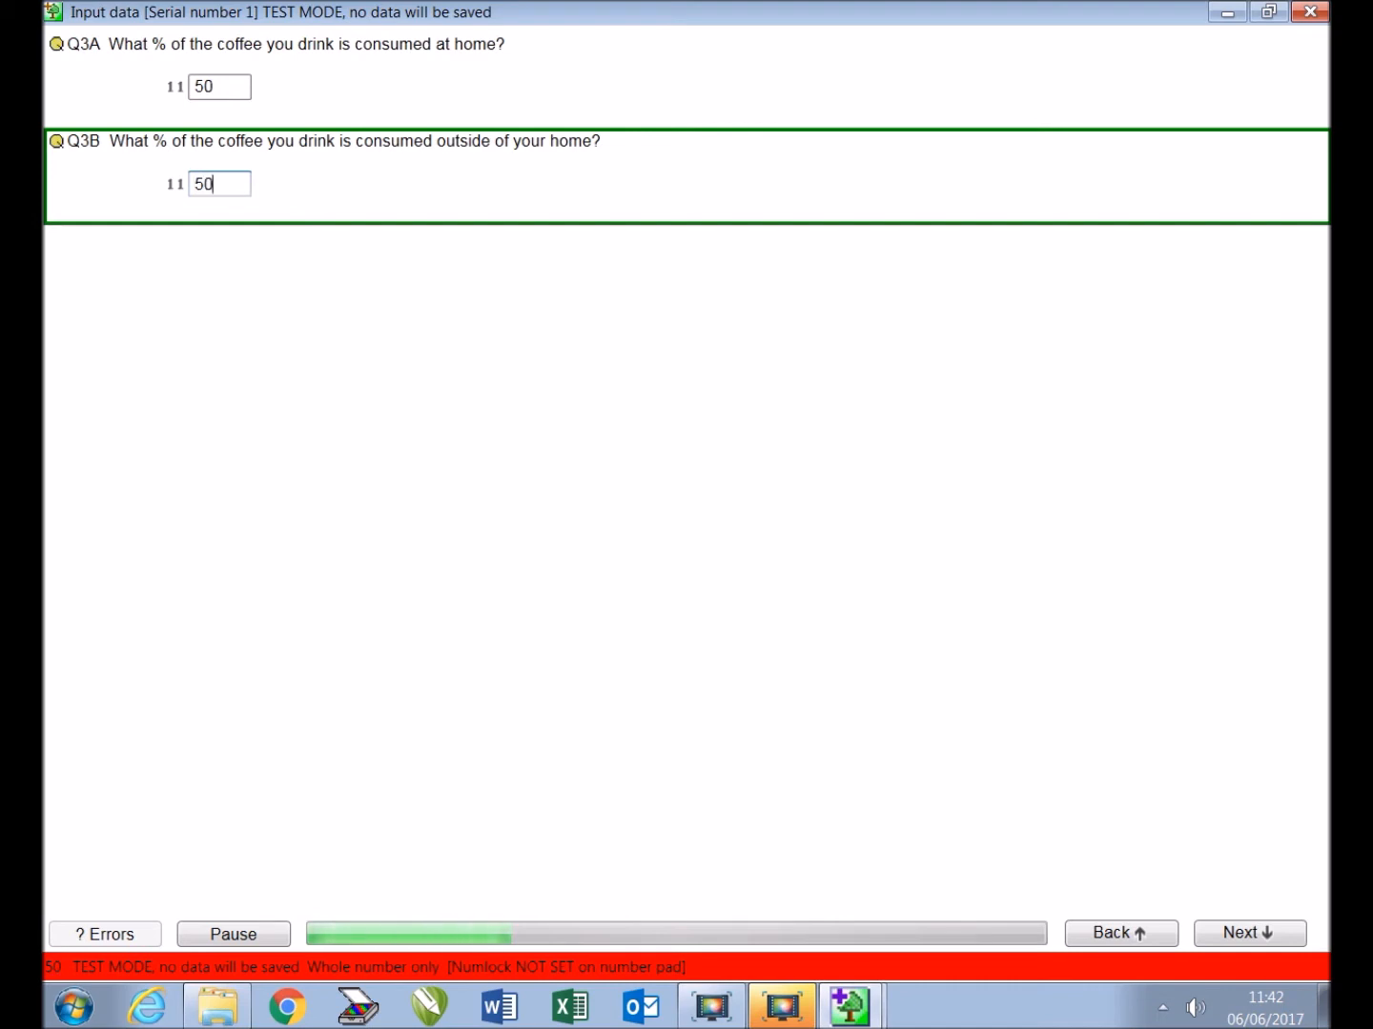
click(1250, 933)
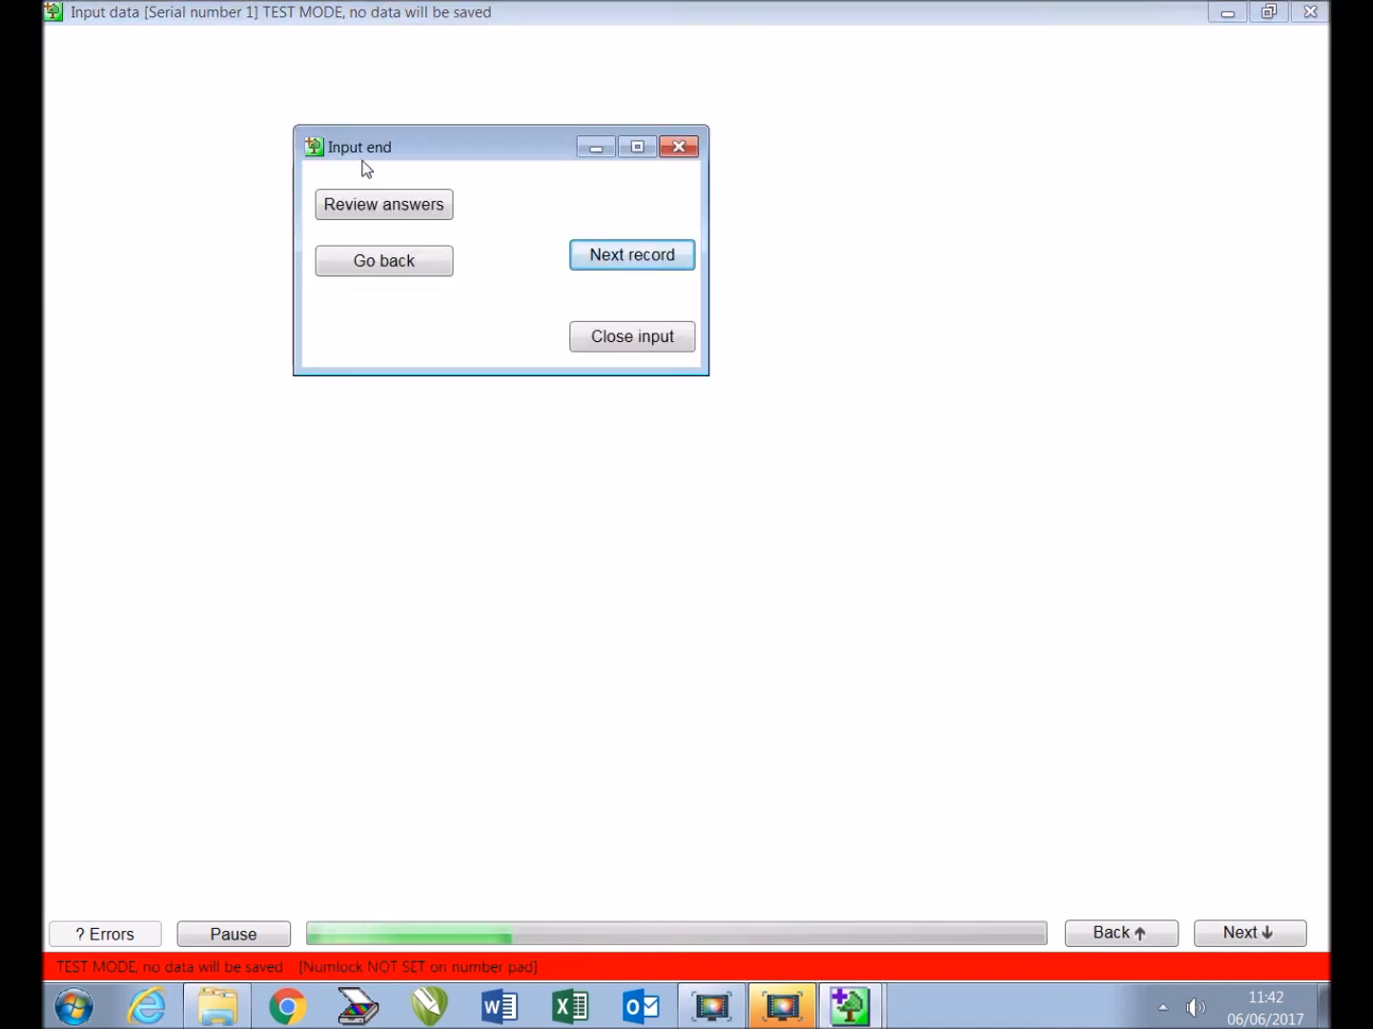
click(631, 337)
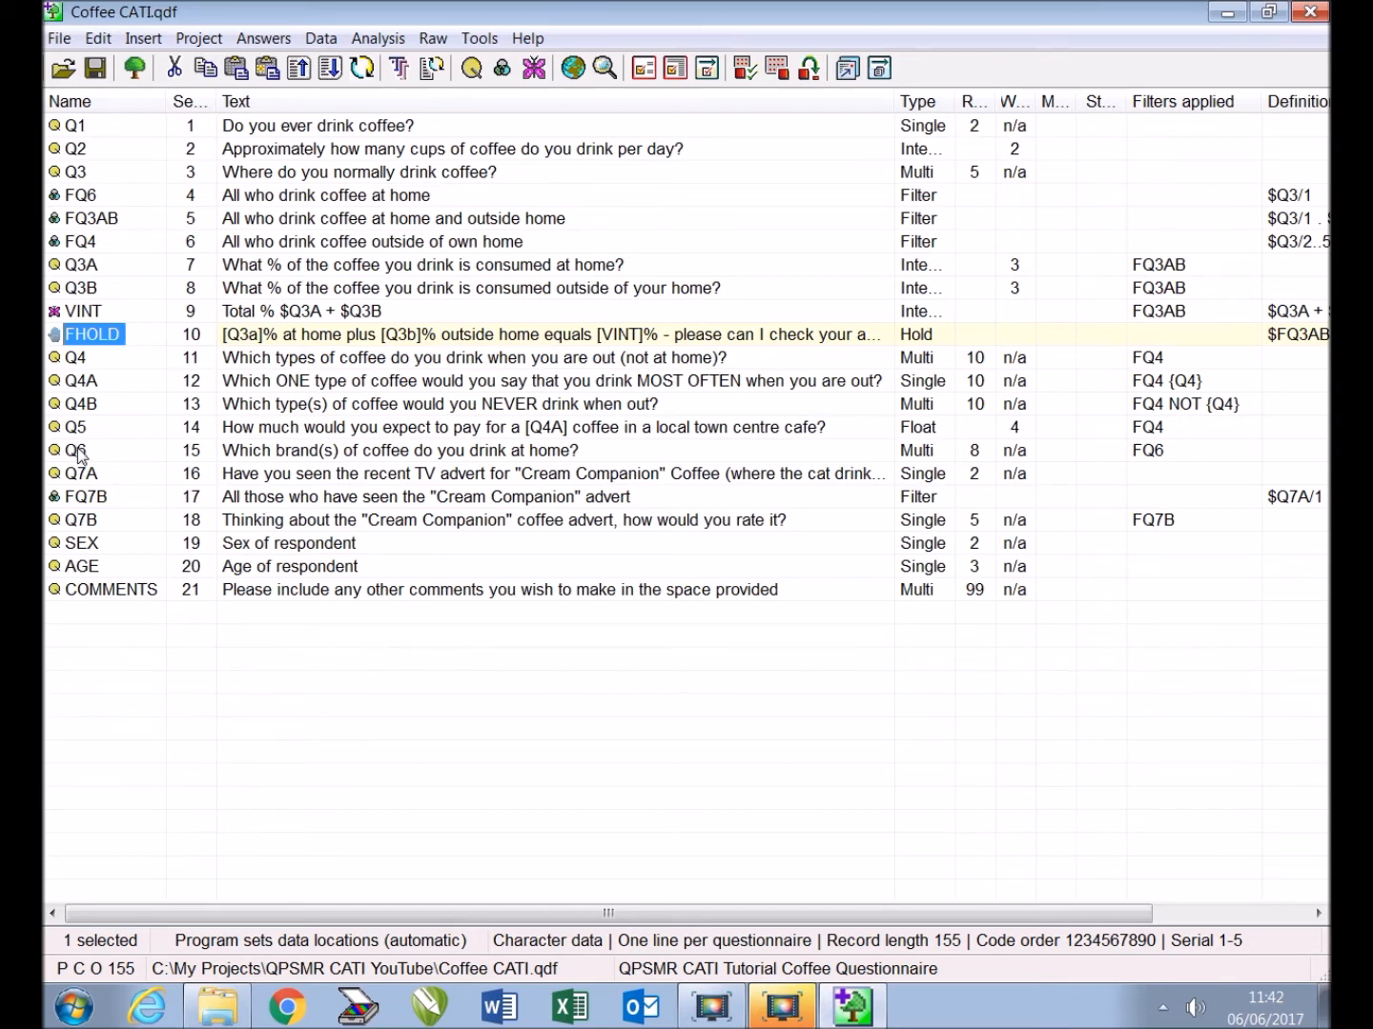
Open Q6 and tick Randomize responses on its Settings tab
double_click(77, 450)
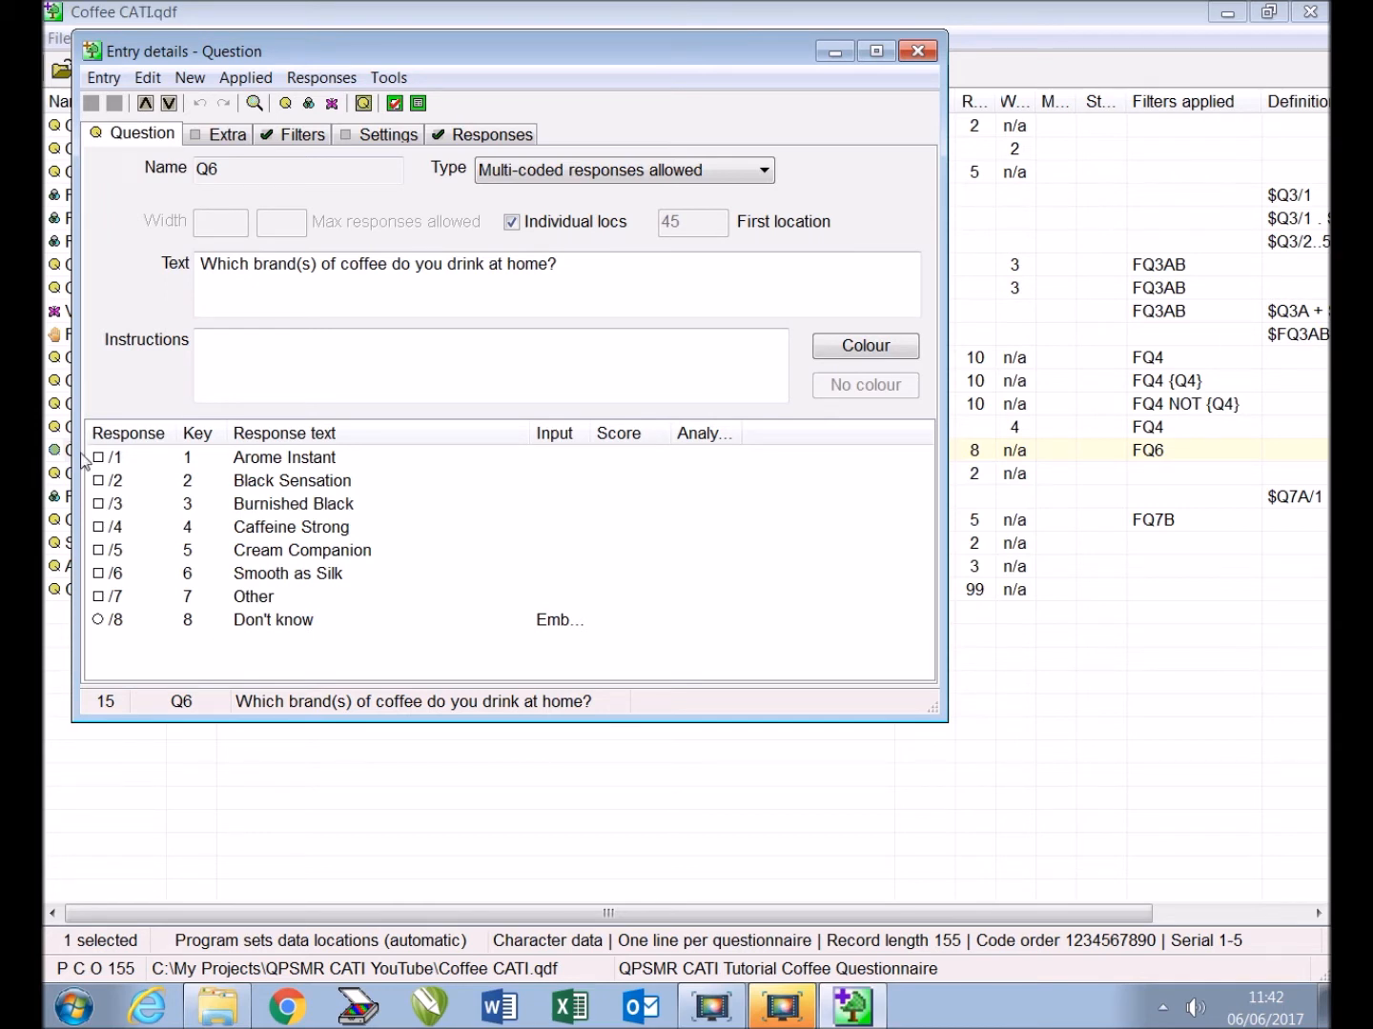
mouse_move(191, 600)
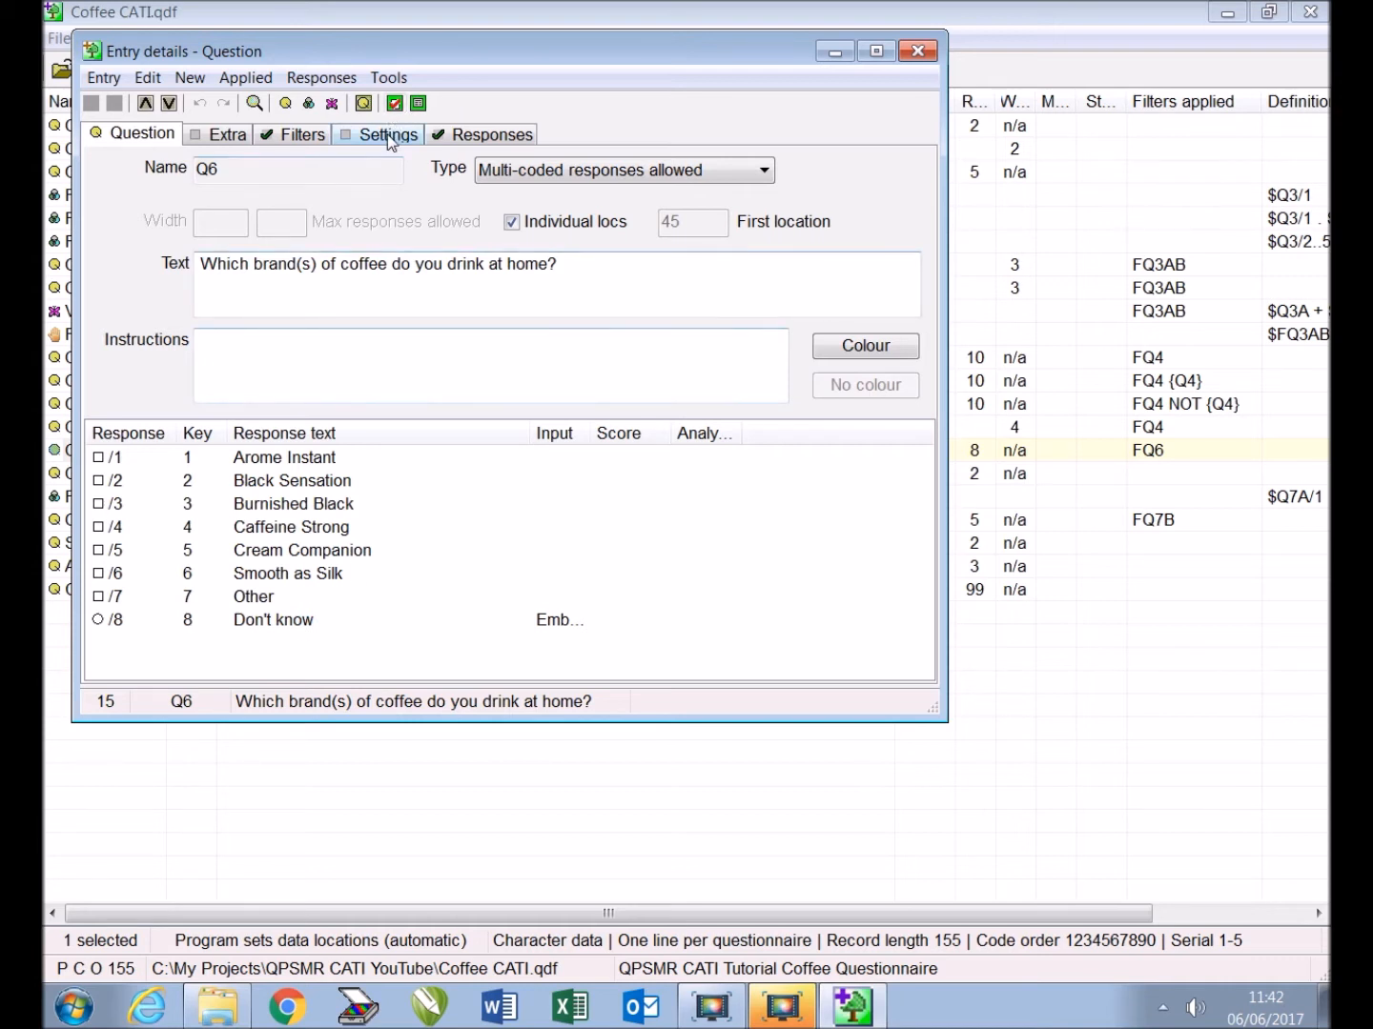
click(385, 134)
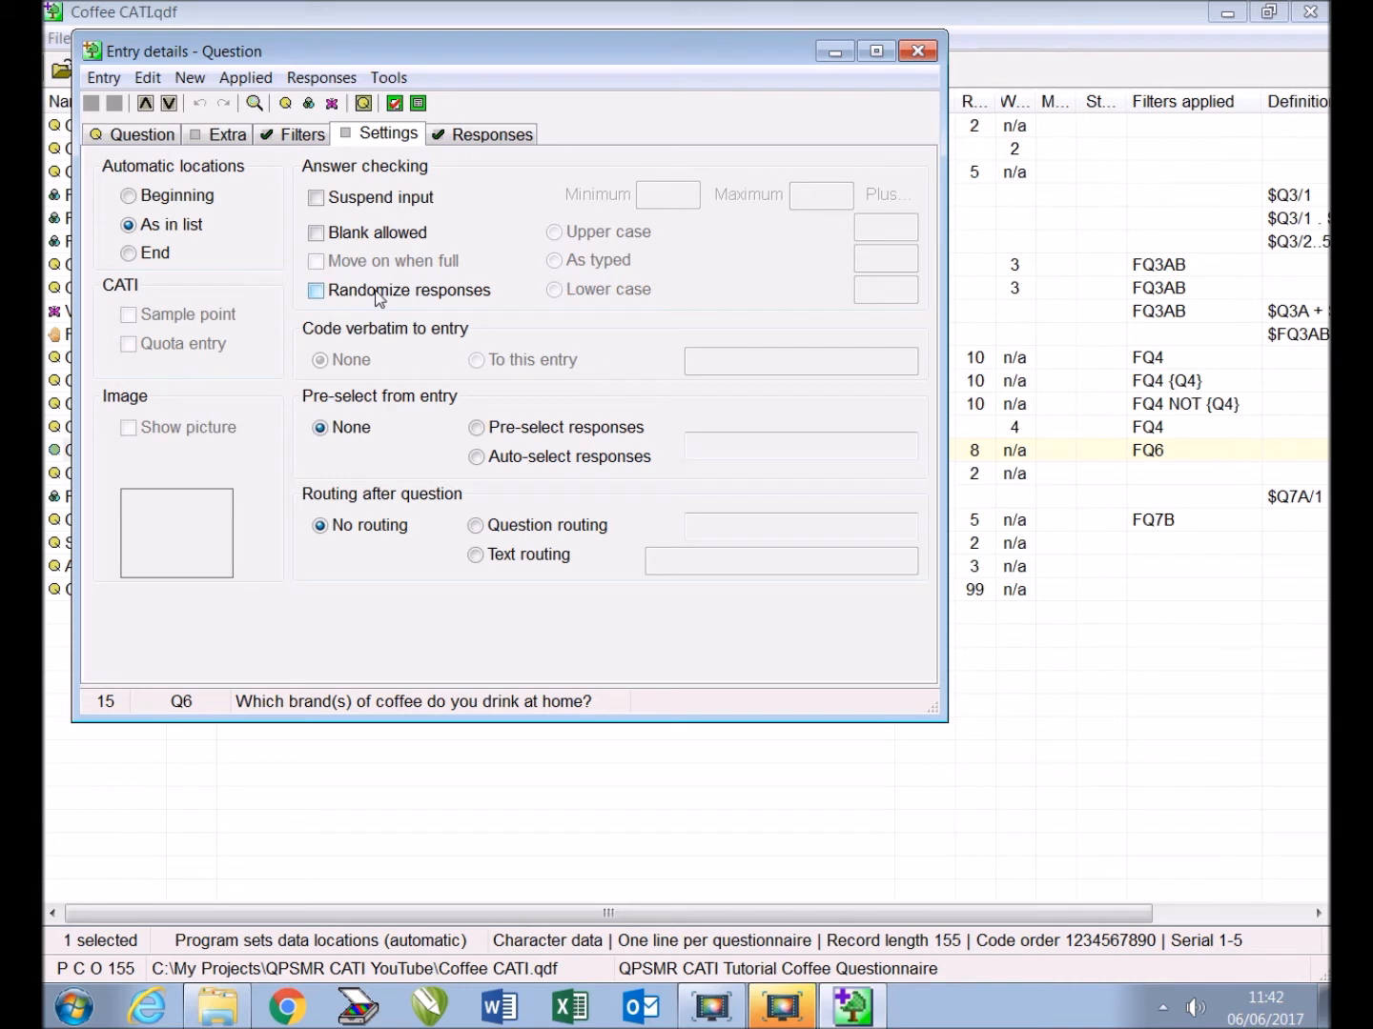
click(316, 290)
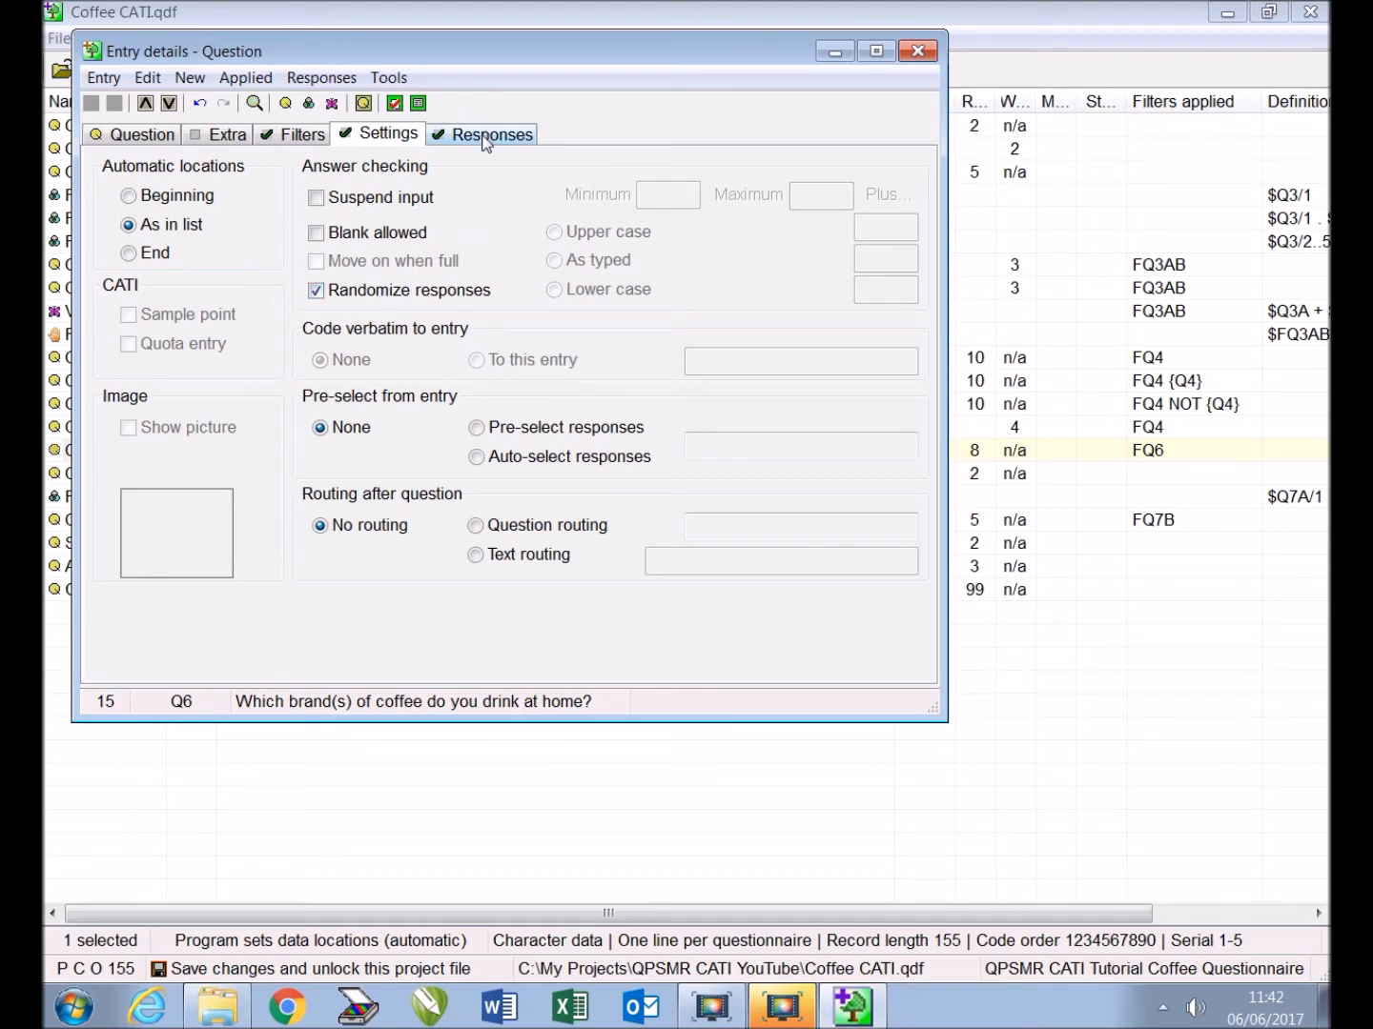
click(492, 134)
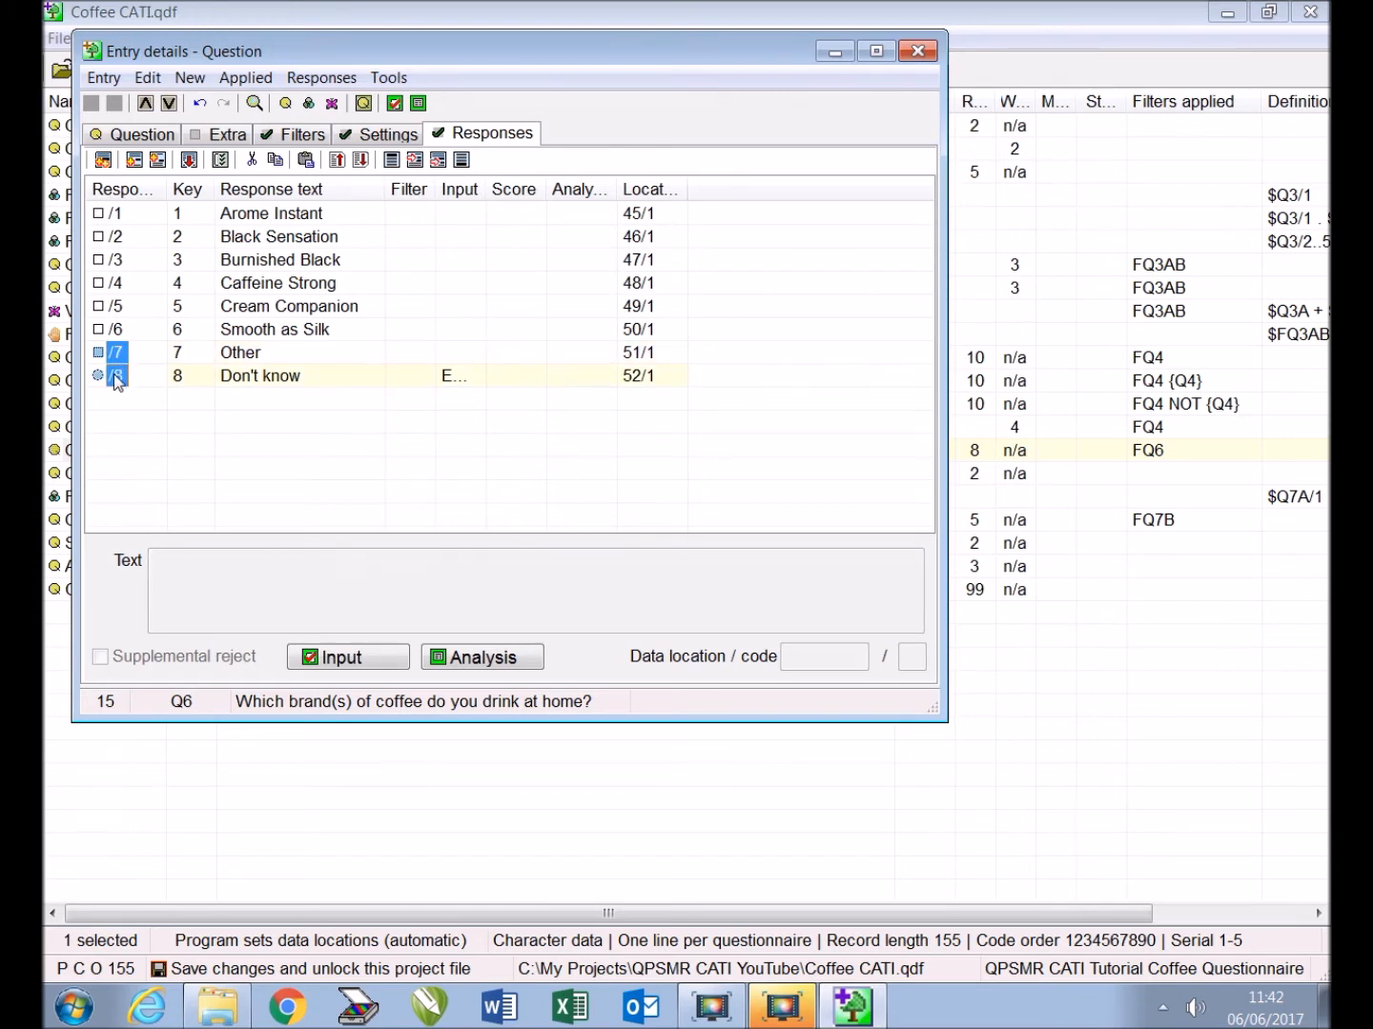
Fix Q6's Other (/7) and Don't know (/8) responses in position
click(347, 657)
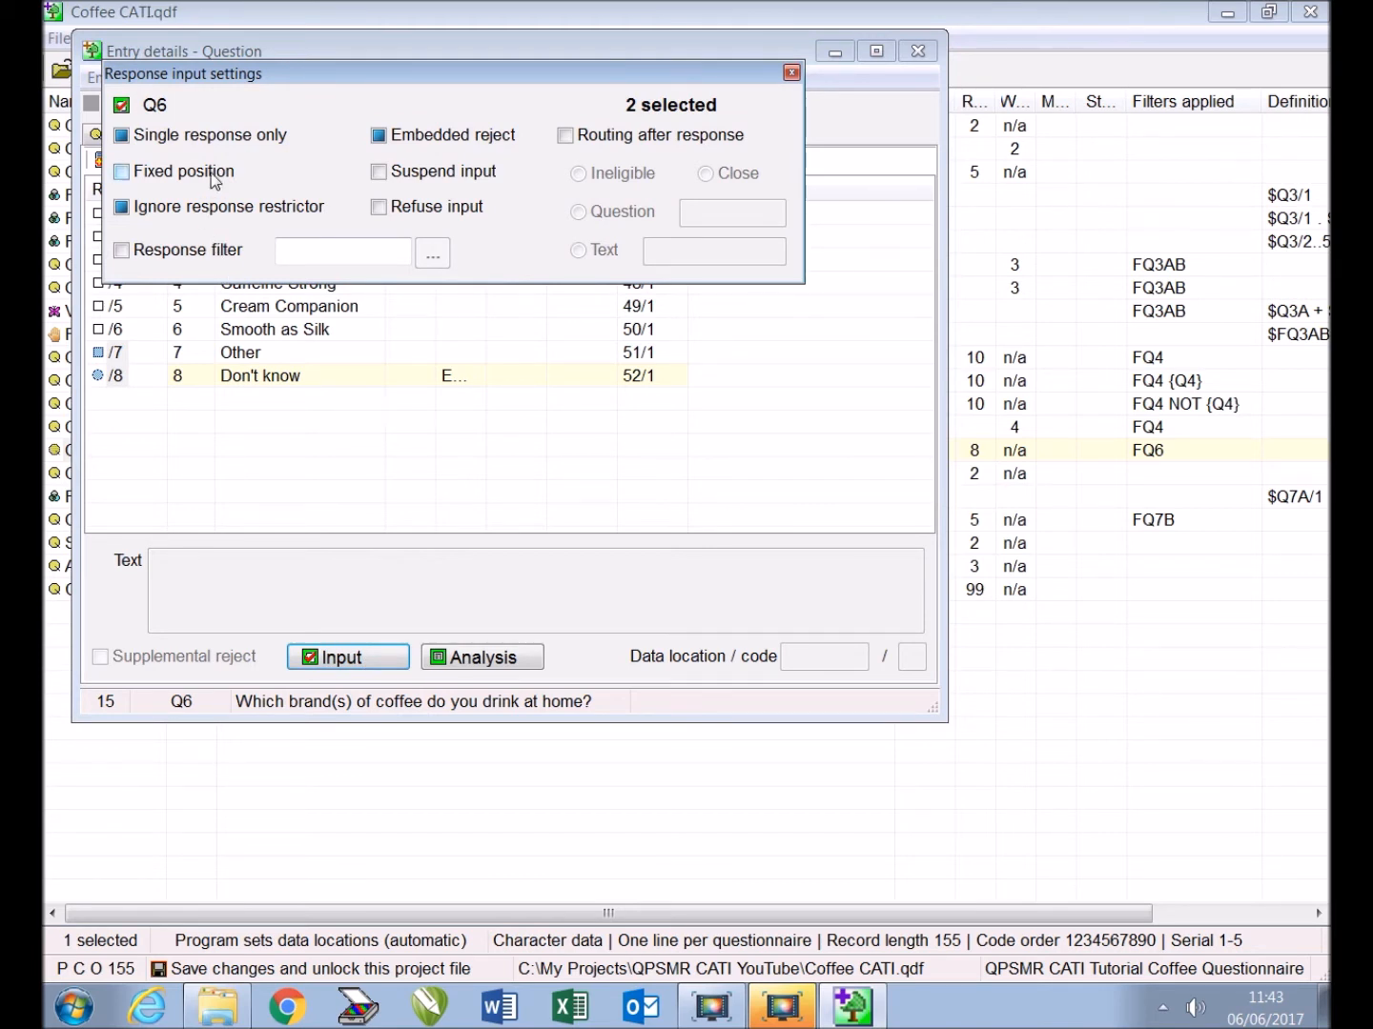
click(122, 171)
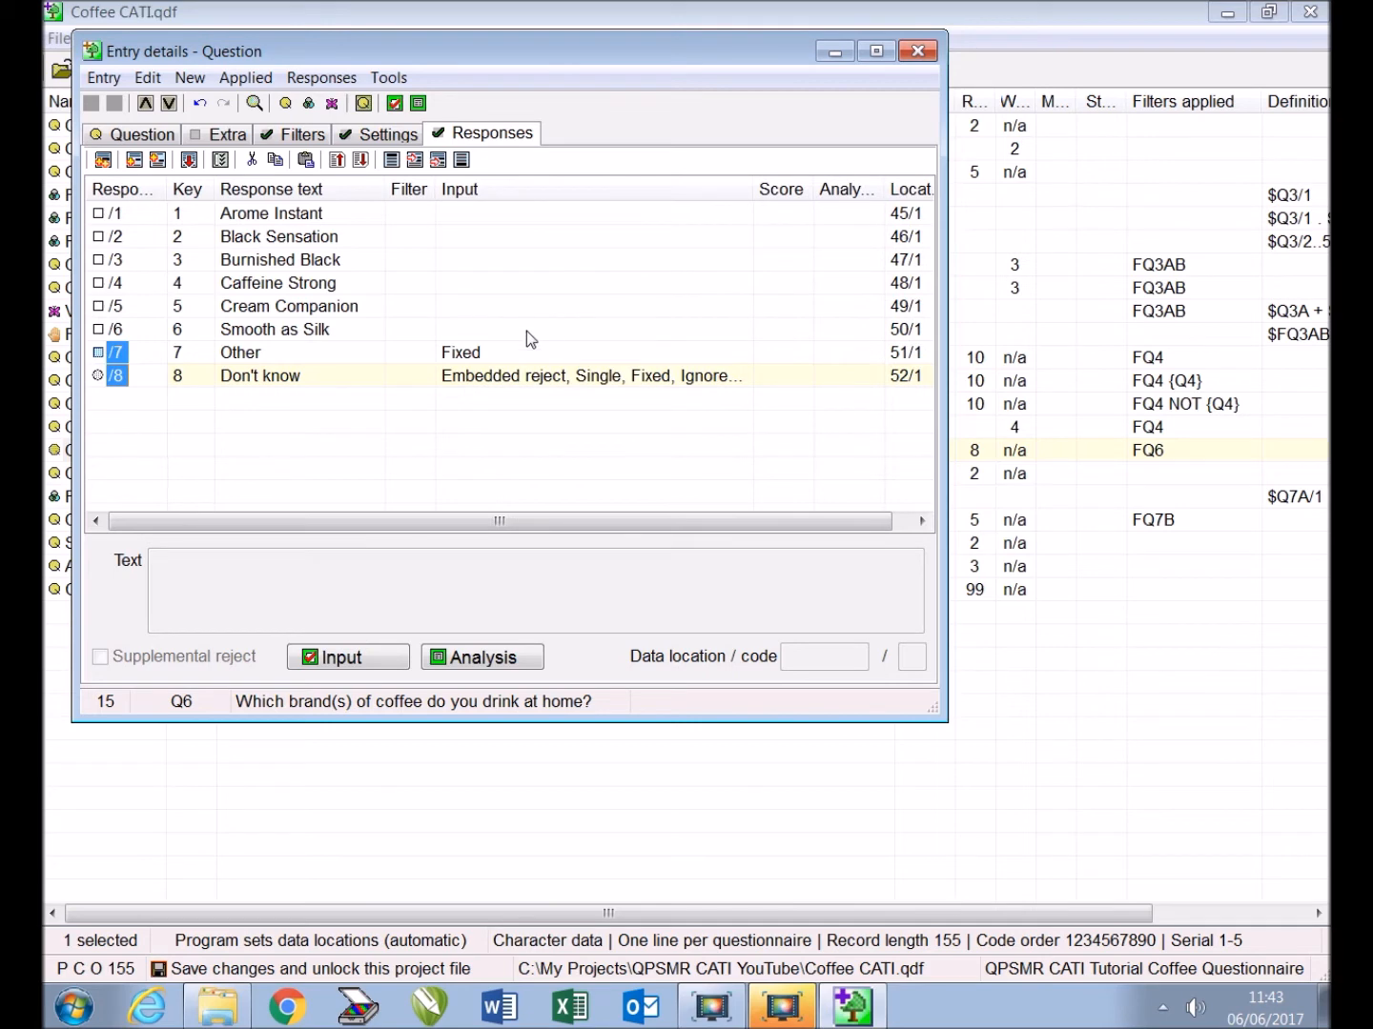
mouse_move(617, 405)
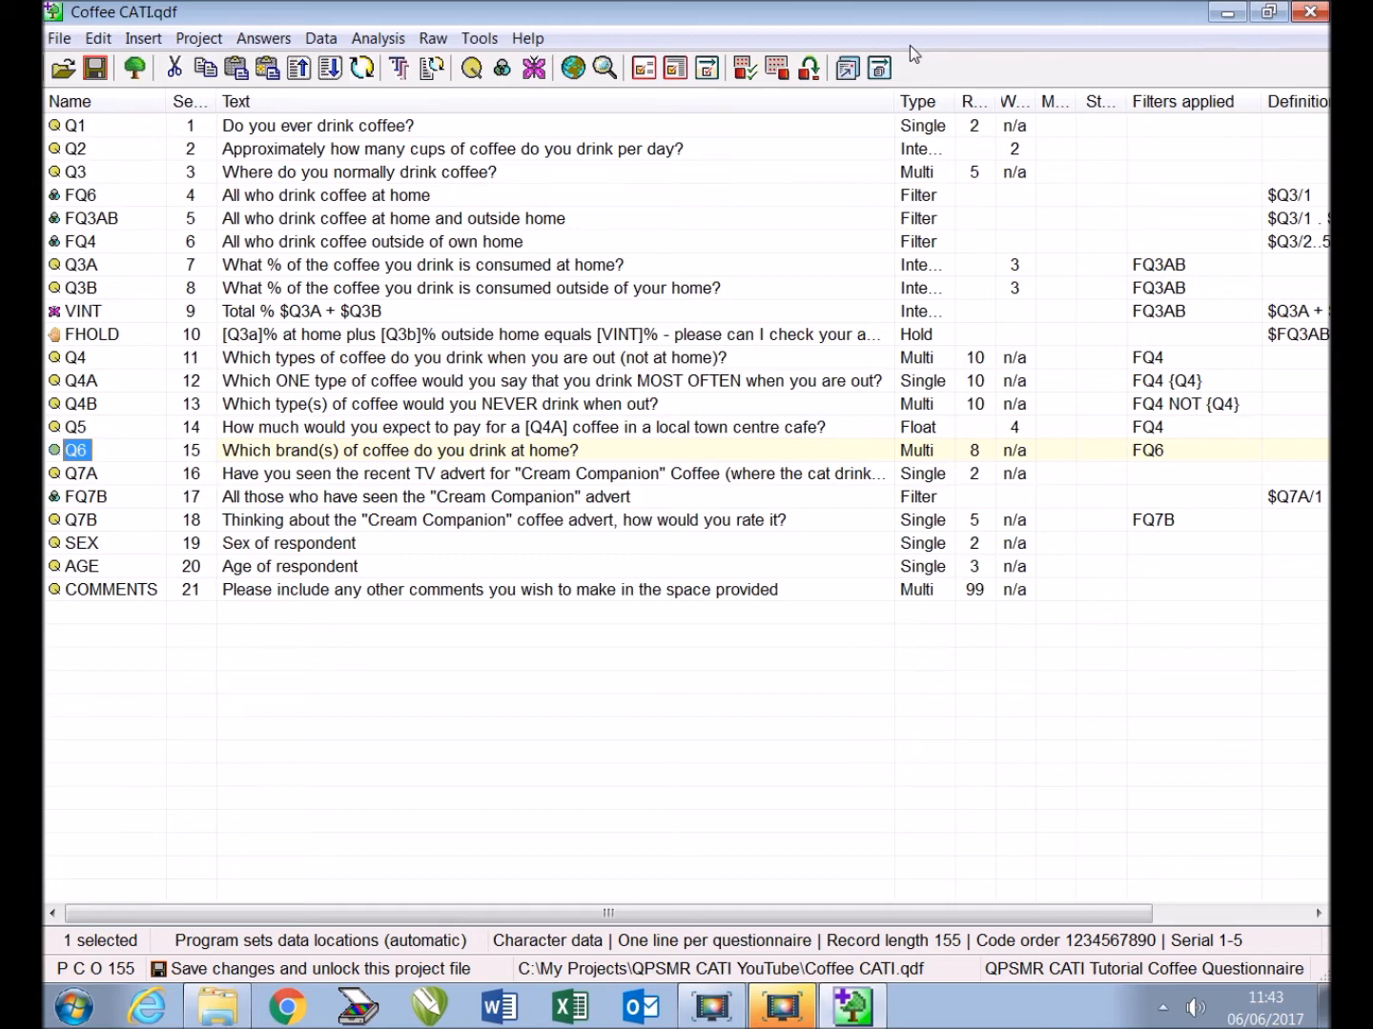
mouse_move(102, 531)
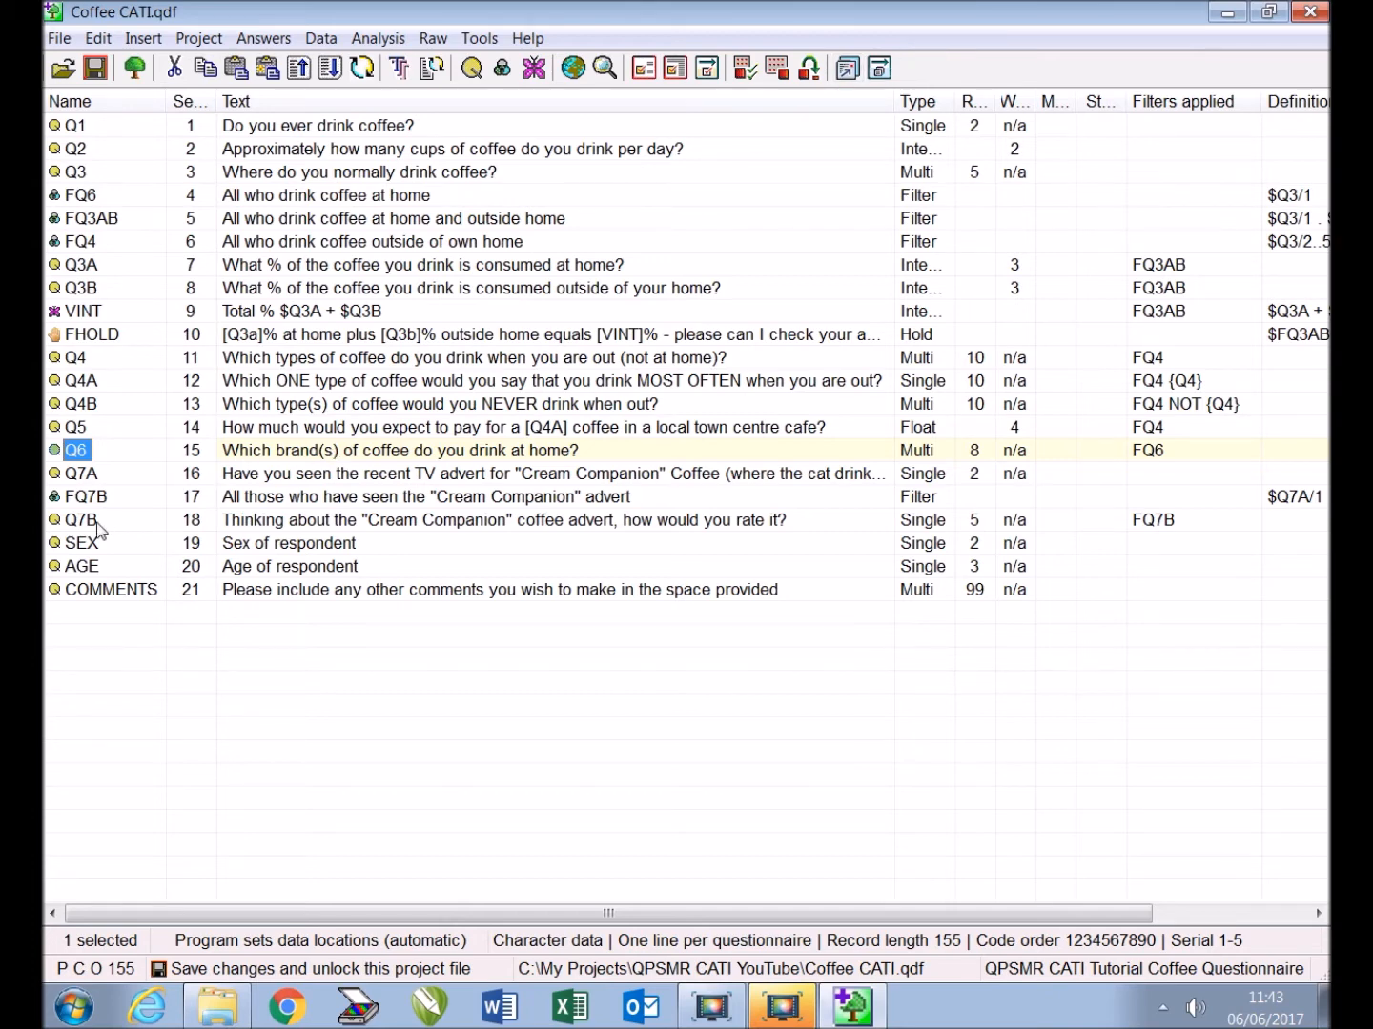
Select question Q7B, the Cream Companion advert rating
click(81, 520)
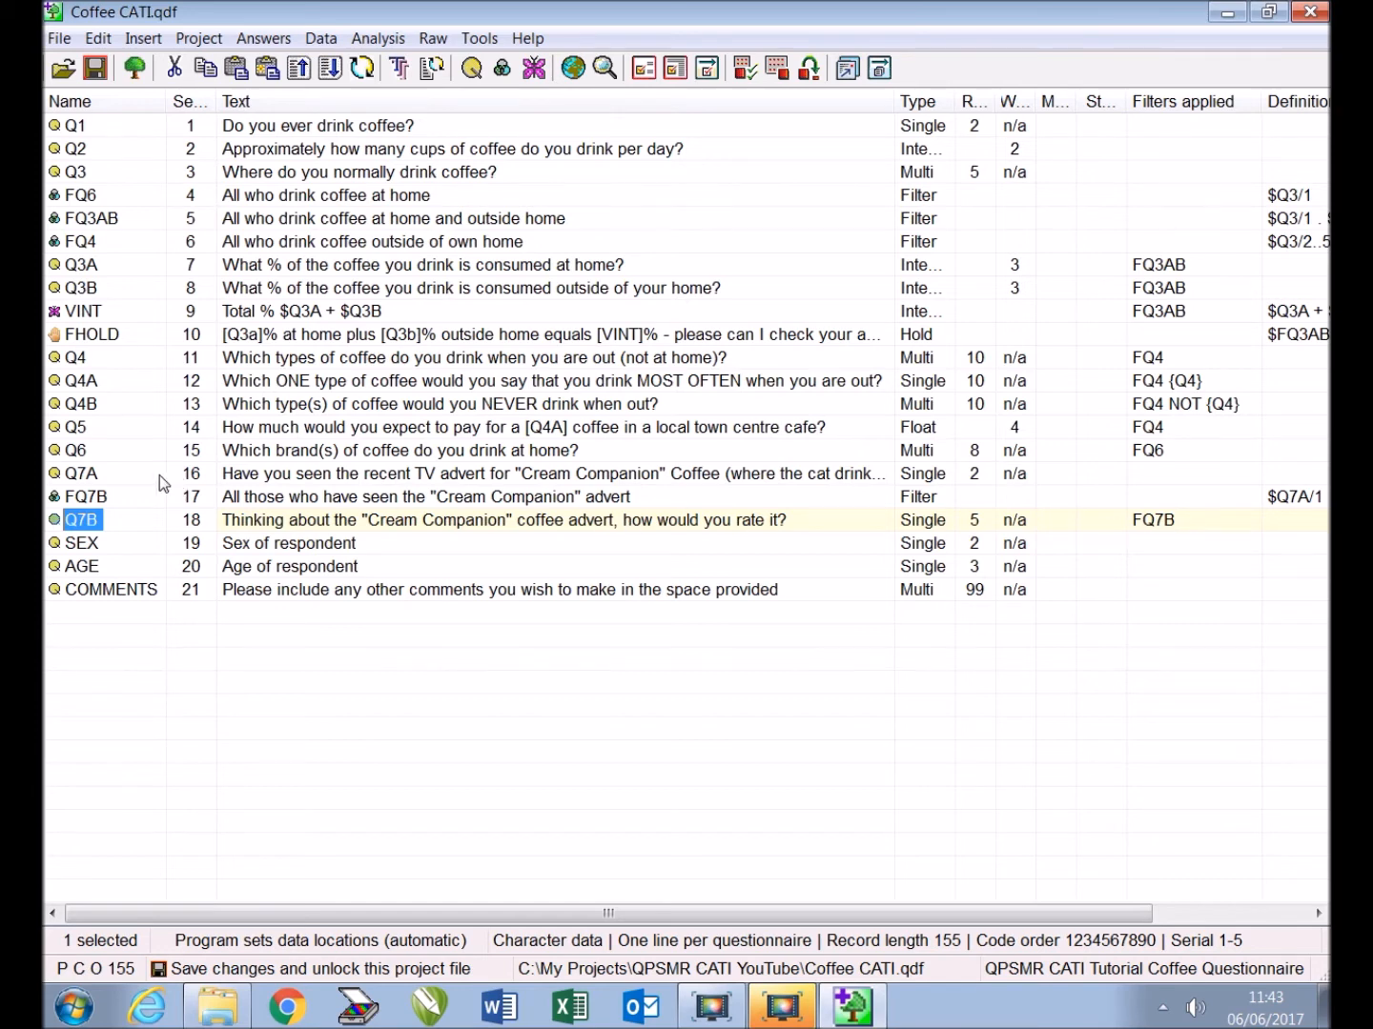
mouse_move(113, 509)
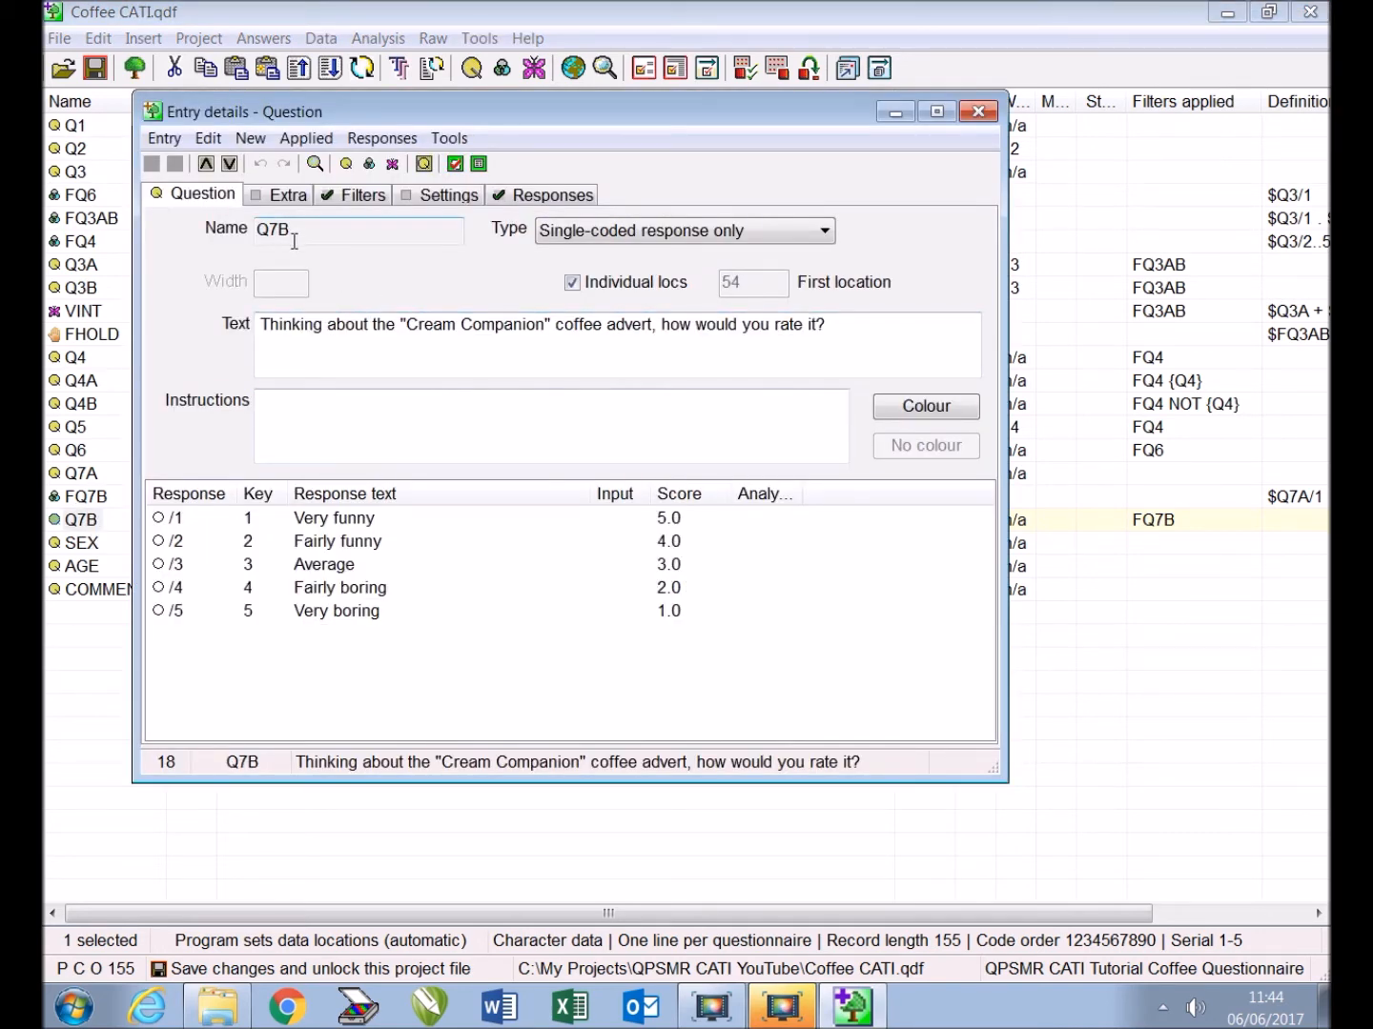
Duplicate Q7B as Q7C with the text 'How would you rate the cat?'
click(250, 138)
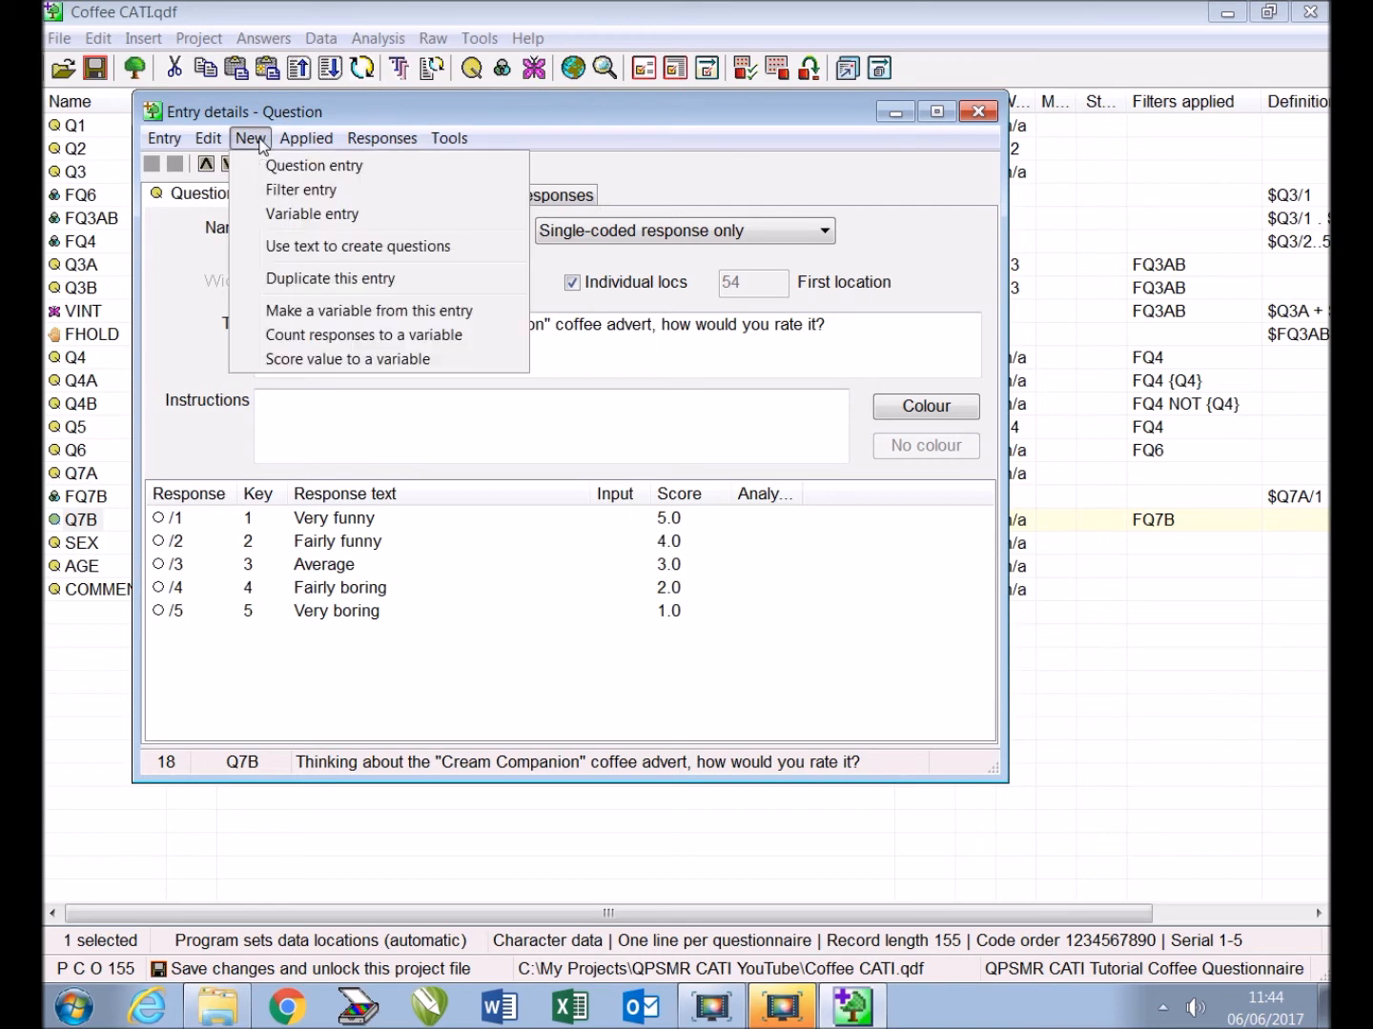
click(330, 279)
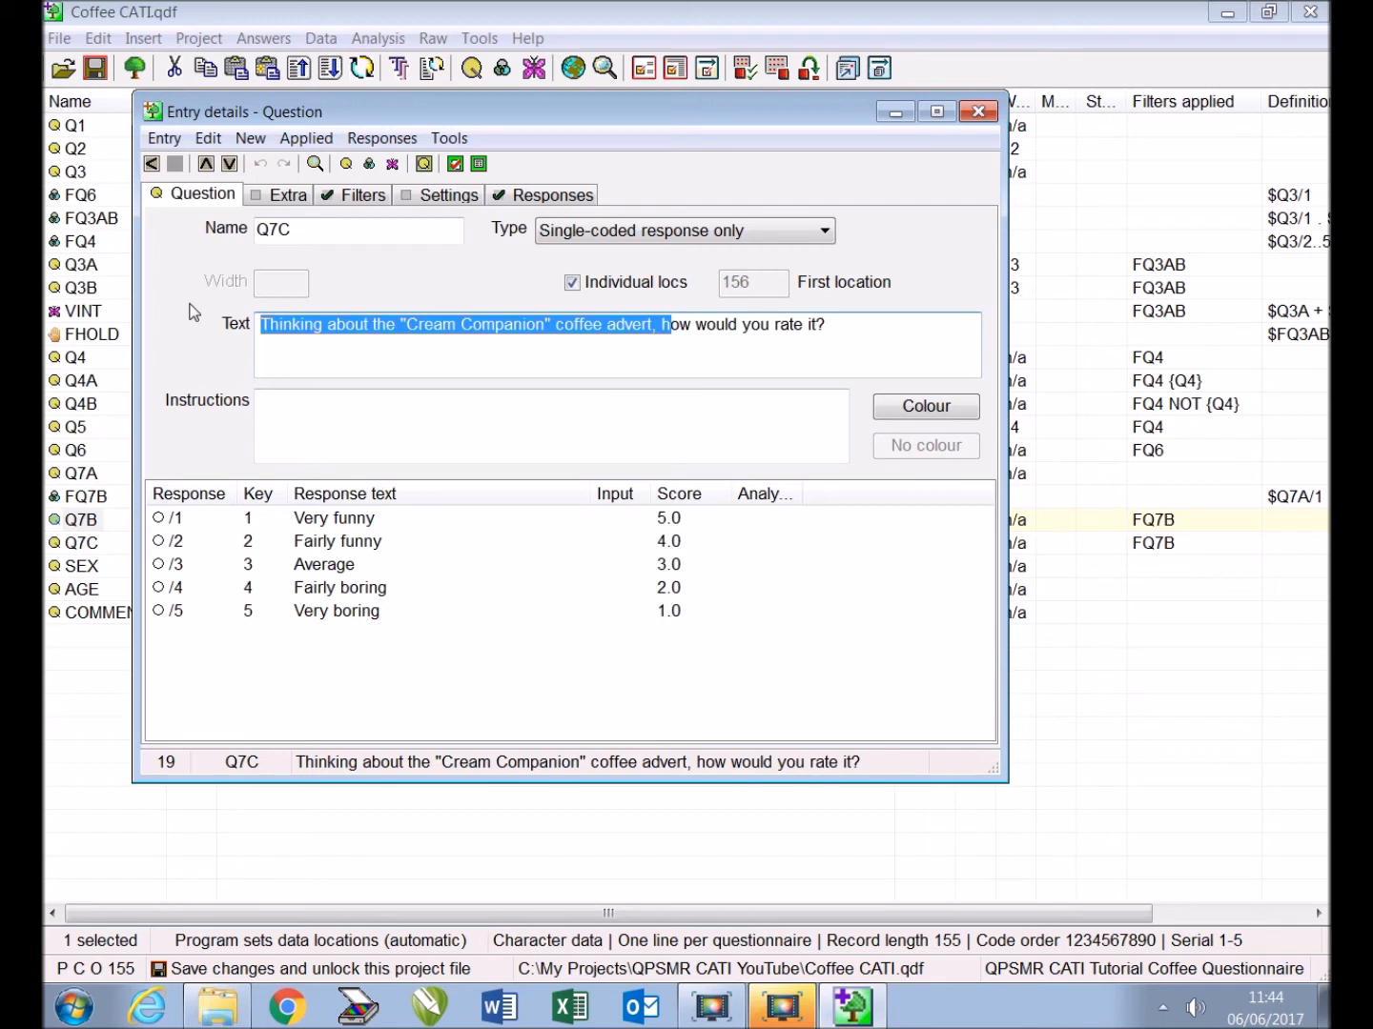
text(How would you rate it?)
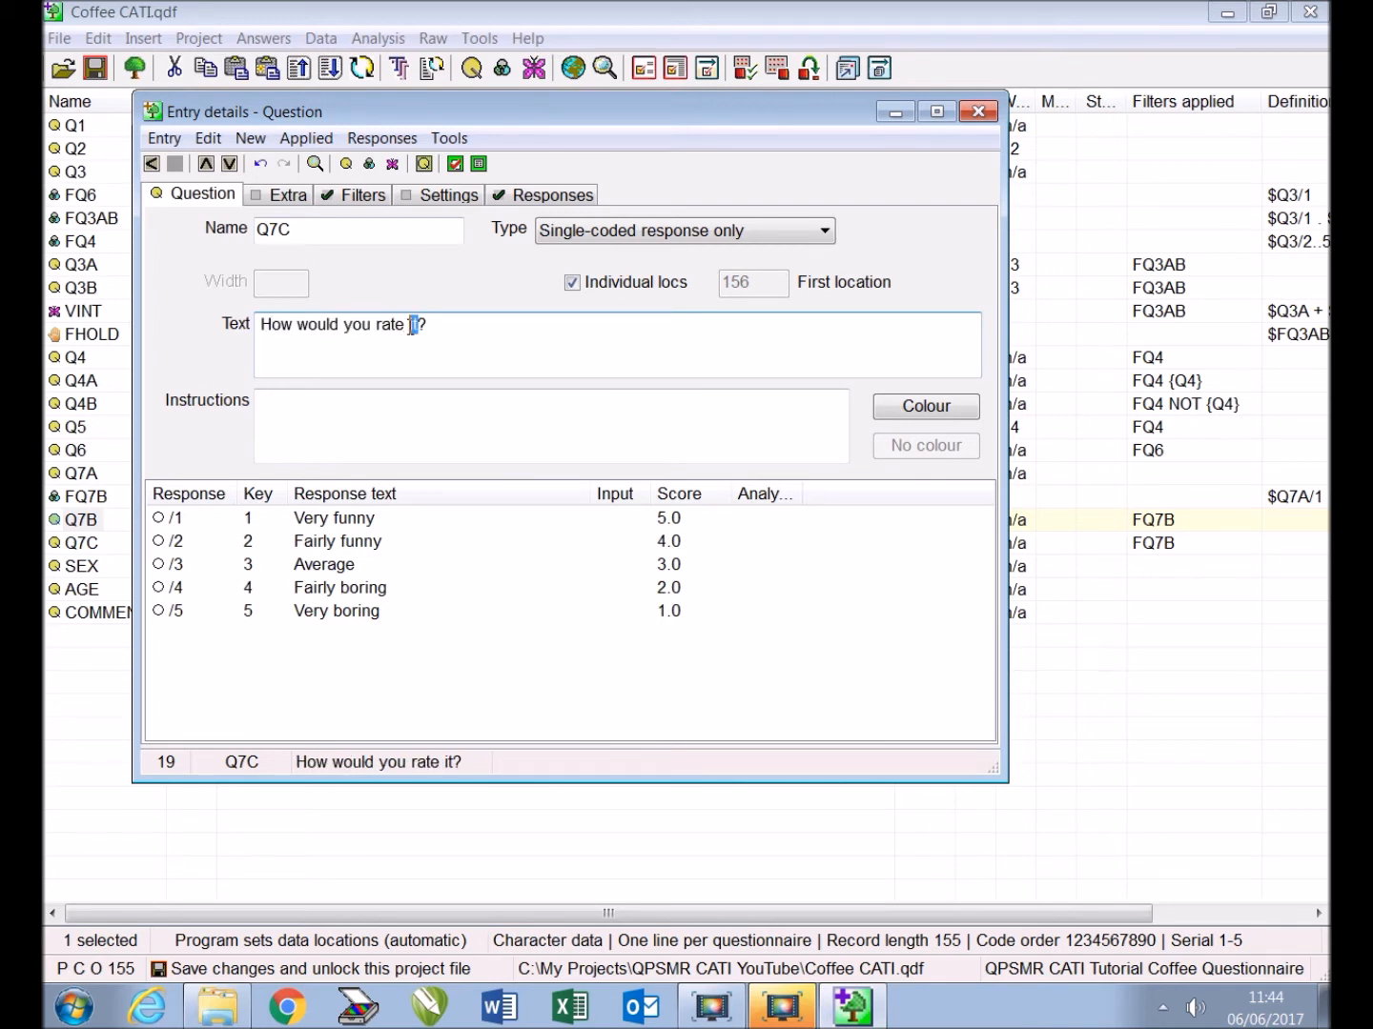
text(the cat)
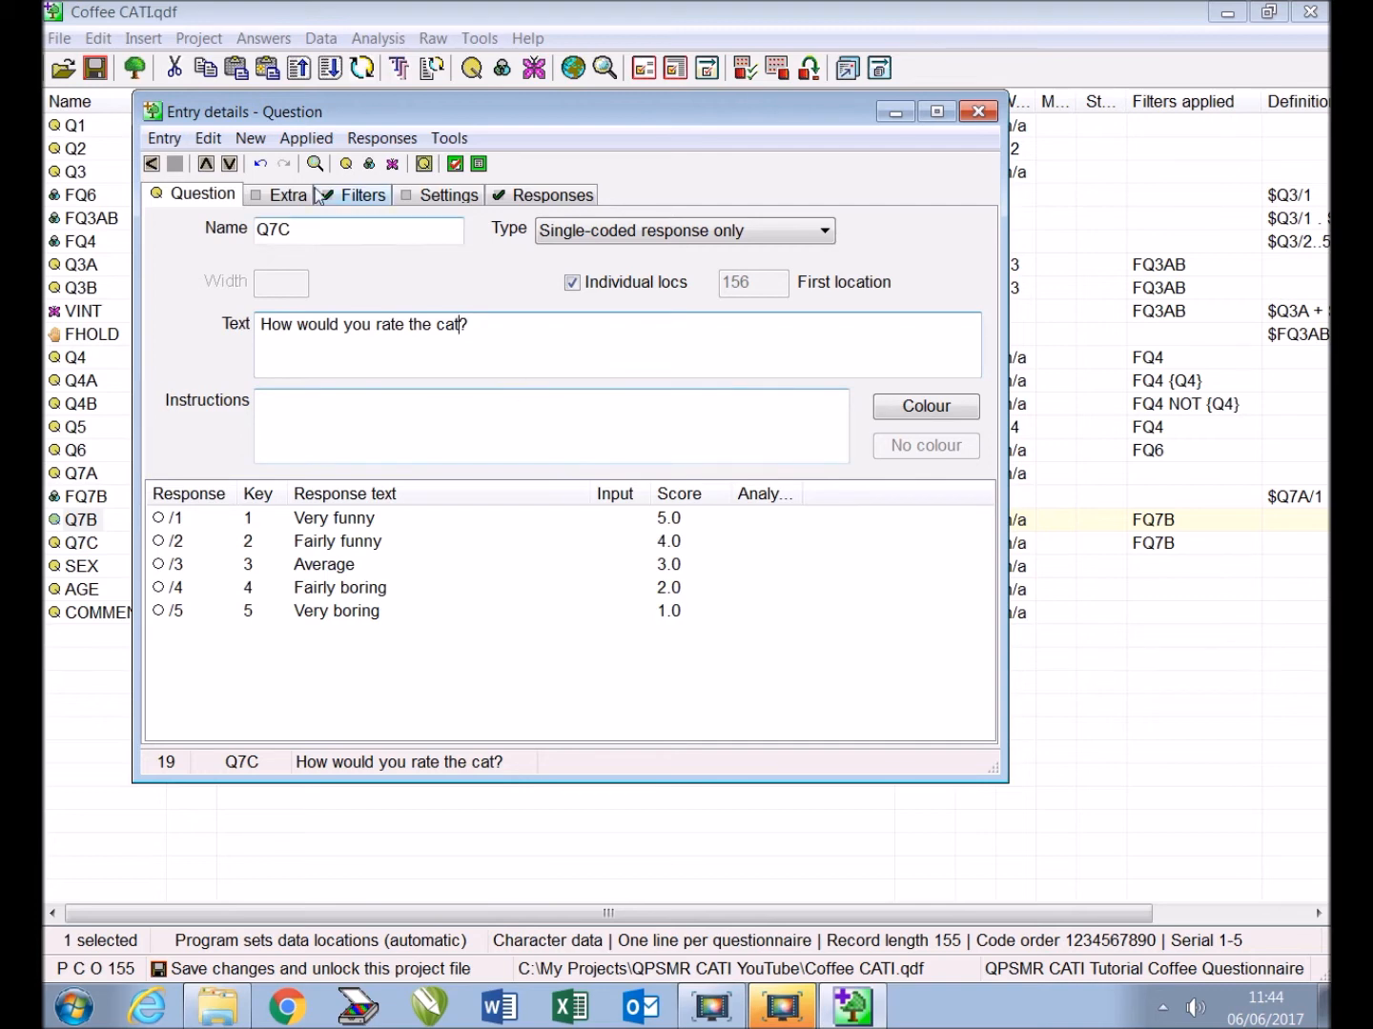
Duplicate the cat rating question again to create Q7D, Q7E and Q7TXT
click(249, 138)
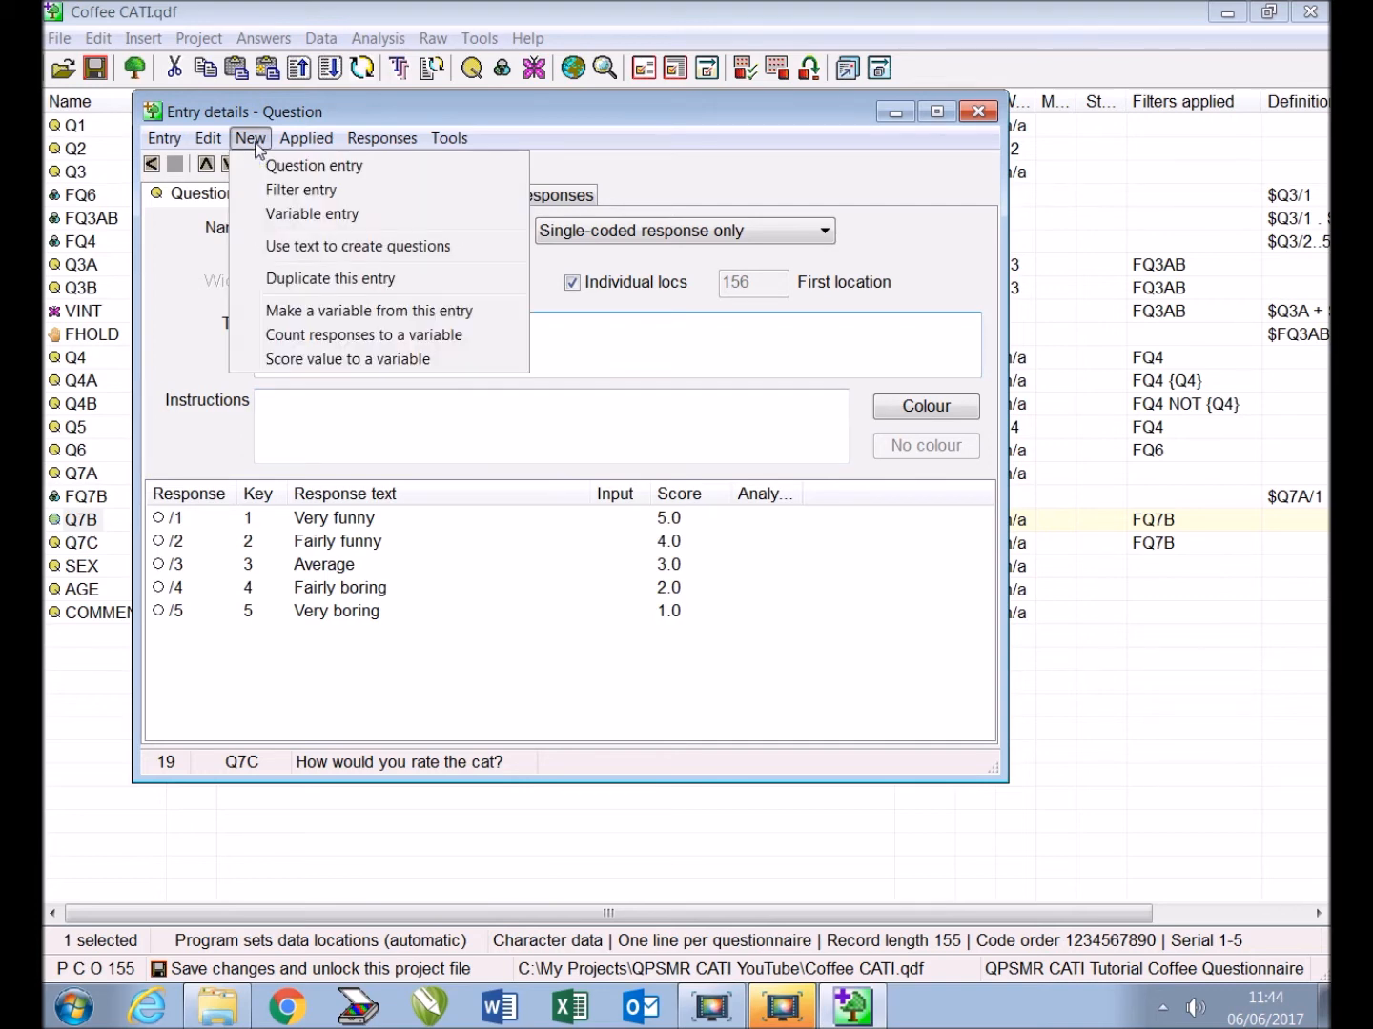
click(330, 279)
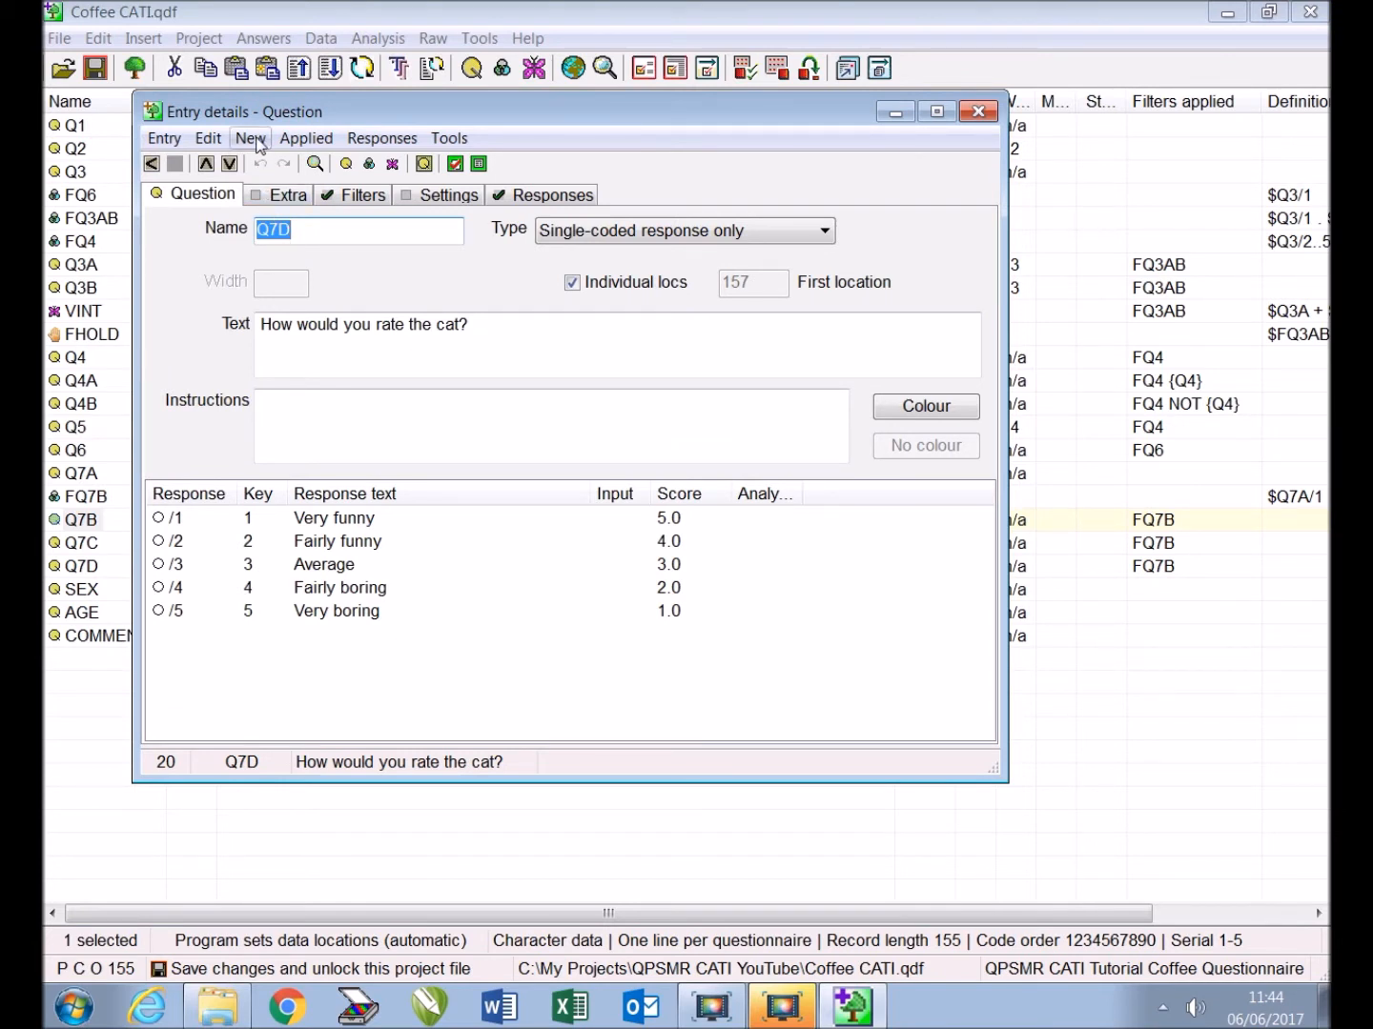
click(250, 137)
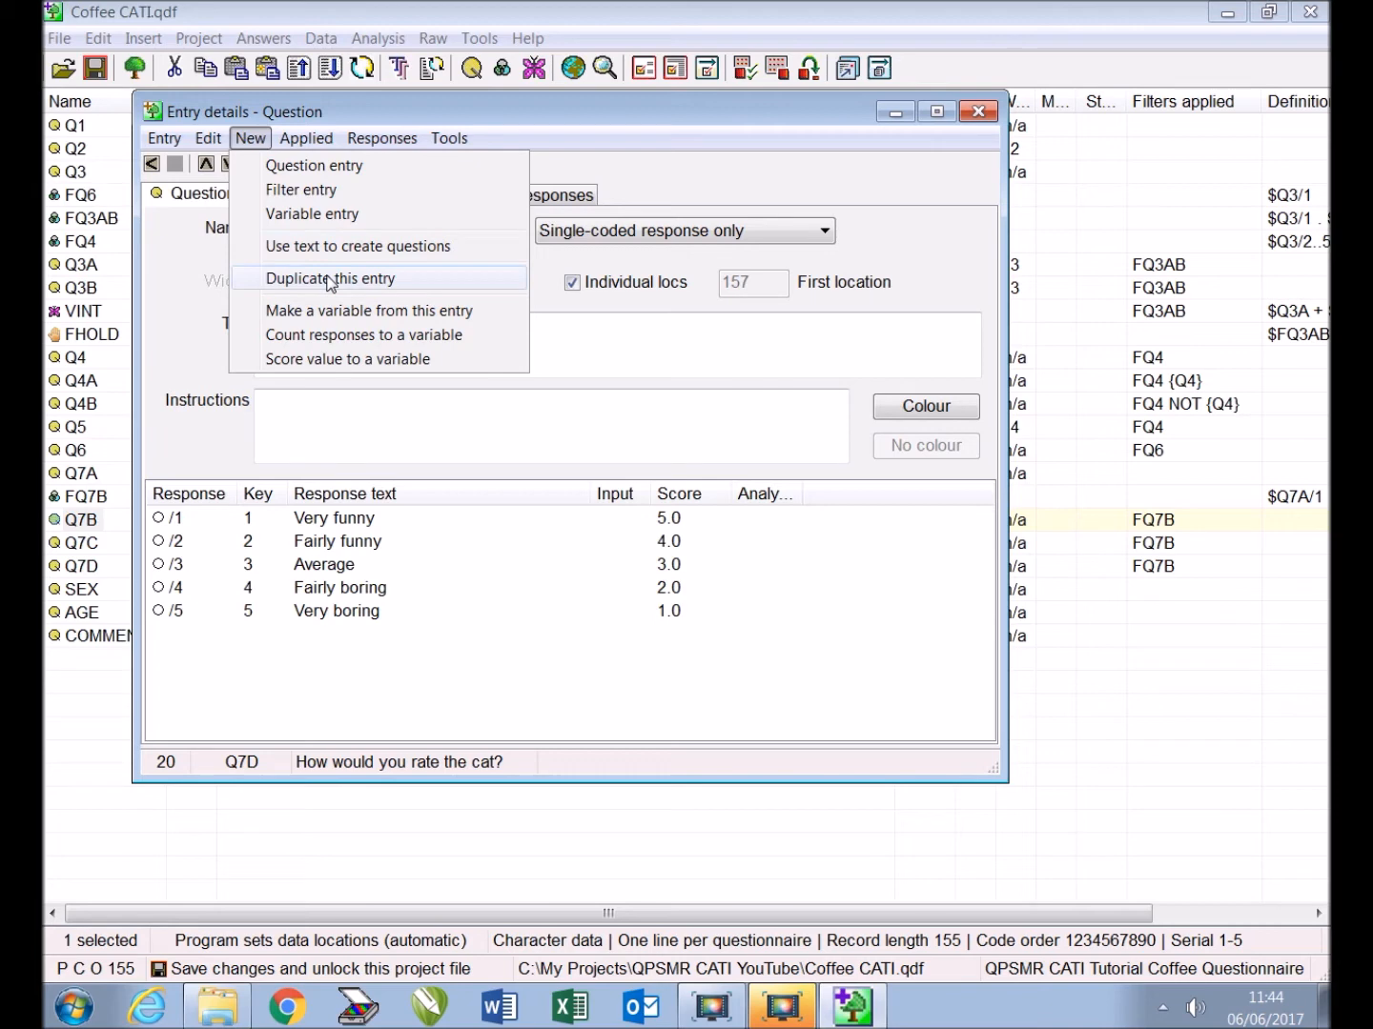
click(329, 277)
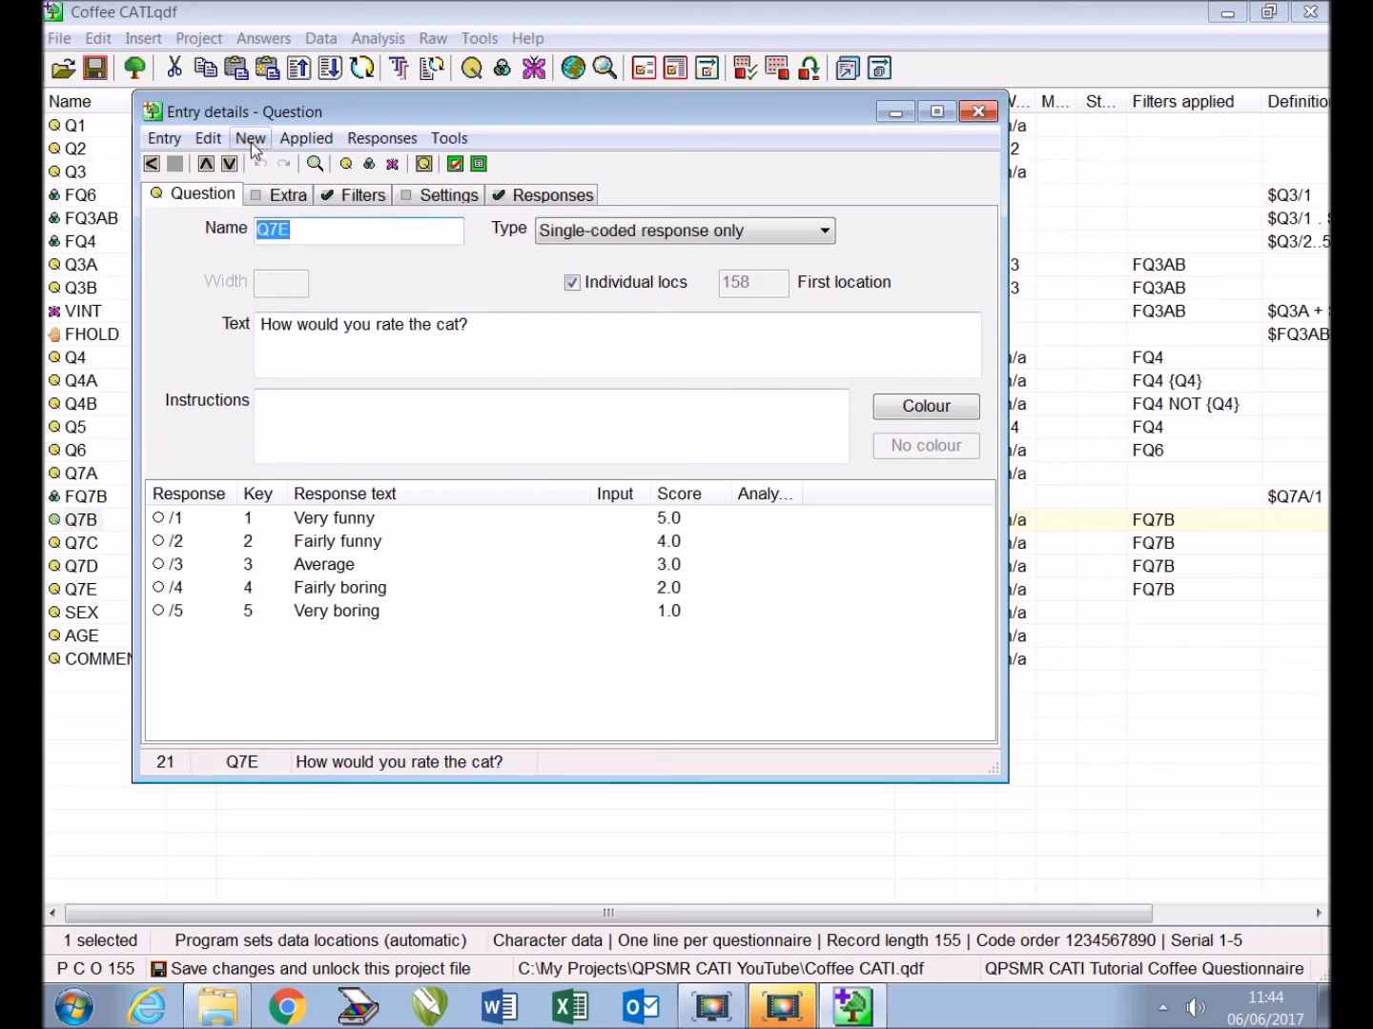
click(250, 137)
text(TXT)
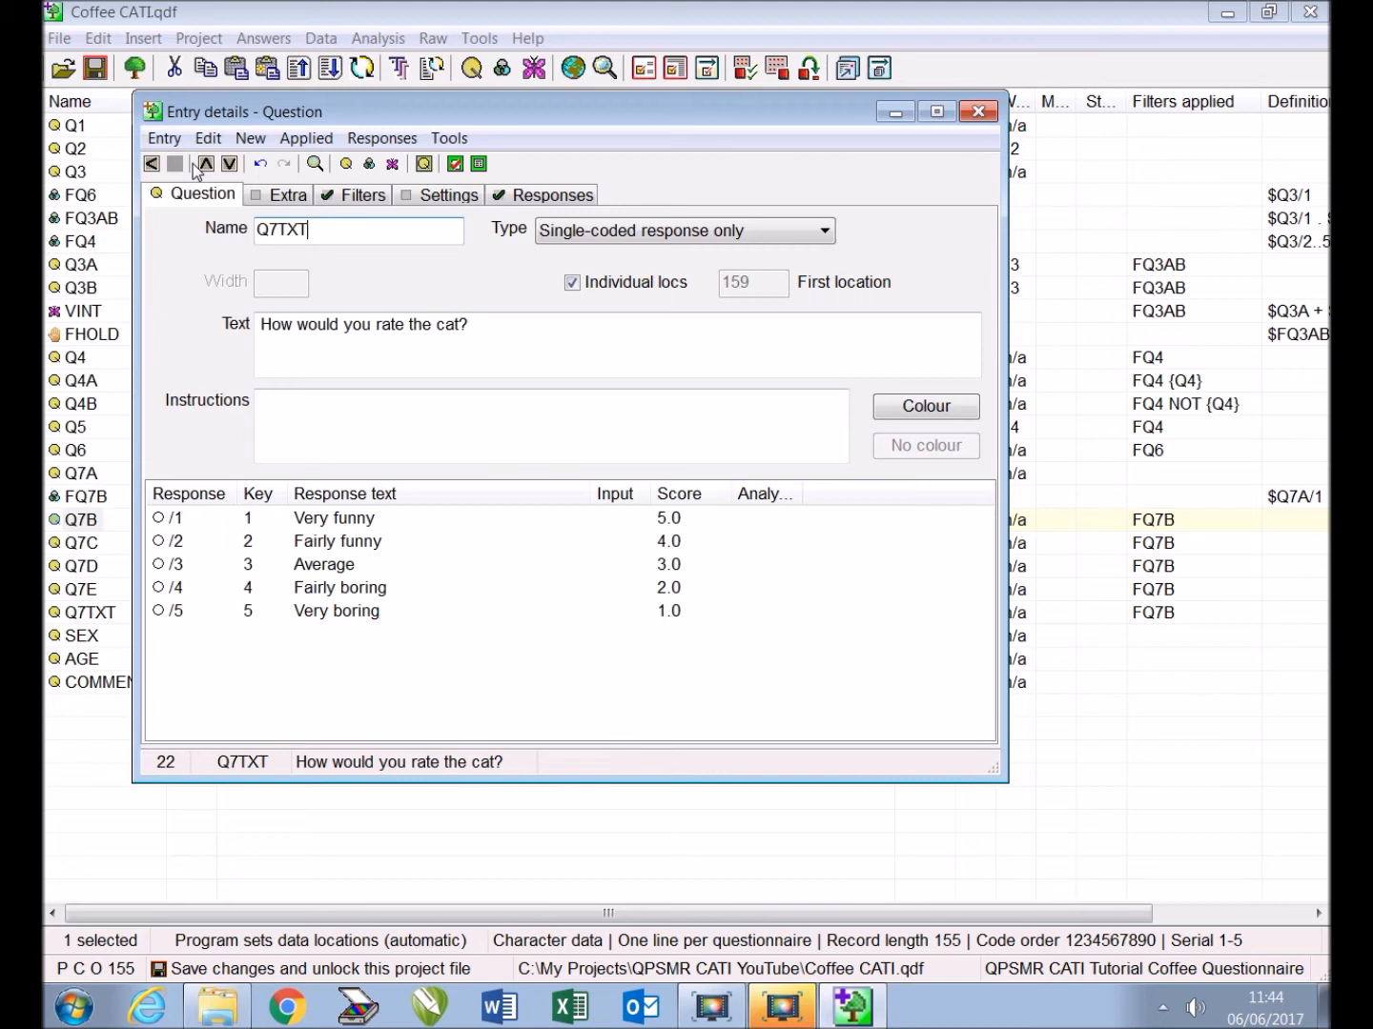
click(151, 163)
text(m)
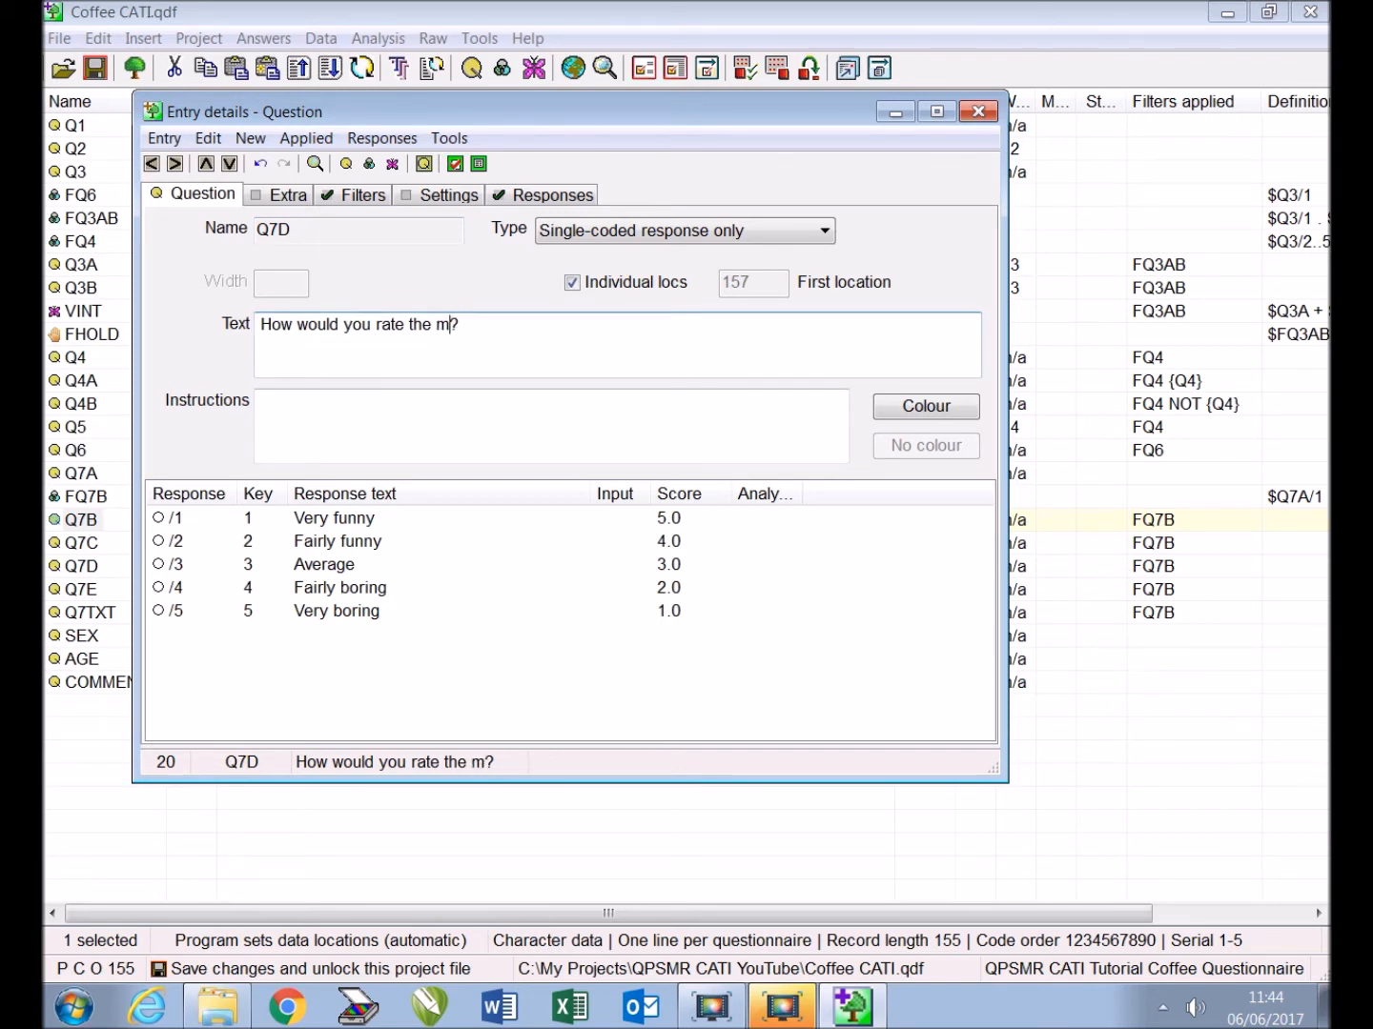
Edit the copies' wording, changing 'cat' to 'jug' in Q7E's text
text(an?)
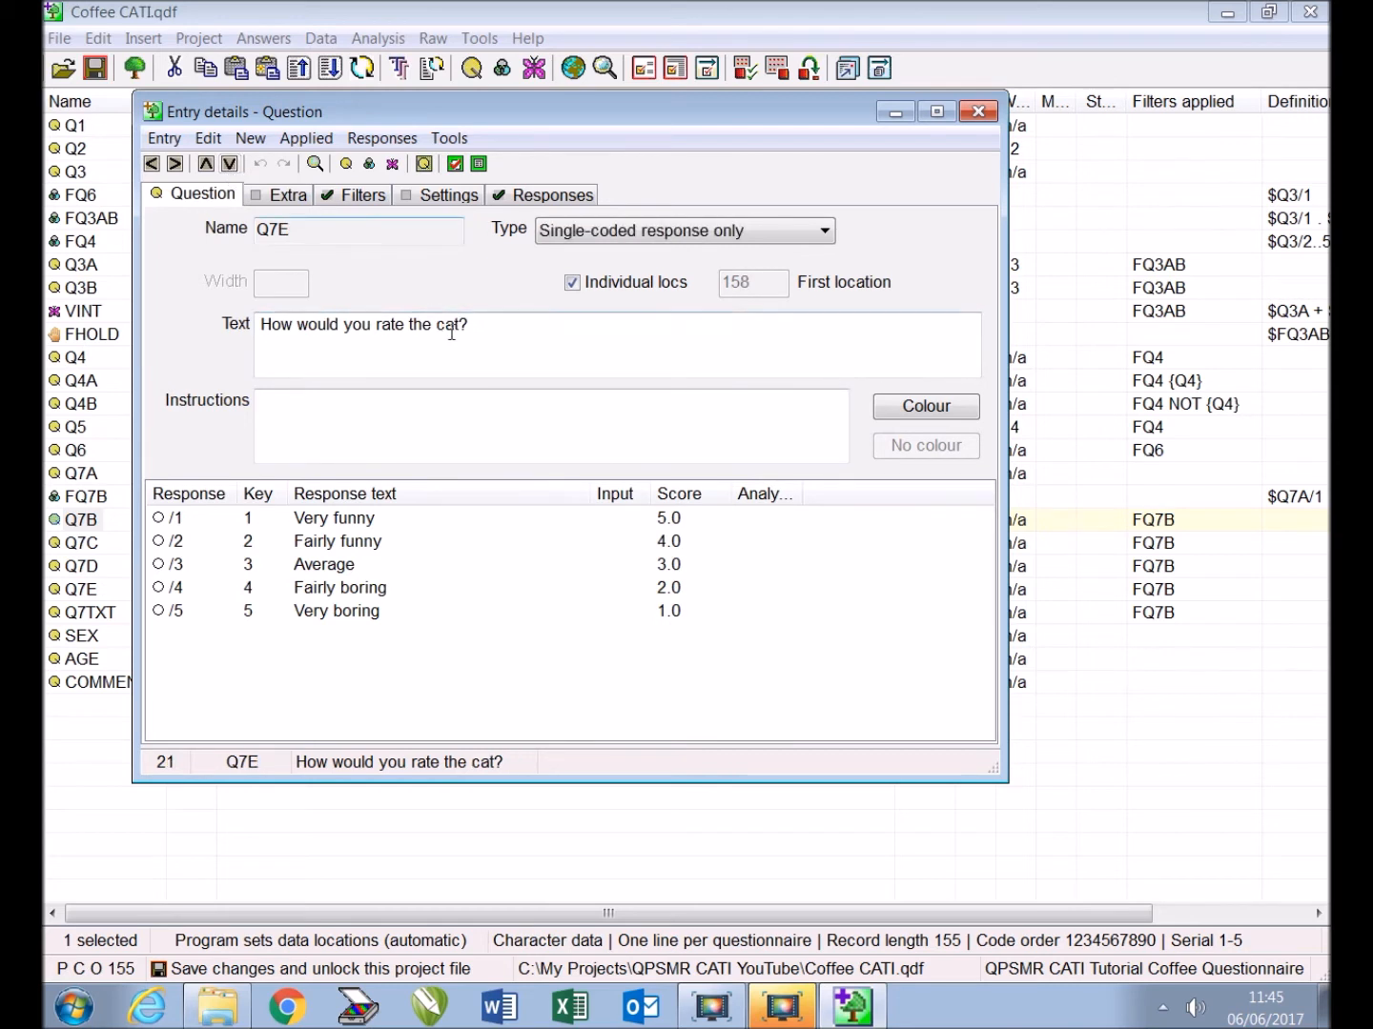
double_click(448, 324)
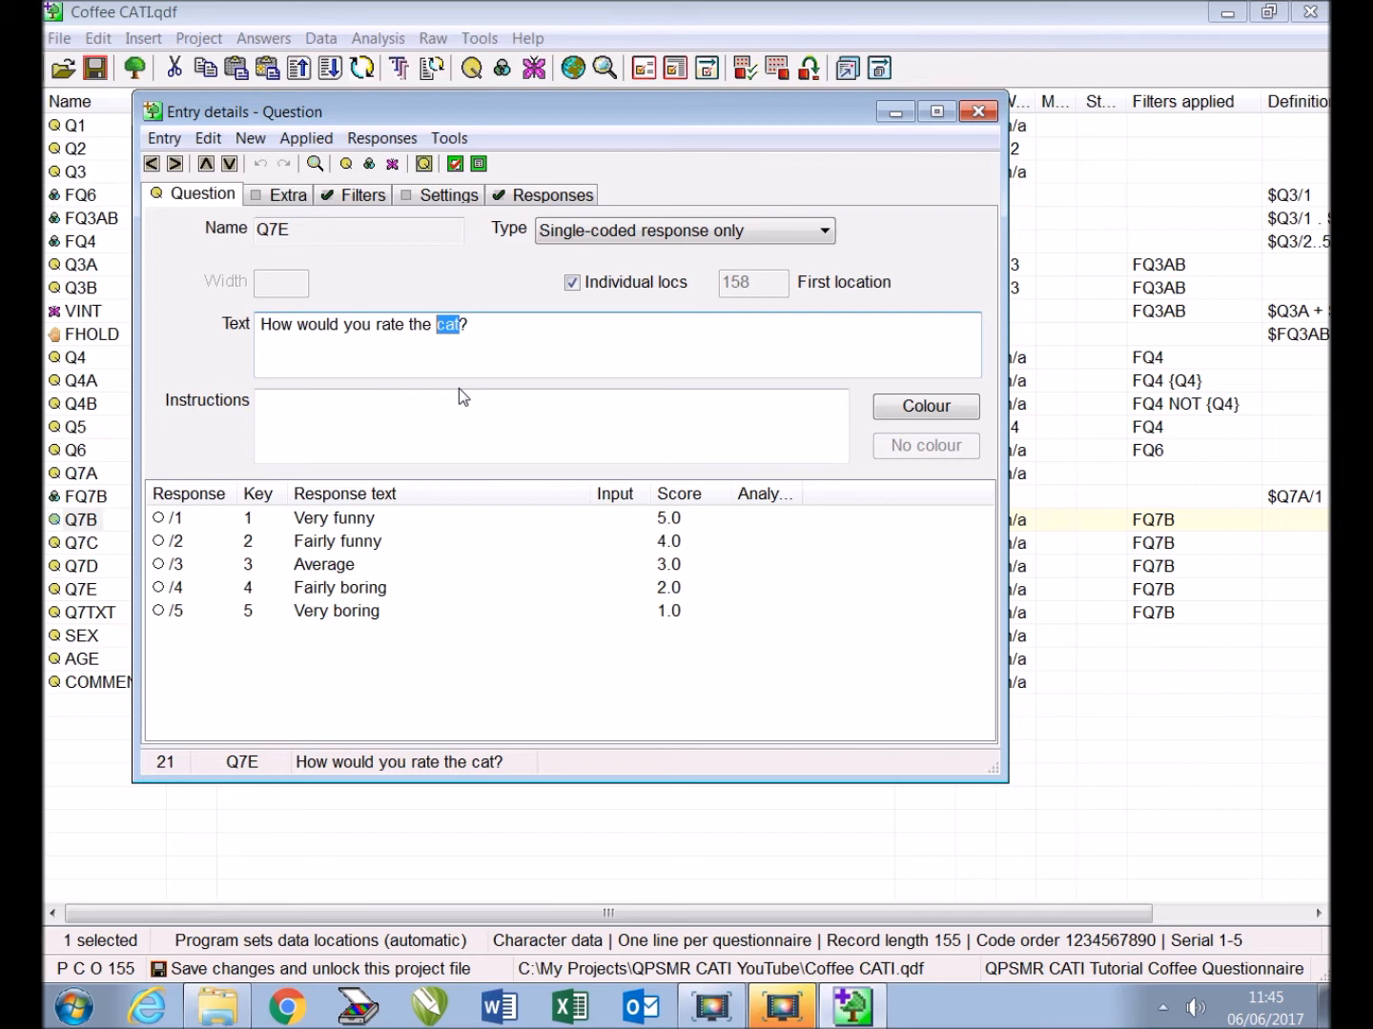
text(jug)
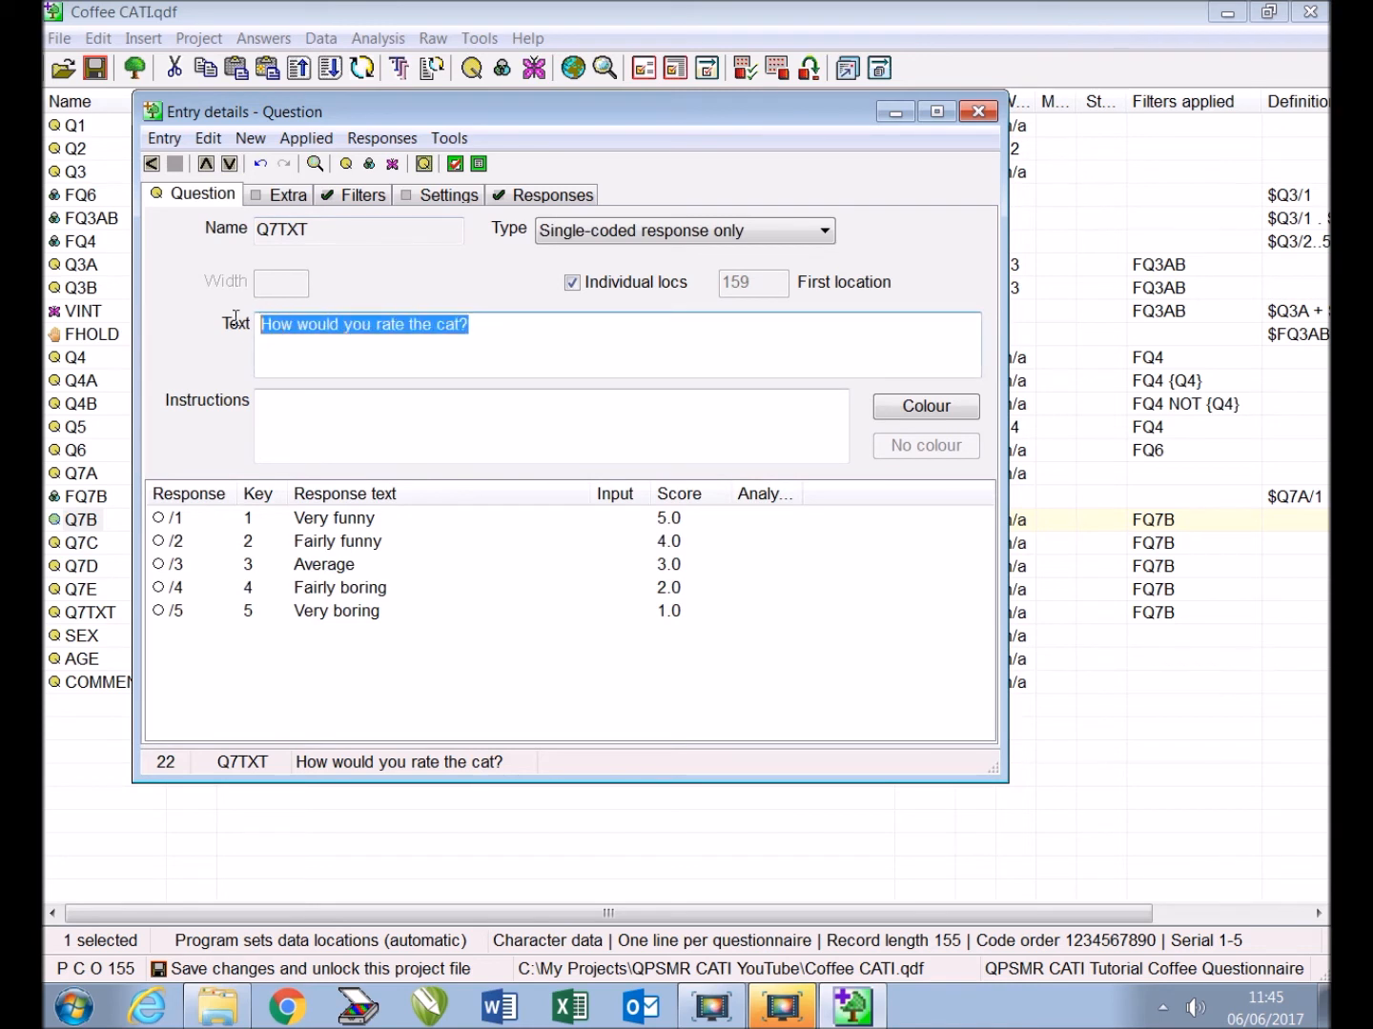
mouse_move(210, 326)
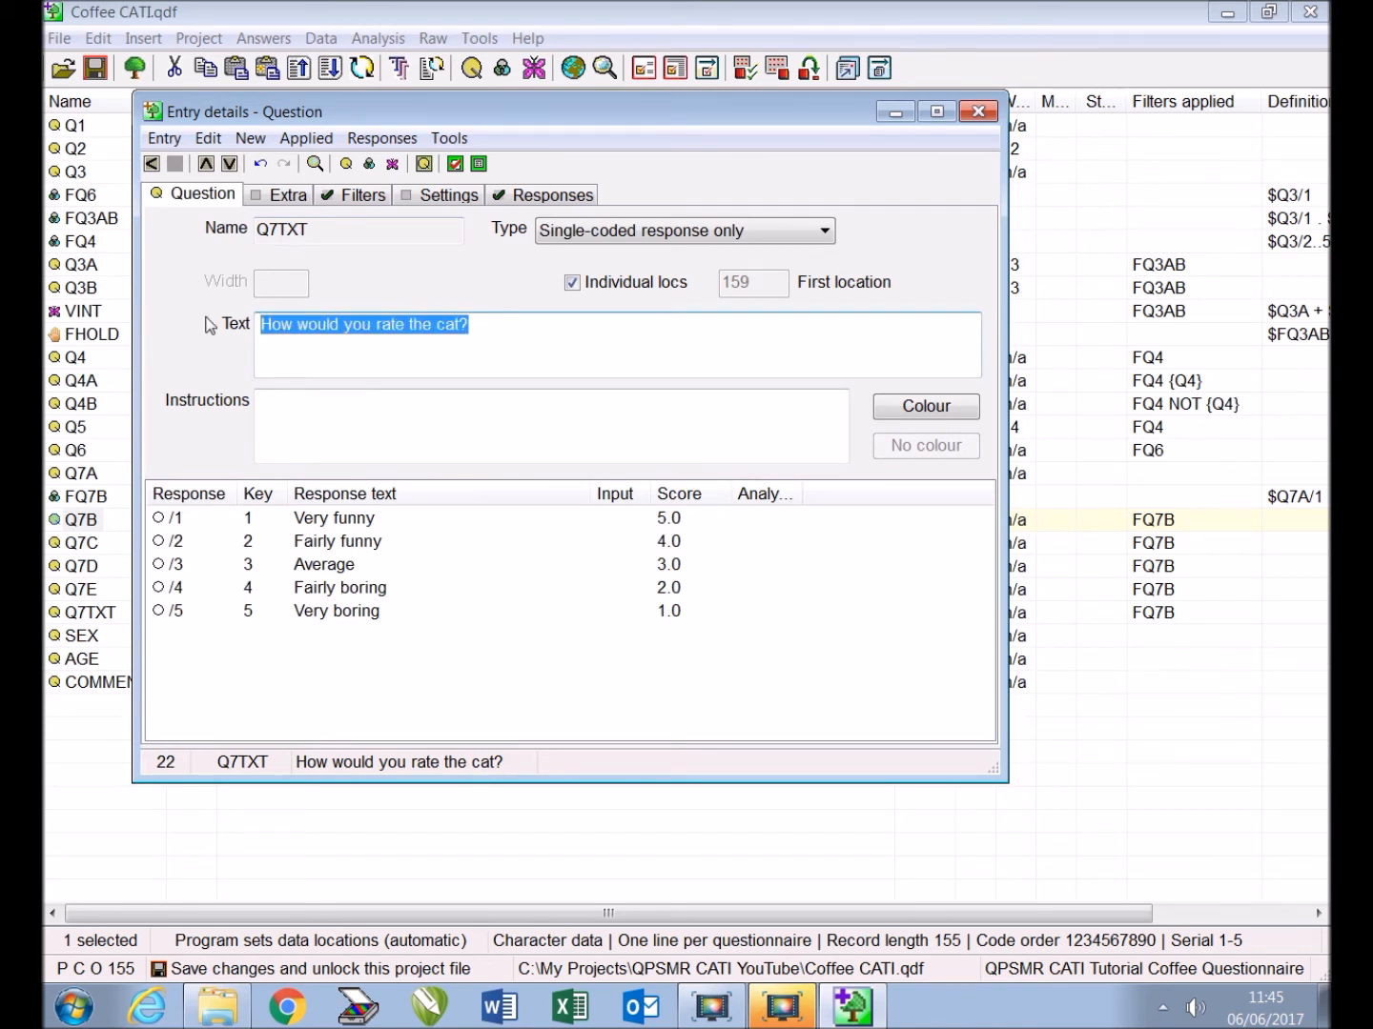
Make Q7TXT a no-answer interviewer text about the TV advert you said you have seen
text(The)
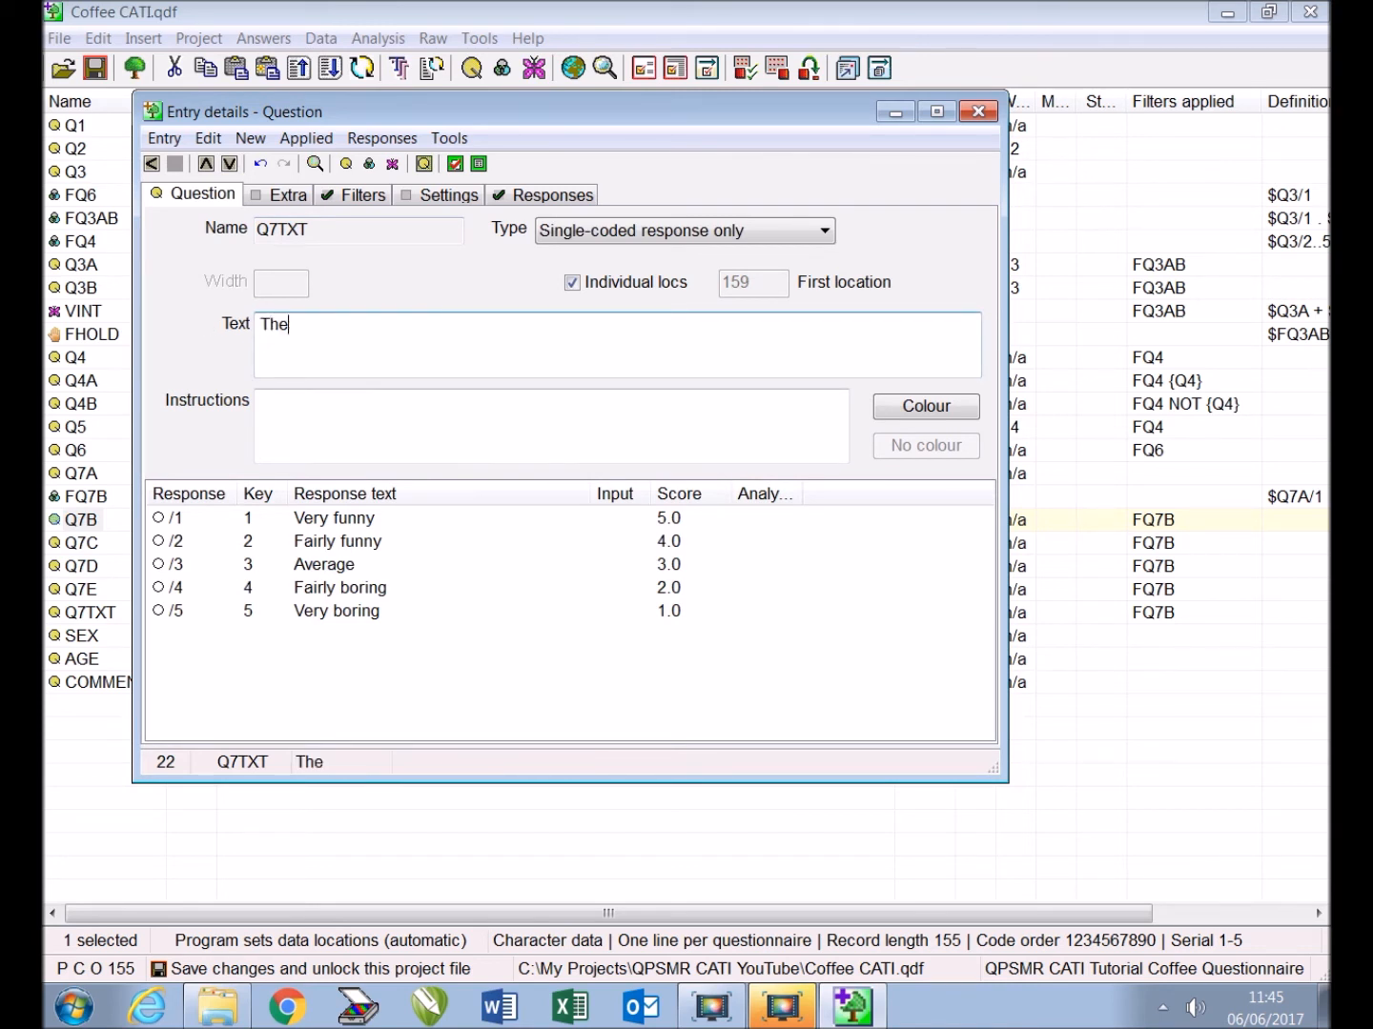
text(next questions all r)
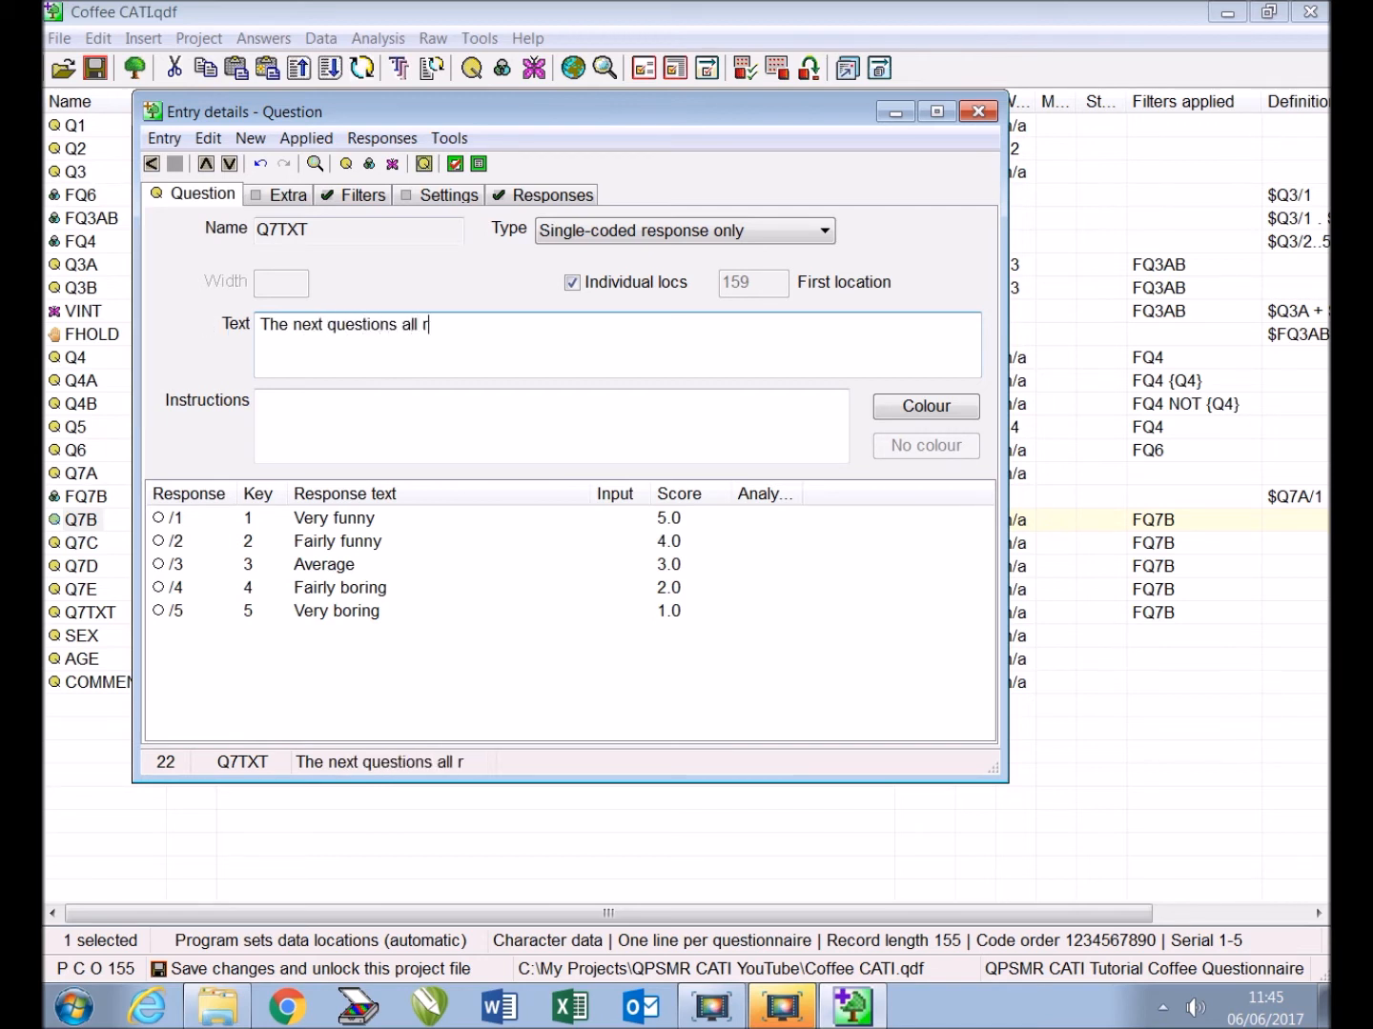
text(efer to the TV a)
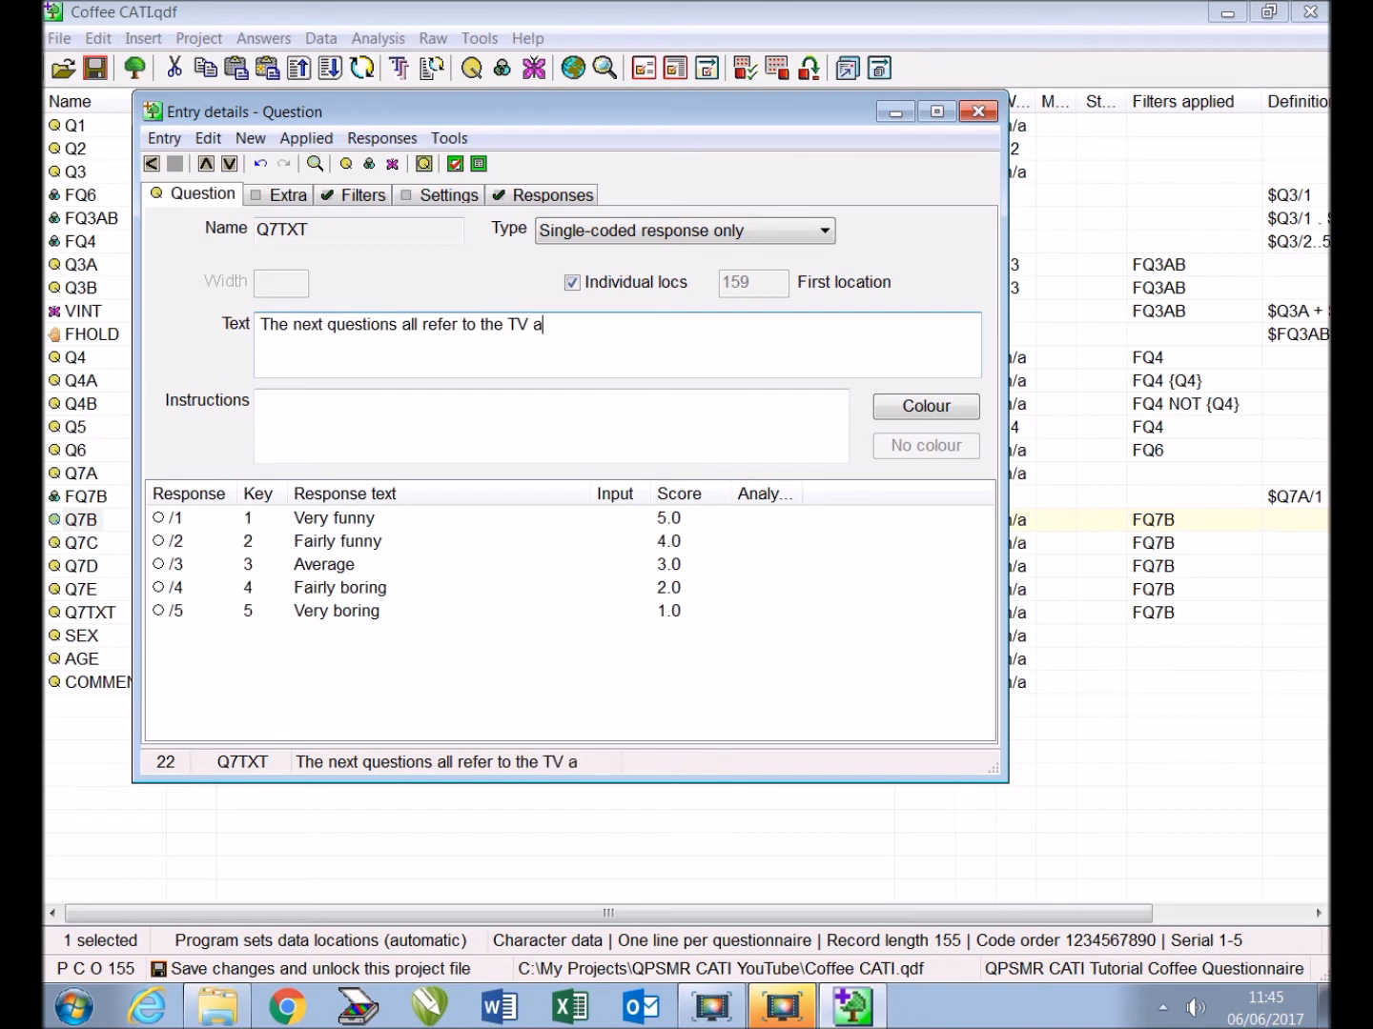
text(dvert you said you)
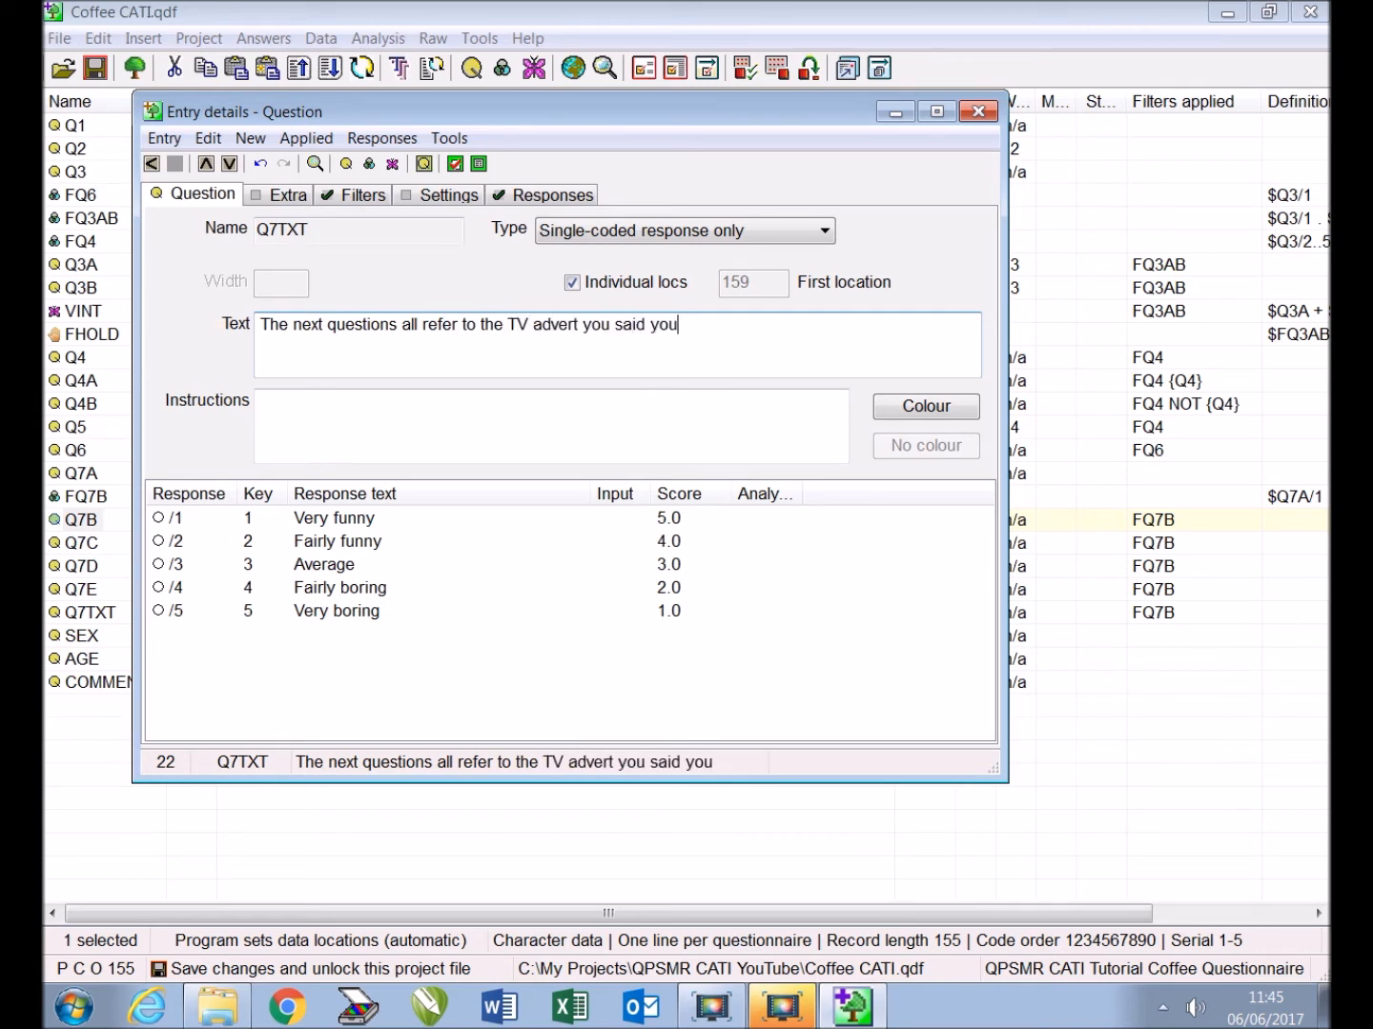
text(have seen)
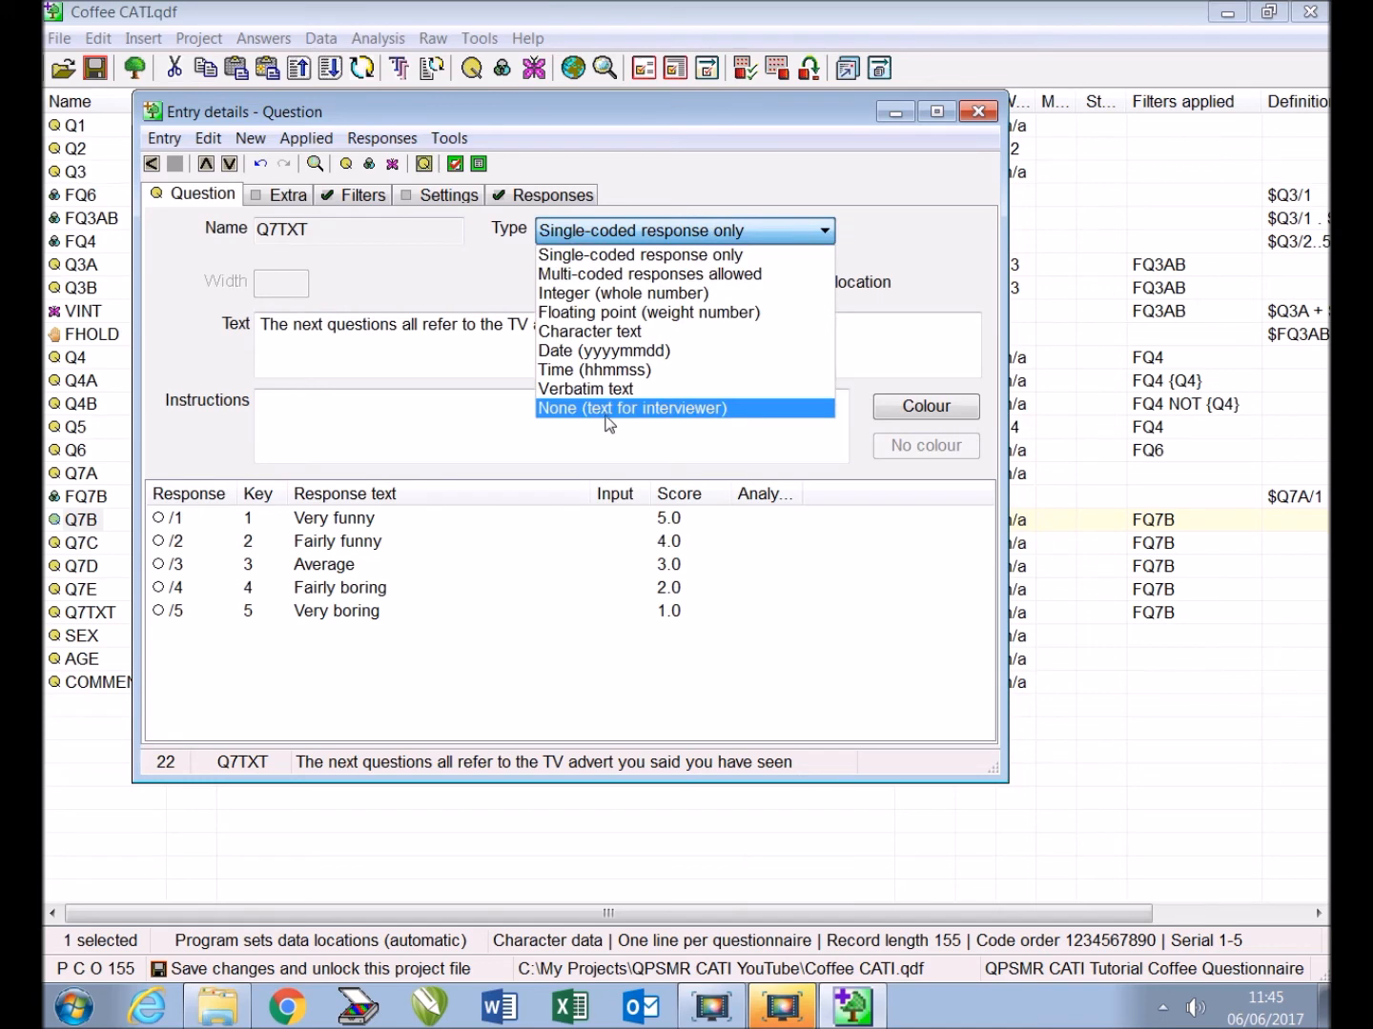
click(631, 408)
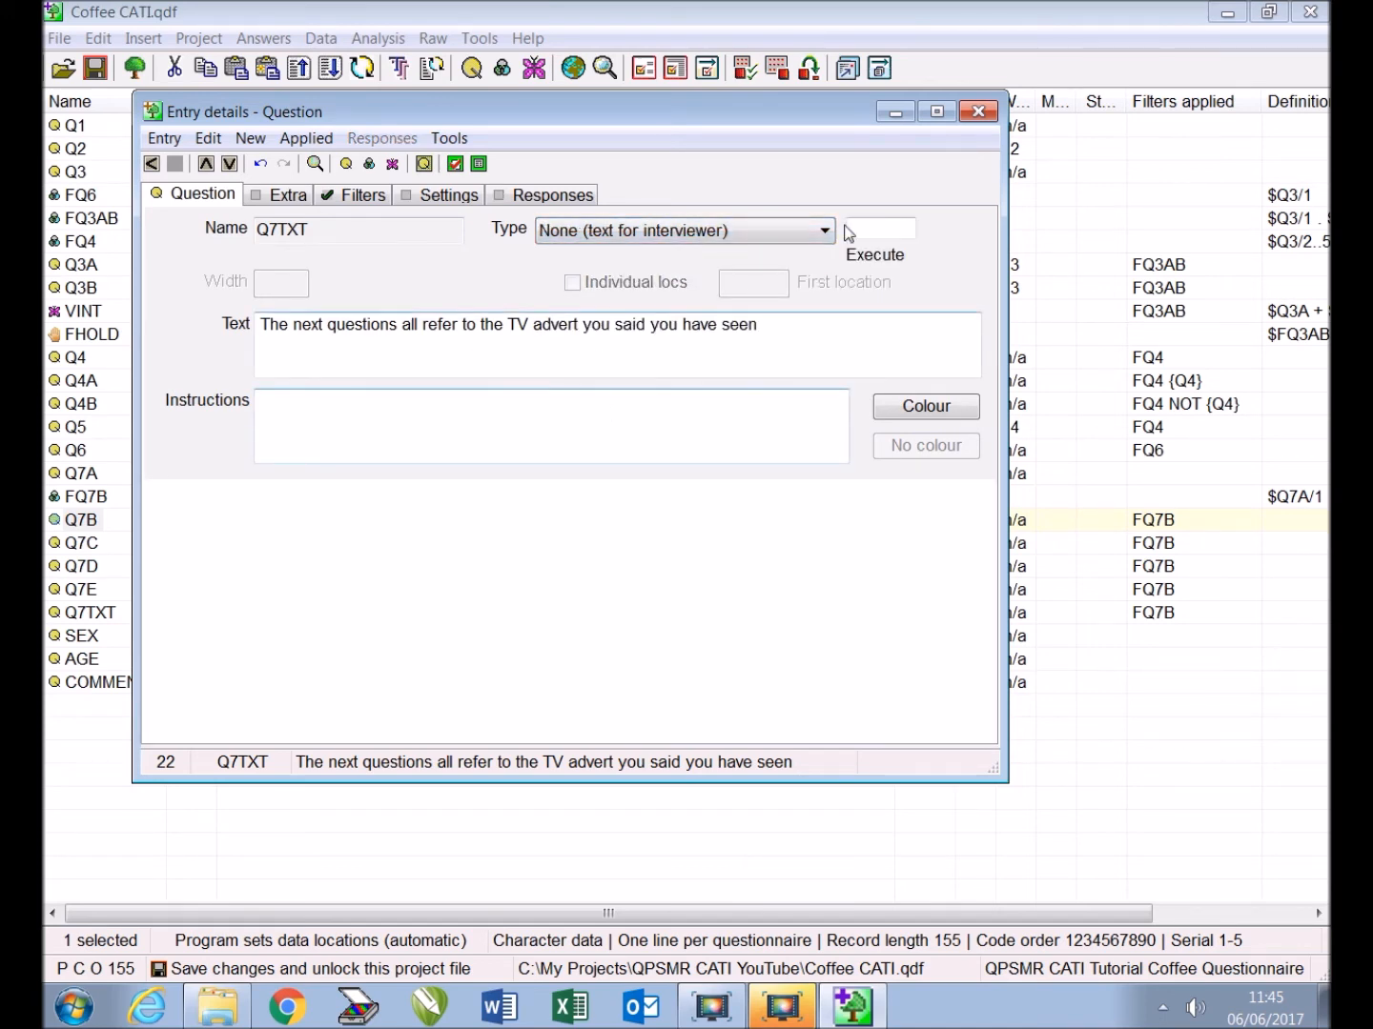
click(978, 111)
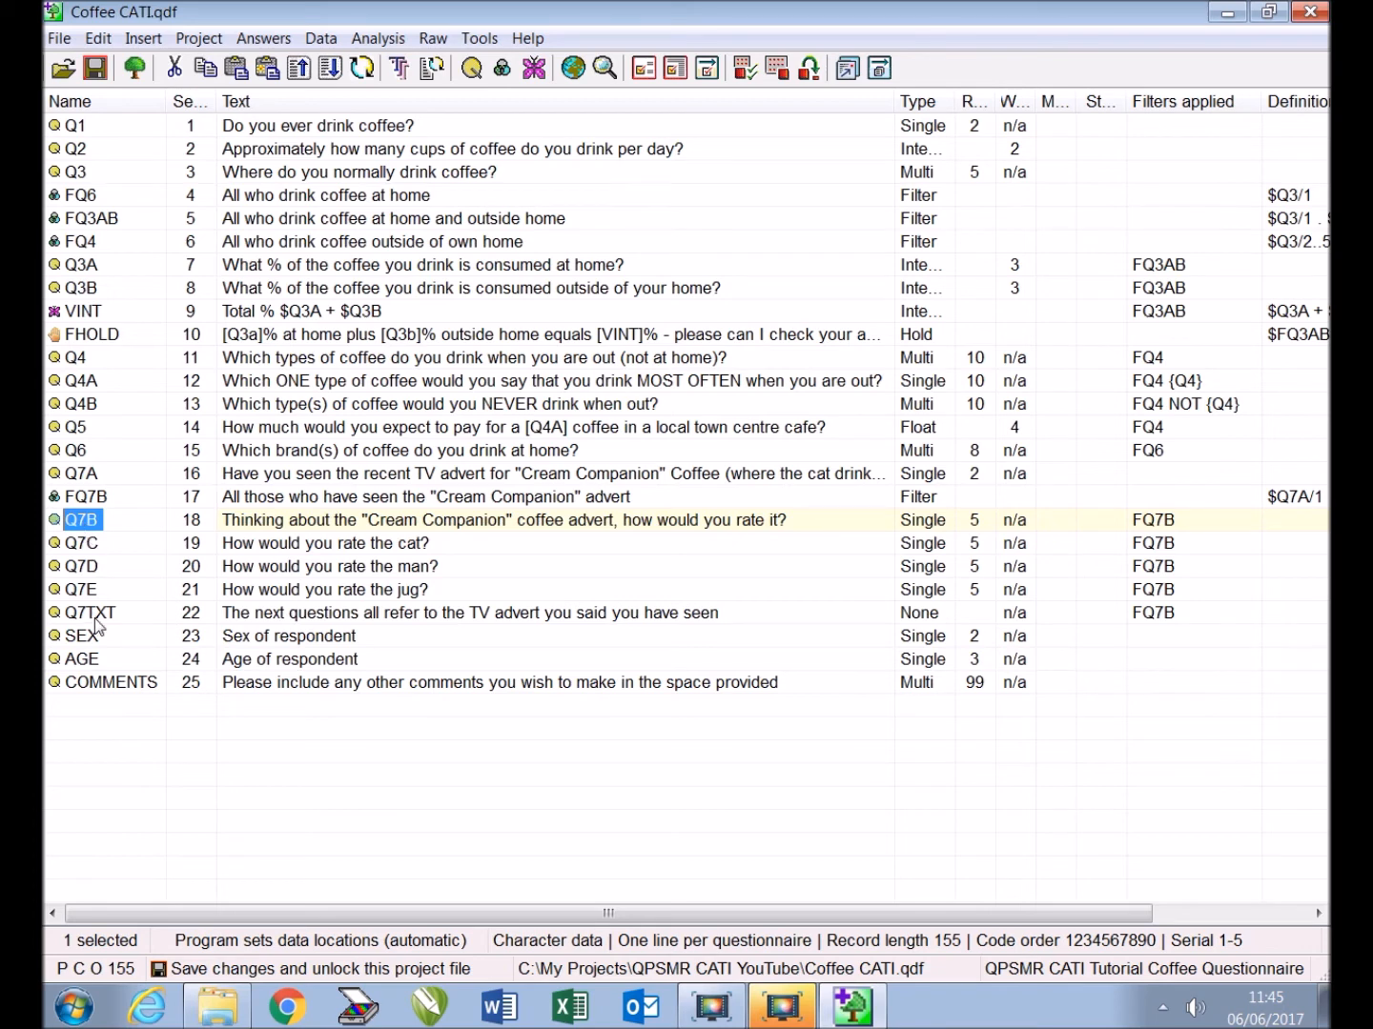
Move Q7TXT up above Q7B, then select Q7C, Q7D and Q7E together
click(90, 613)
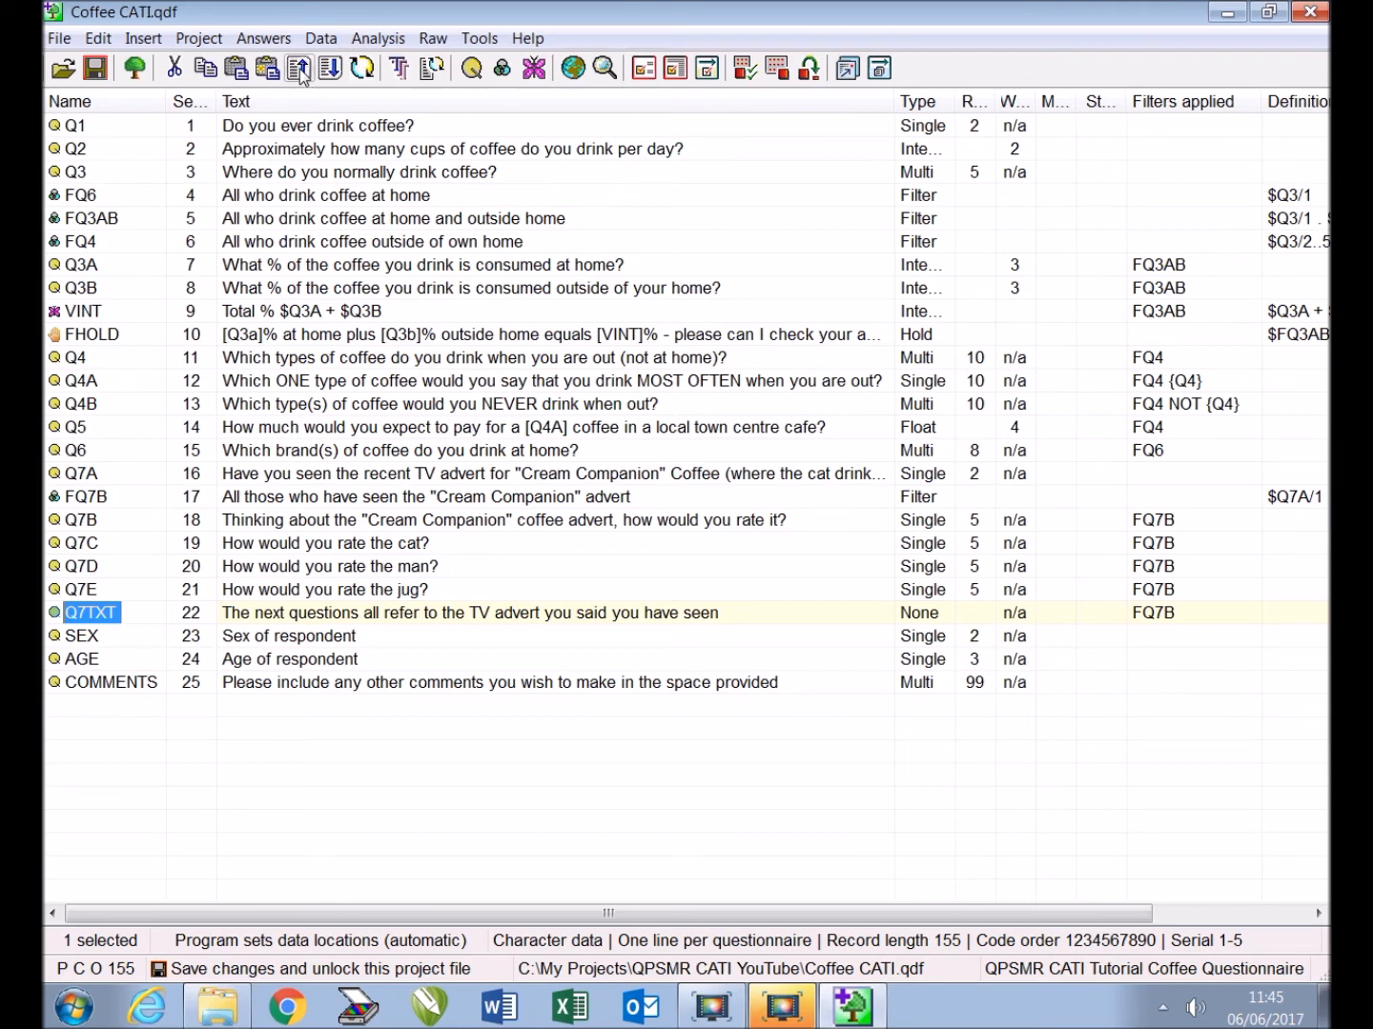
click(299, 67)
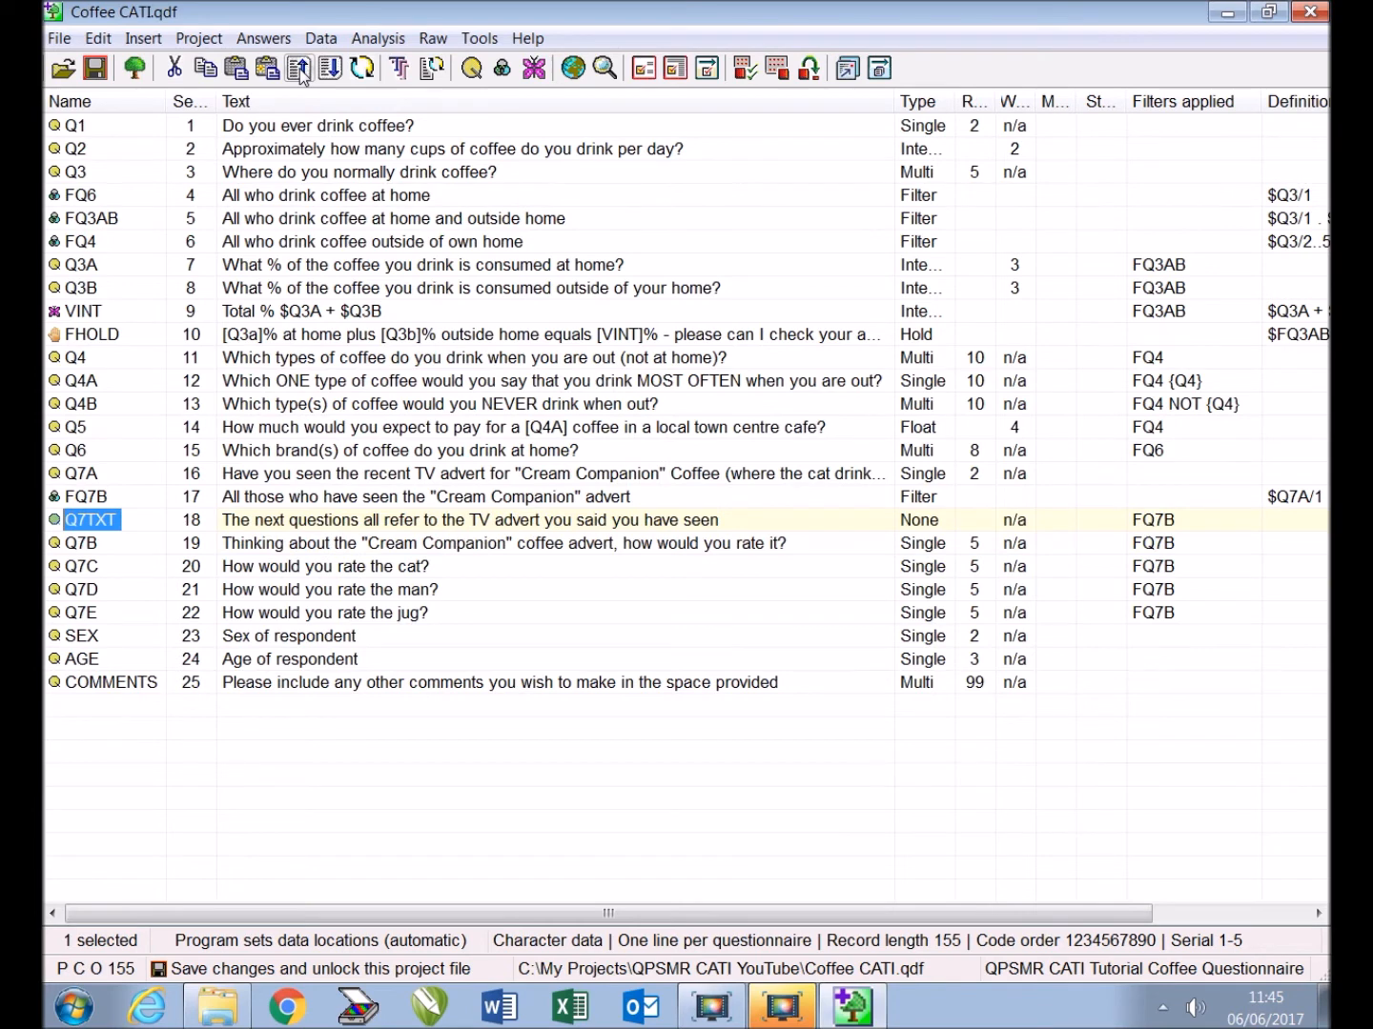
mouse_move(122, 549)
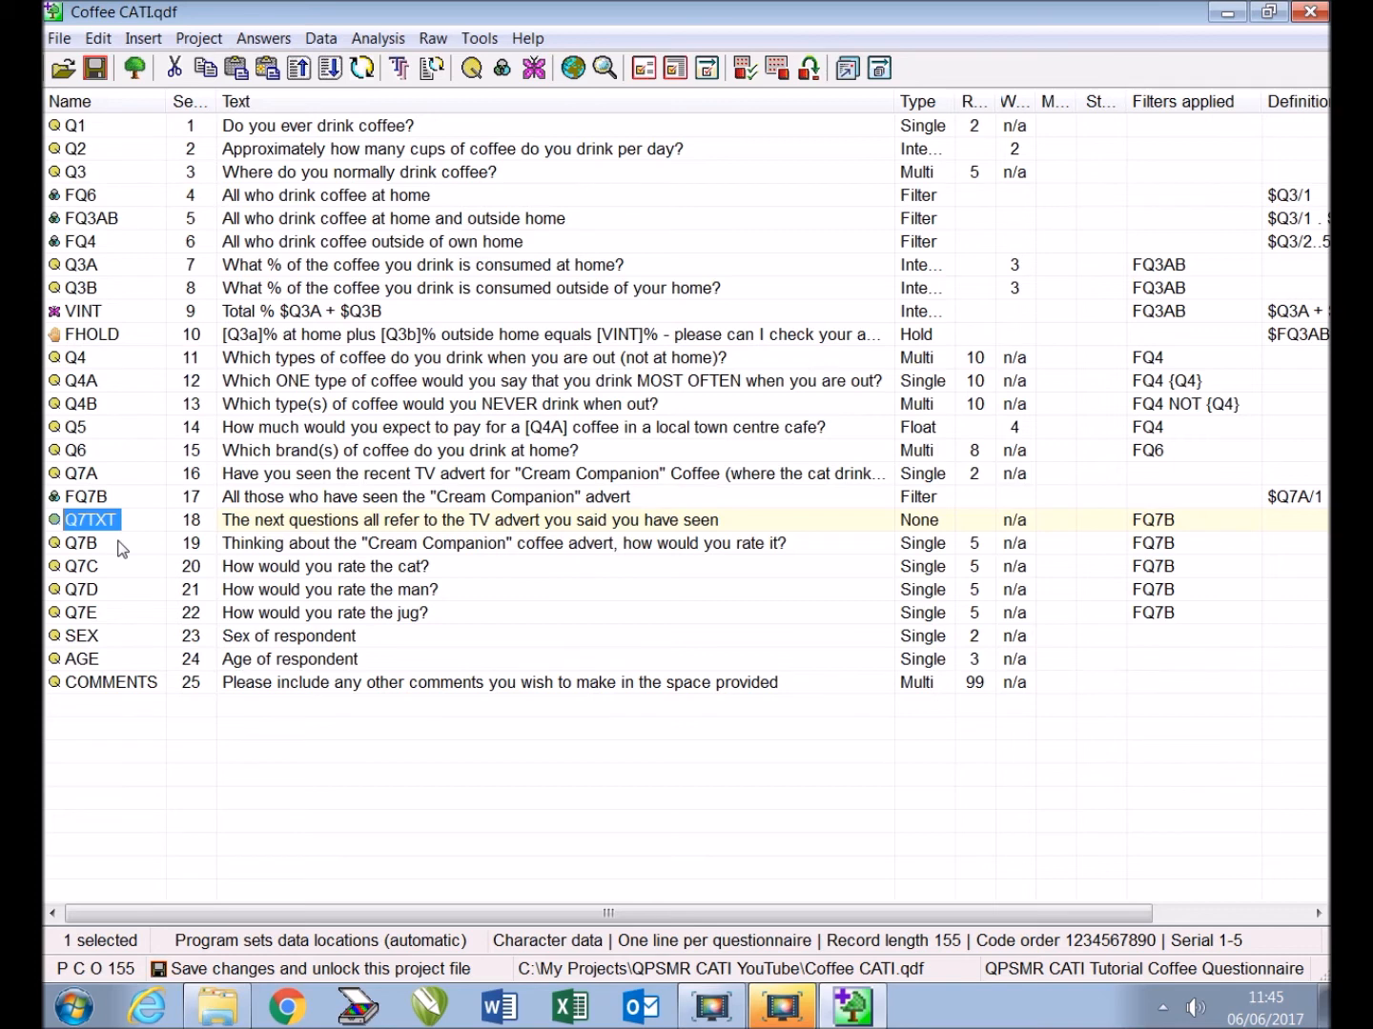
mouse_move(112, 583)
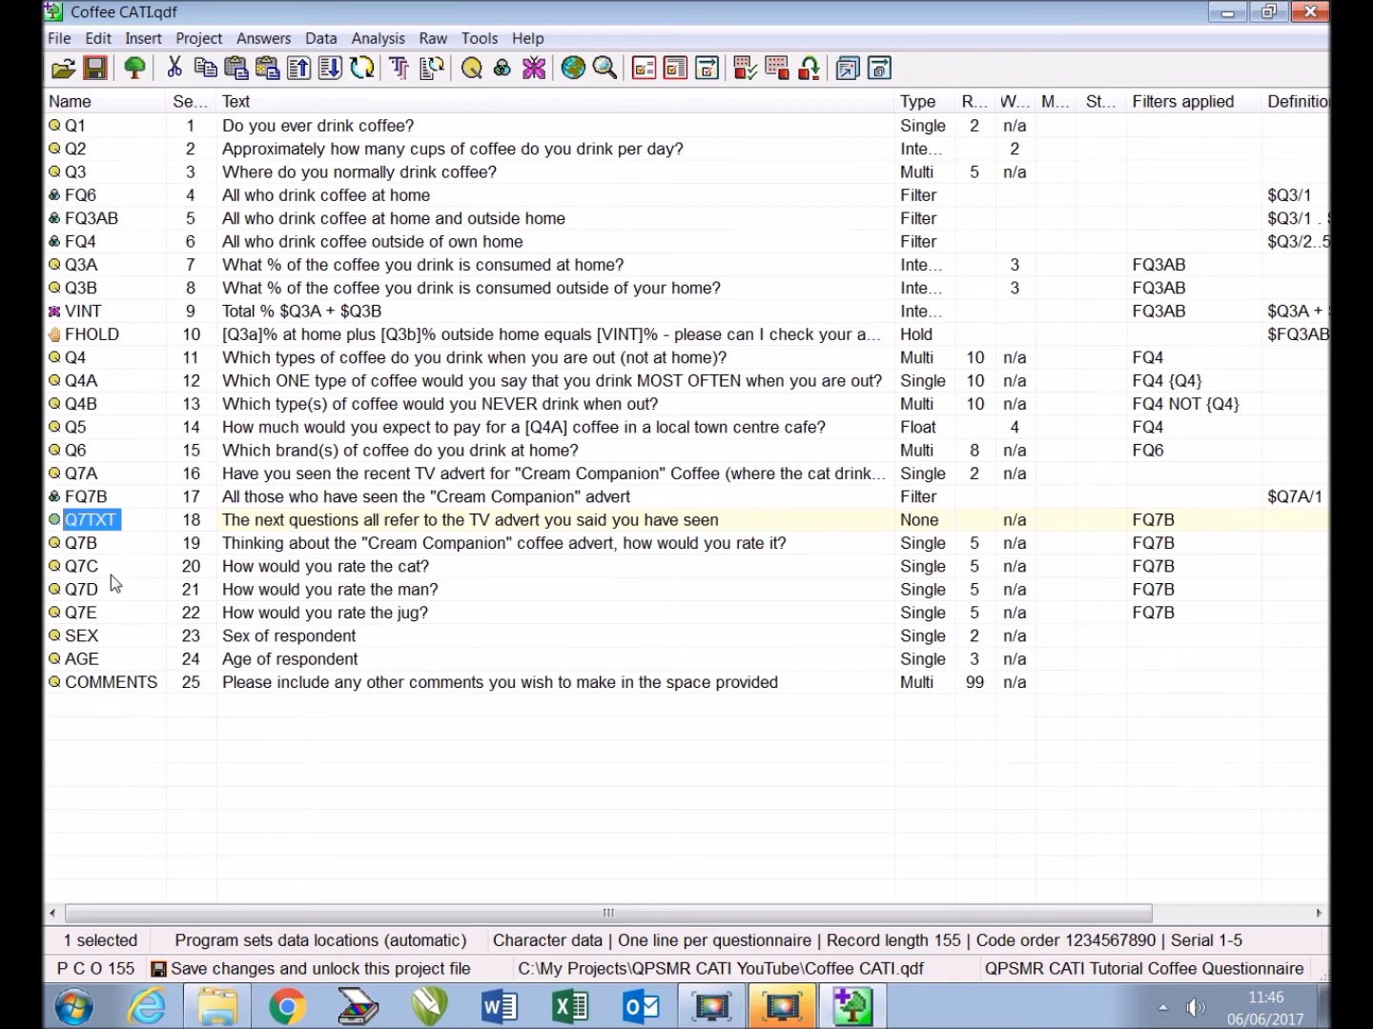
click(82, 565)
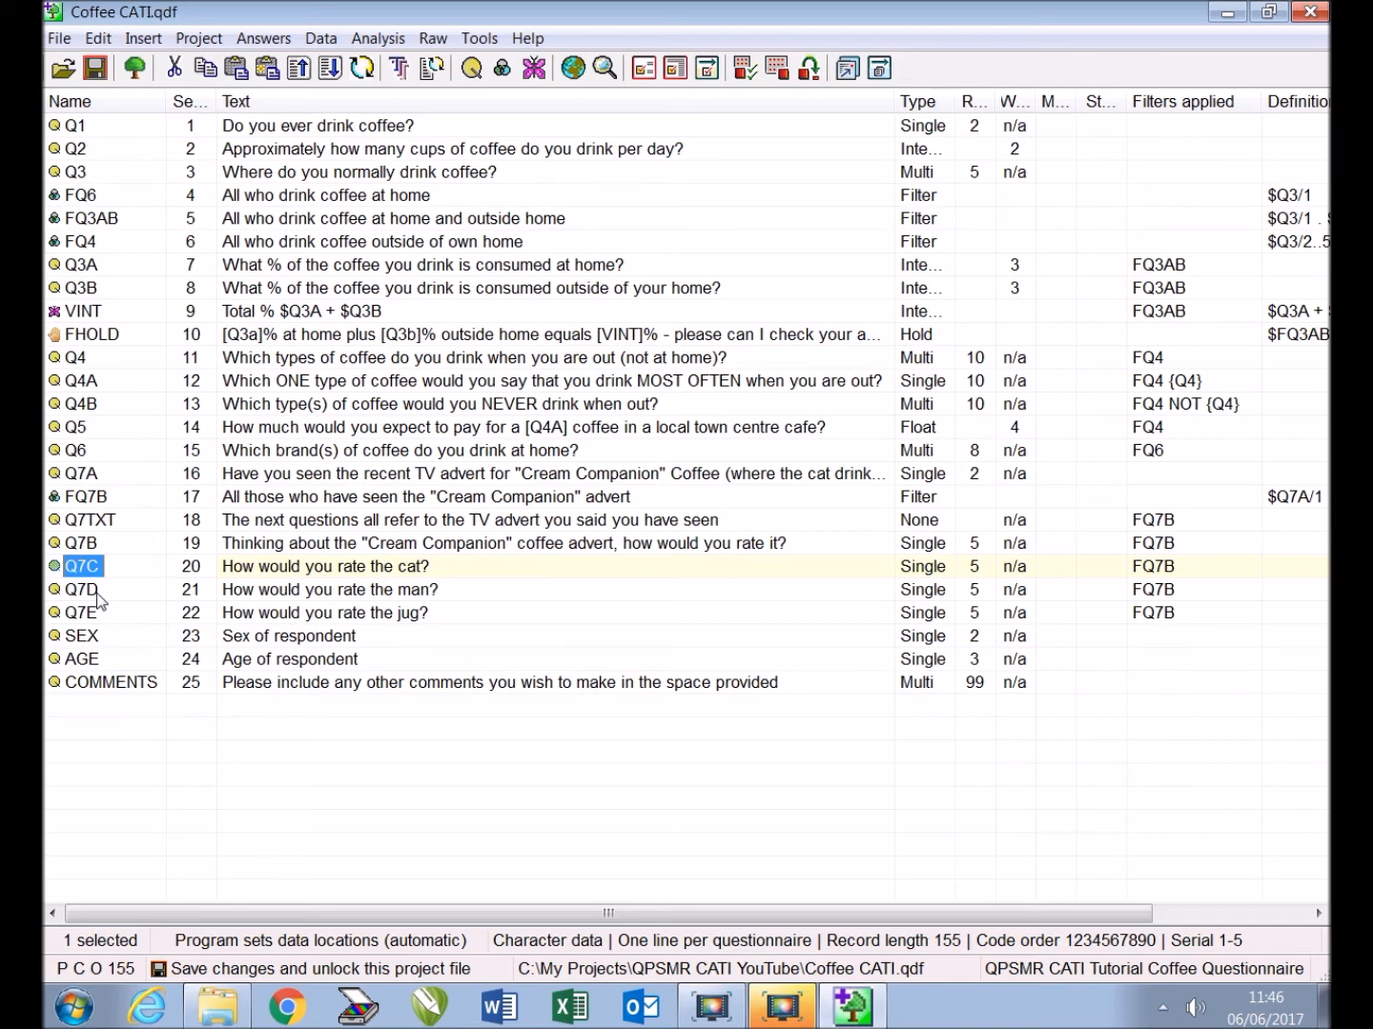
click(82, 589)
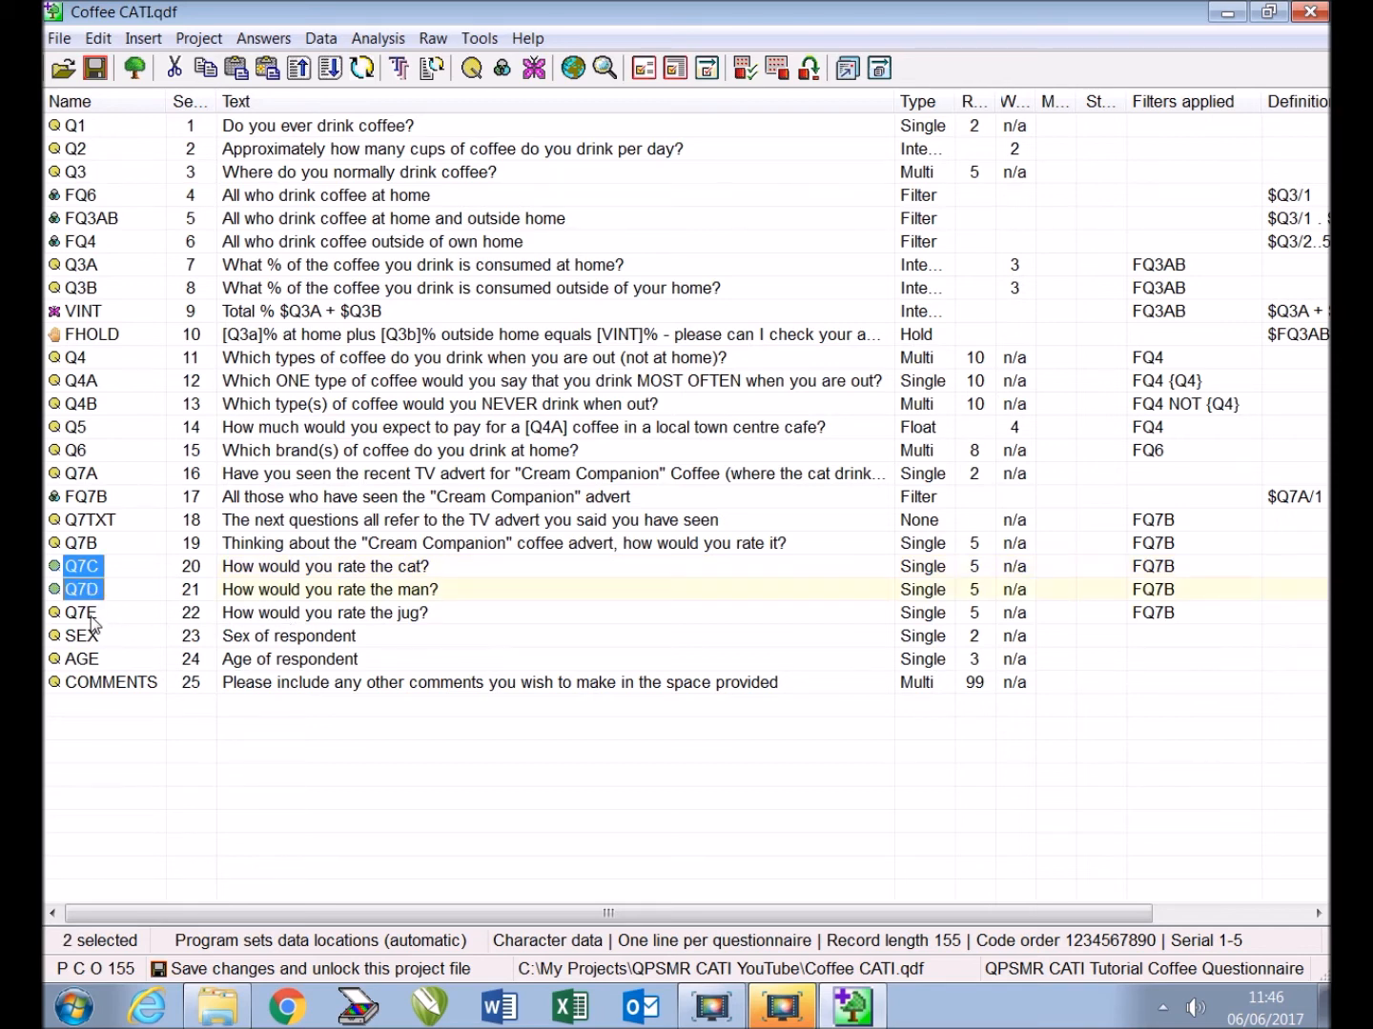
click(81, 612)
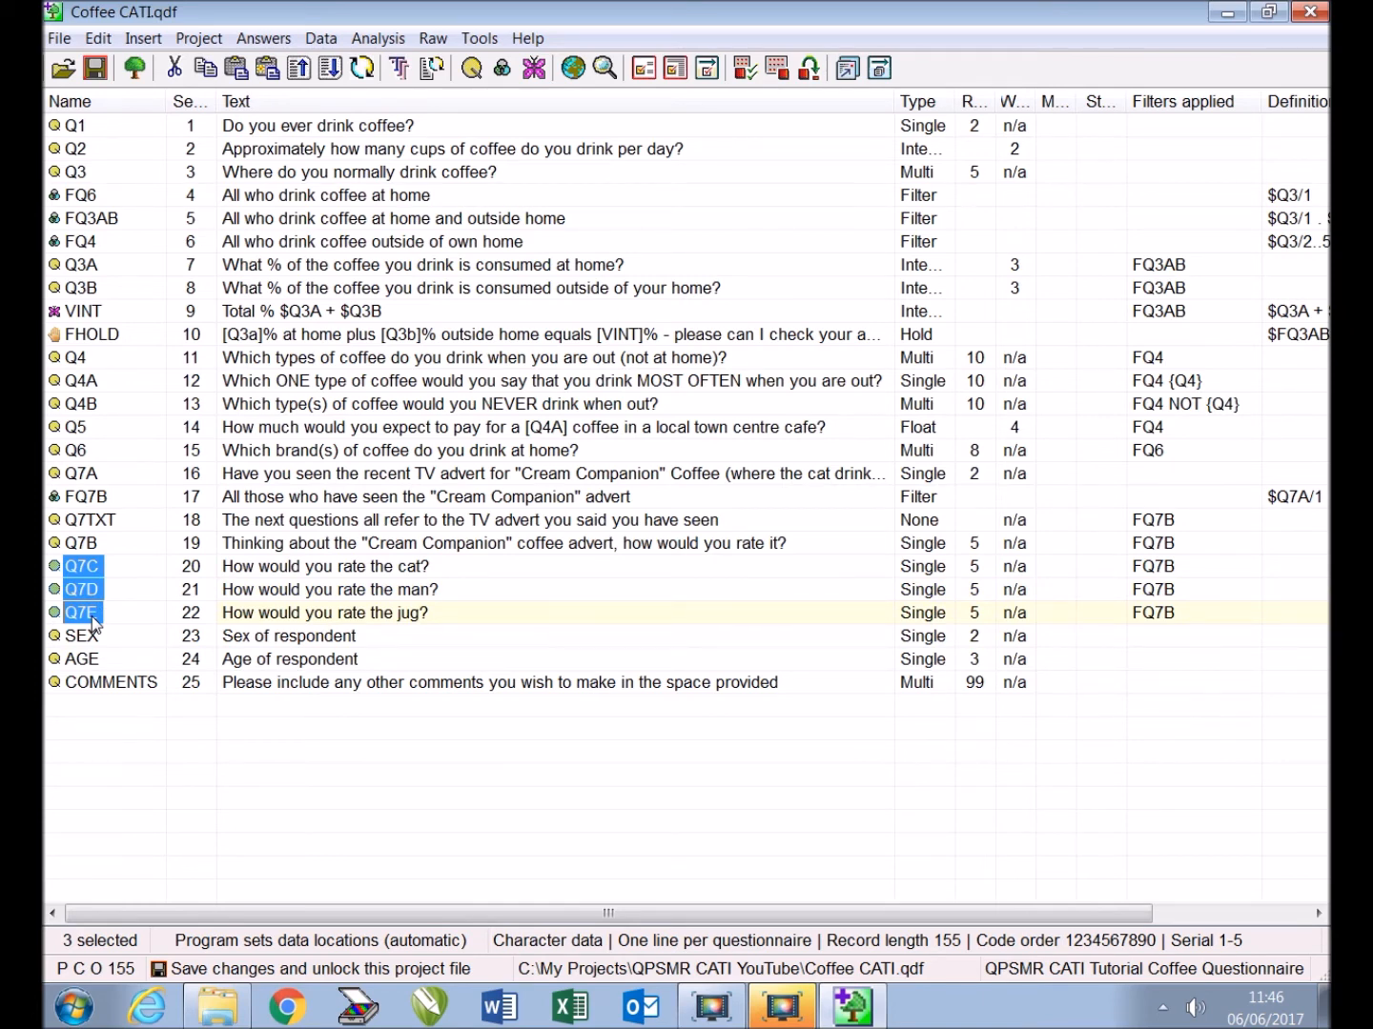
Randomize Q7C, Q7D and Q7E as separate sets in random group rq7
click(96, 38)
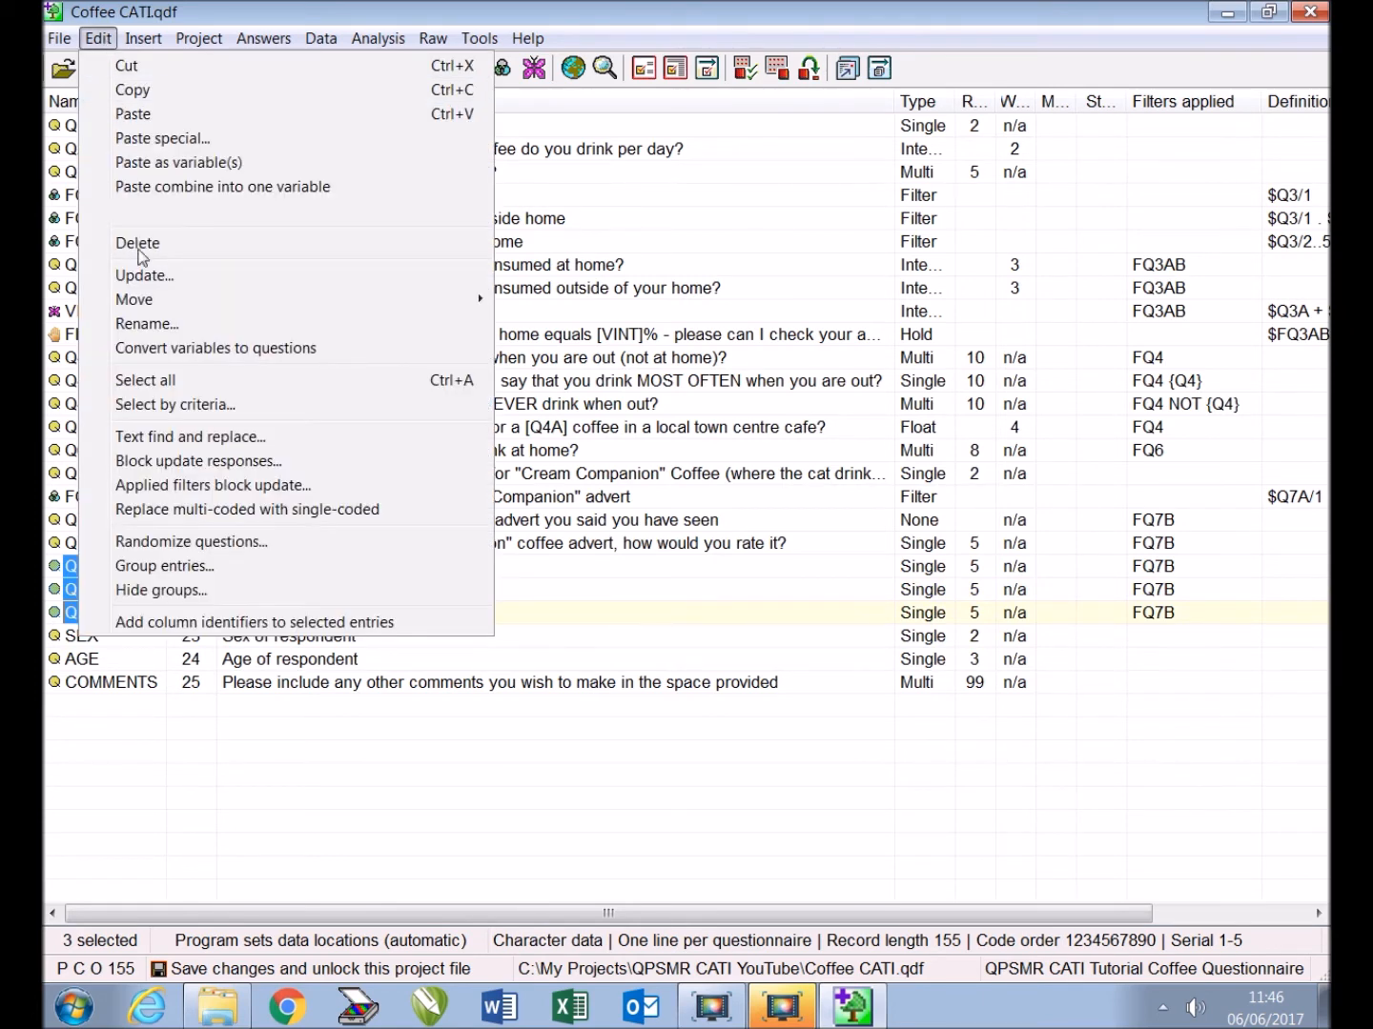
click(191, 541)
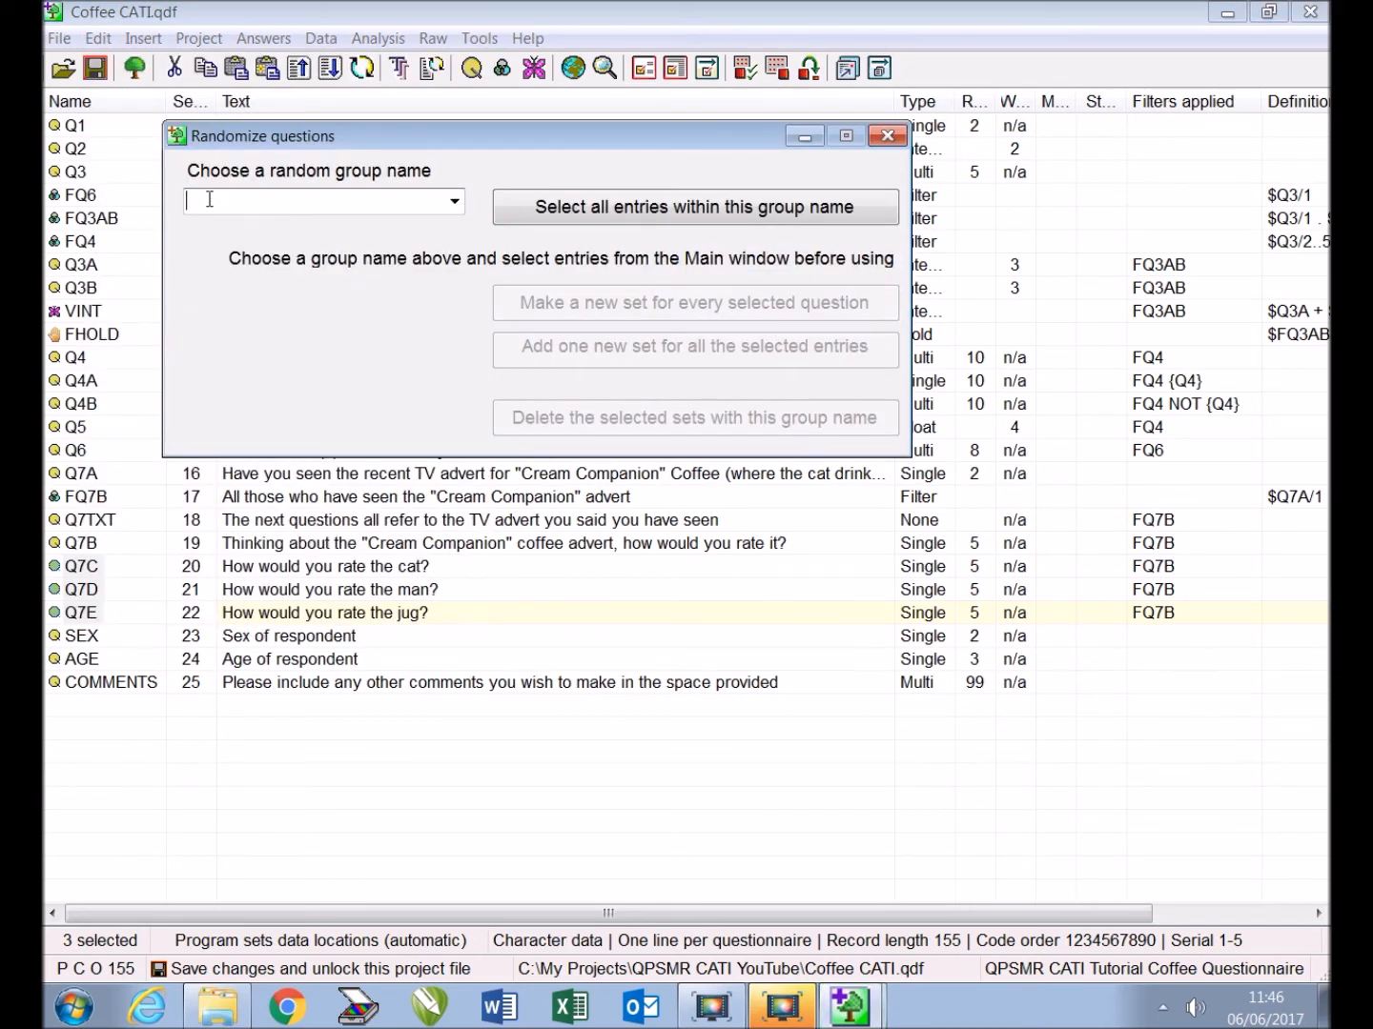
text(rq7)
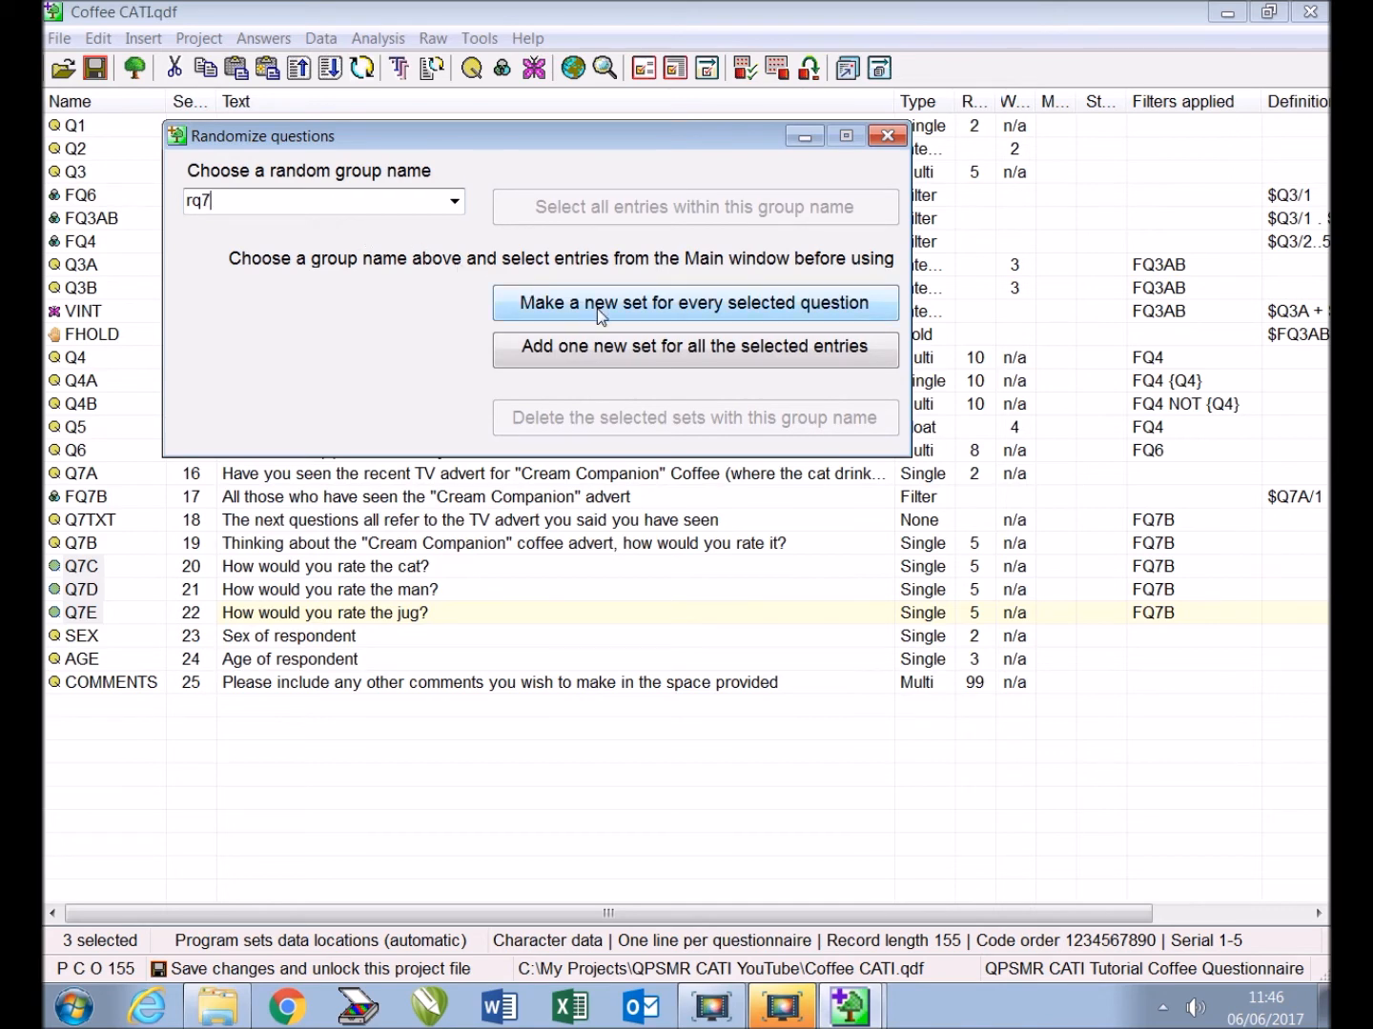
click(694, 302)
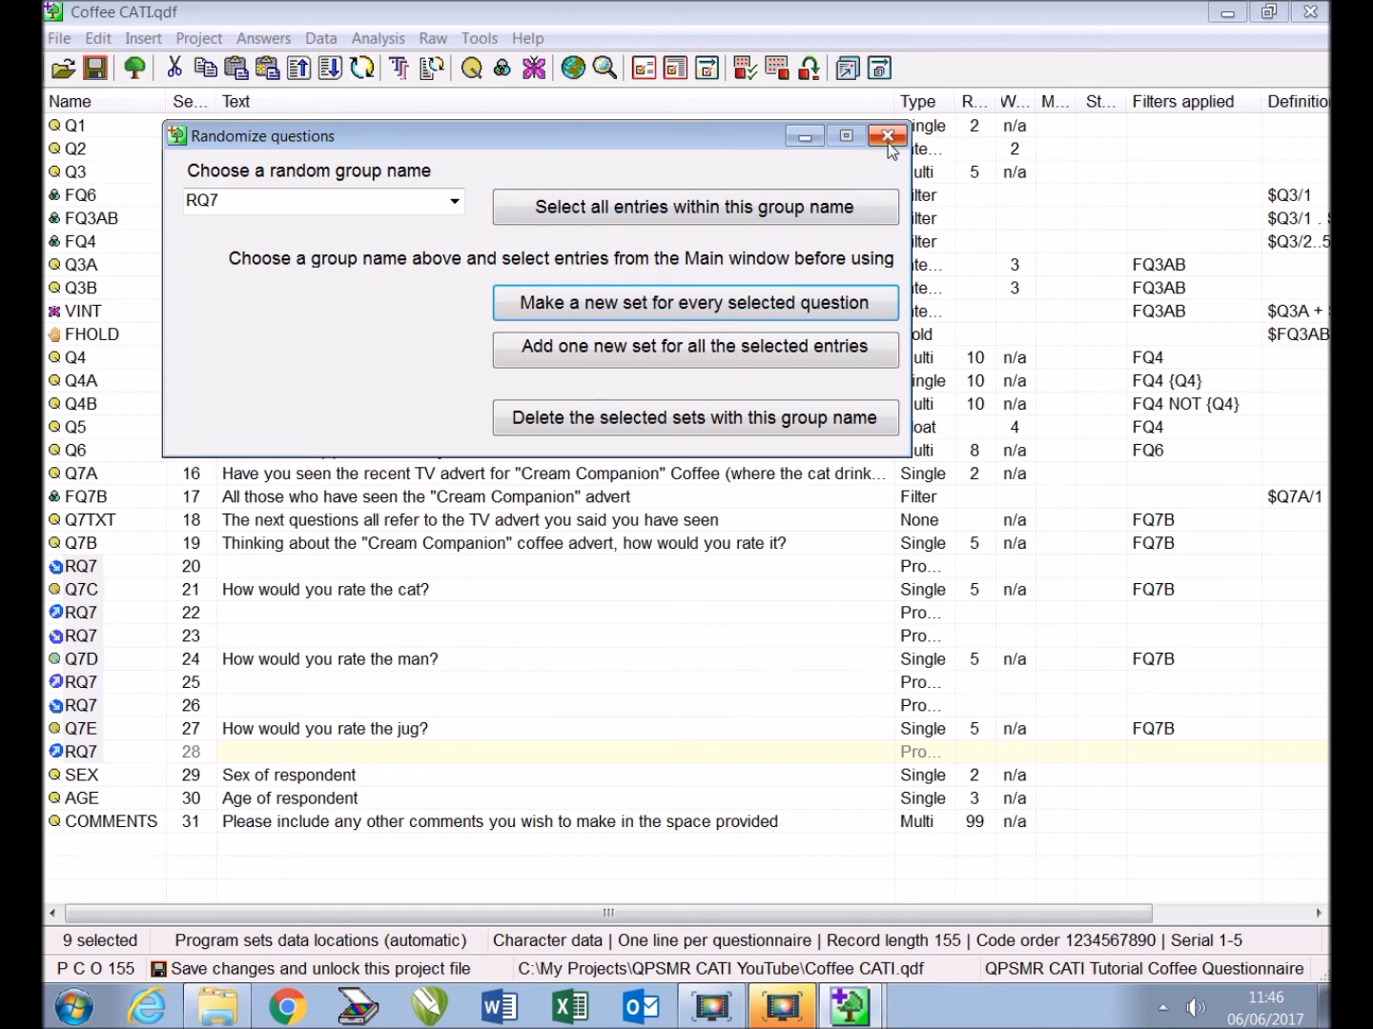
click(888, 135)
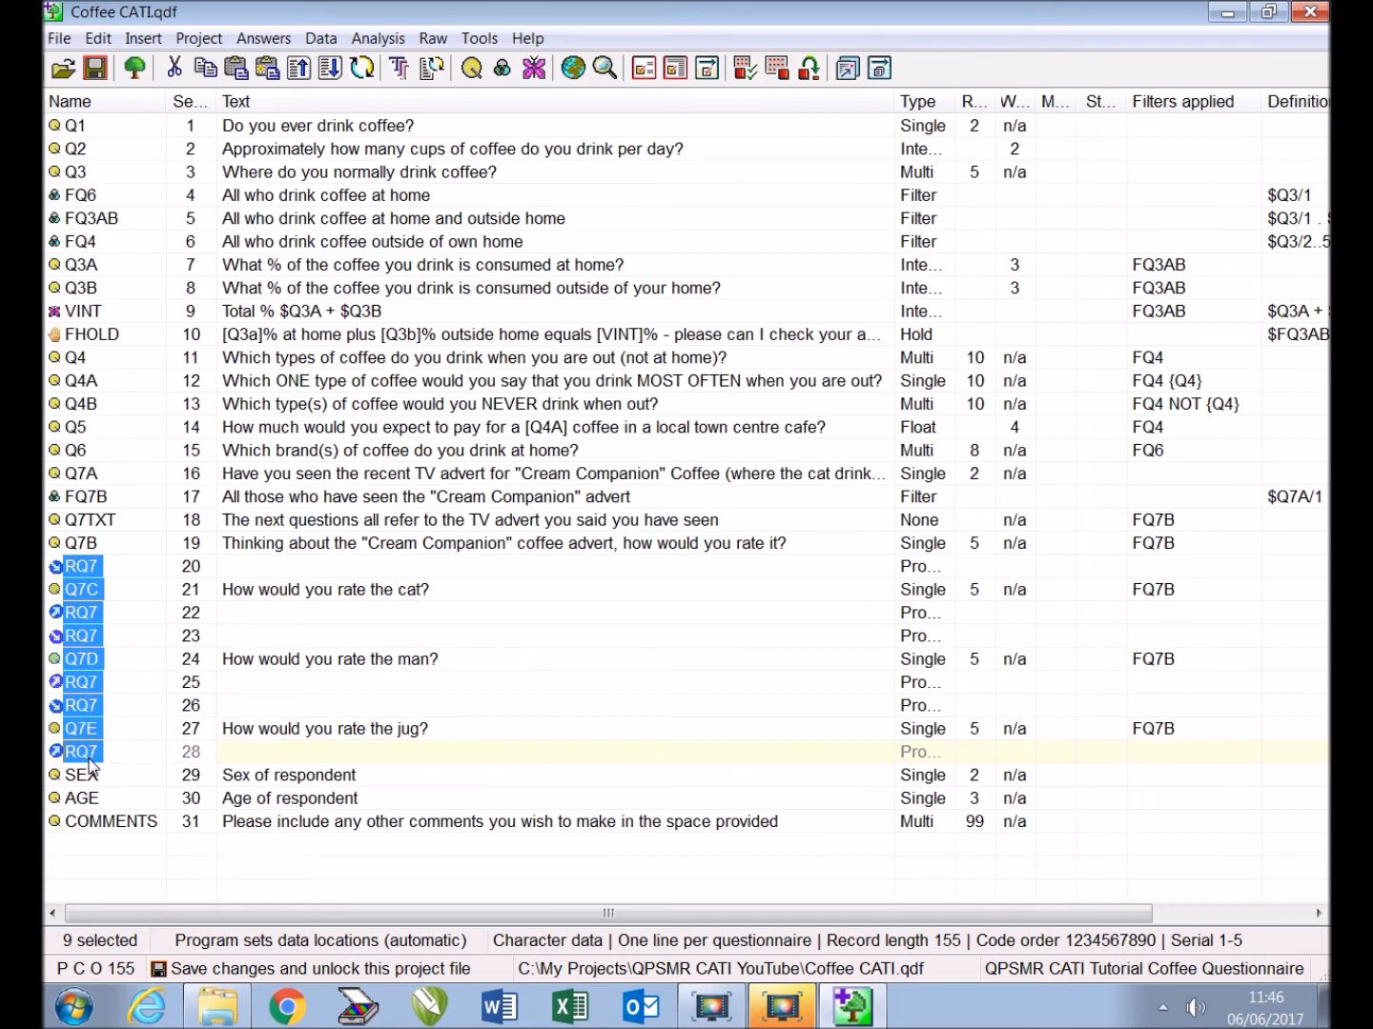
mouse_move(118, 793)
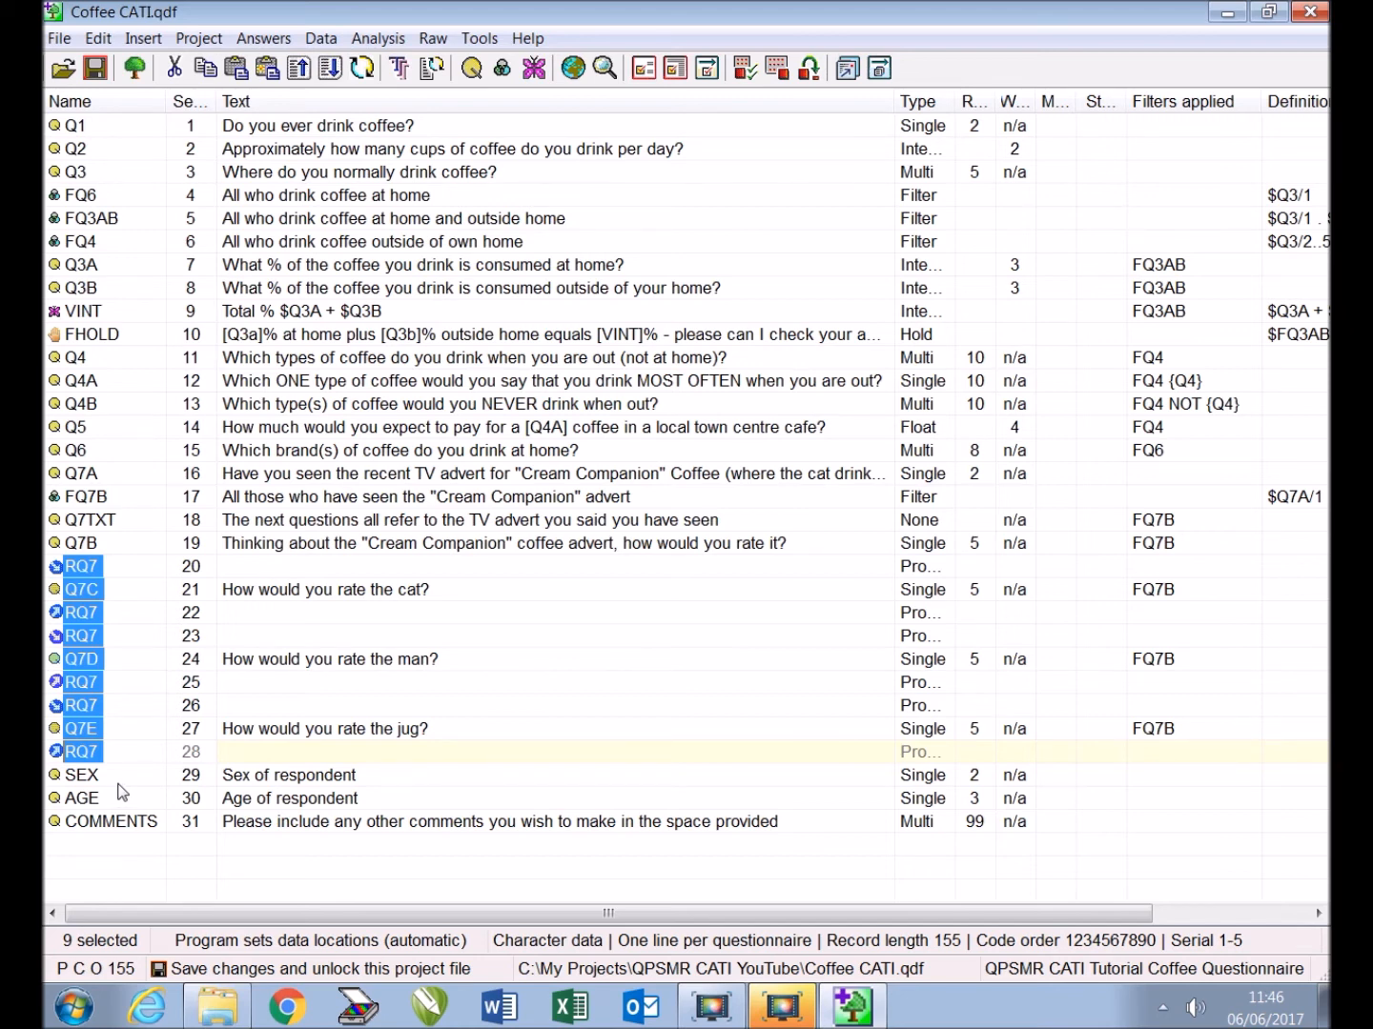
mouse_move(91, 786)
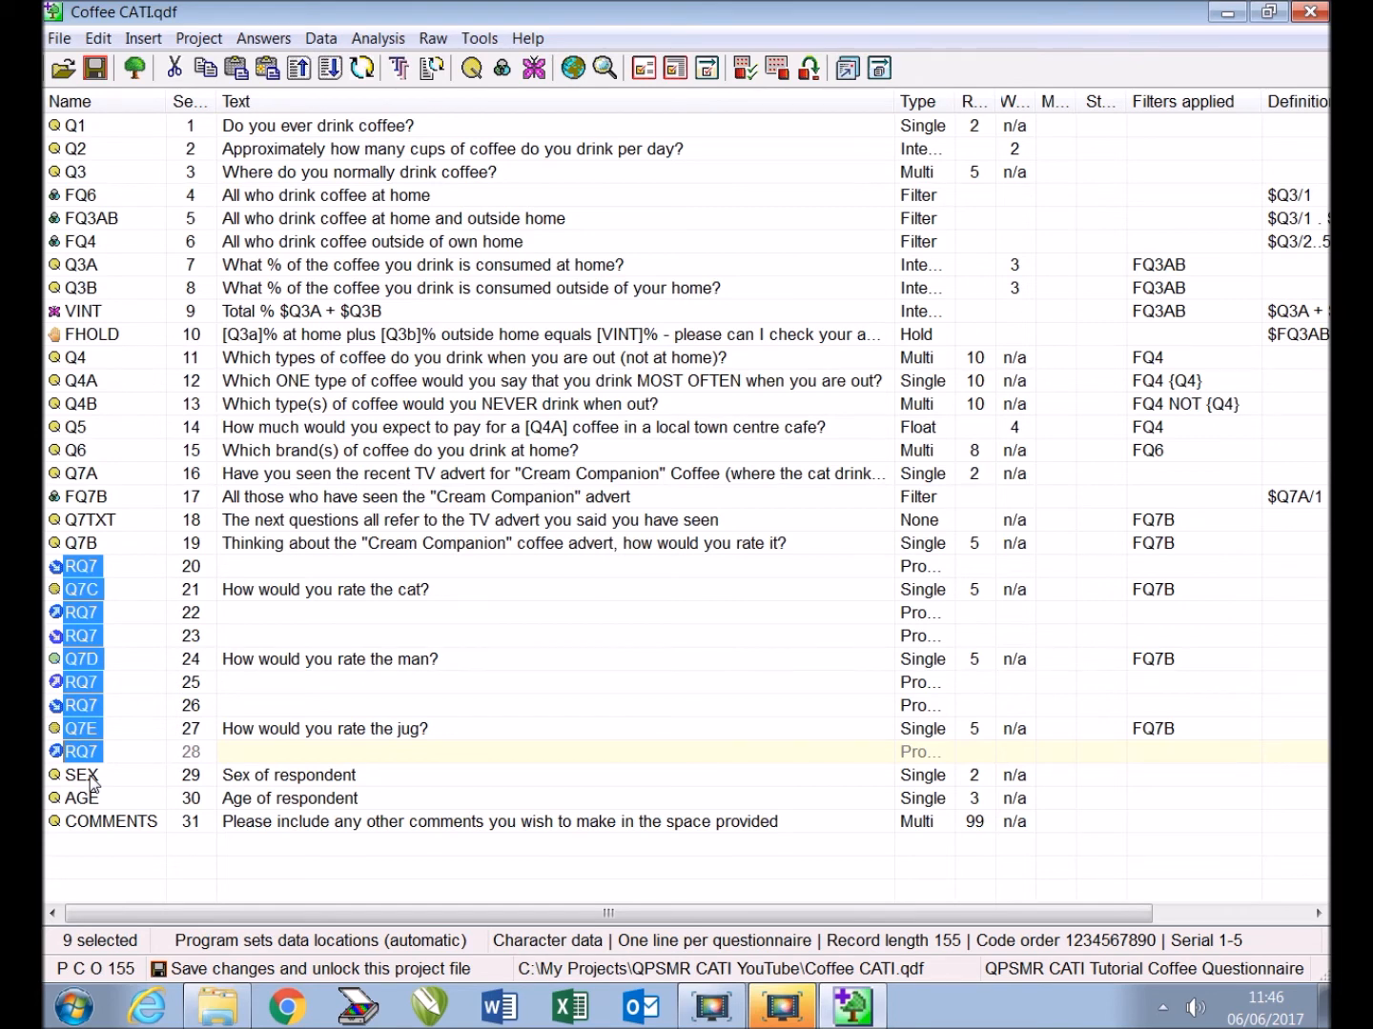
Add the interviewer instruction 'DO NOT READ OUT' to SEX with a yellow background
double_click(80, 775)
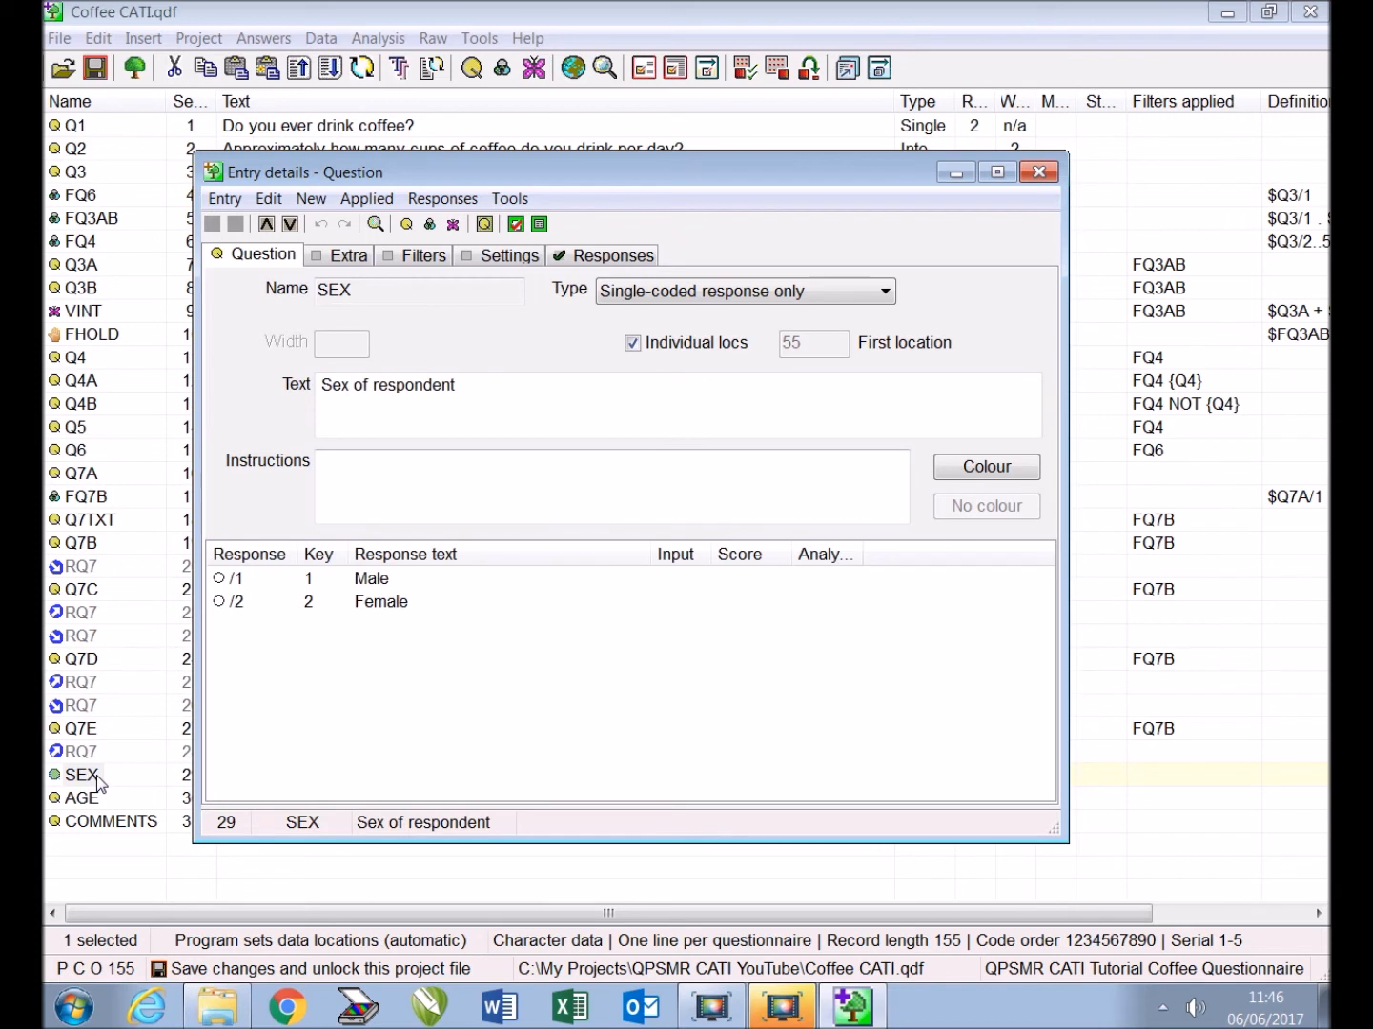
click(391, 493)
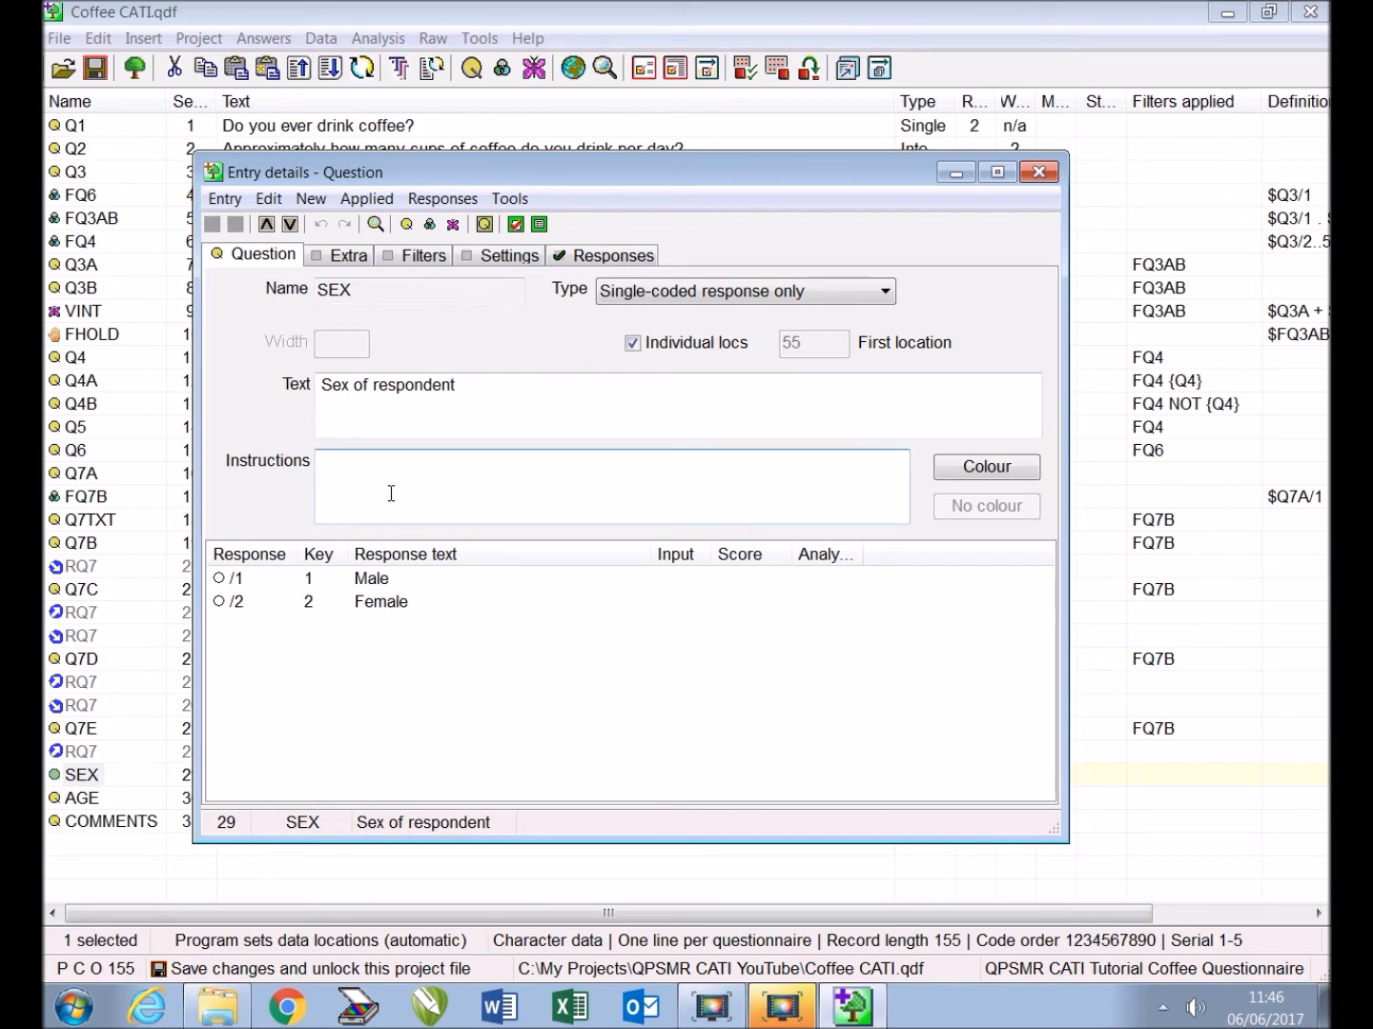
text(DO NOT READ OUT)
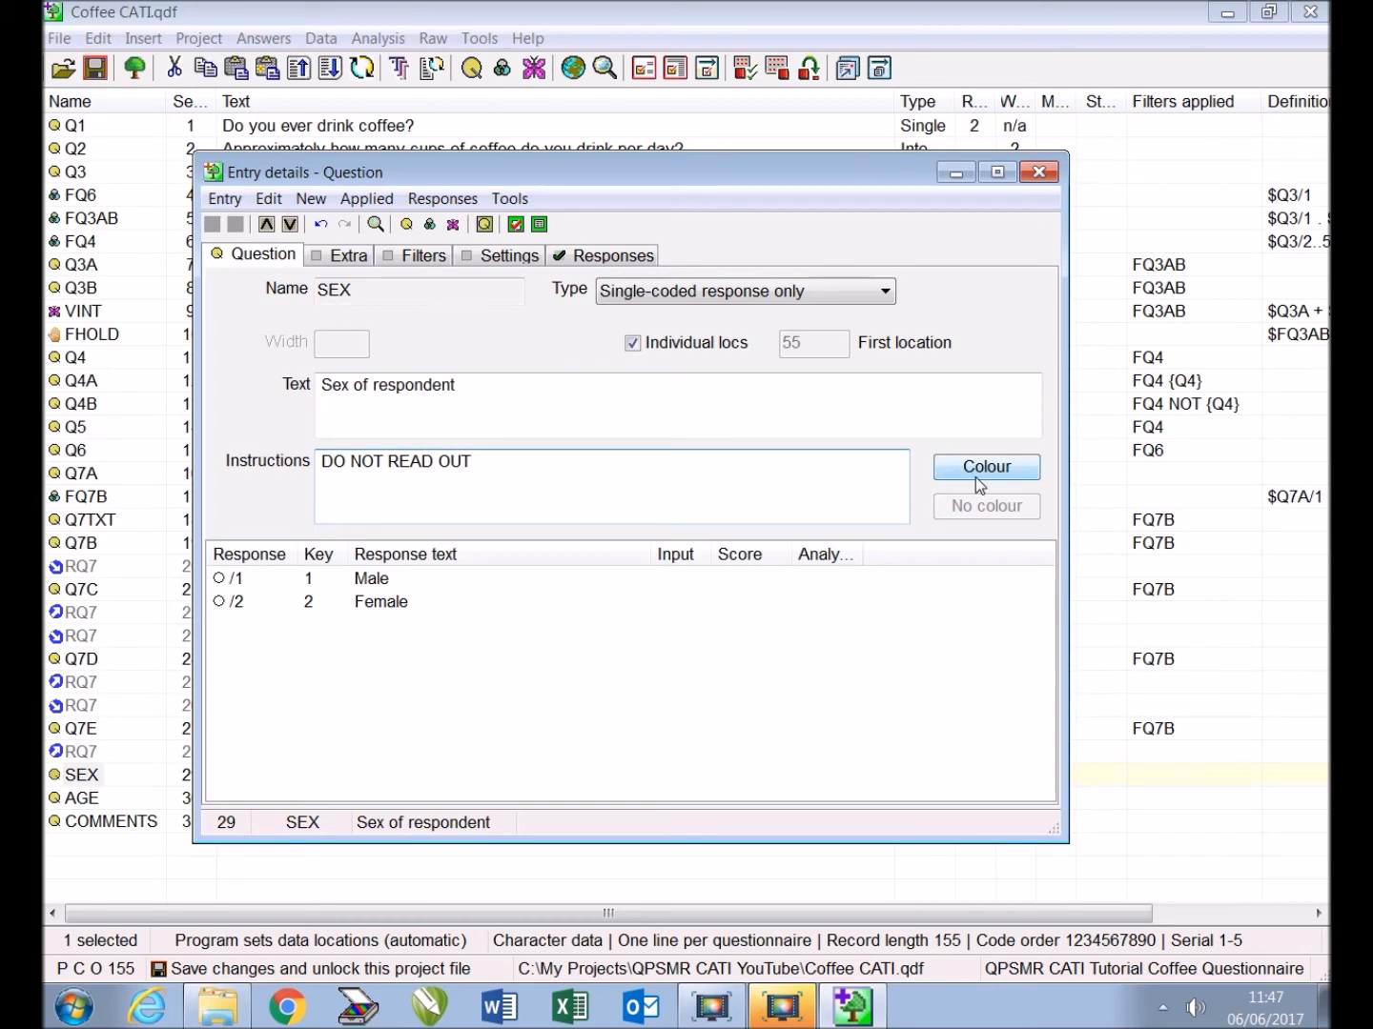
click(985, 466)
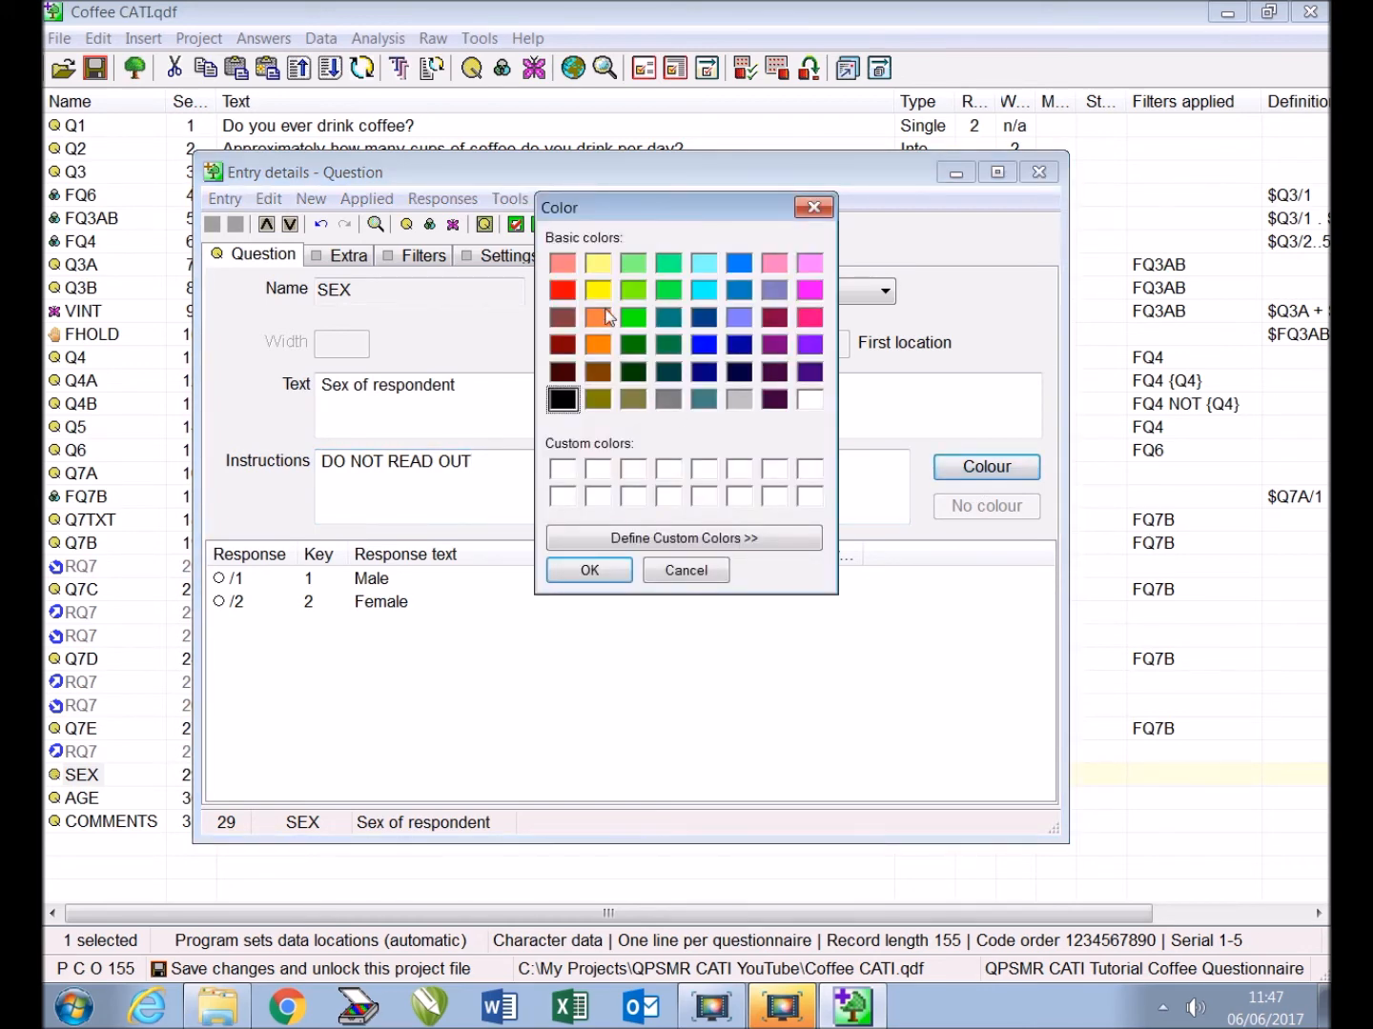
click(588, 569)
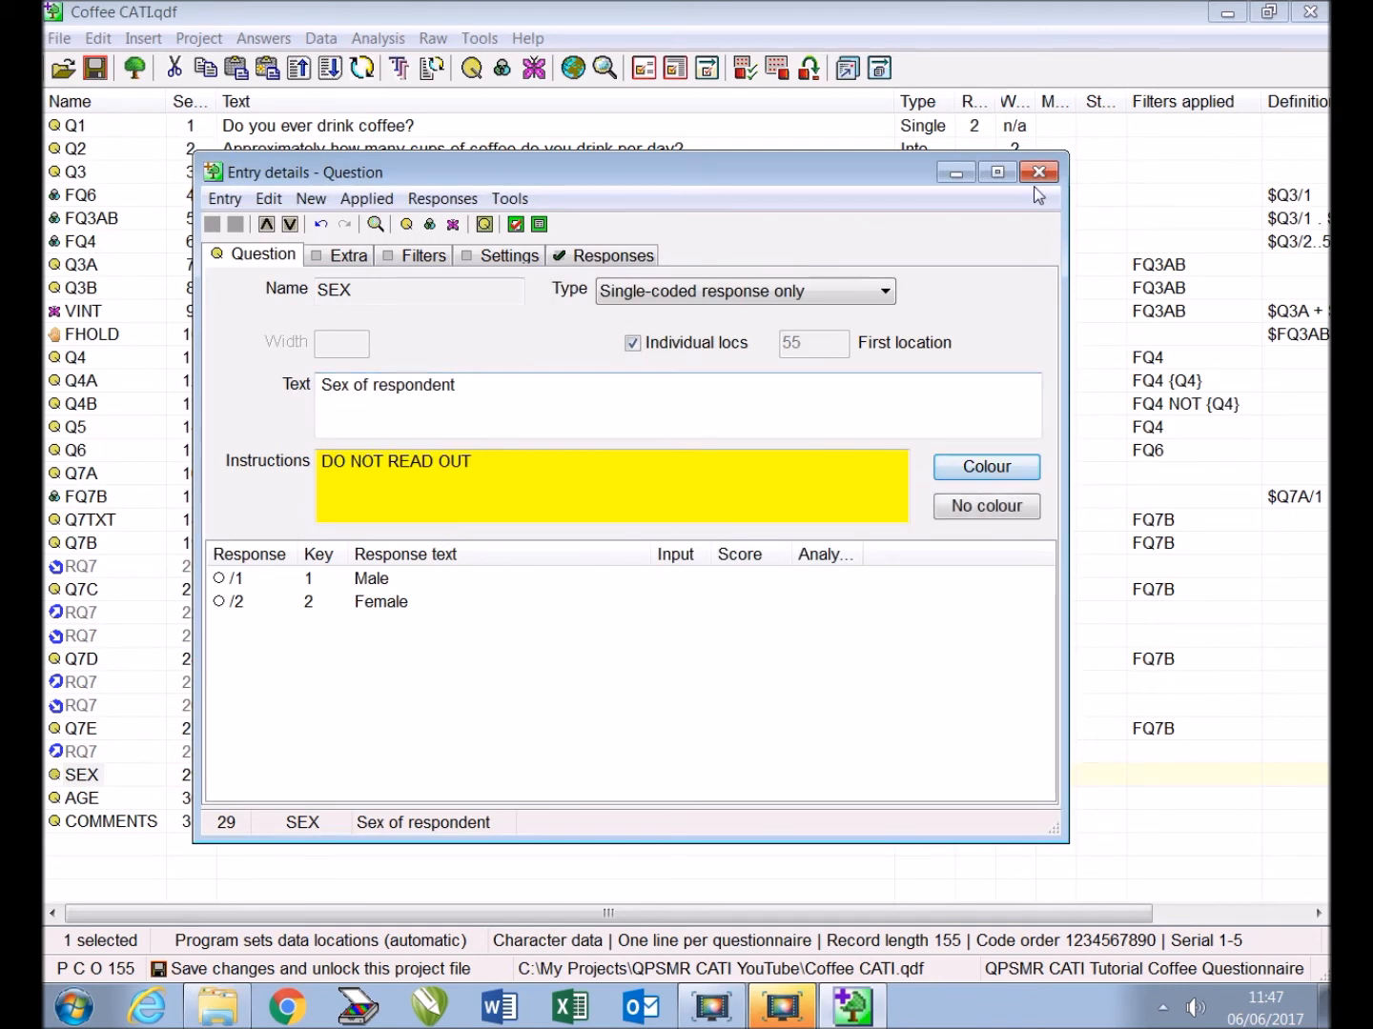
click(1038, 171)
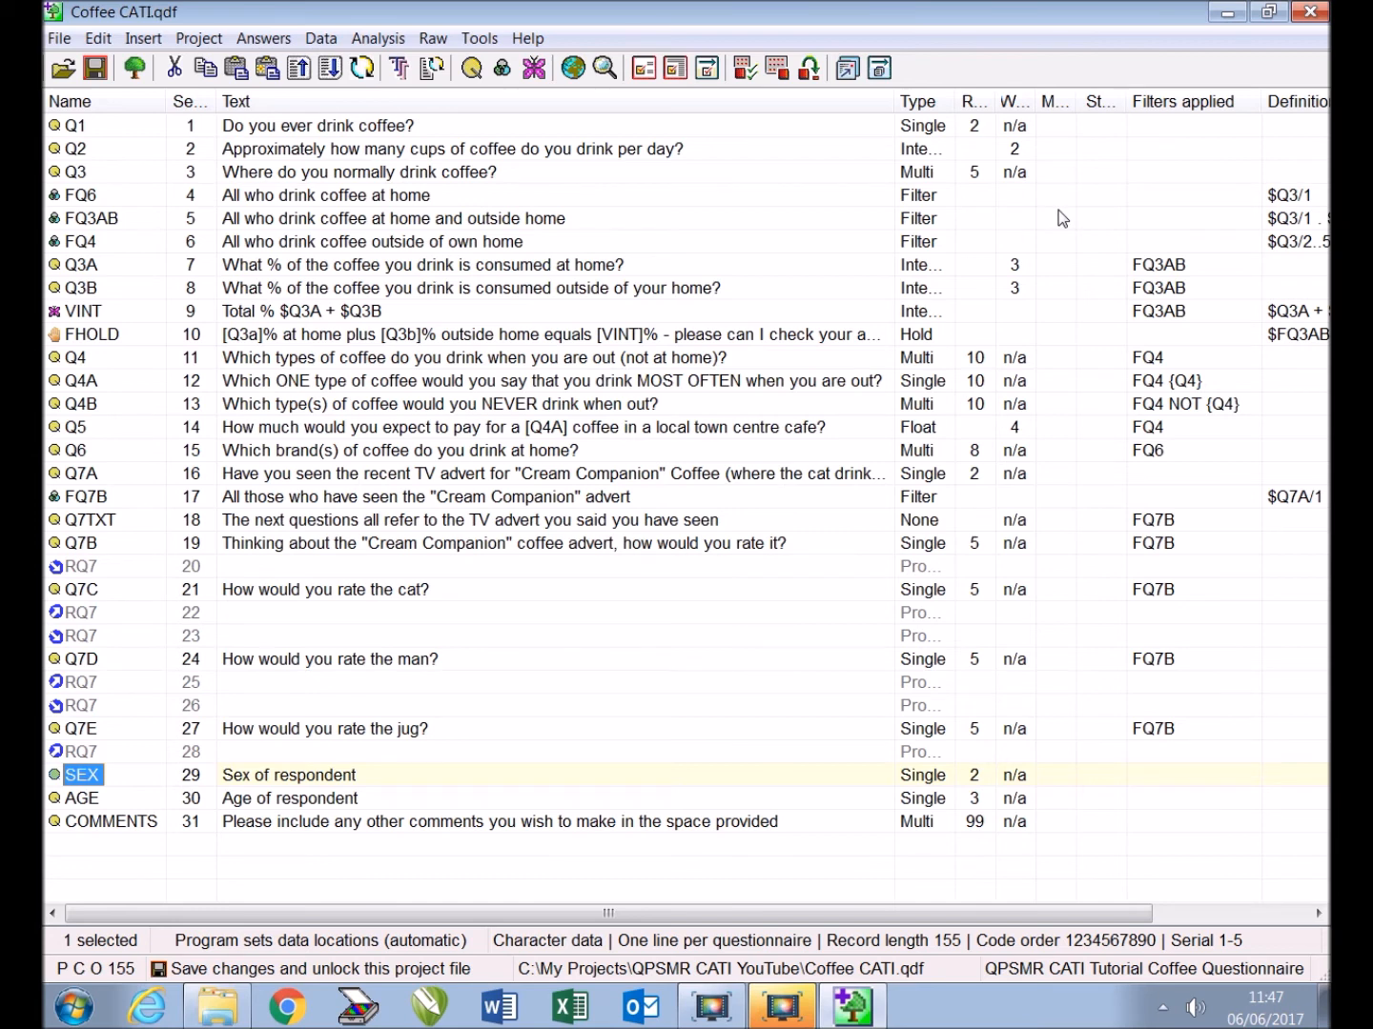
Change COMMENTS to a Verbatim text question that allows a blank answer
double_click(111, 821)
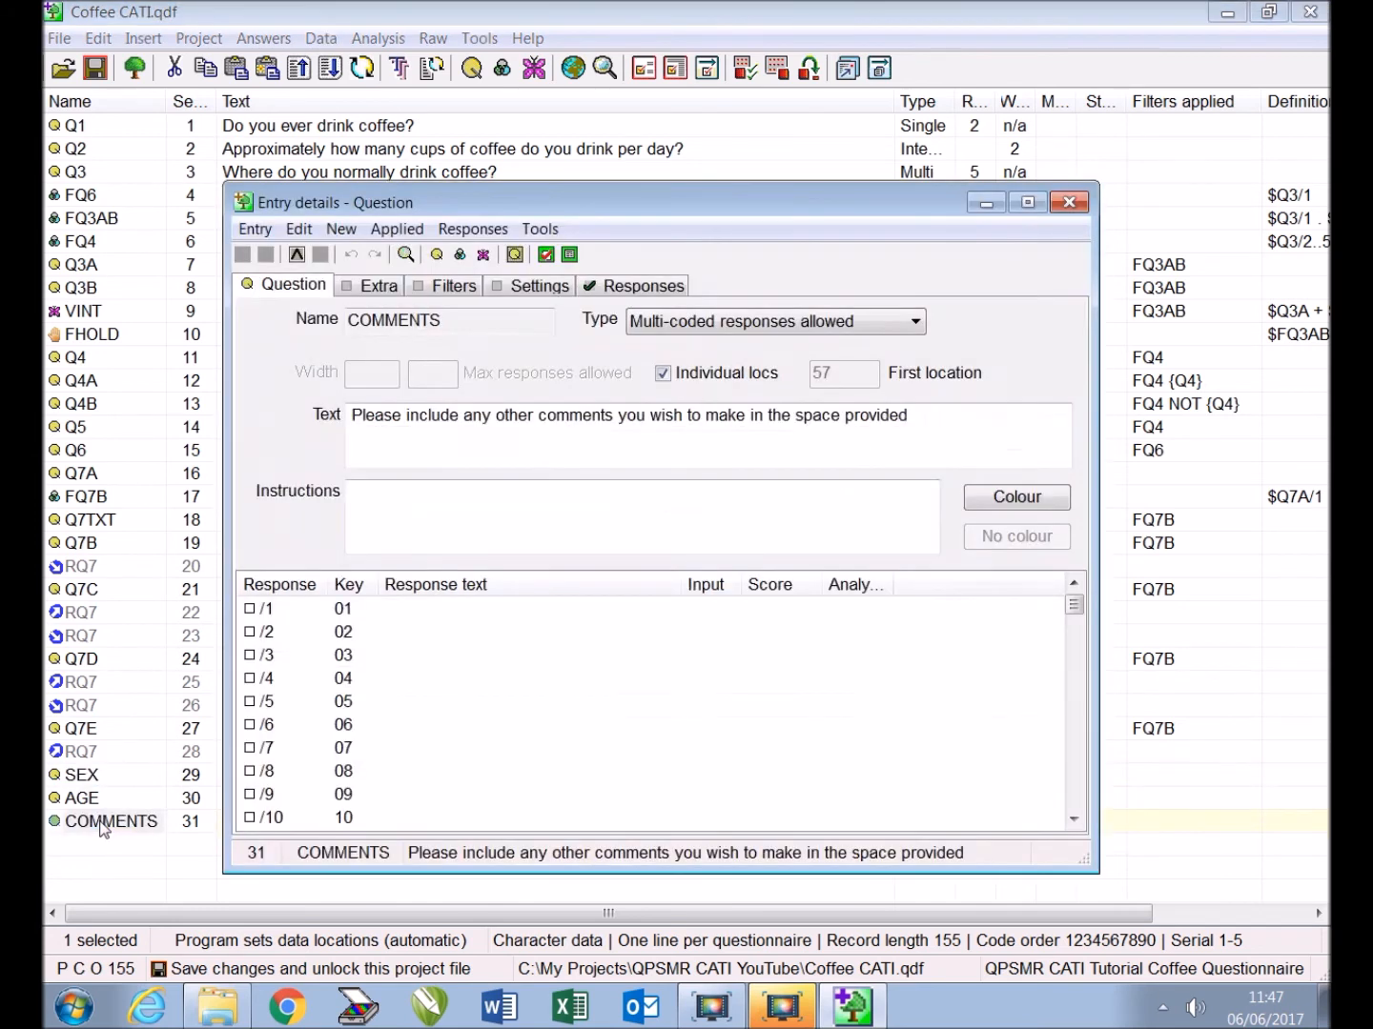
click(912, 322)
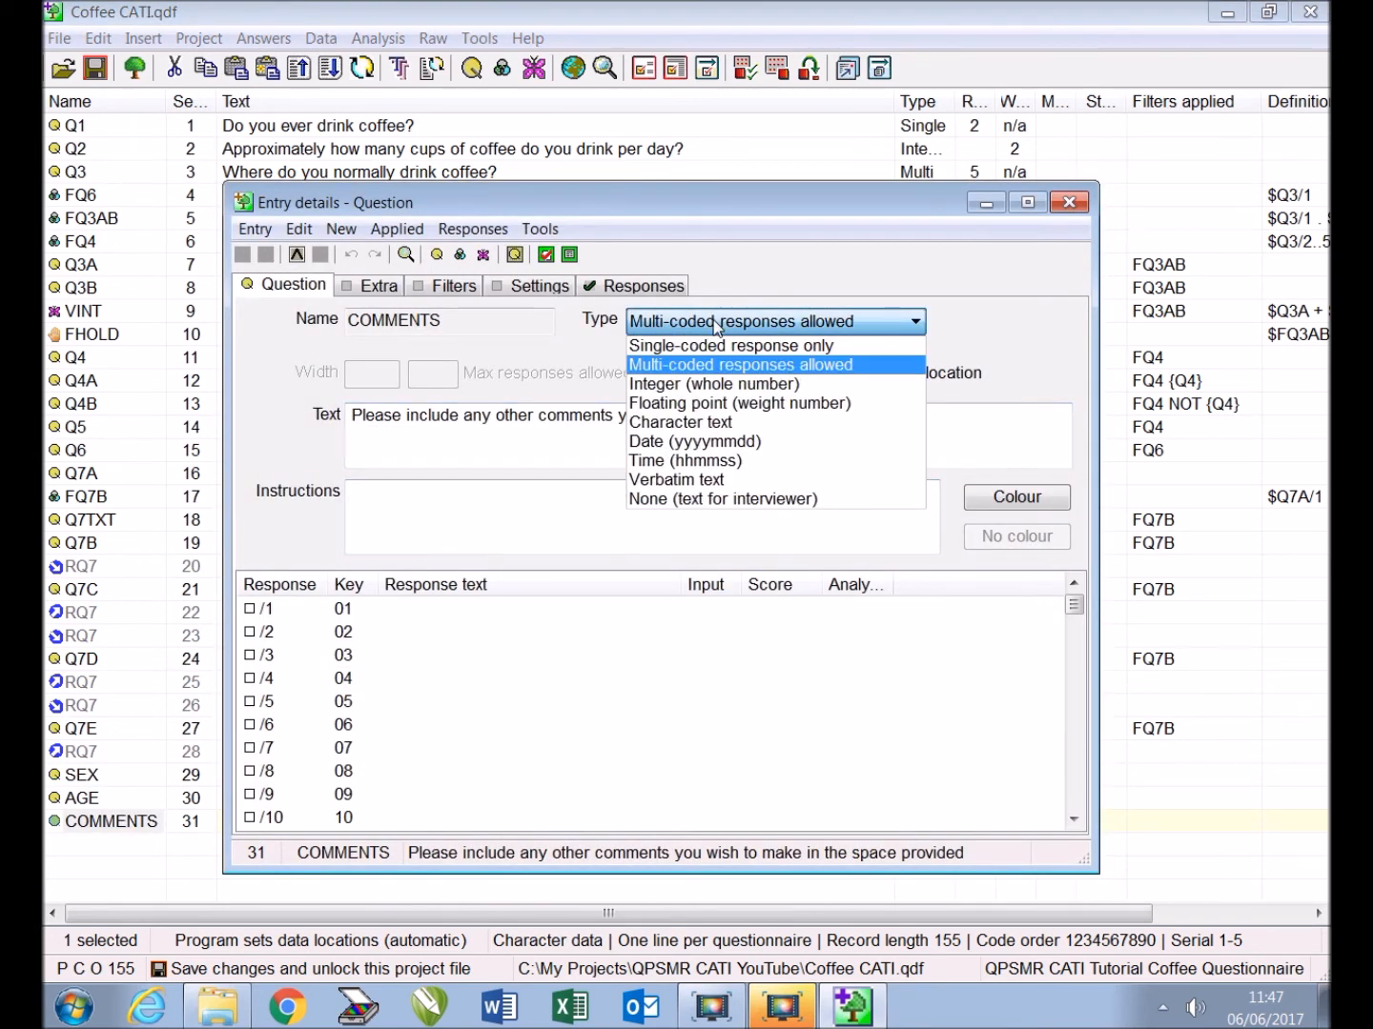
click(677, 479)
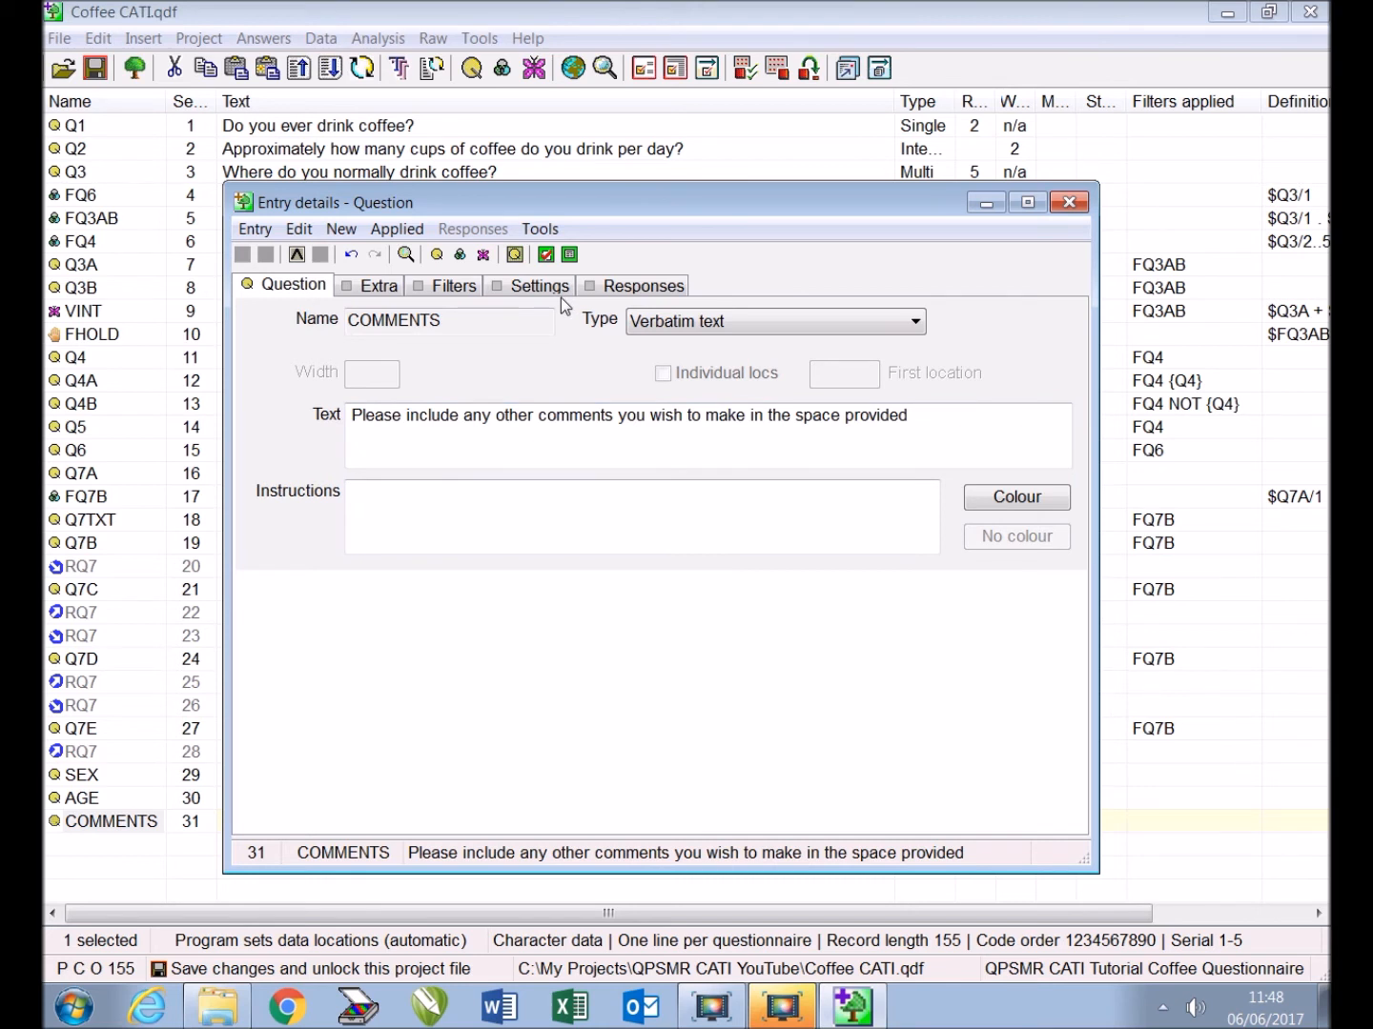
click(537, 285)
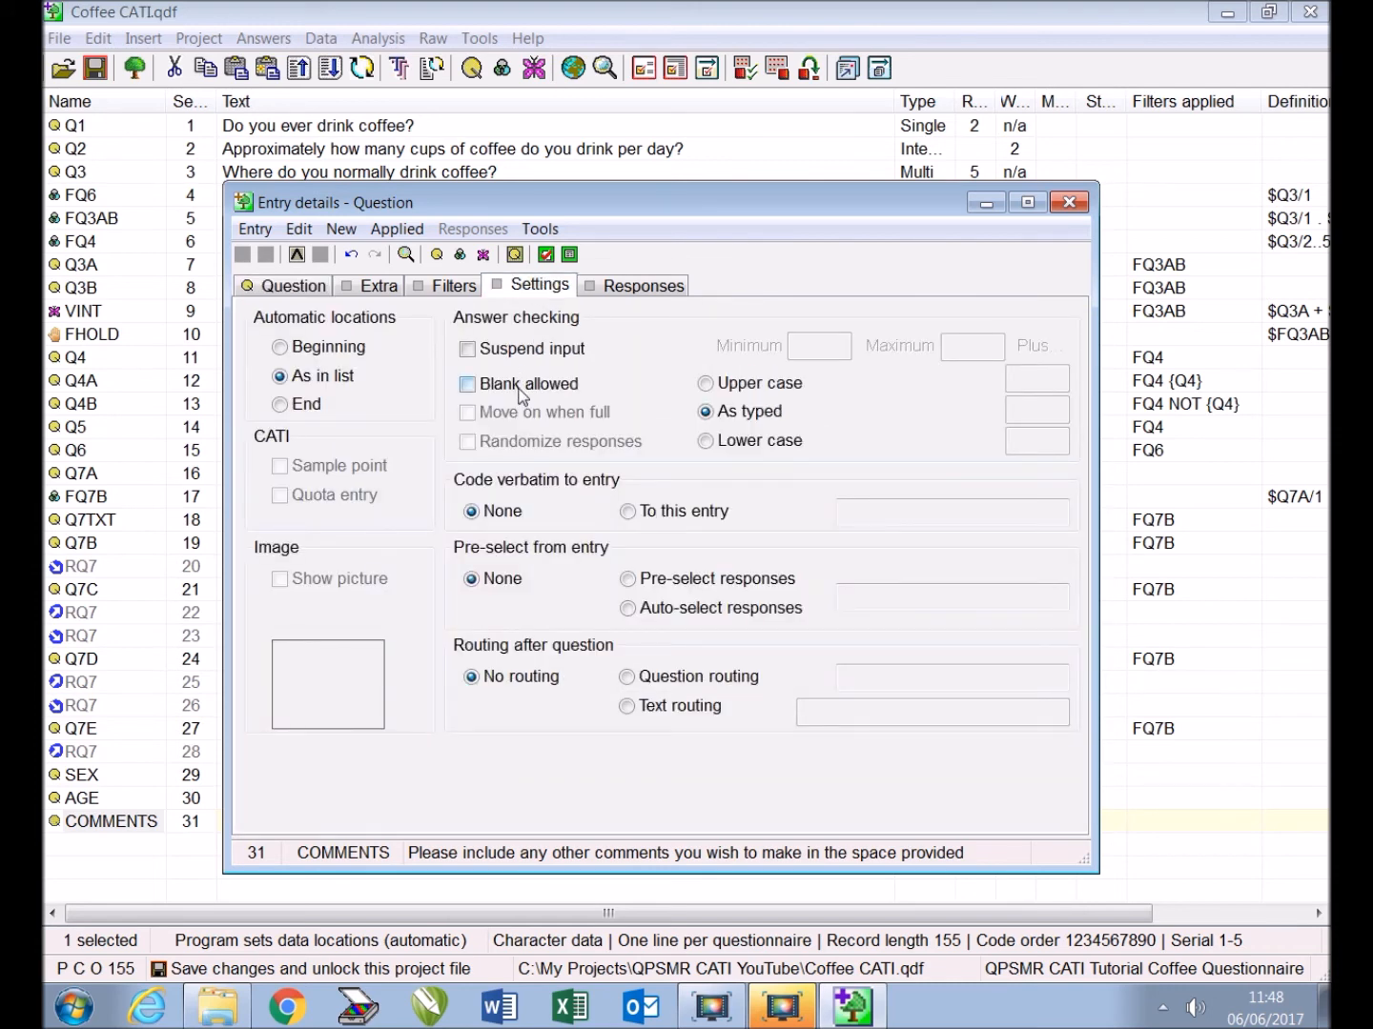
click(1068, 201)
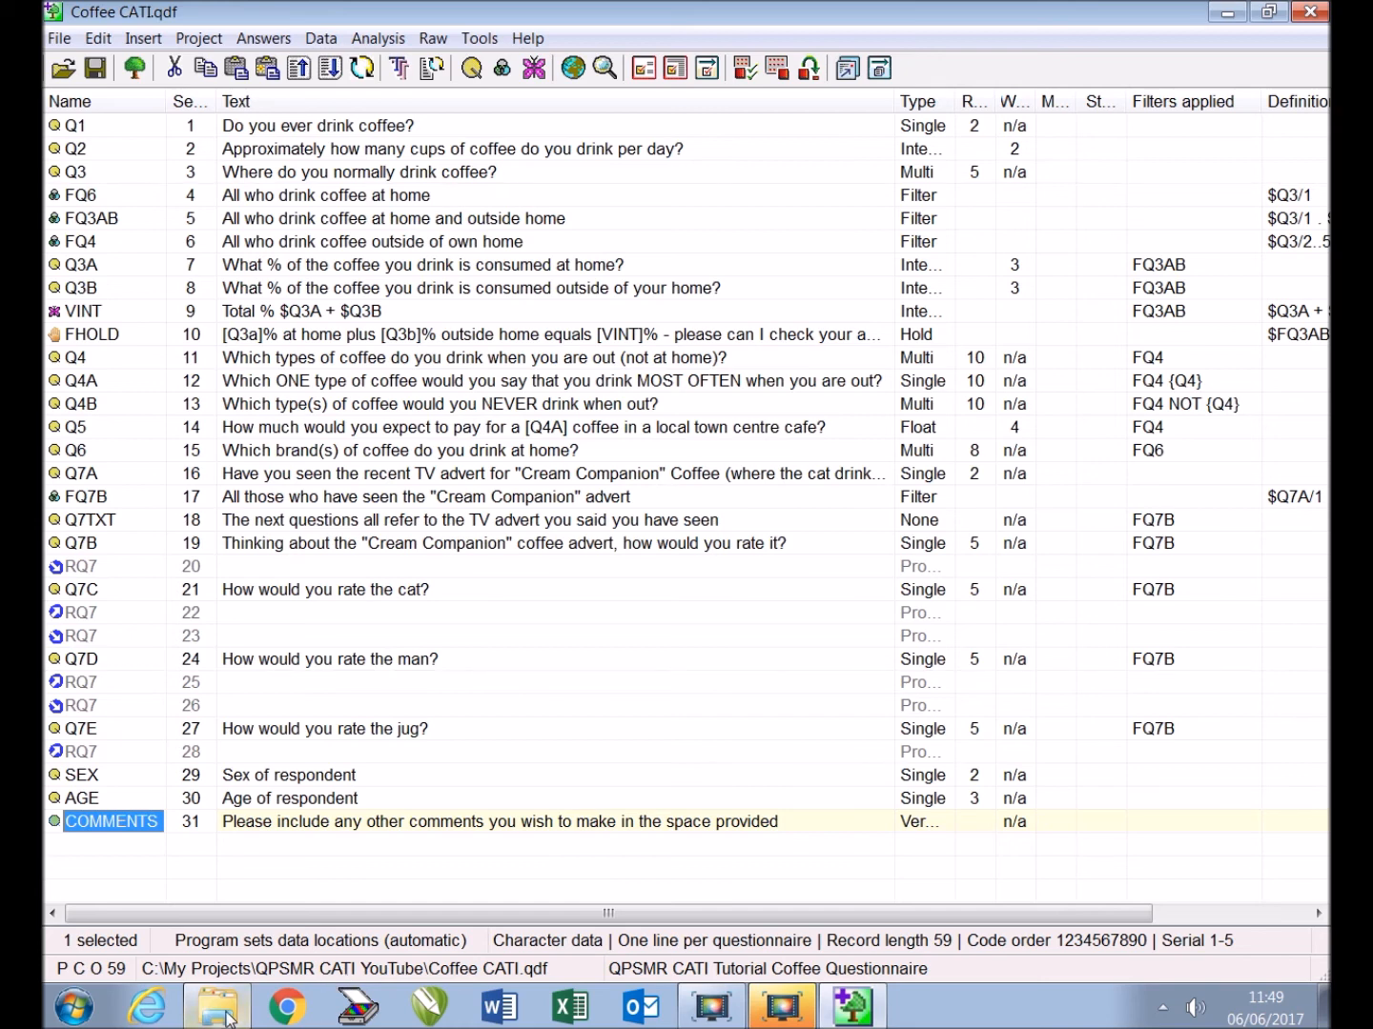
Open 'QPSMR Skeleton CATI with sample.qdf' from the project folder in Windows Explorer
click(216, 1005)
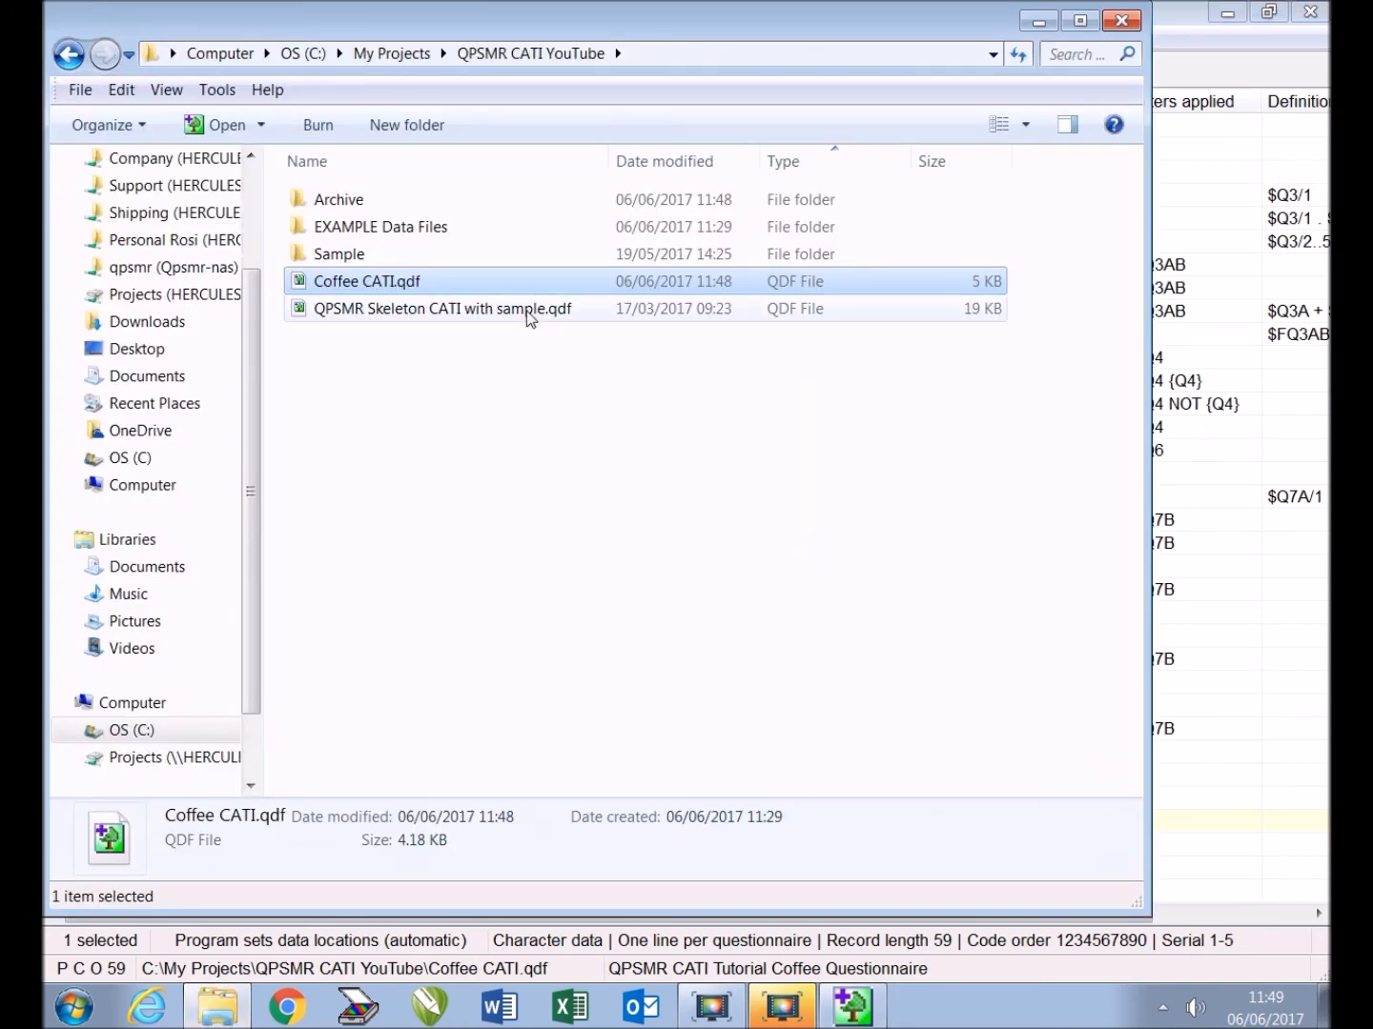
click(440, 307)
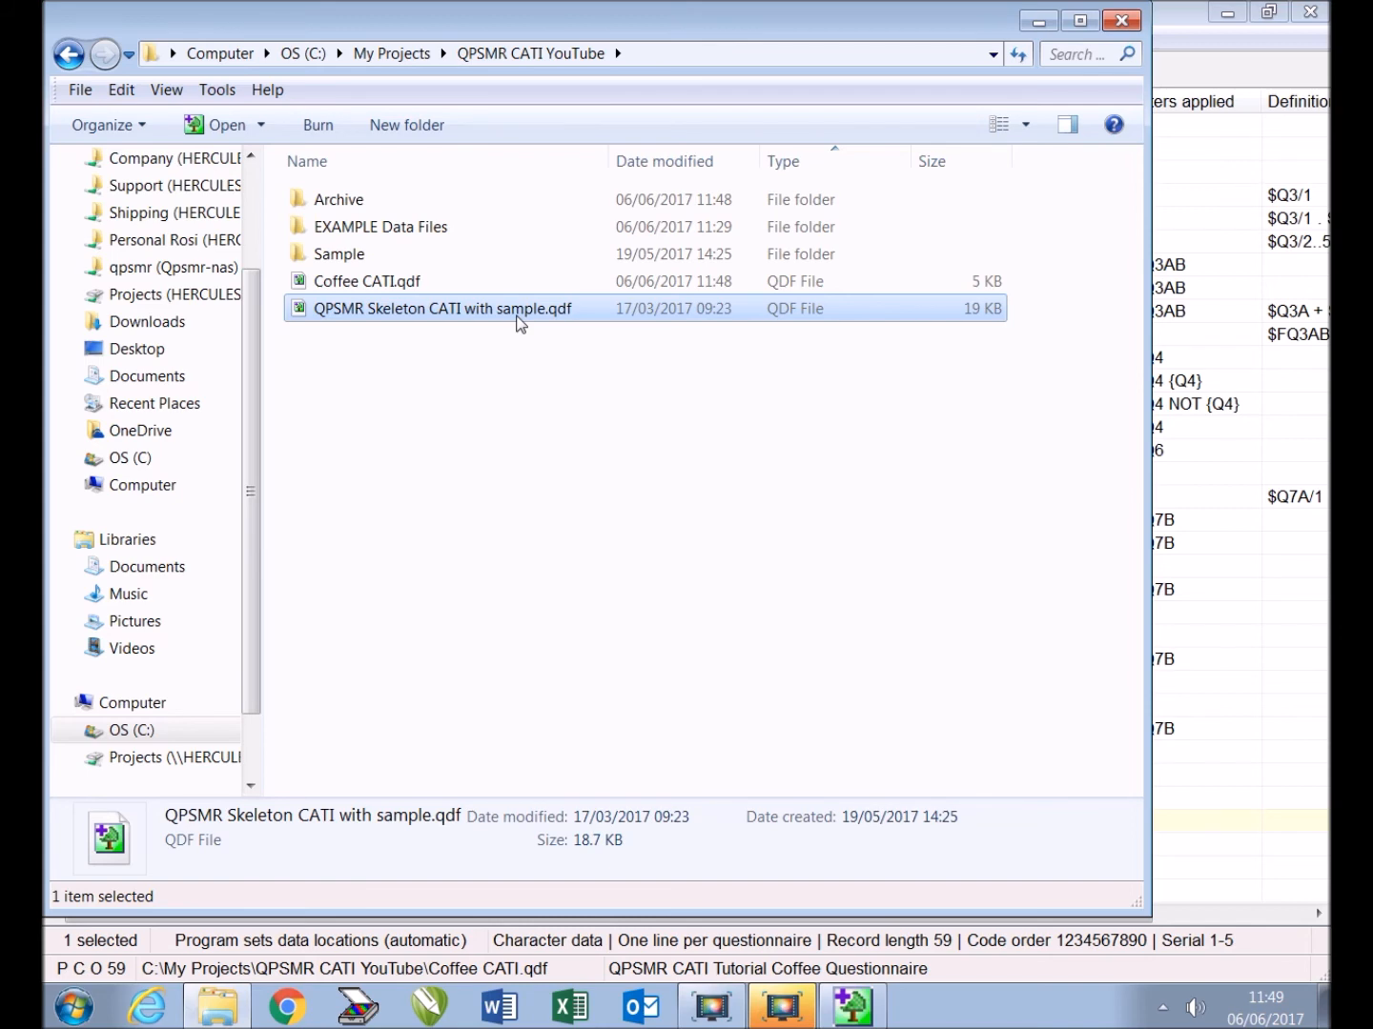
double_click(441, 308)
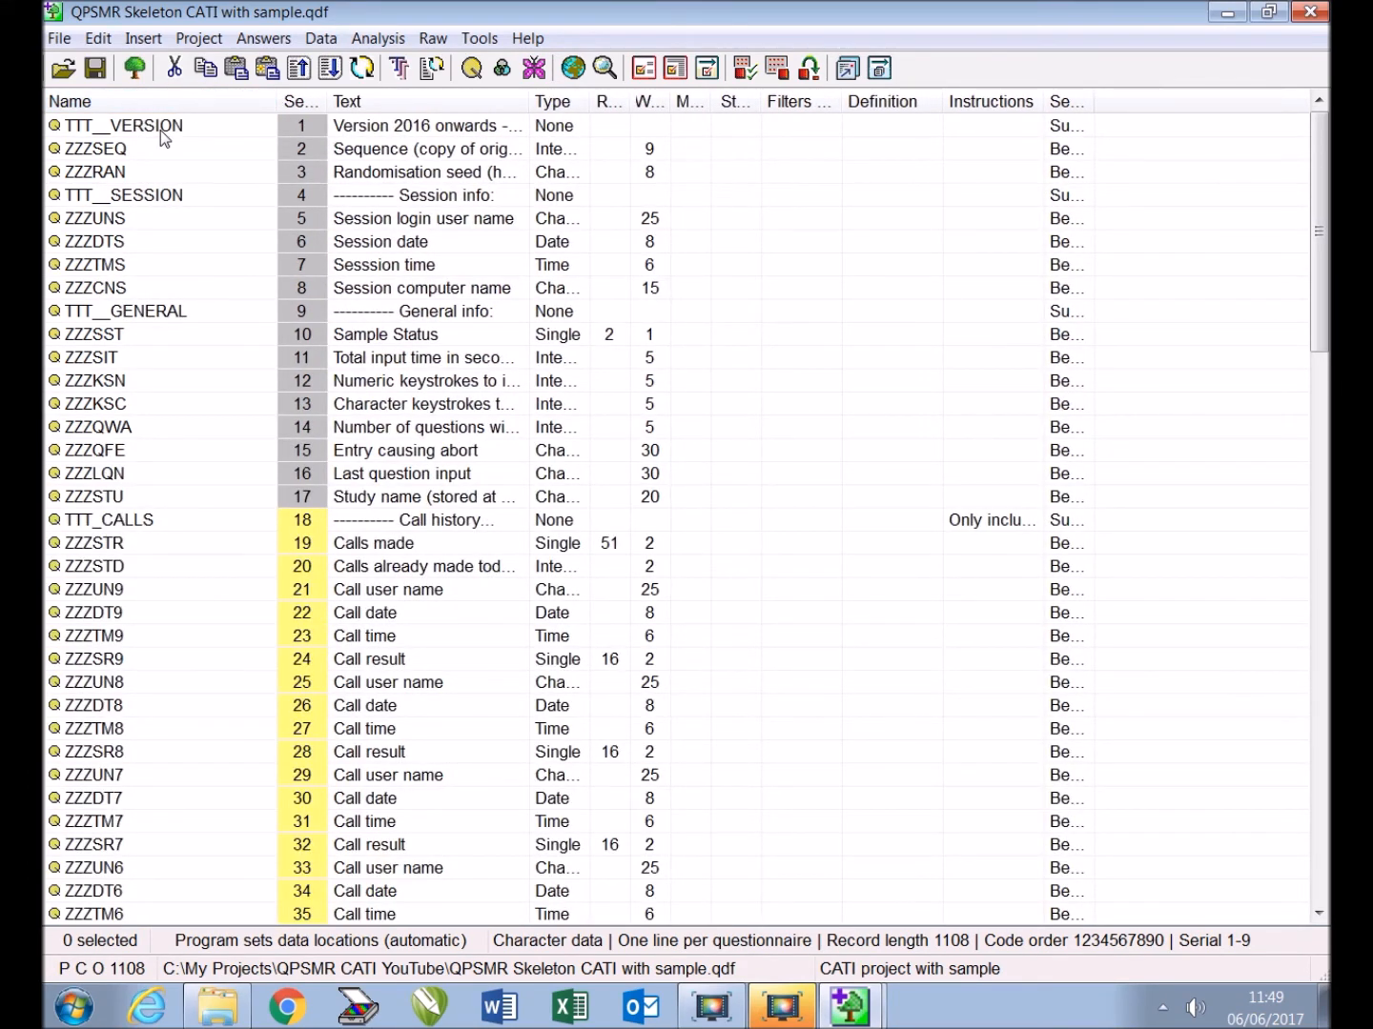
Select TTT__VERSION in the skeleton project and scroll down toward TTT__STARTQ
click(124, 125)
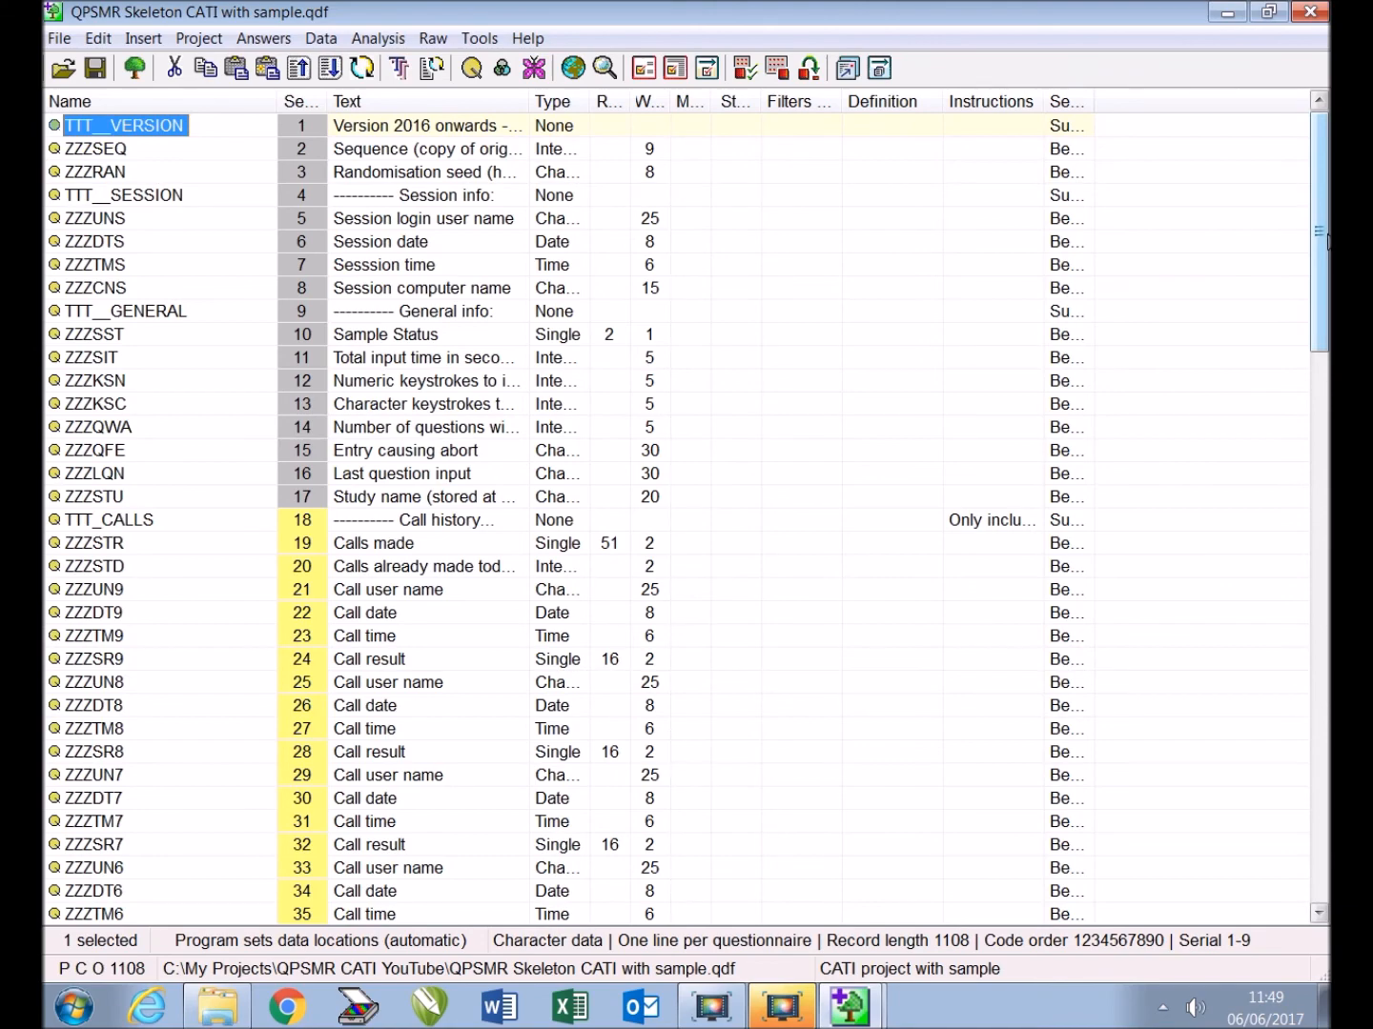
scroll(down, 3)
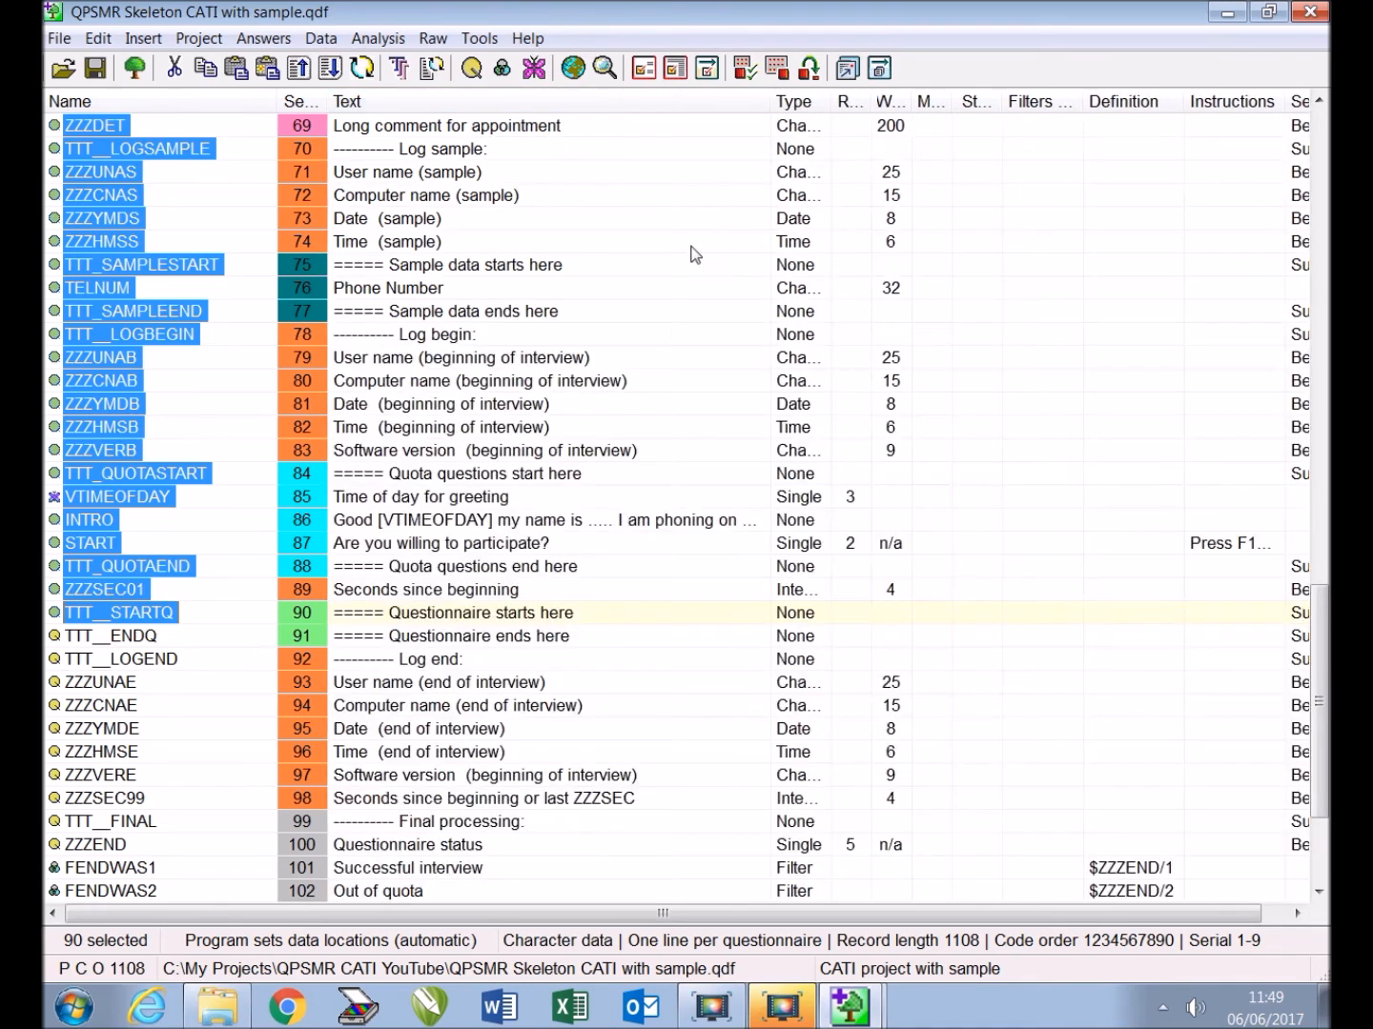
mouse_move(567, 621)
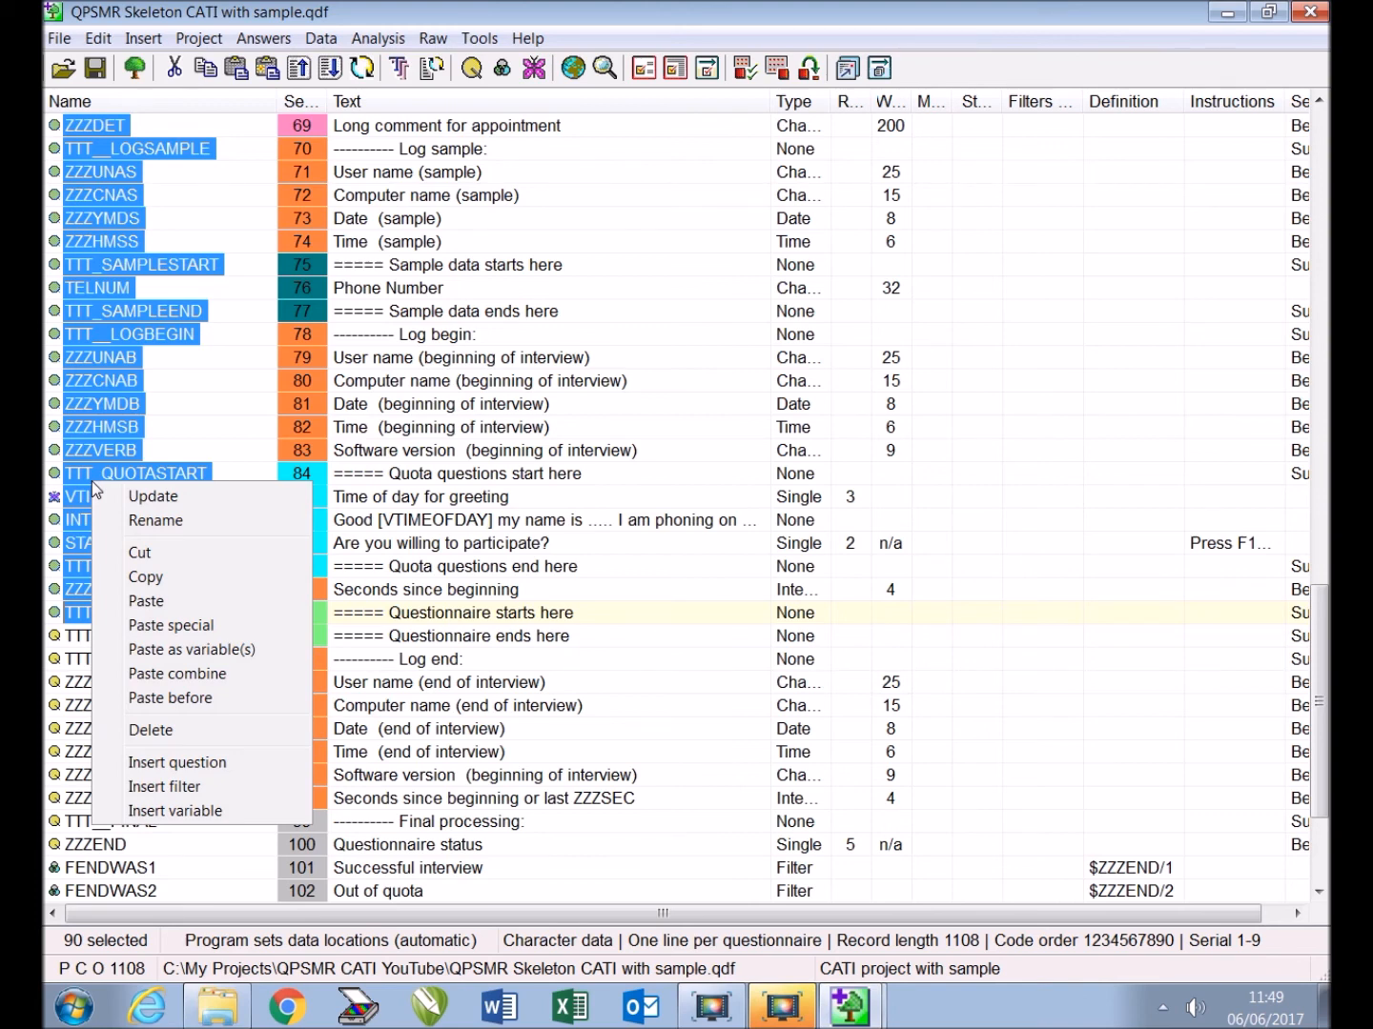
mouse_move(145, 601)
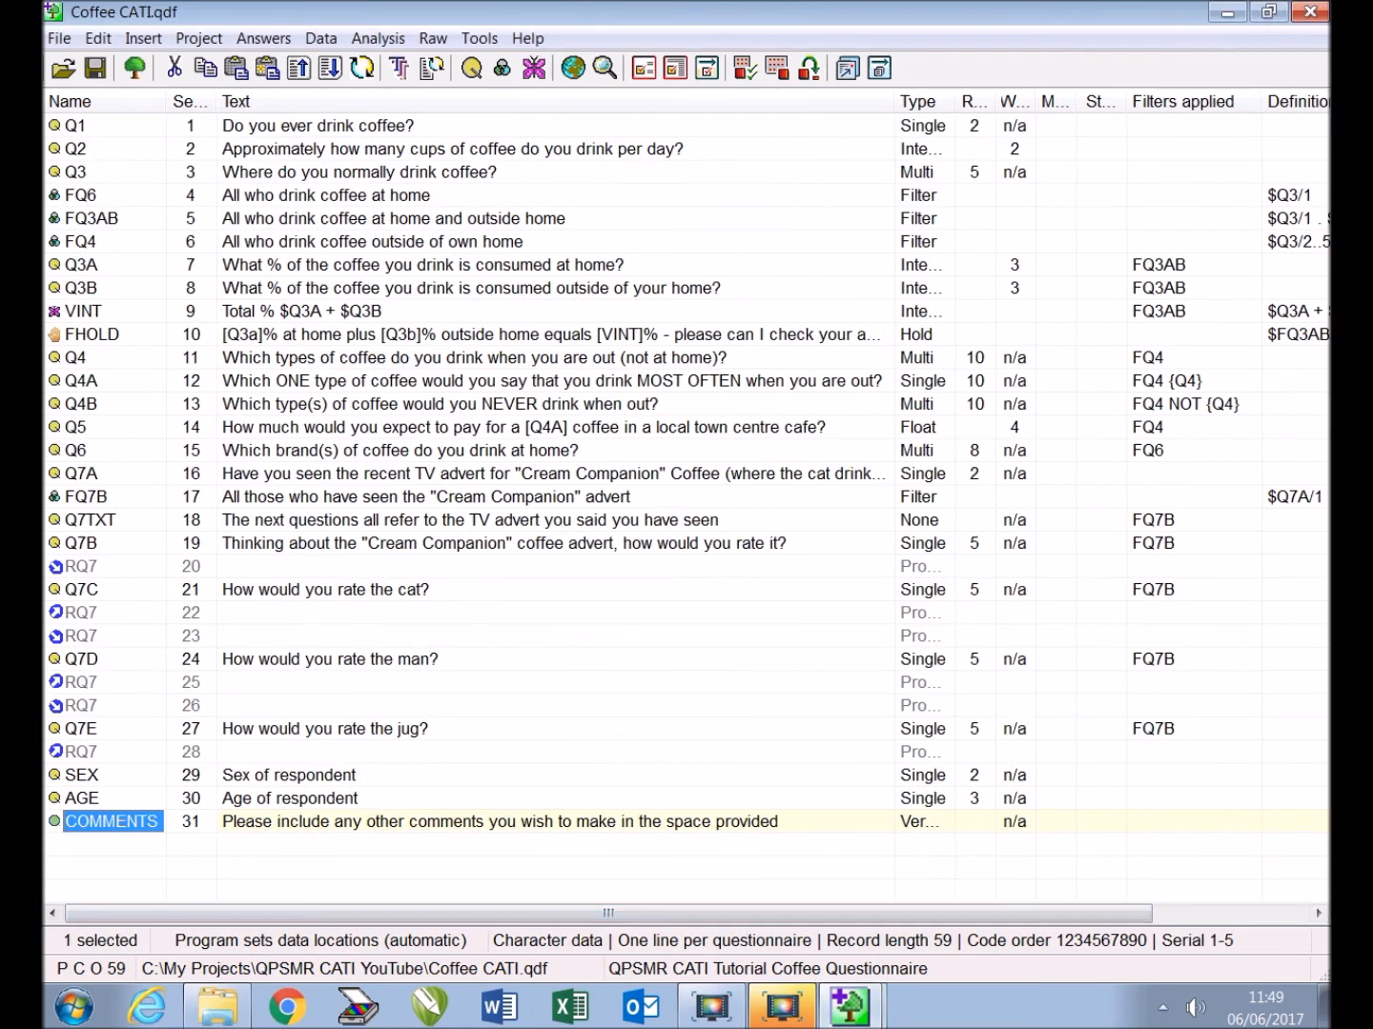
Select Q1 in the Coffee questionnaire as the insertion point for pasting before it
click(74, 124)
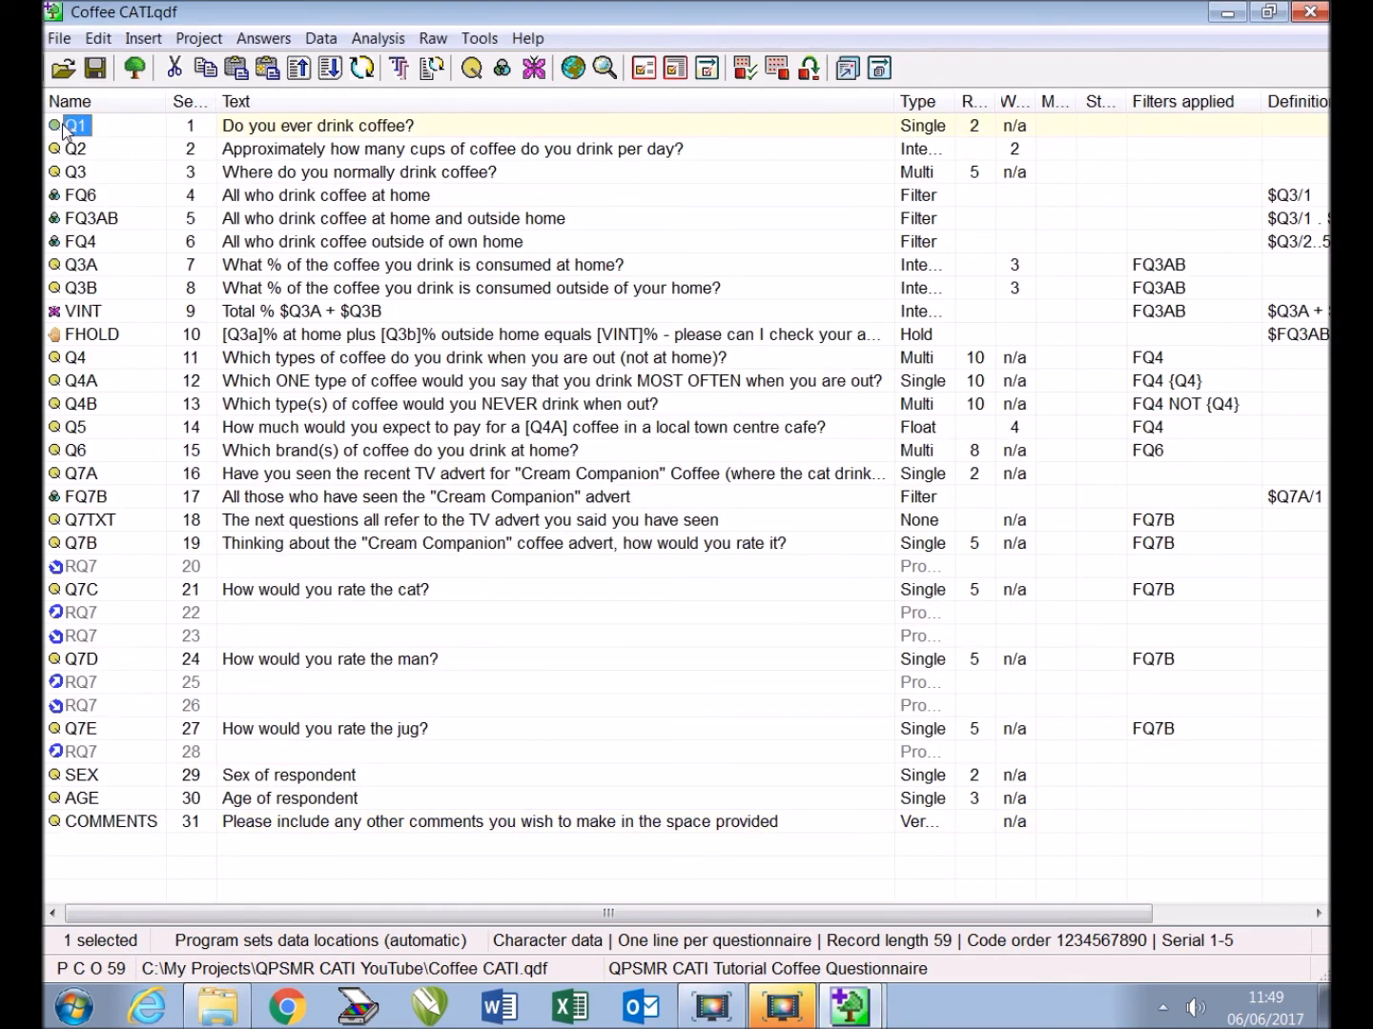
right_click(74, 124)
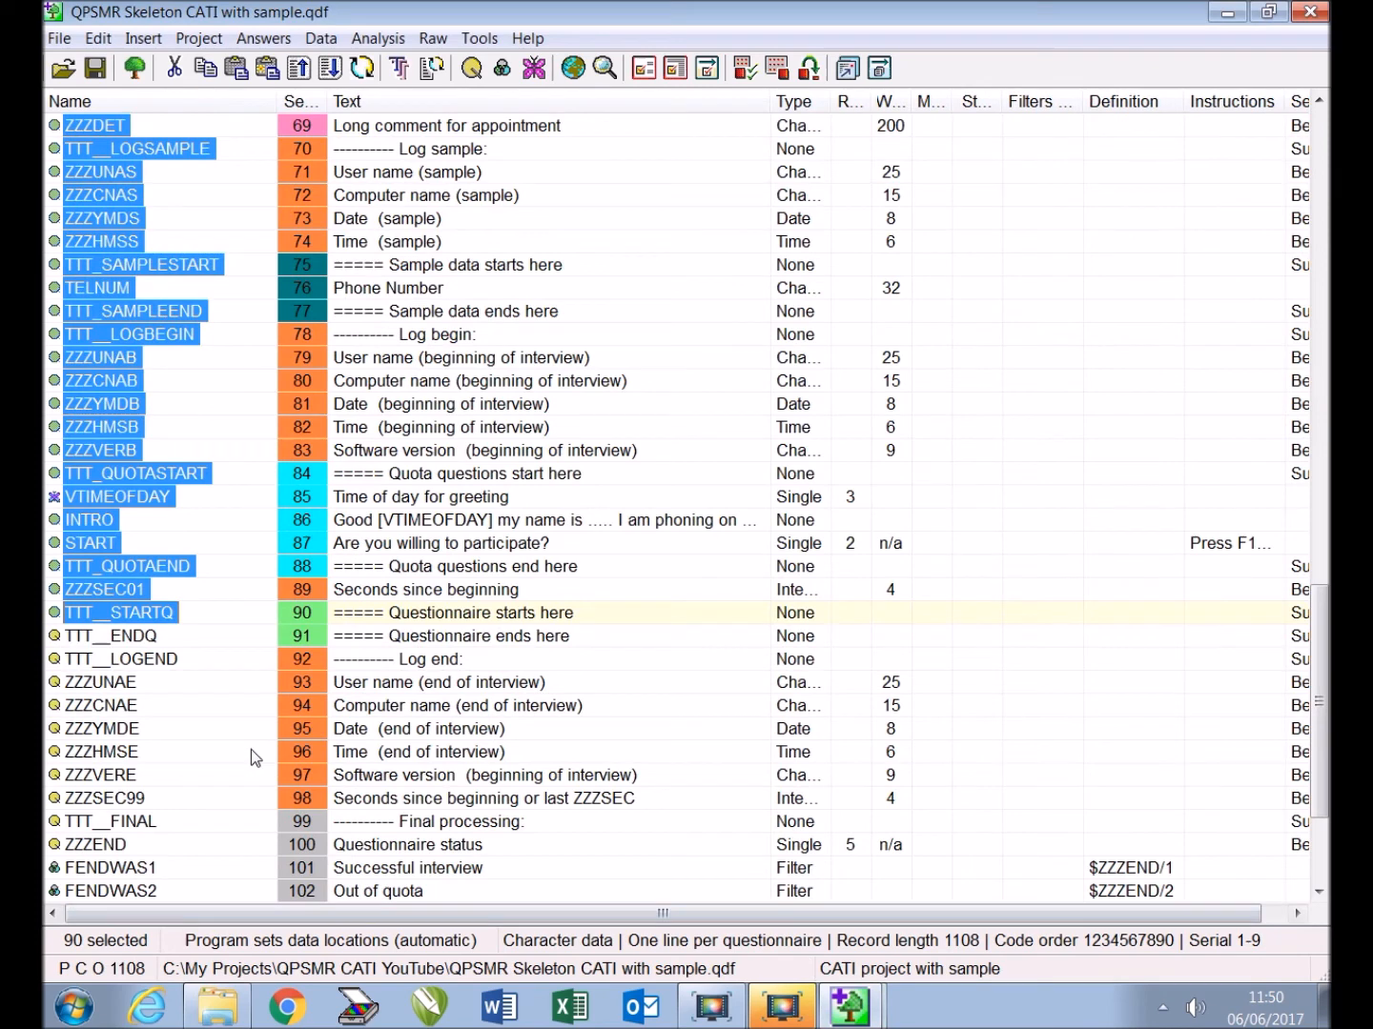
Copy the skeleton's closing entries from TTT__ENDQ through VSTATUS
click(109, 636)
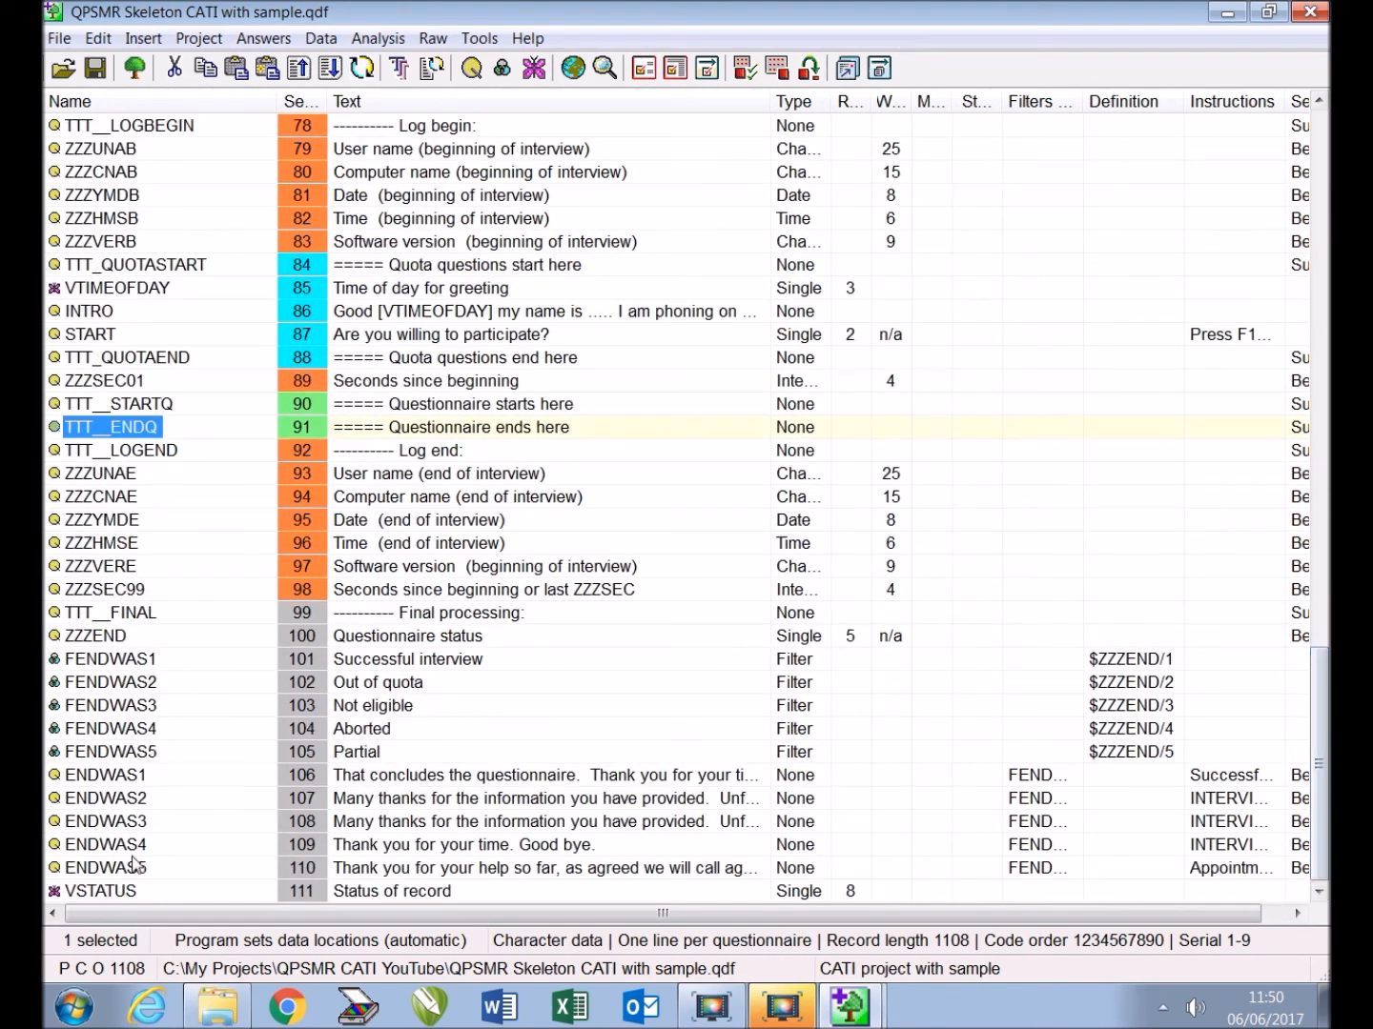
click(102, 891)
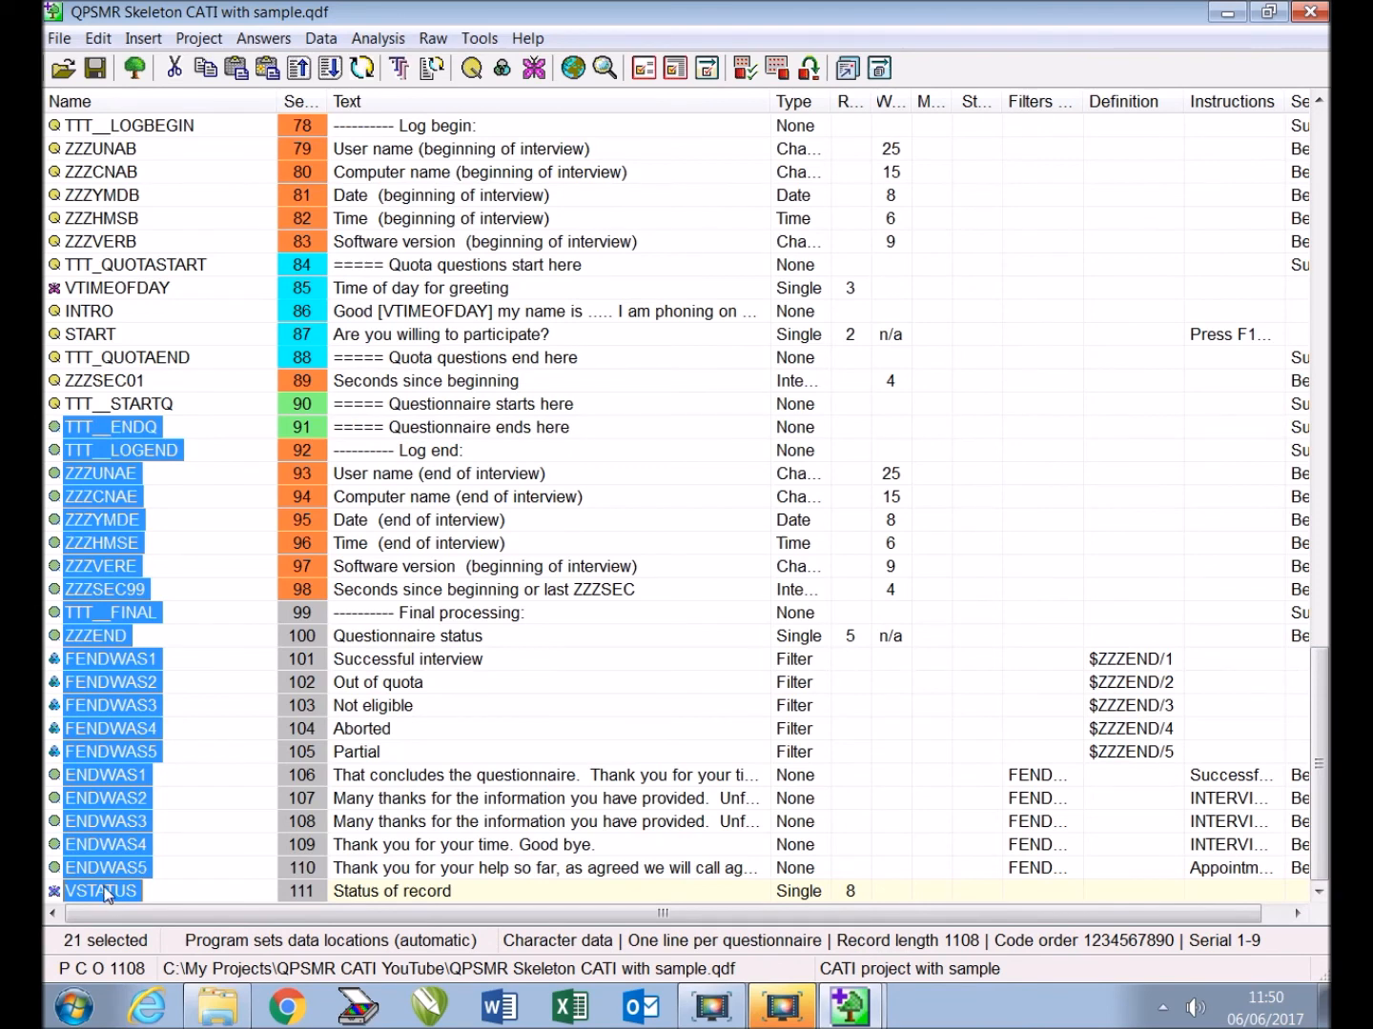
mouse_move(105, 868)
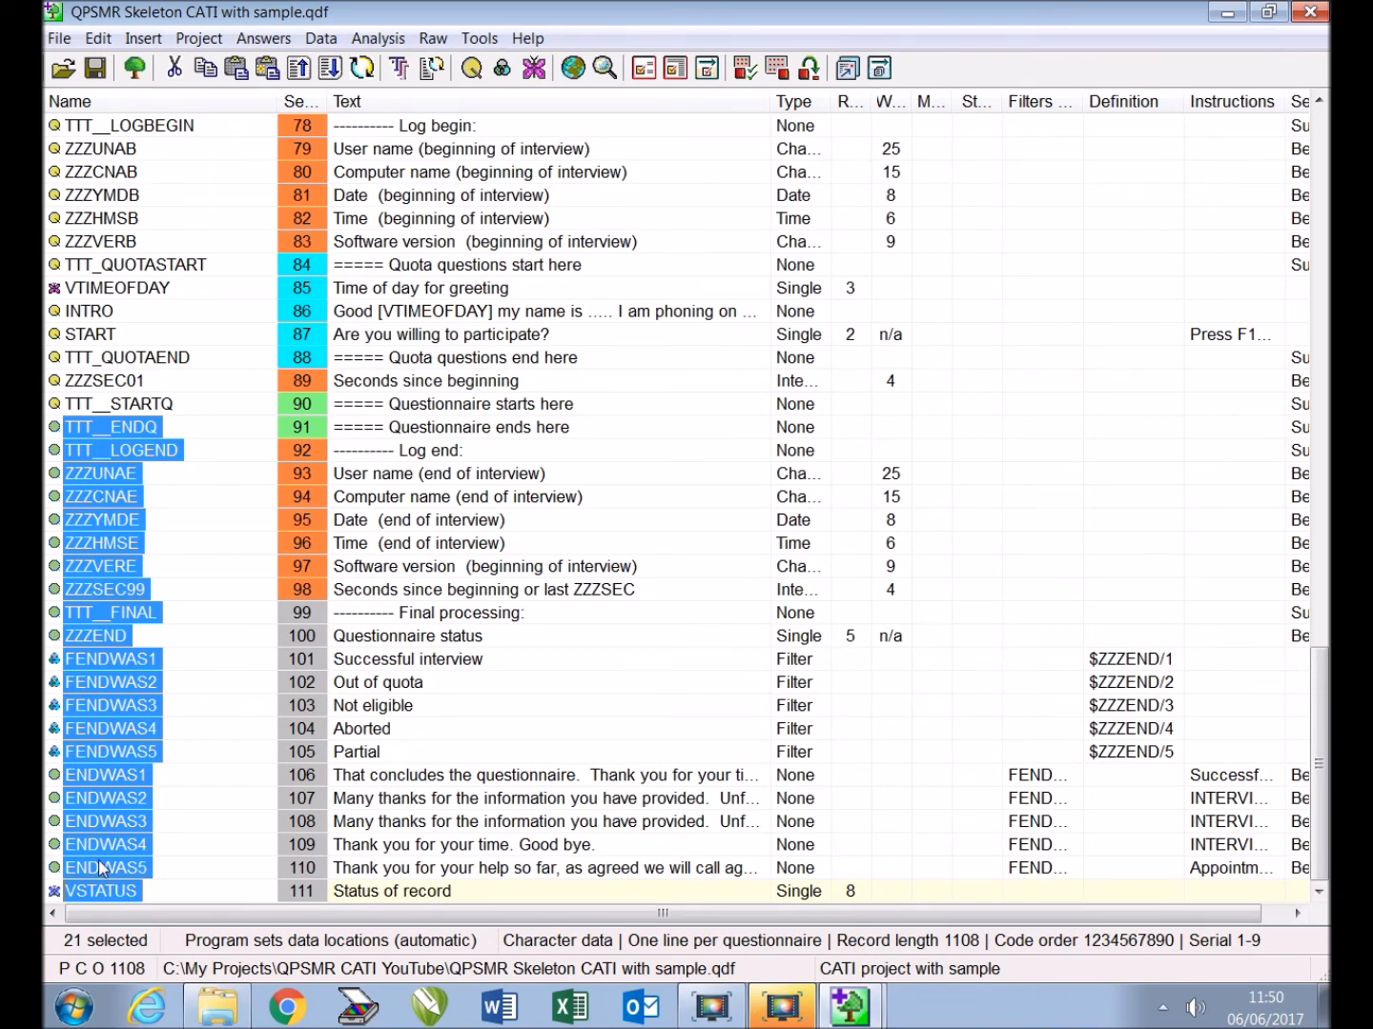
right_click(100, 868)
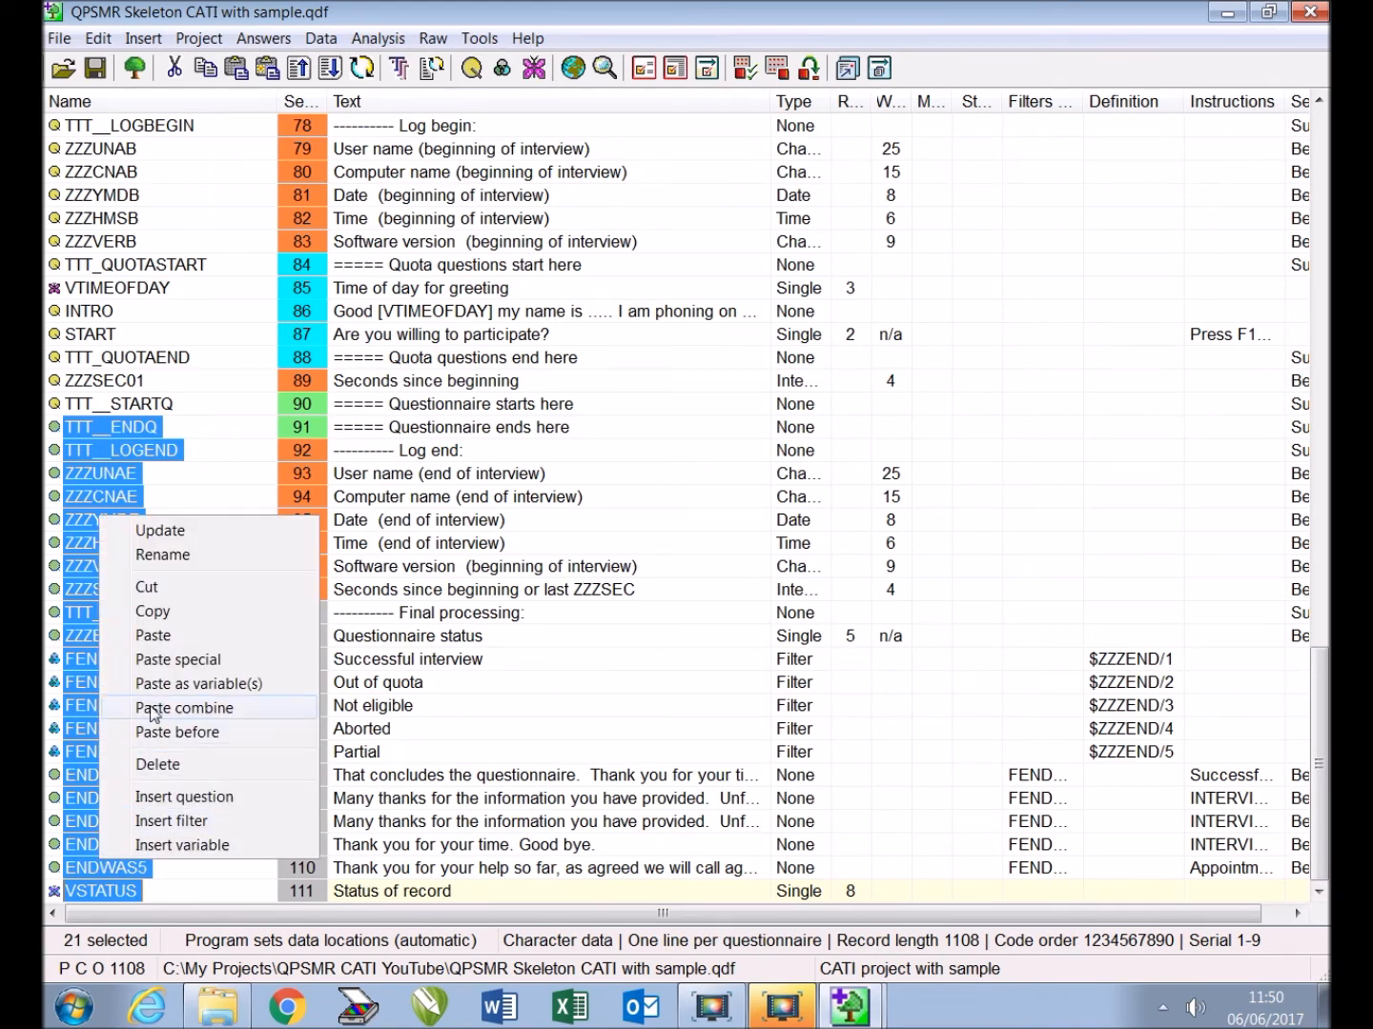
click(184, 707)
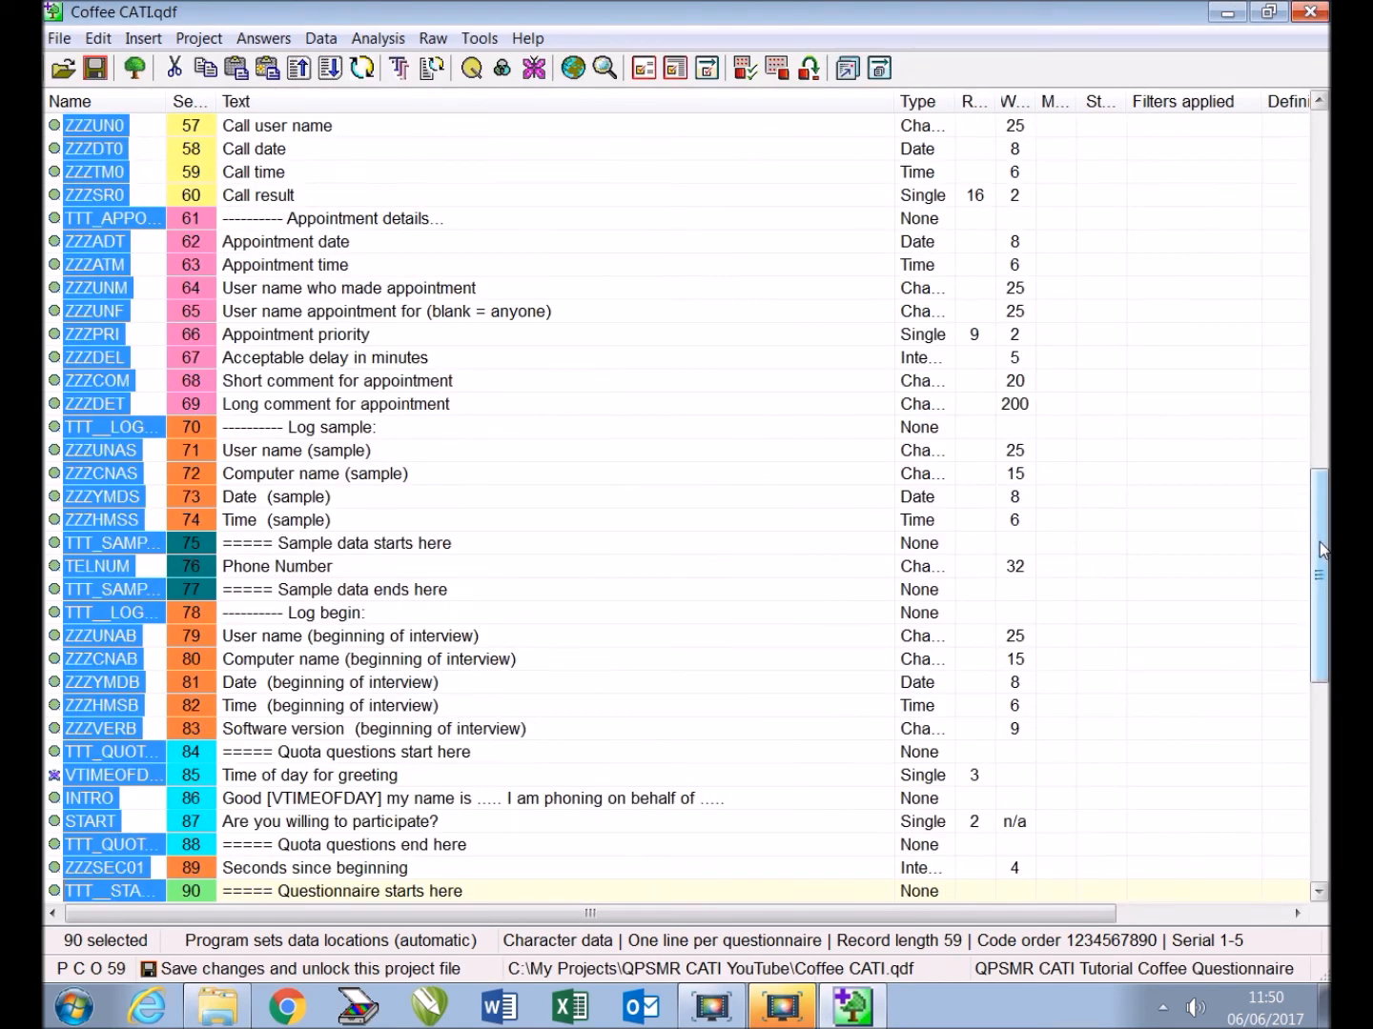
Paste the closing entries after COMMENTS in the Coffee questionnaire
scroll(down, 3)
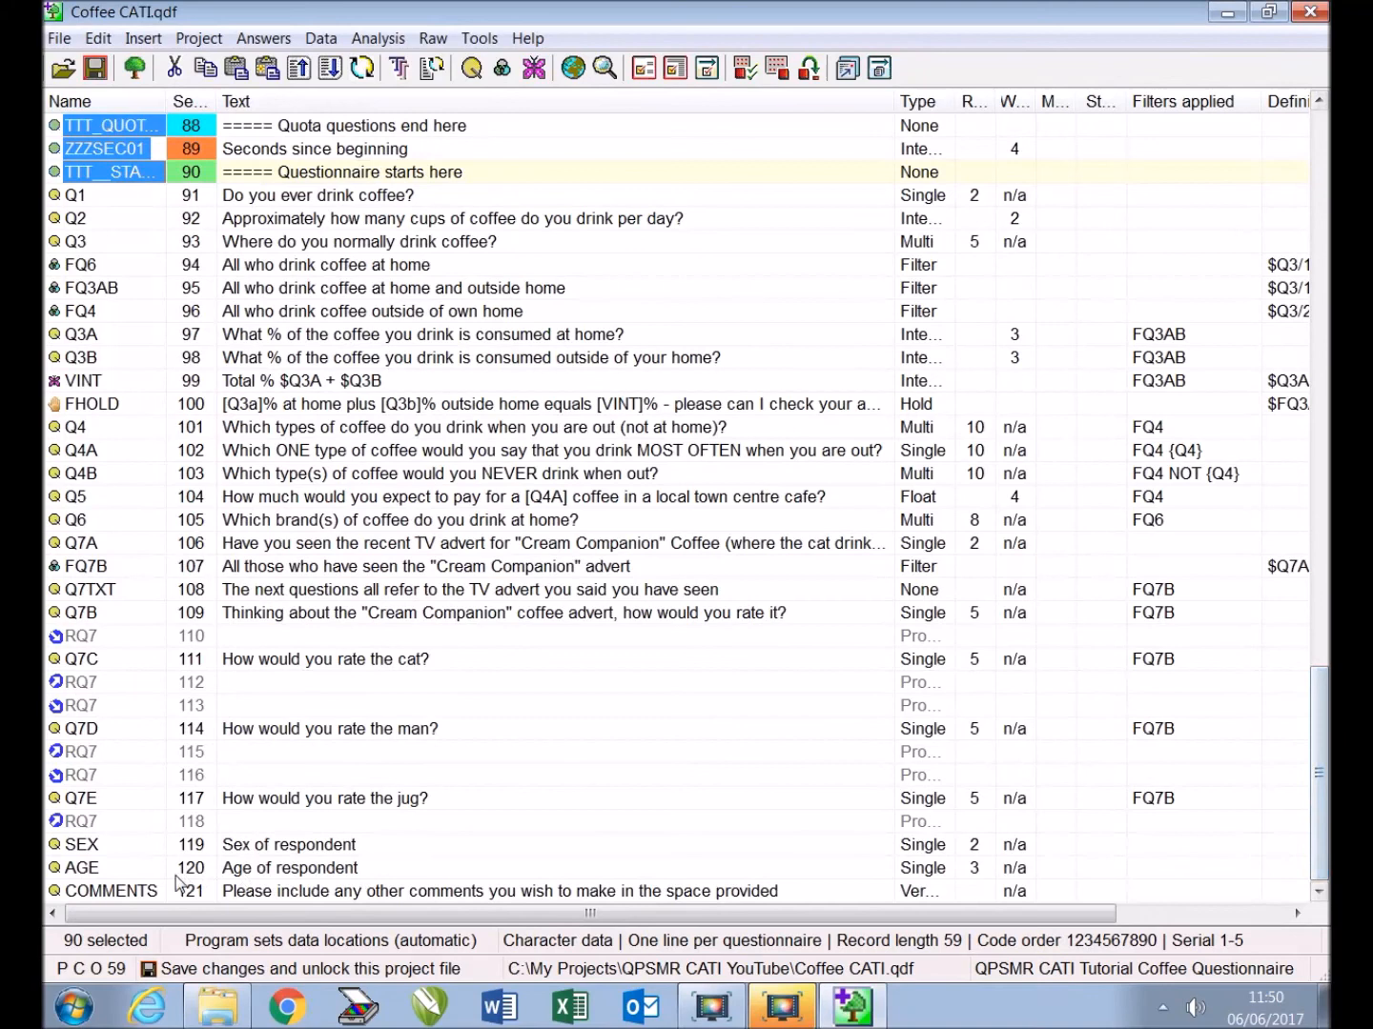
click(112, 890)
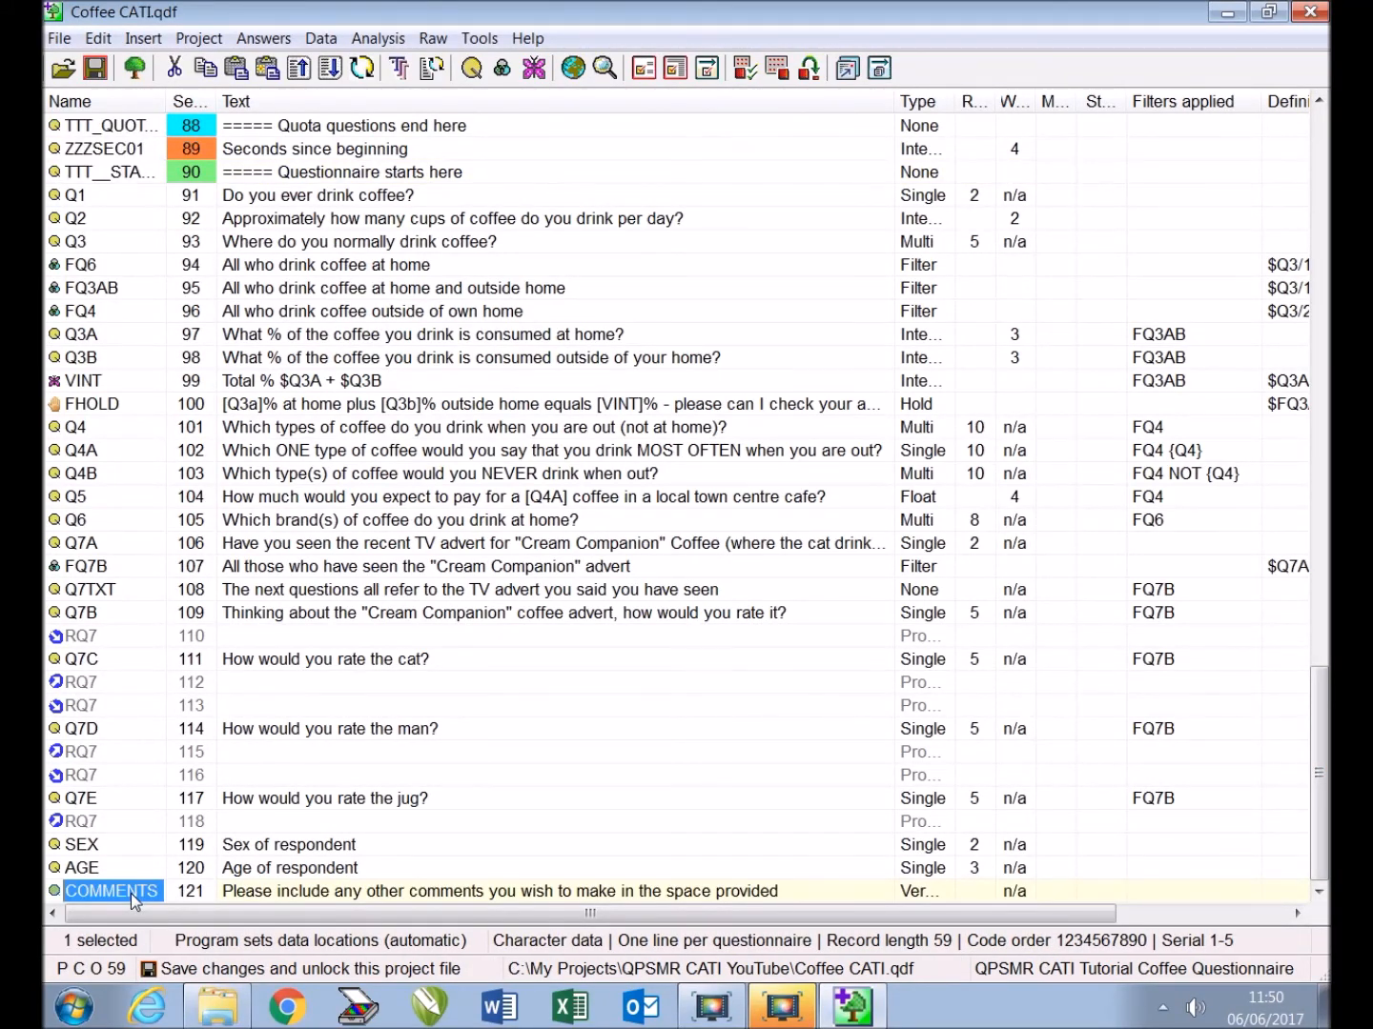
right_click(113, 891)
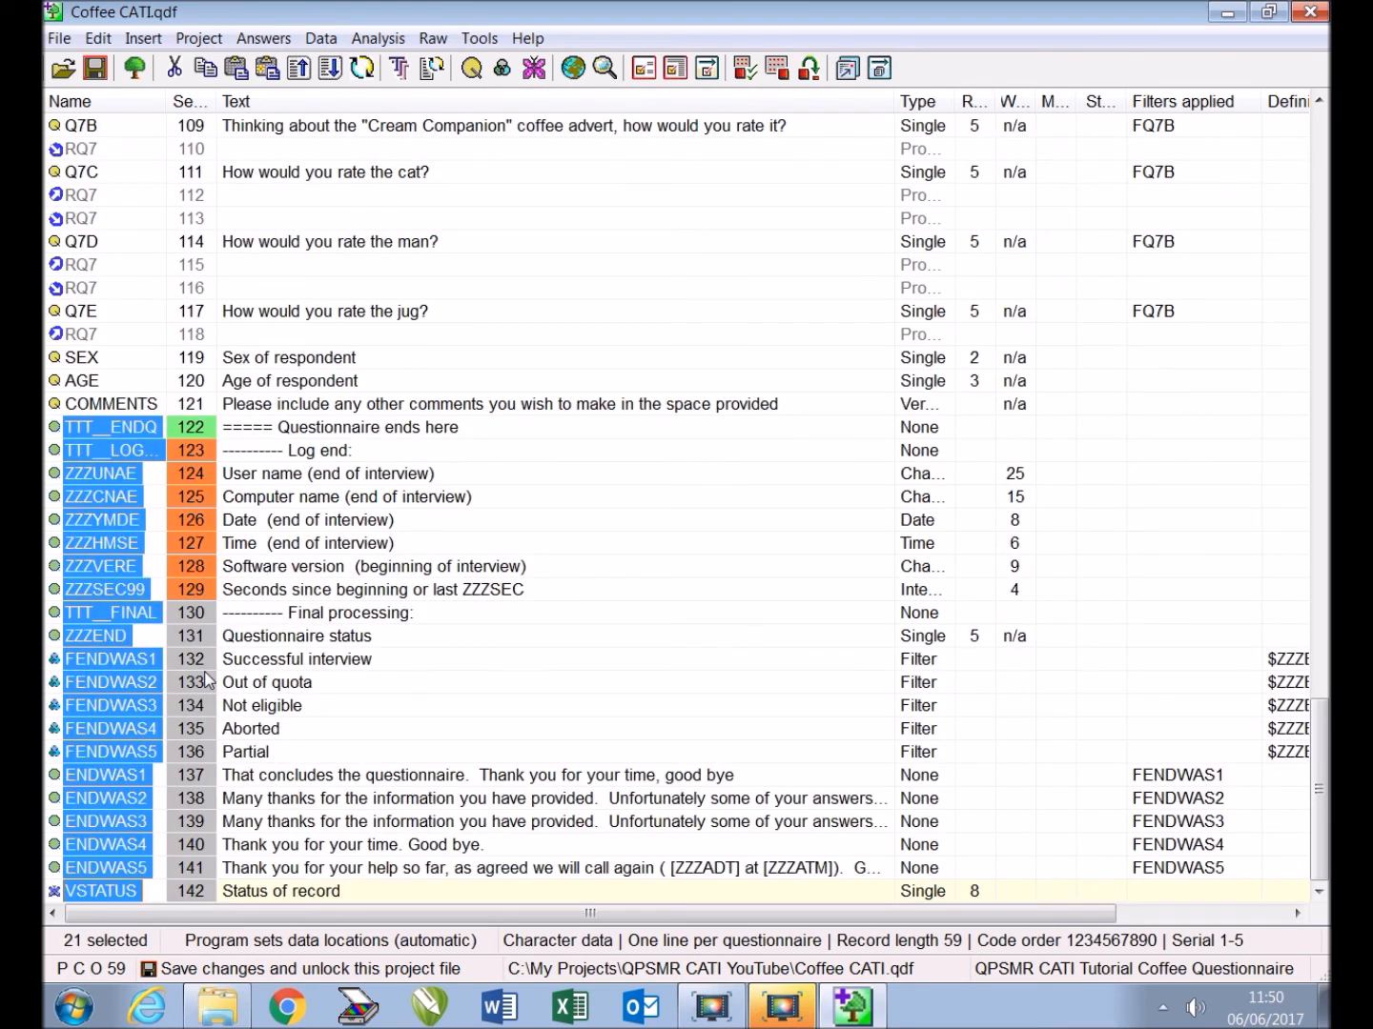
click(95, 68)
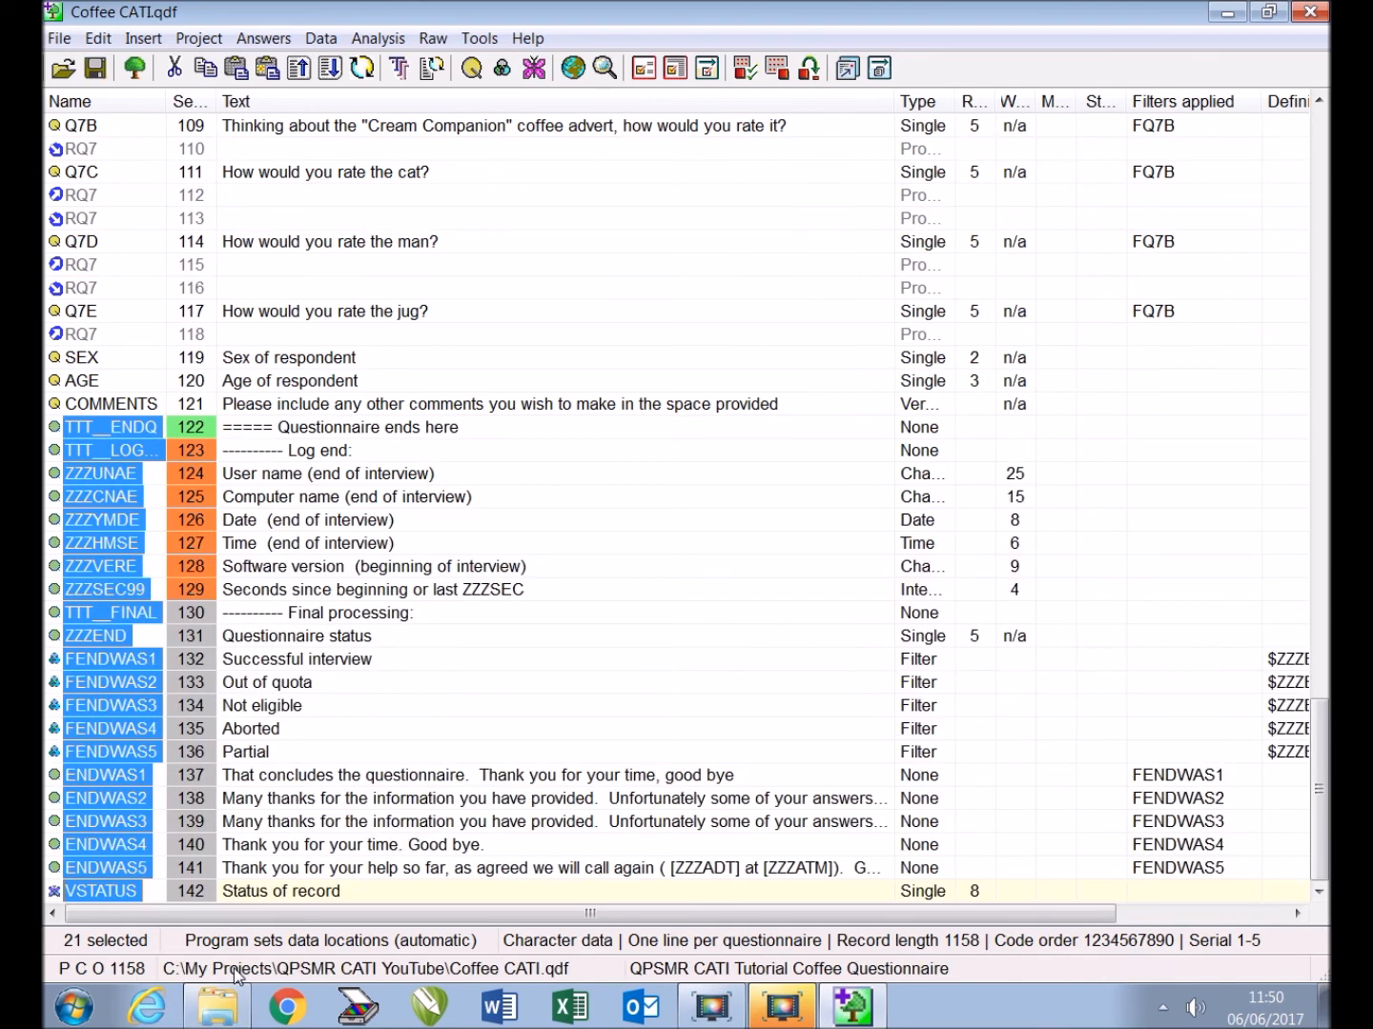
mouse_move(95, 439)
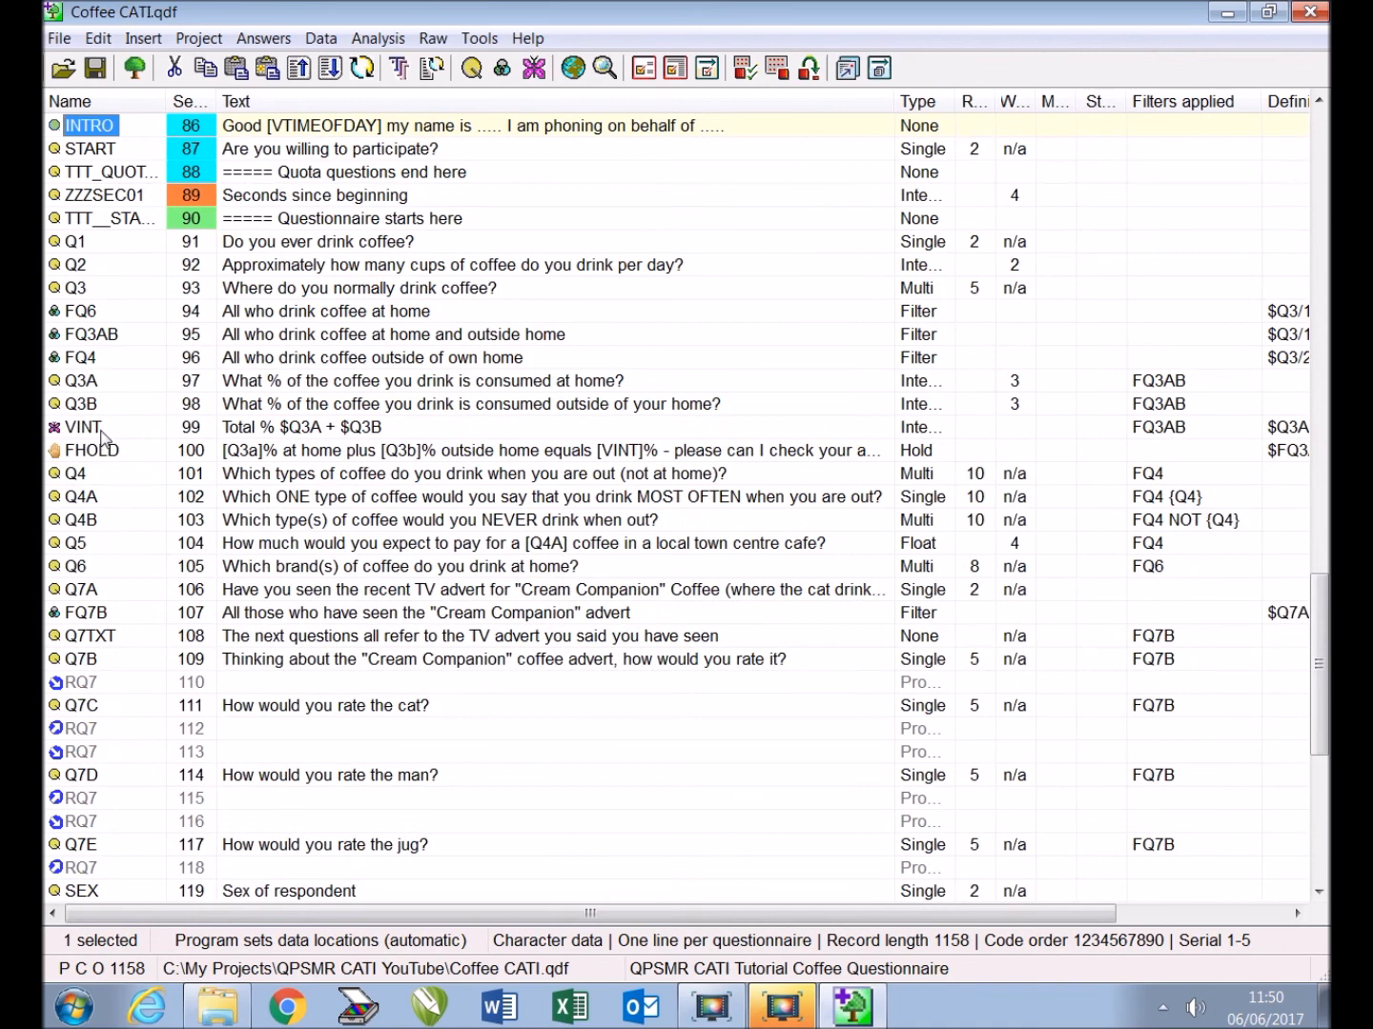
Open INTRO's entry details and step through the entries to ZZZSR9, 'Call result'
double_click(90, 125)
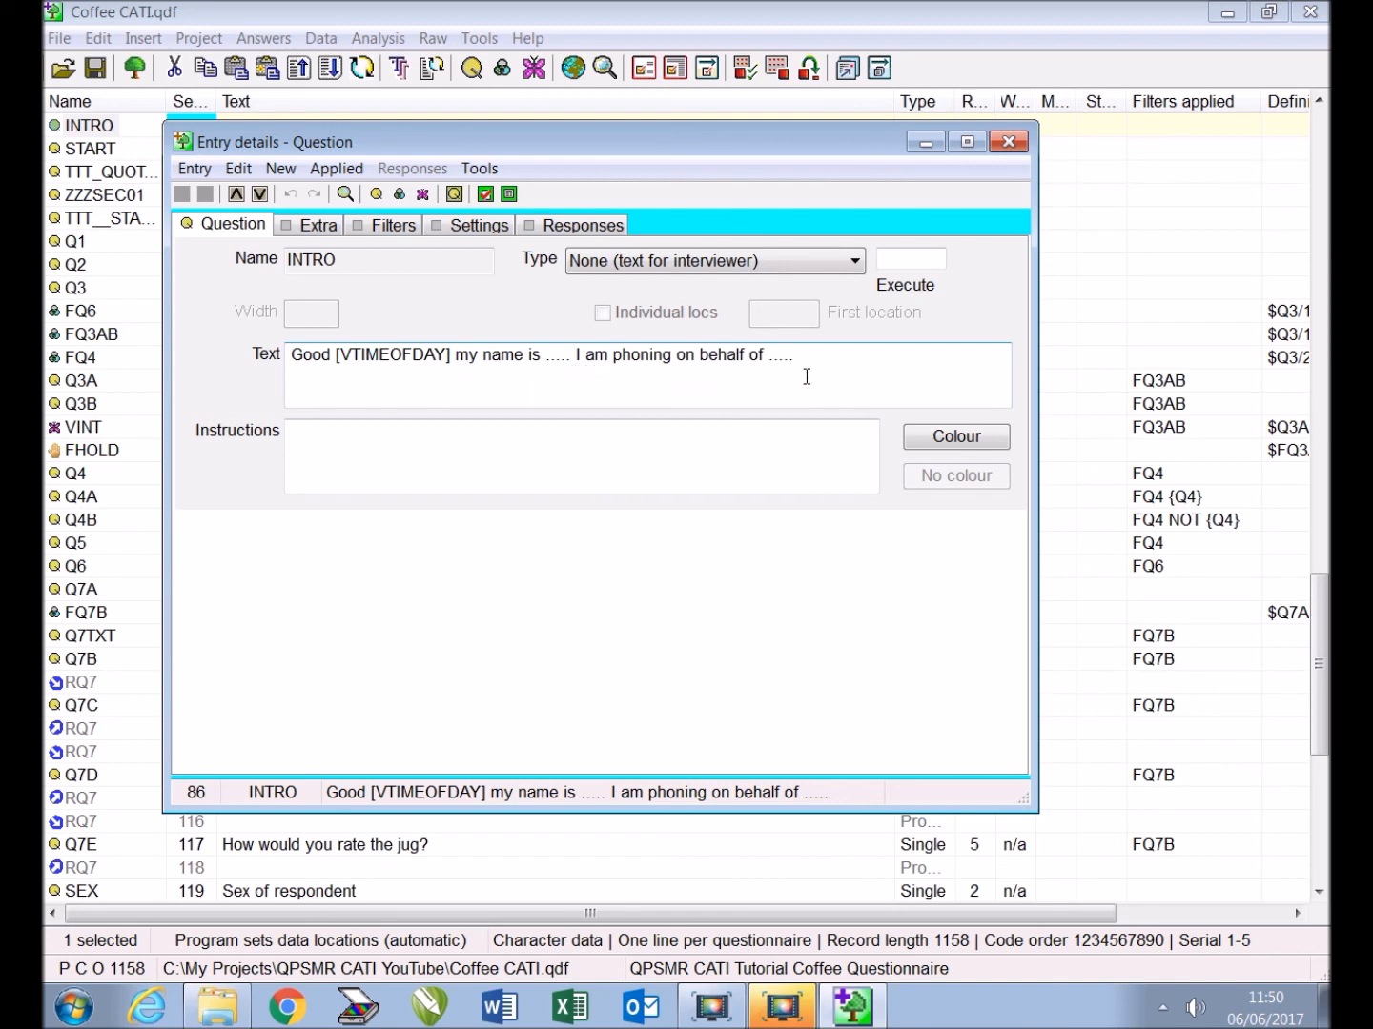
mouse_move(454, 375)
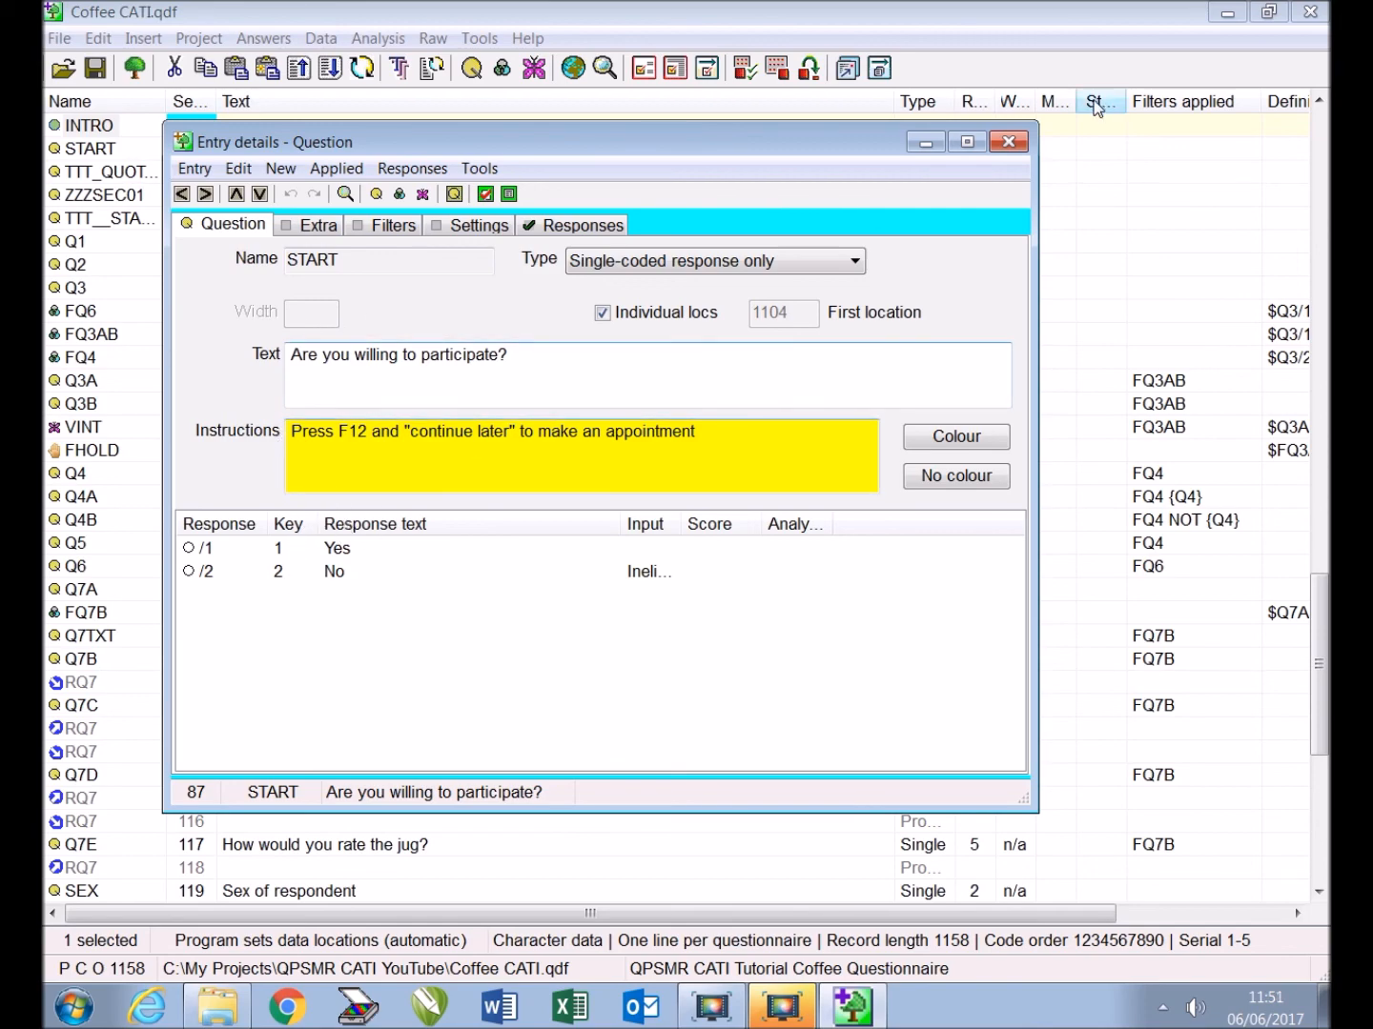
click(1009, 141)
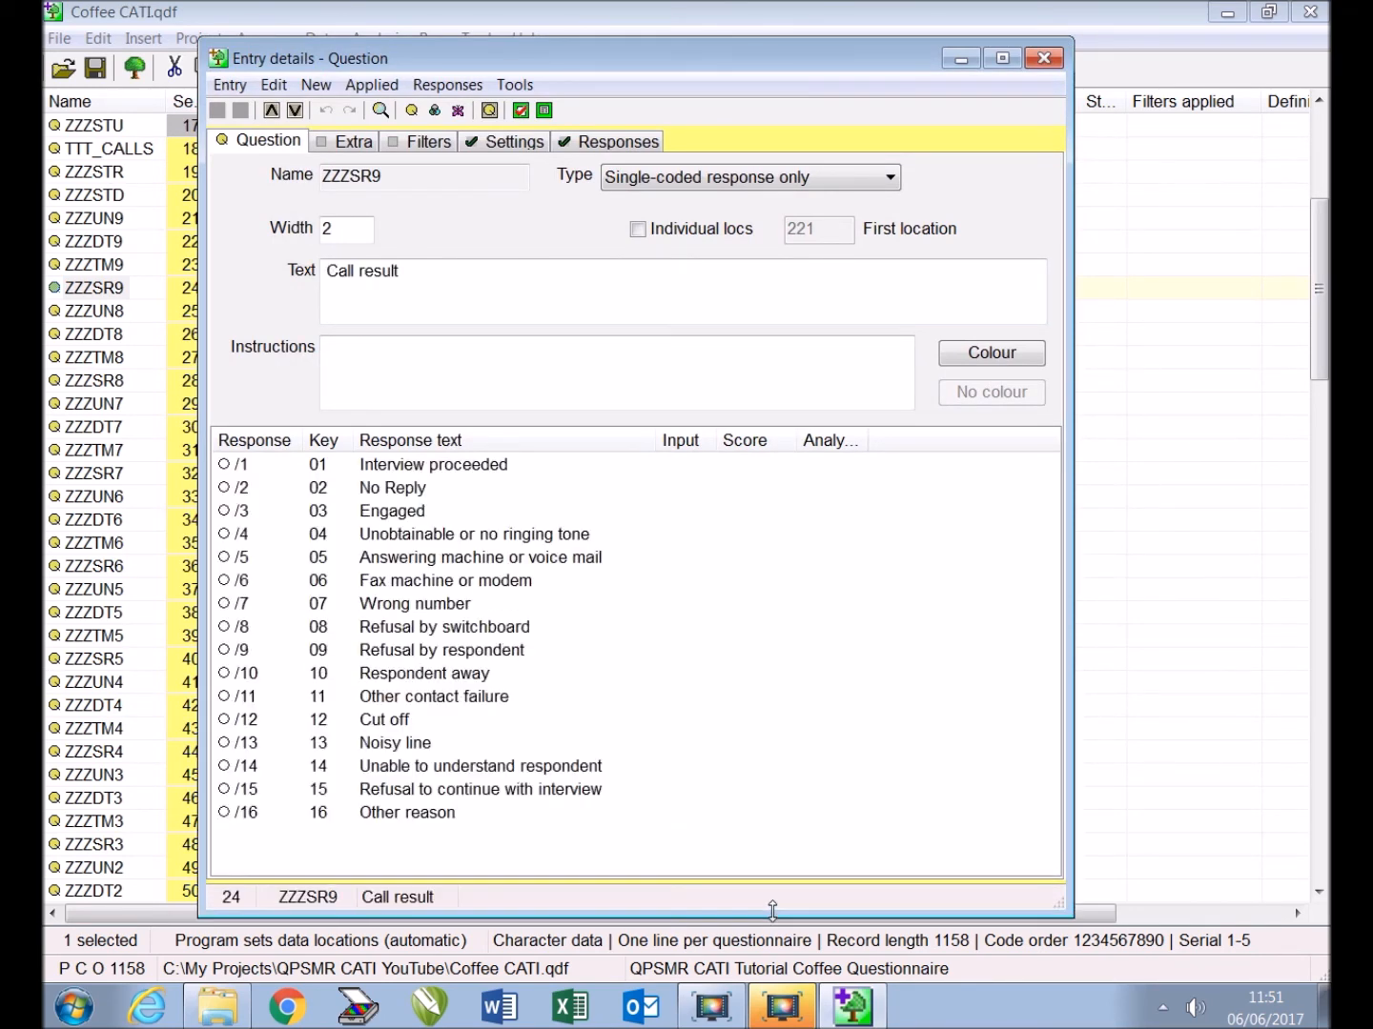
mouse_move(531, 492)
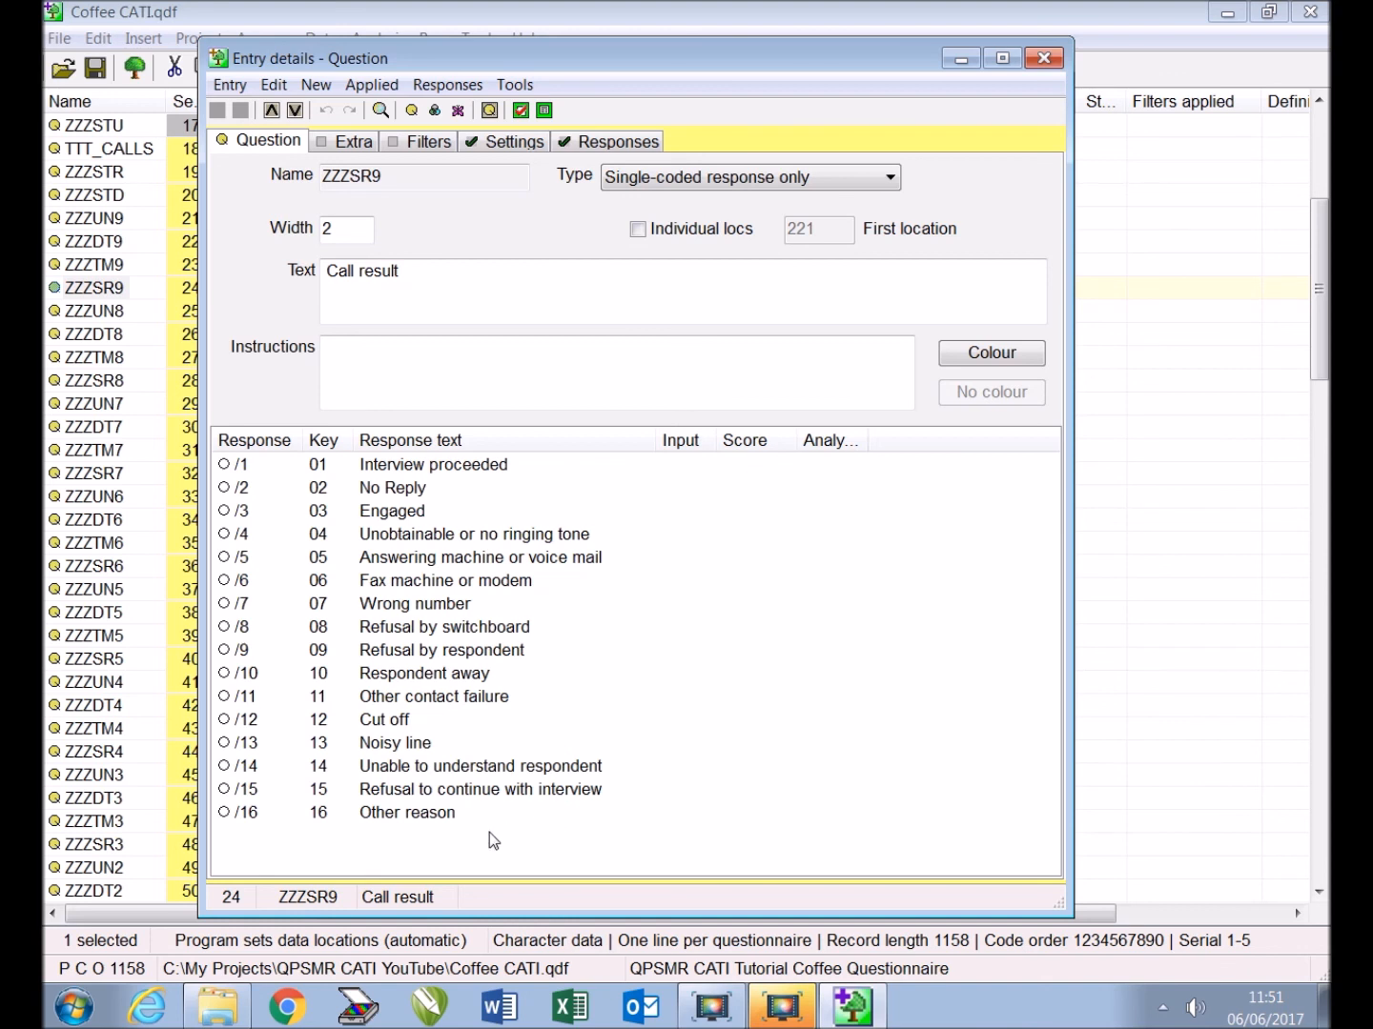
mouse_move(474, 479)
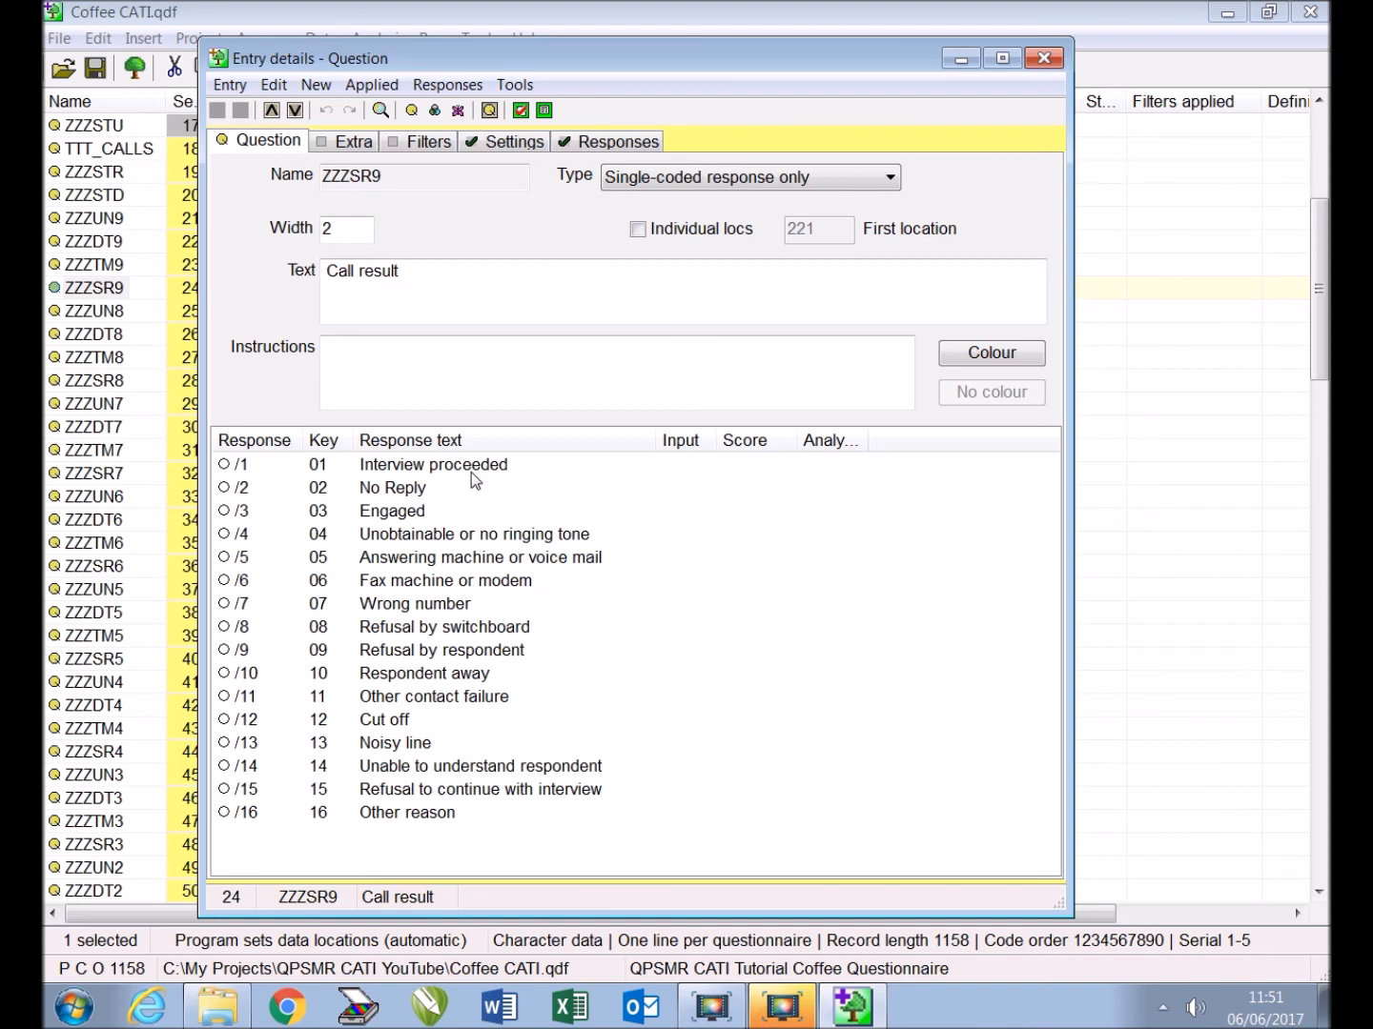